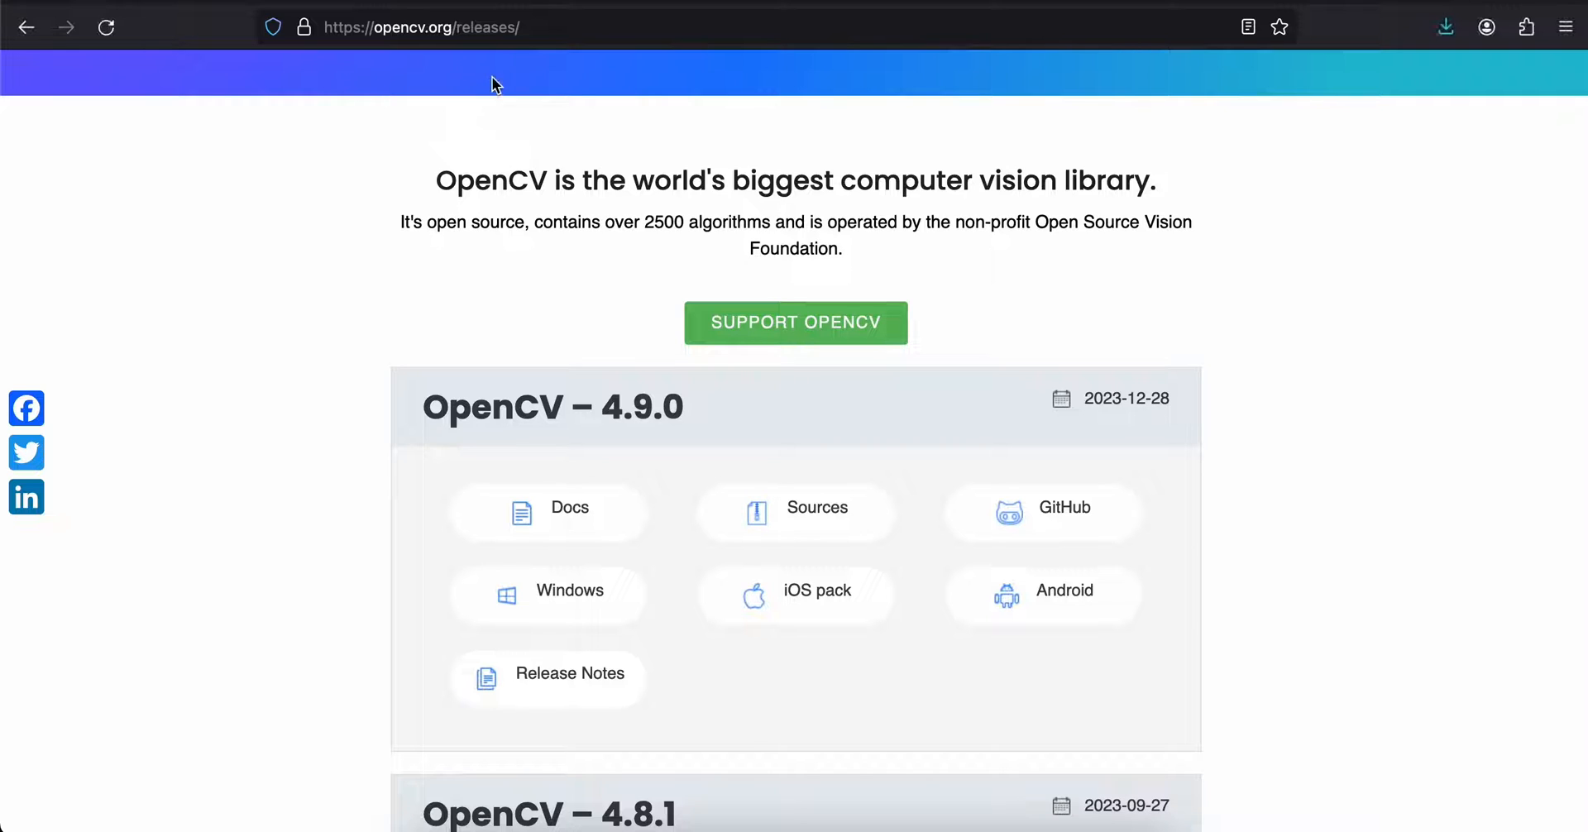
pyautogui.moveTo(450, 64)
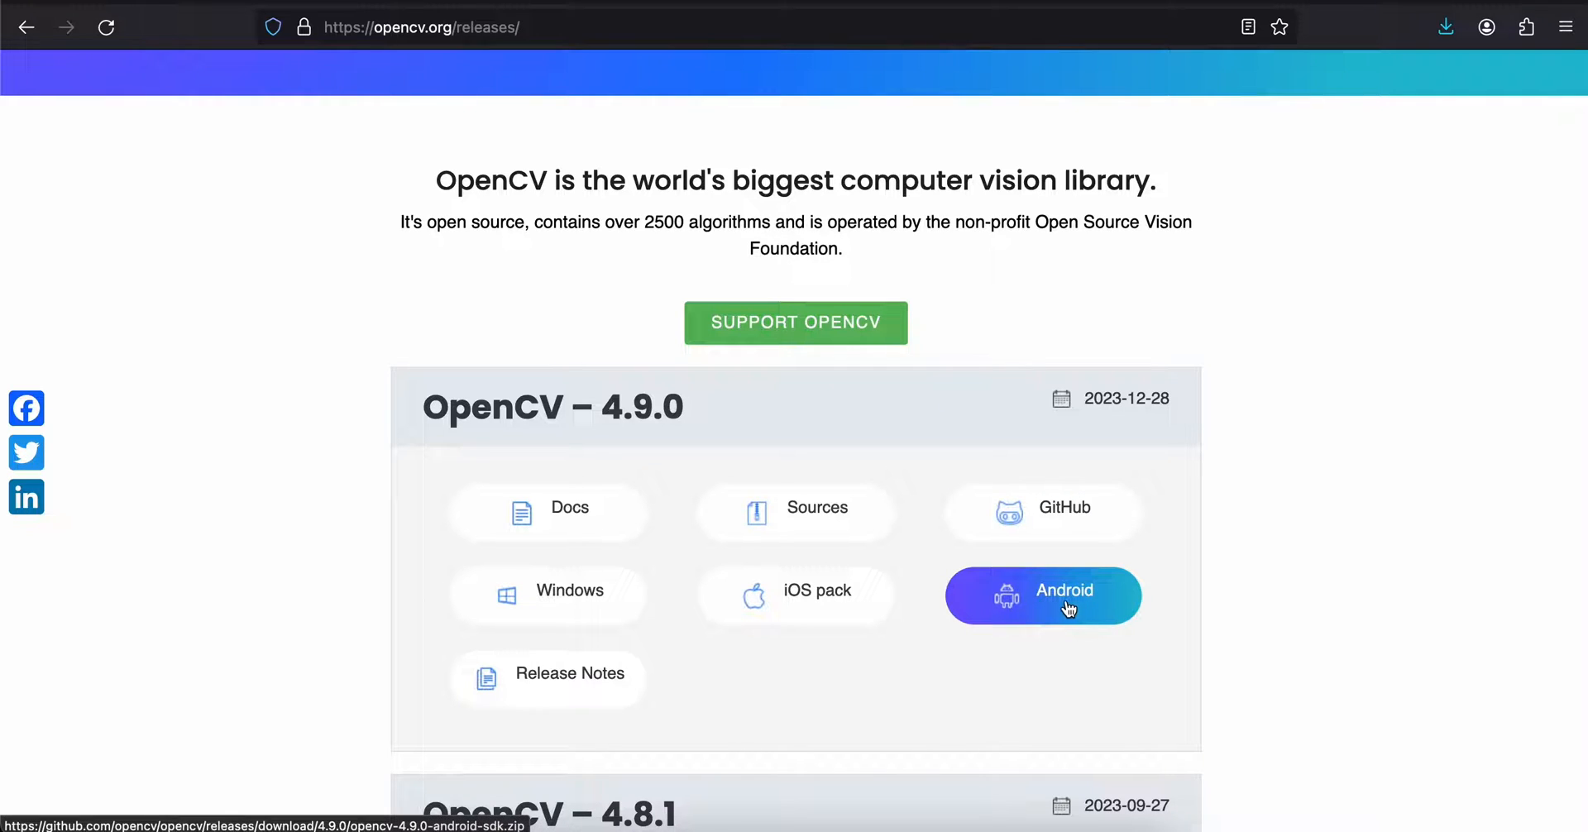
pyautogui.moveTo(667, 426)
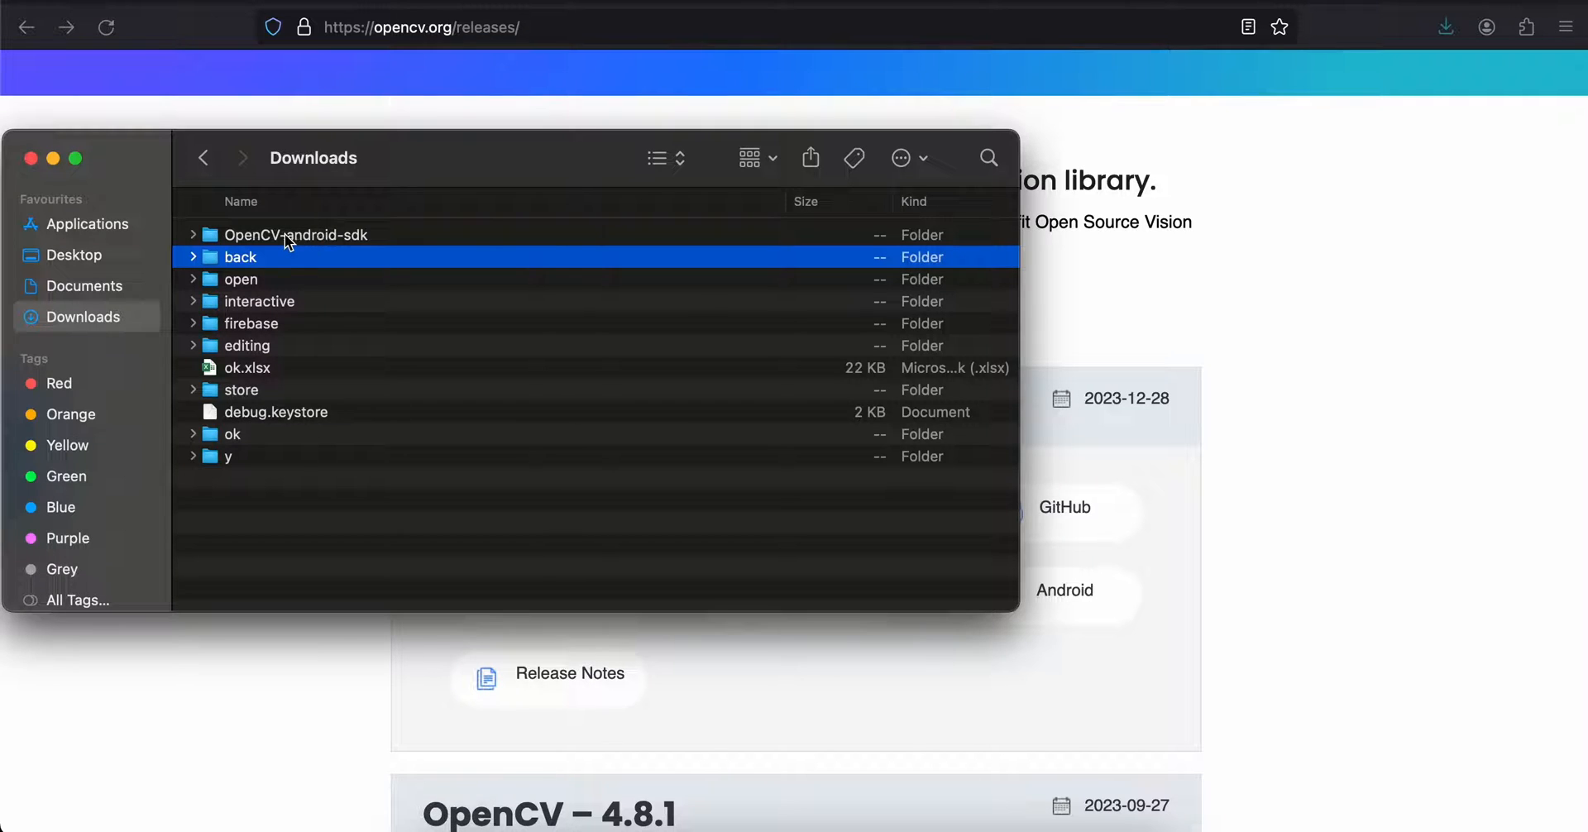
# - Select the extracted OpenCV-android-sdk folder in Finder's Downloads
pyautogui.click(277, 235)
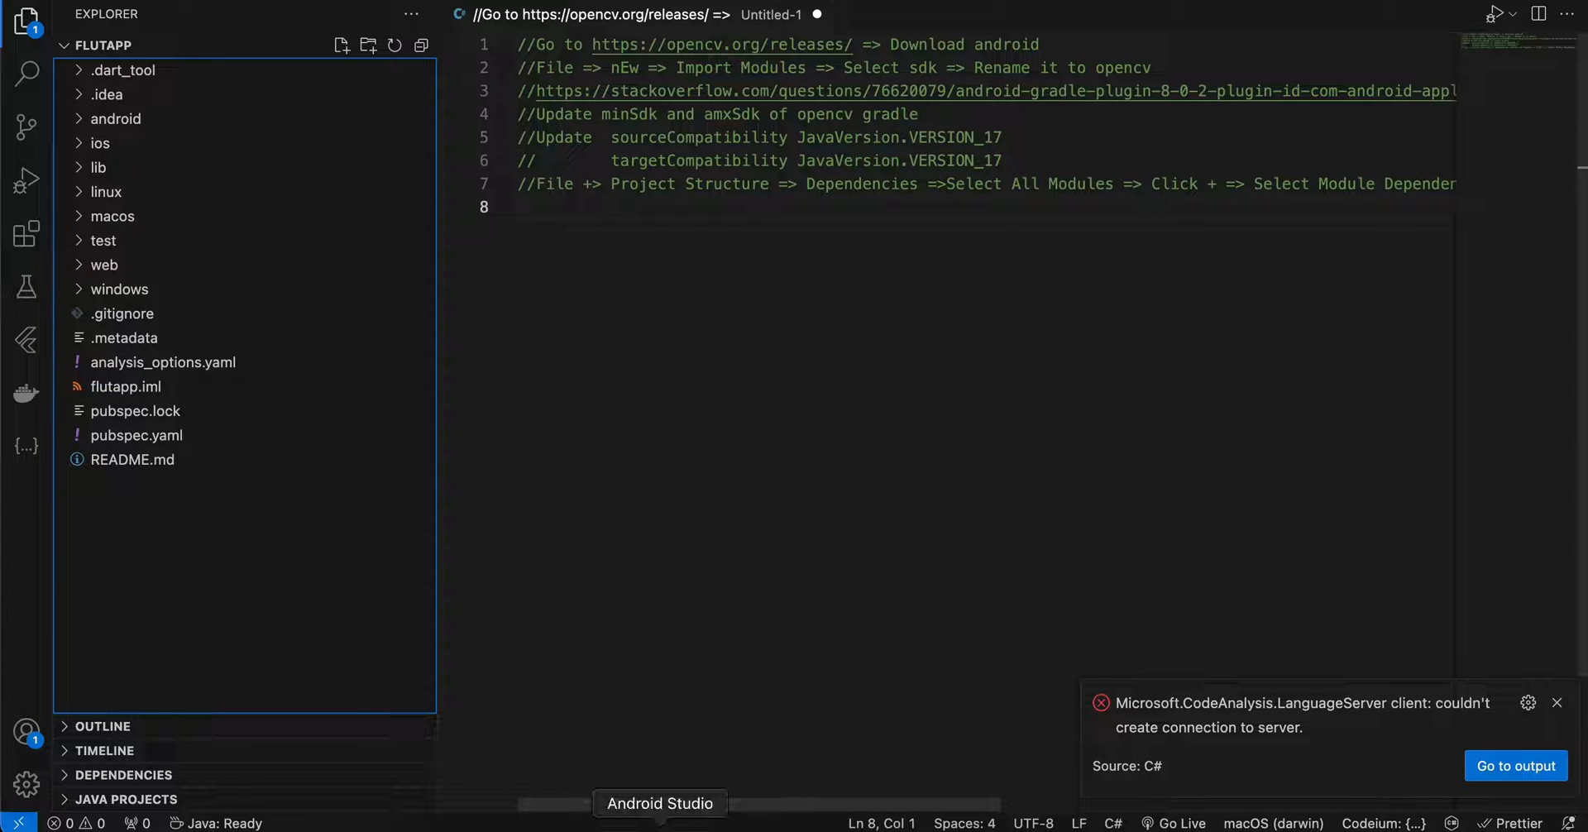
# - Collapse the VS Code Explorer sidebar to widen the OpenCV setup notes
pyautogui.click(657, 804)
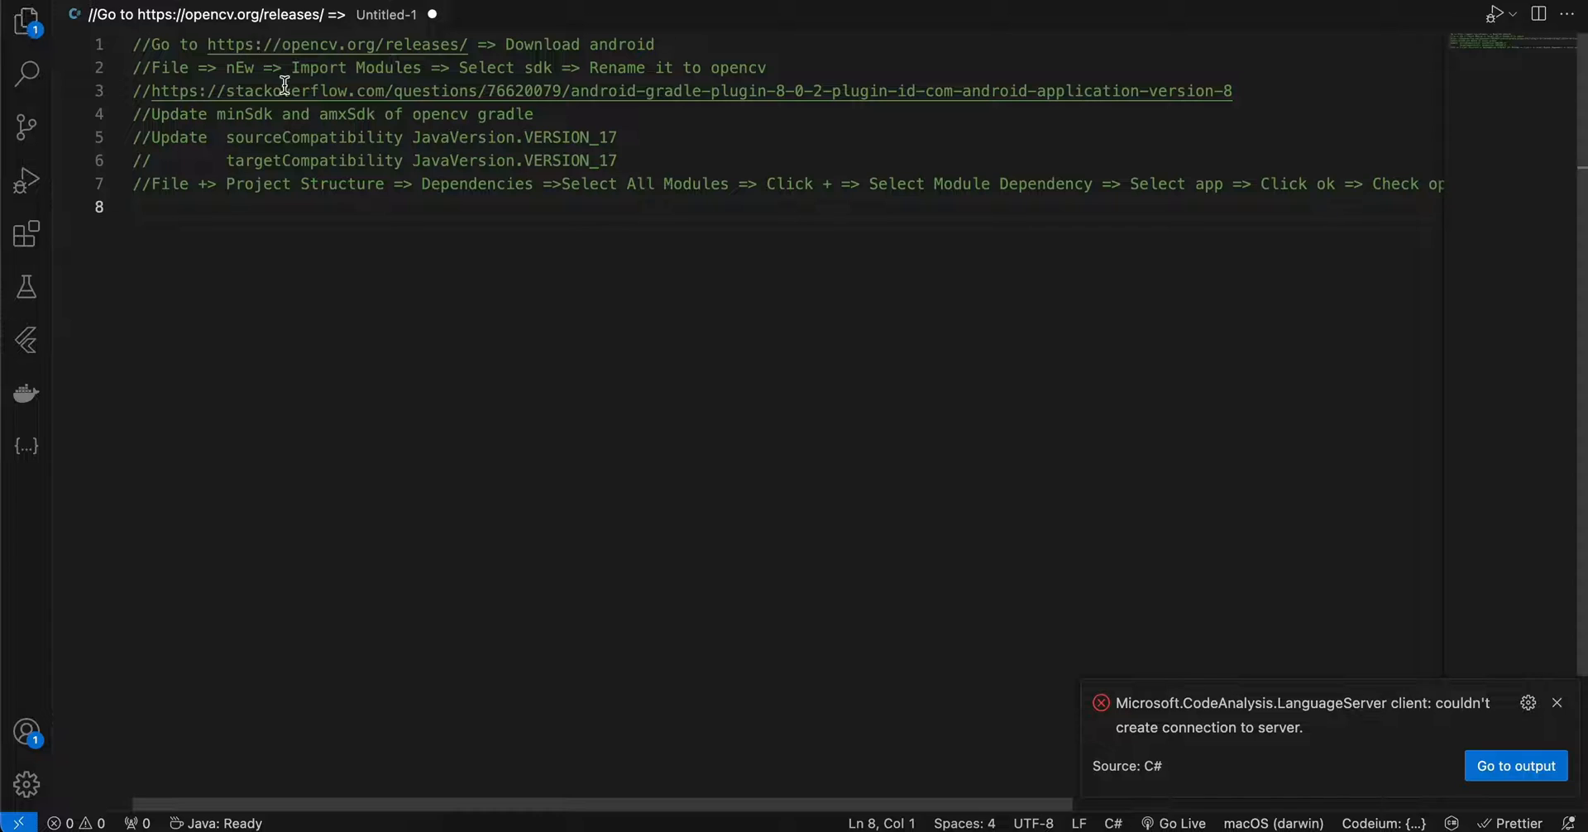
pyautogui.moveTo(183, 67)
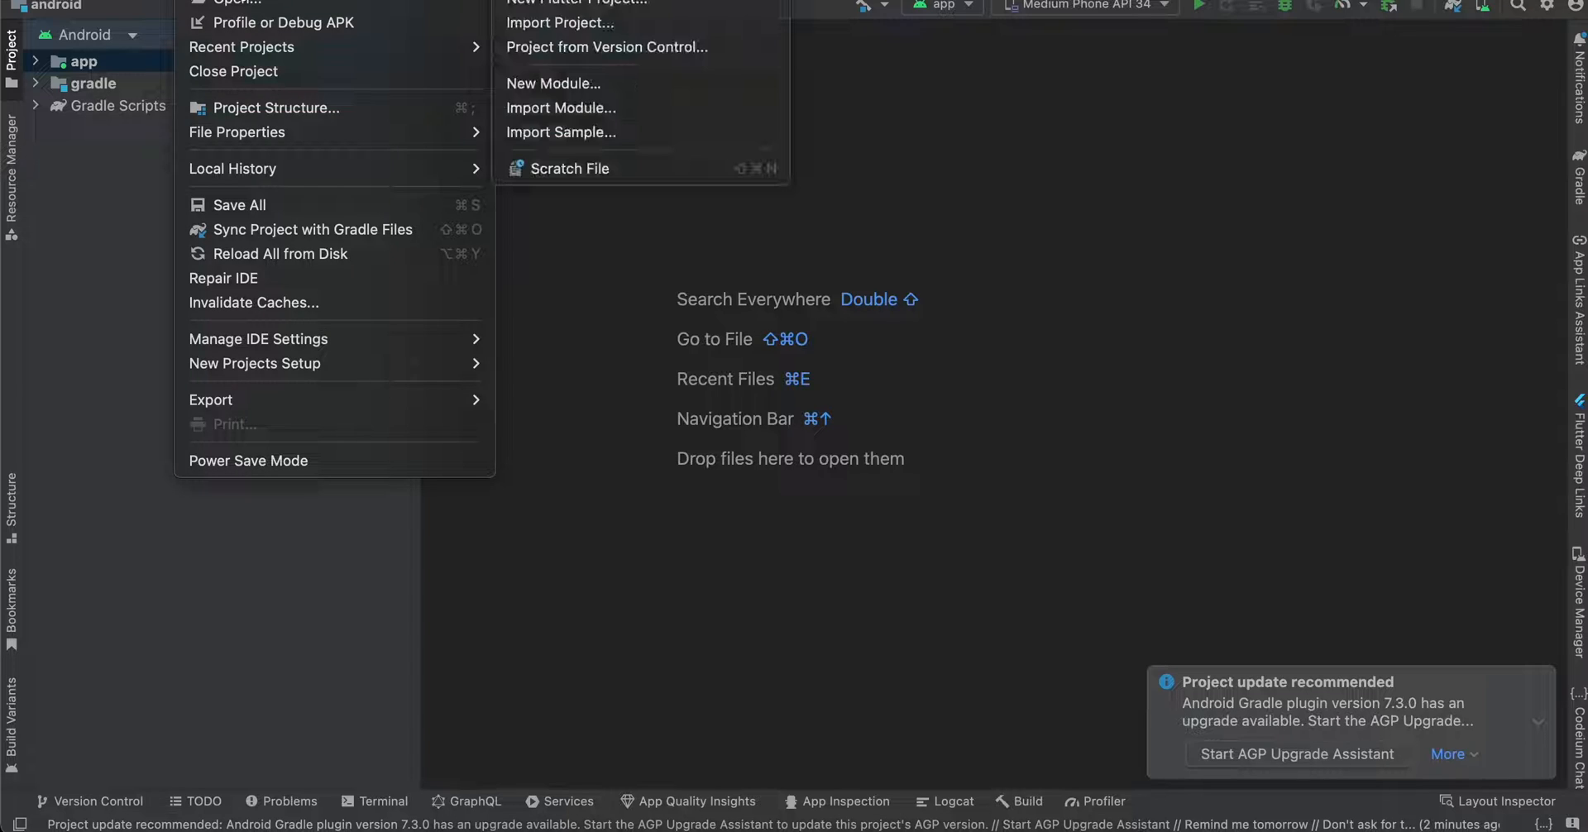
pyautogui.moveTo(563, 112)
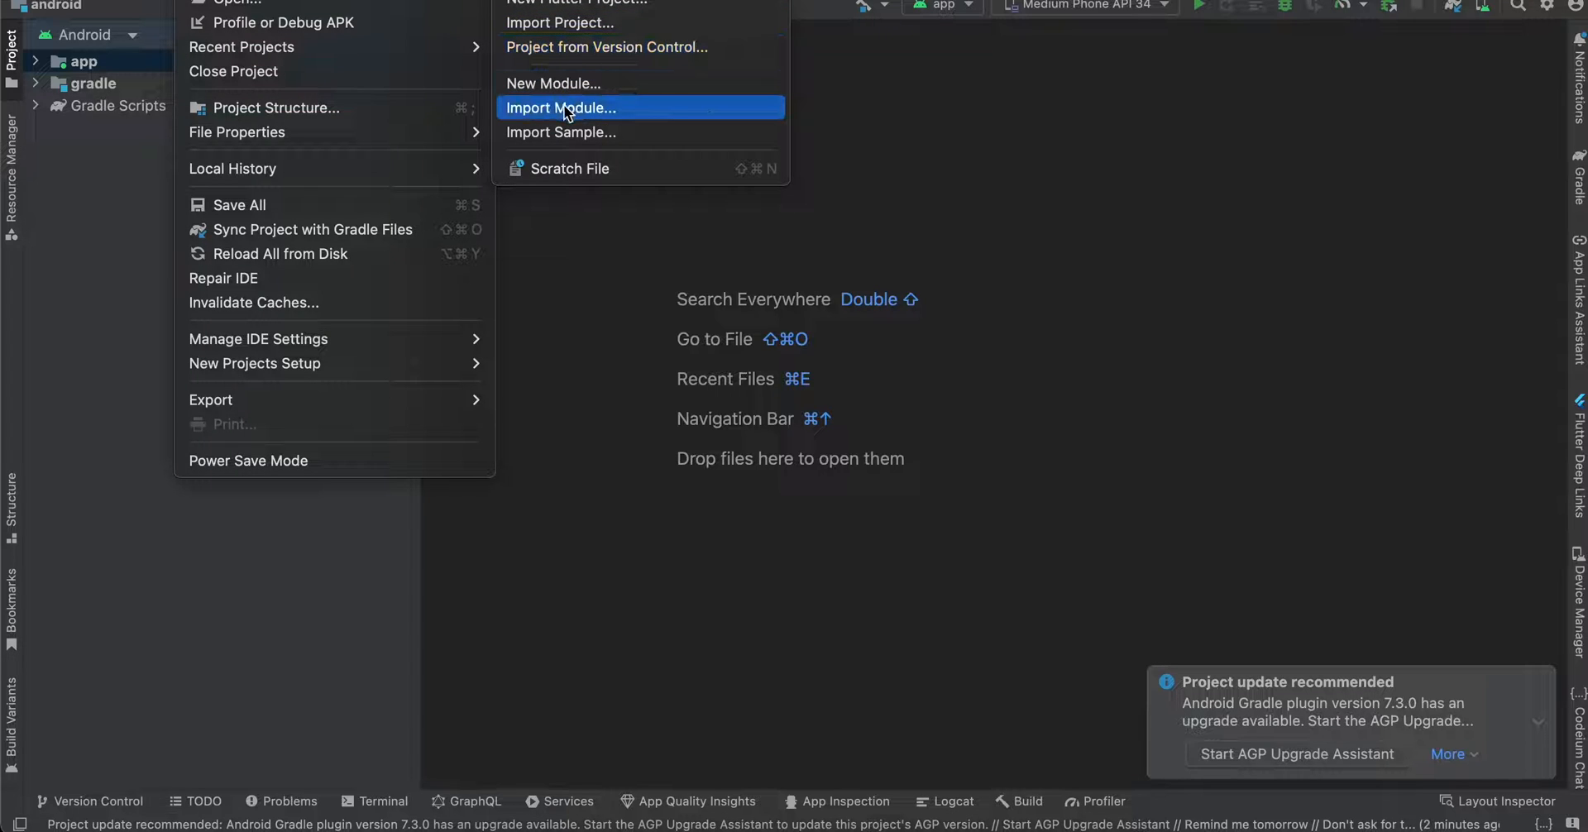
# - Import Downloads/OpenCV-android-sdk/sdk as a new module named openCV
pyautogui.click(561, 108)
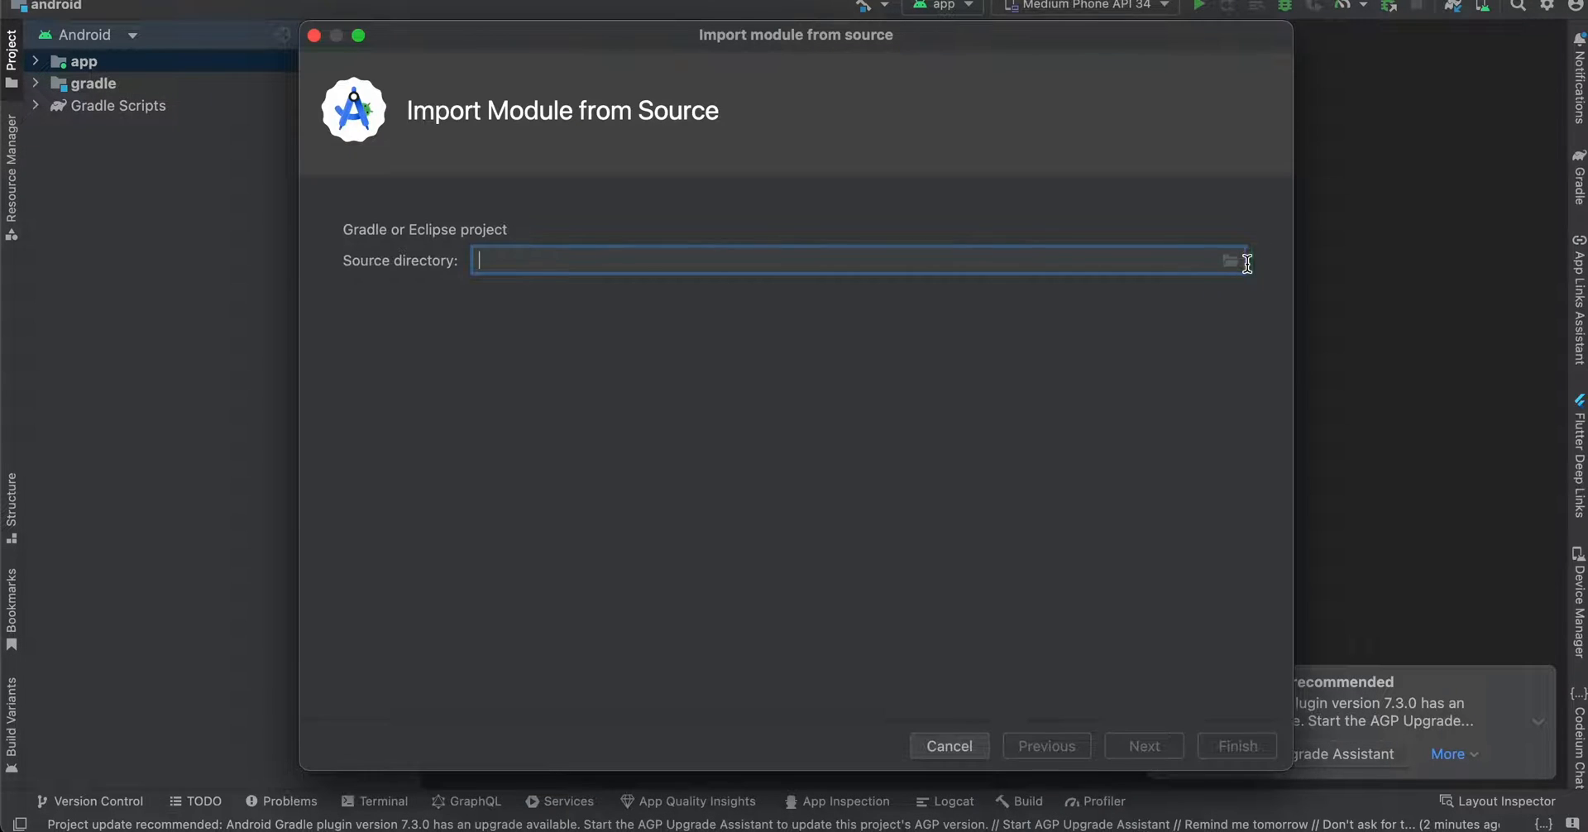
pyautogui.click(1229, 261)
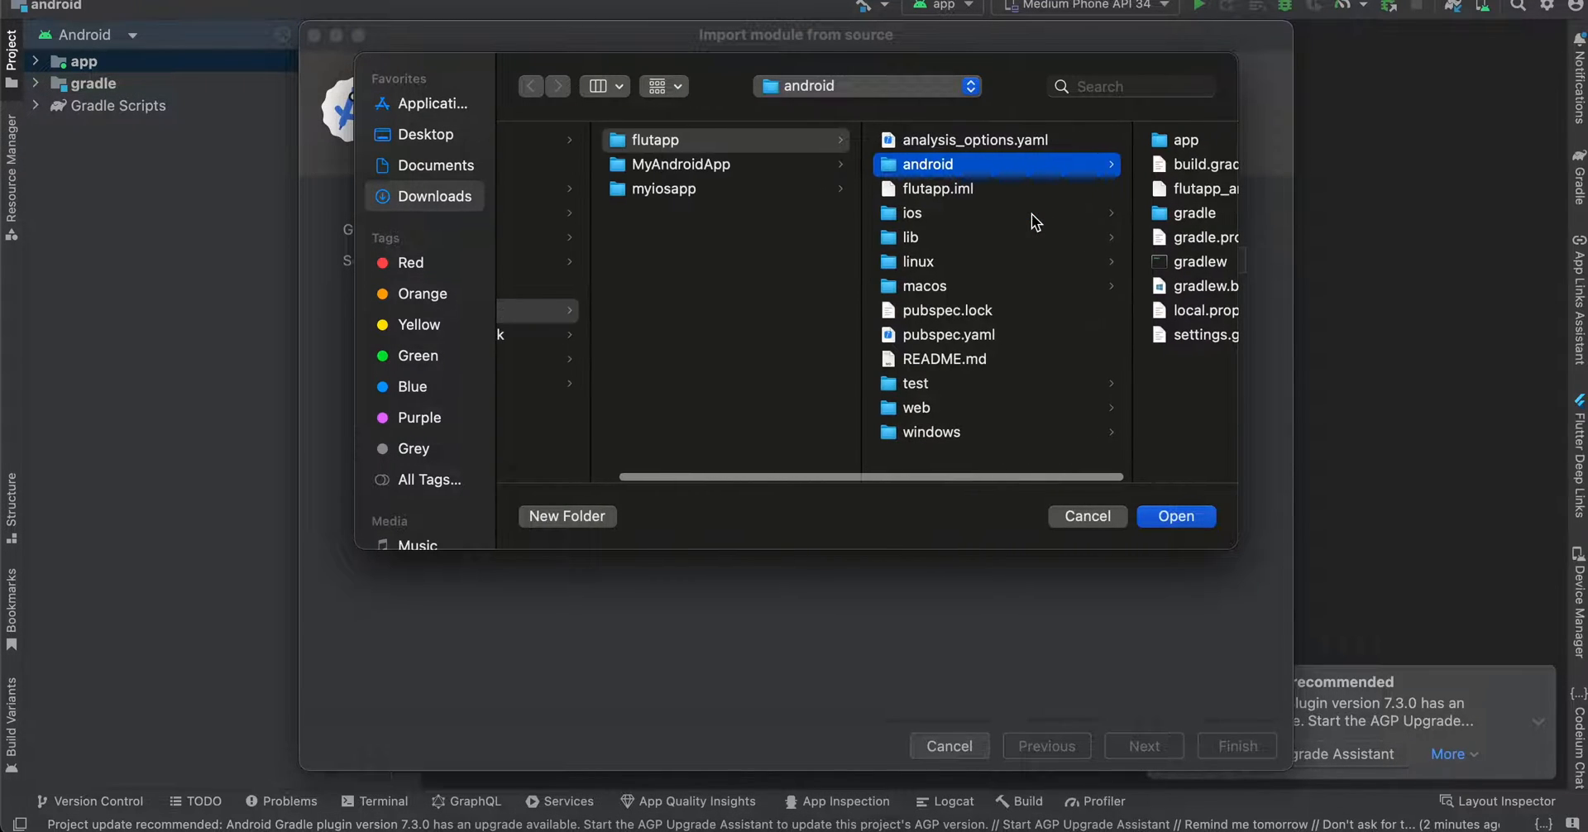
pyautogui.click(434, 196)
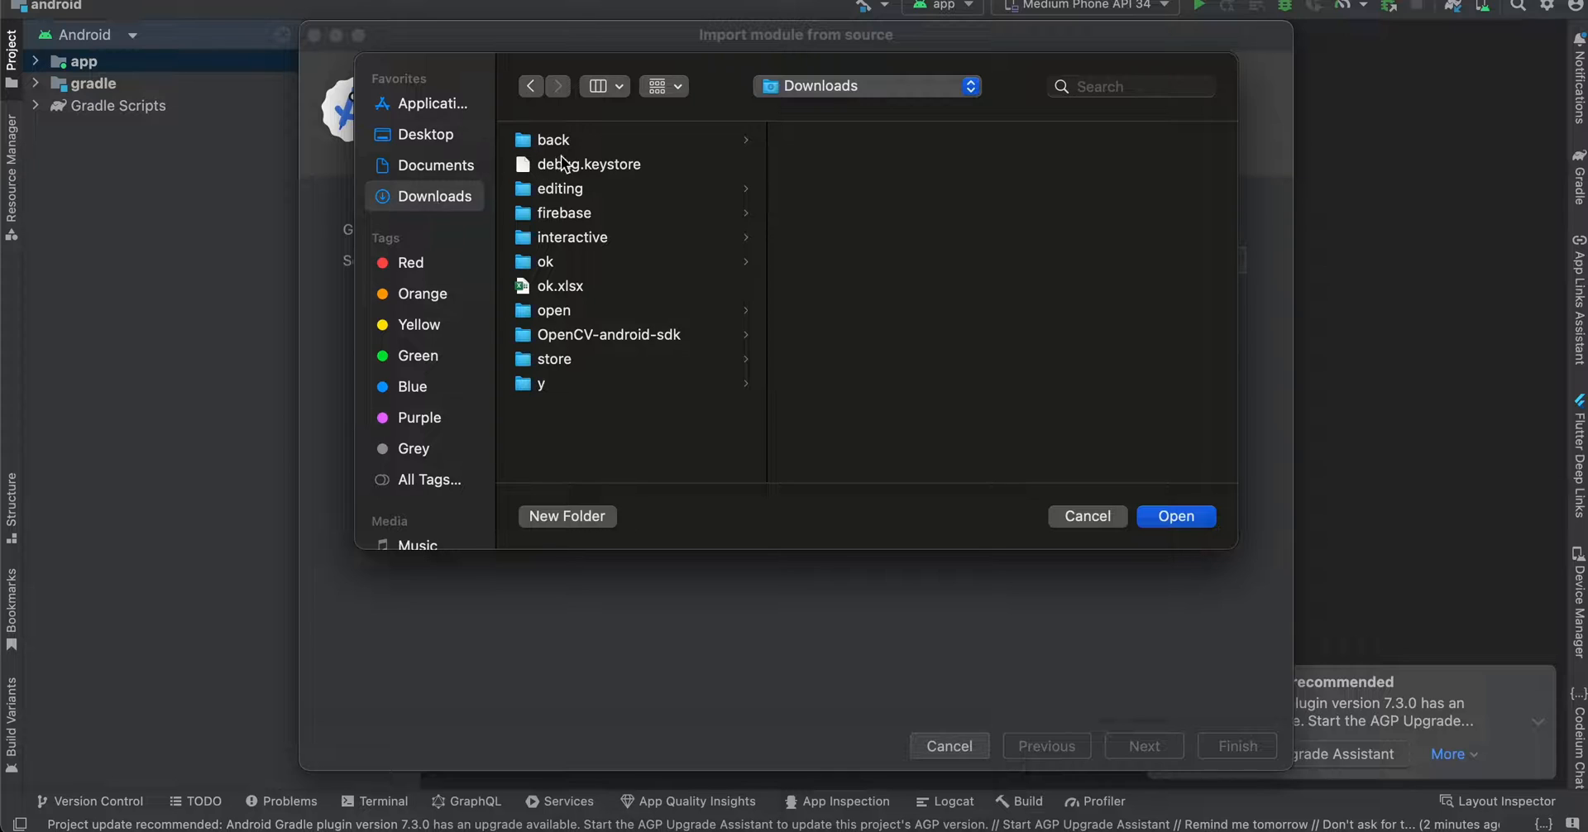
pyautogui.click(608, 334)
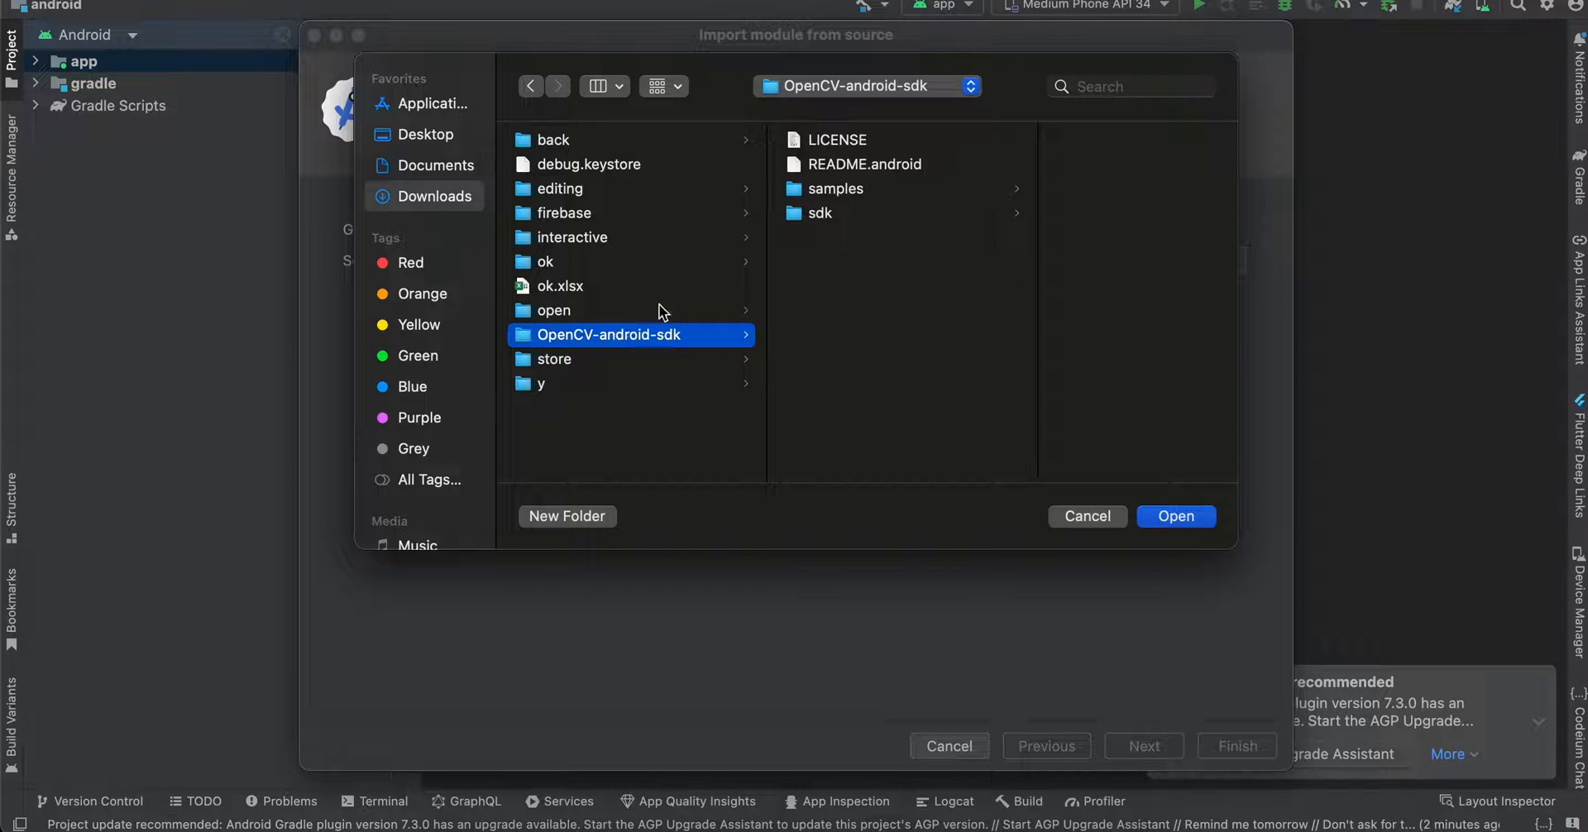
pyautogui.click(820, 213)
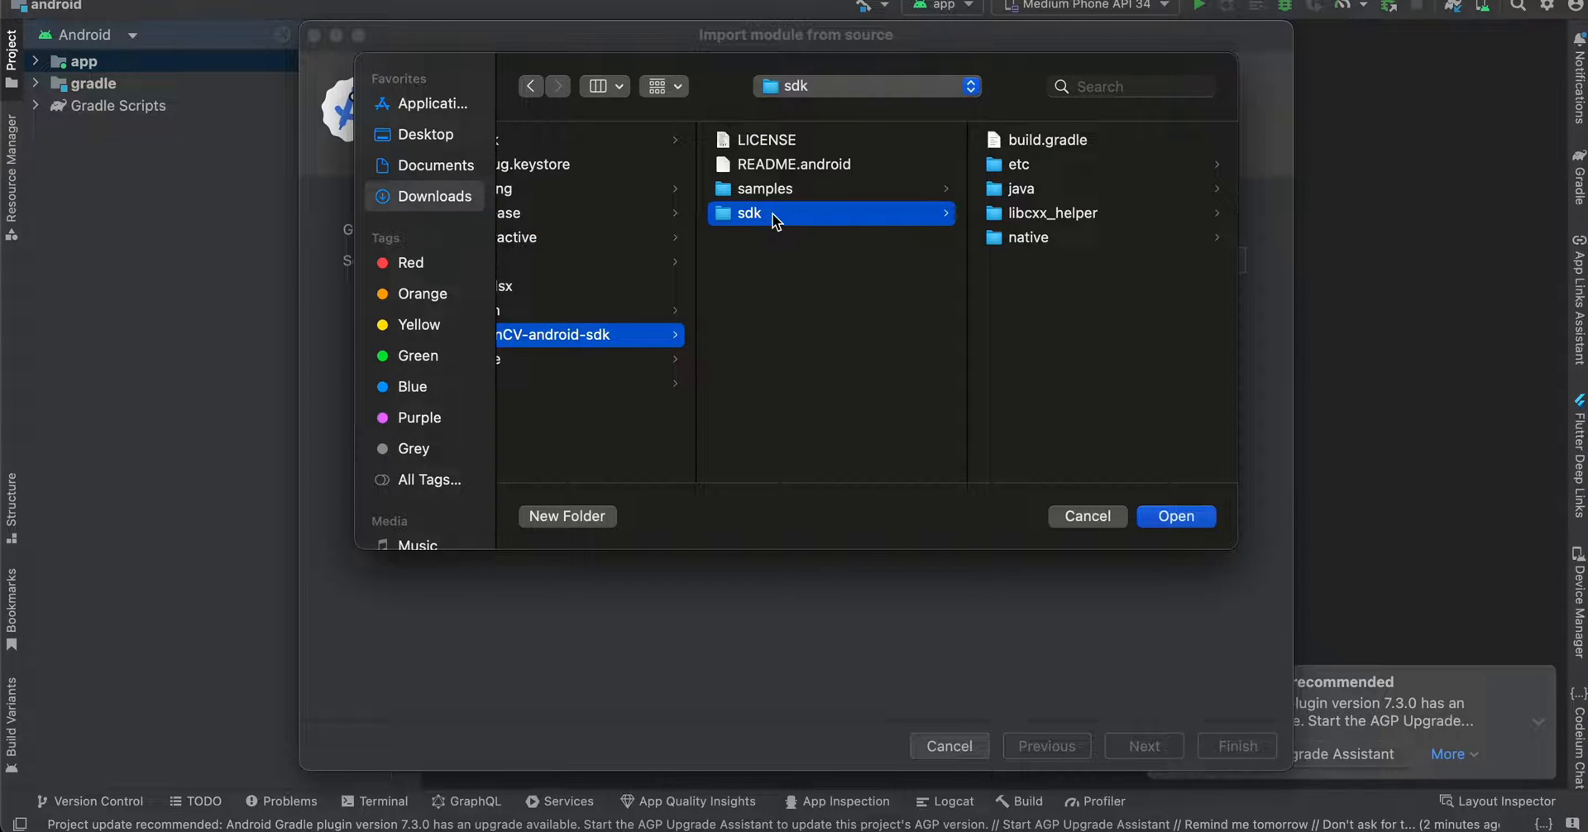
pyautogui.click(1176, 516)
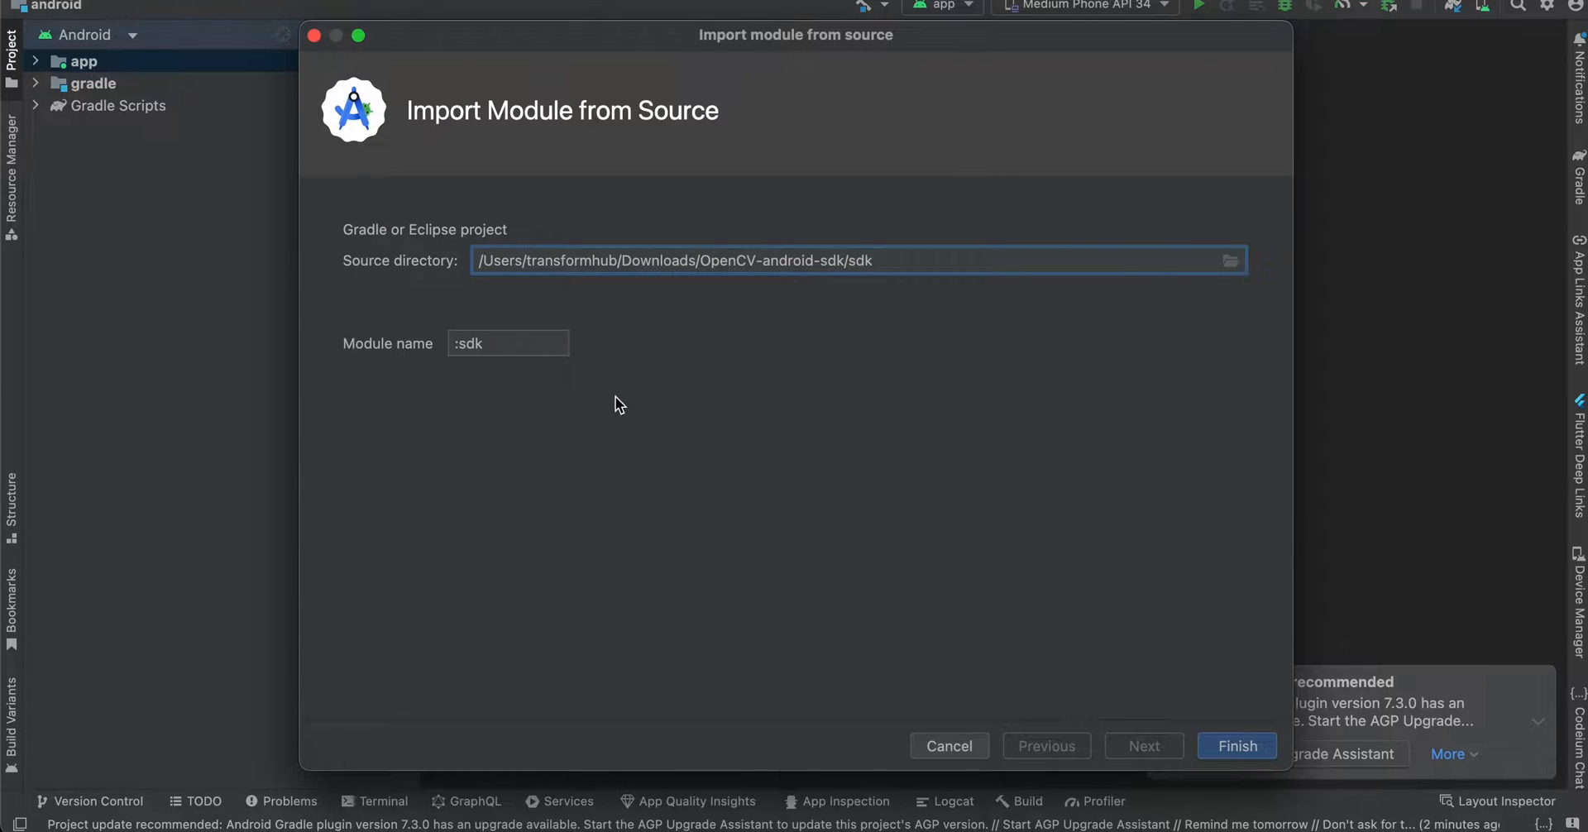
pyautogui.write('o')
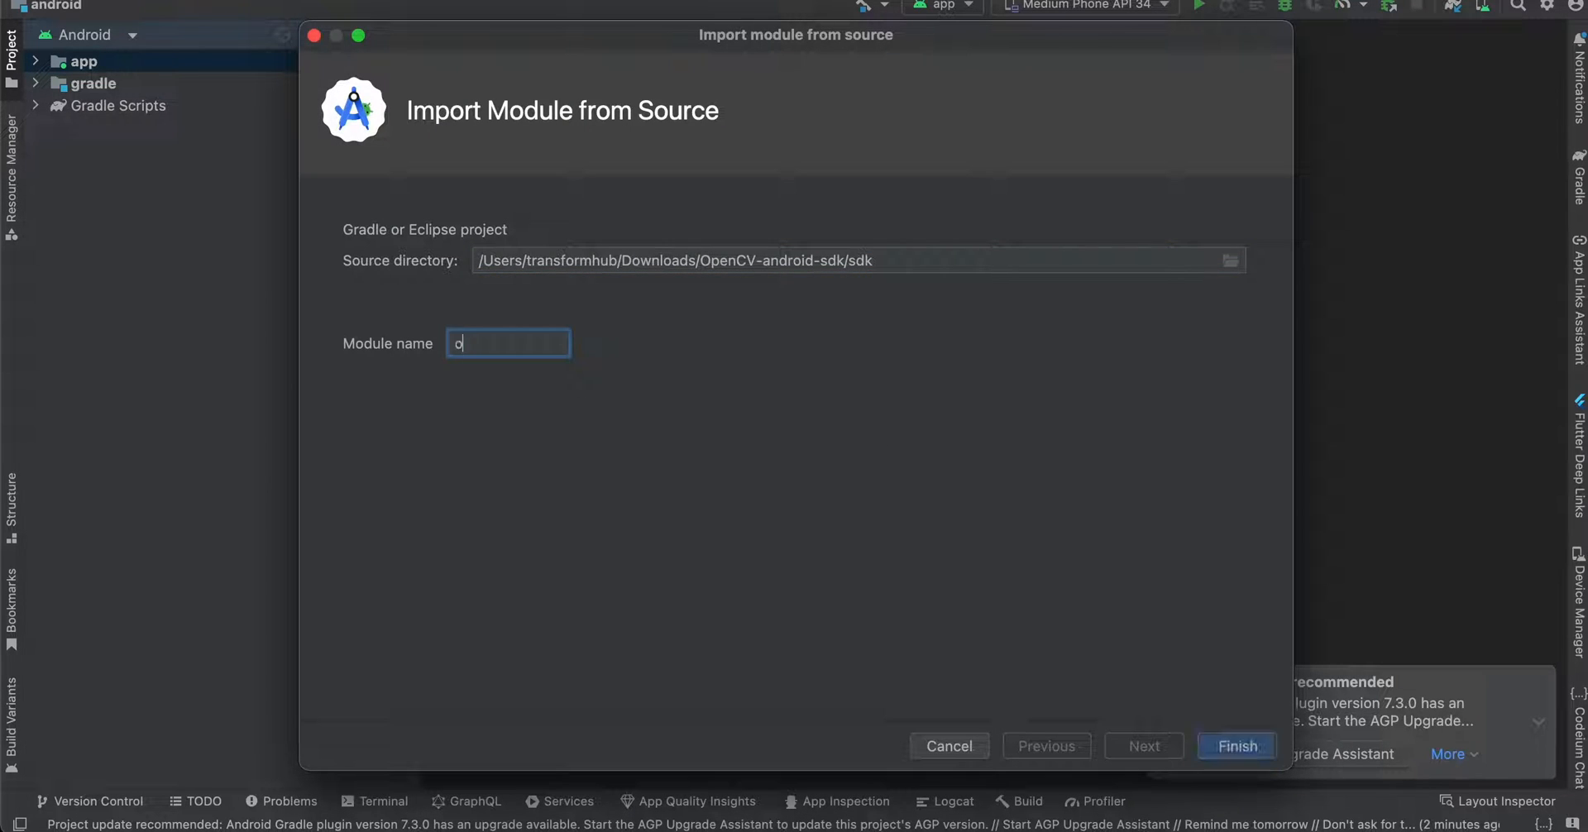
pyautogui.write('penCV')
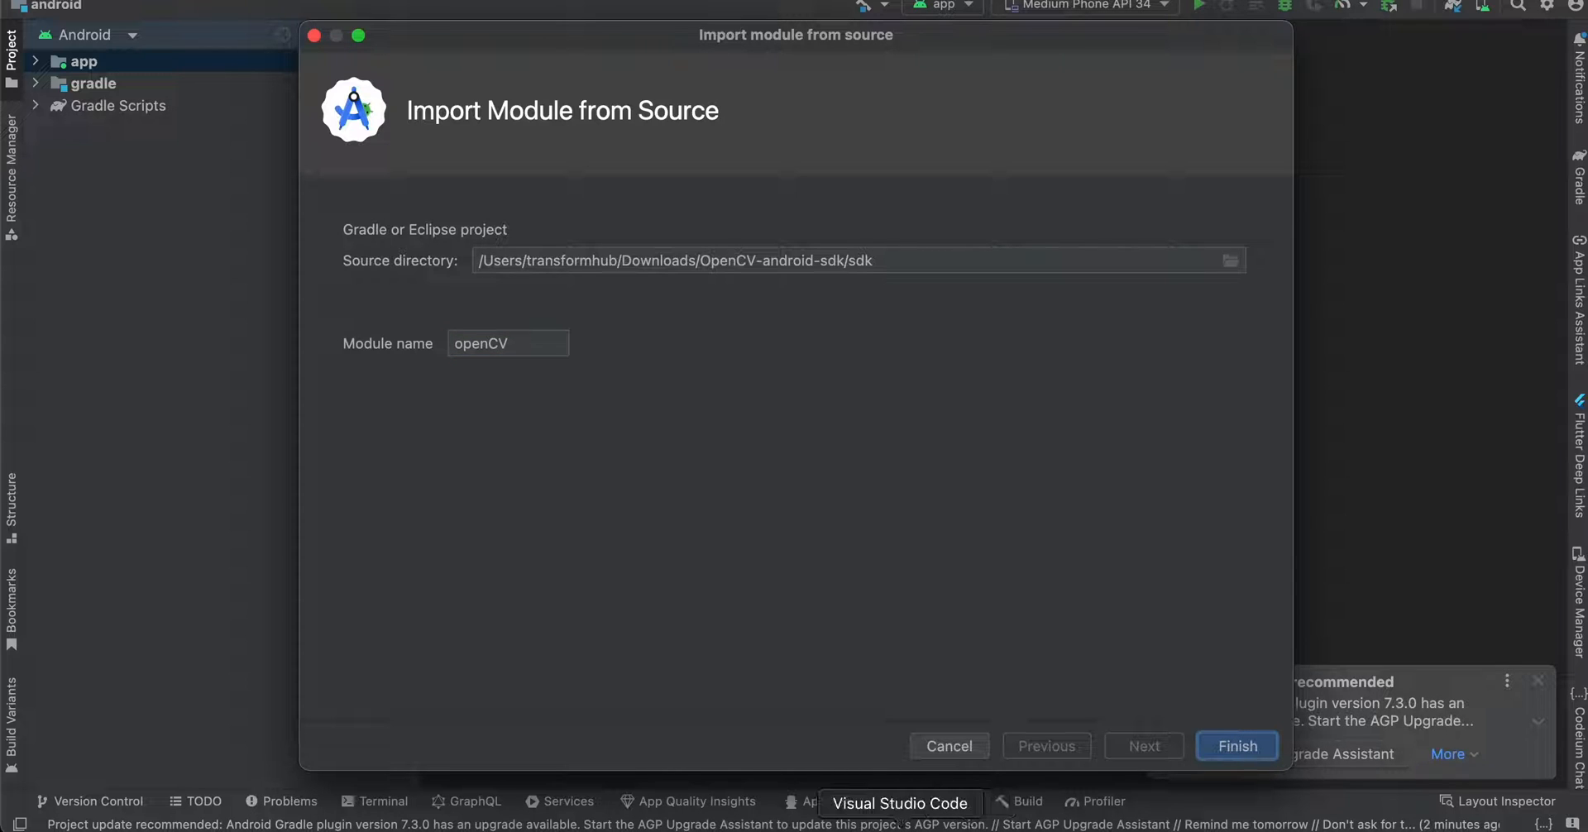
pyautogui.moveTo(1067, 705)
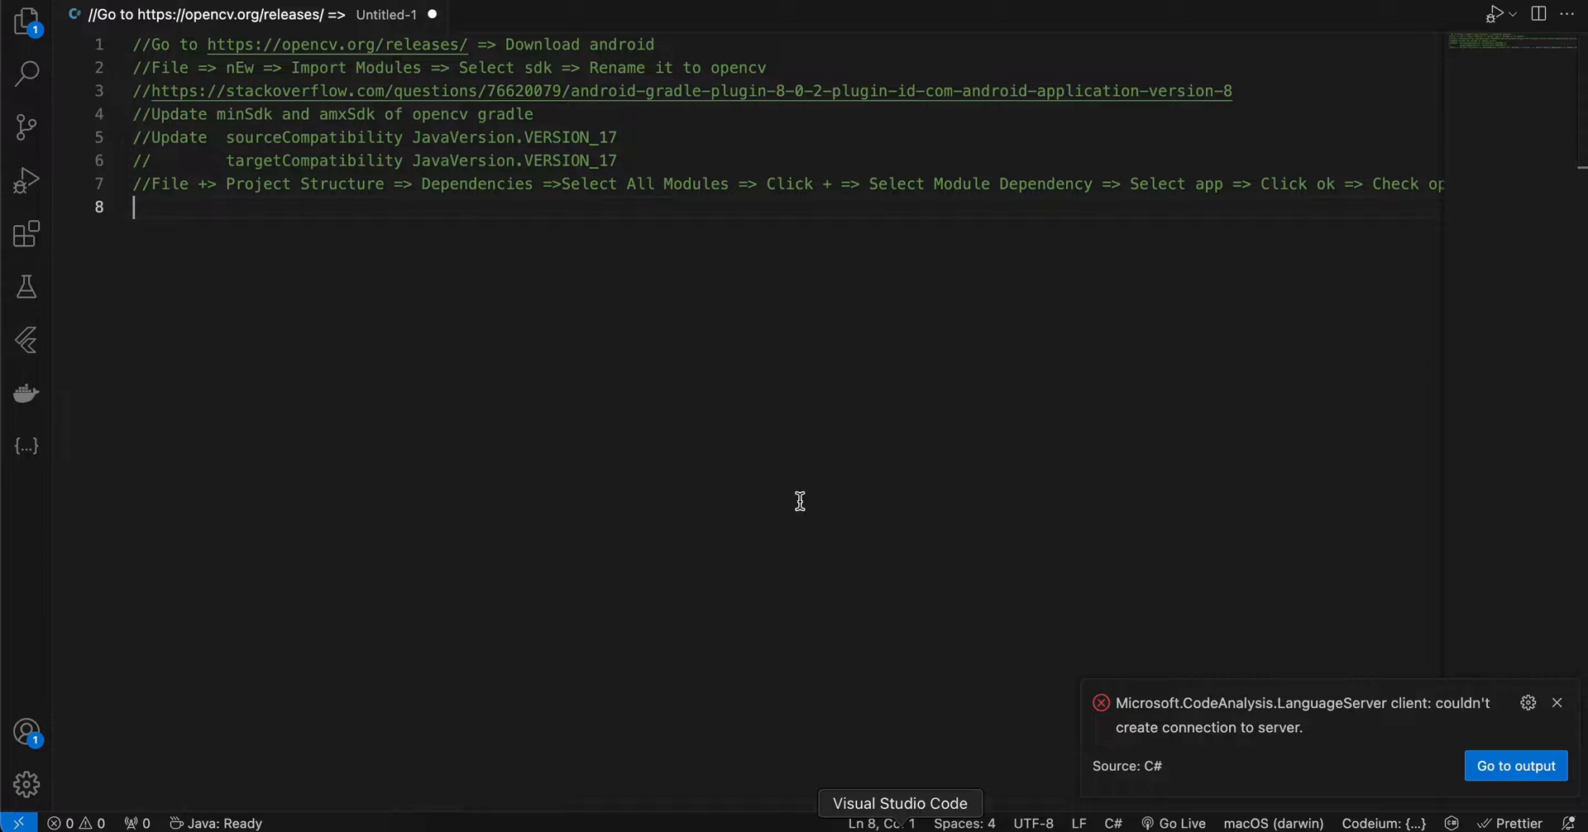
pyautogui.moveTo(591, 318)
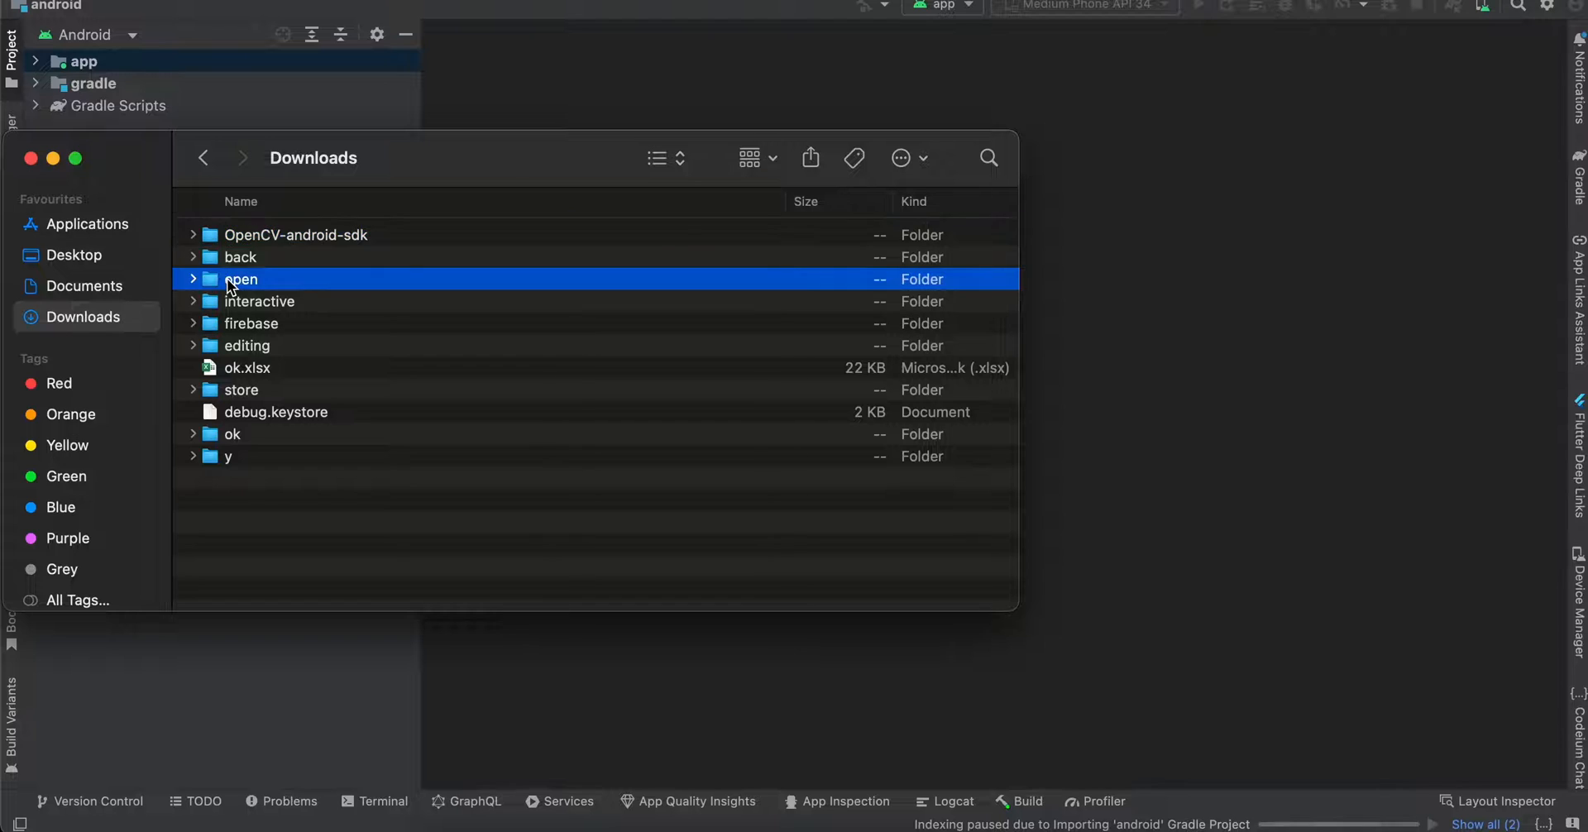
# - Open settings.gradle.kts from the MyAndroidApp project folder in Finder
pyautogui.doubleClick(241, 279)
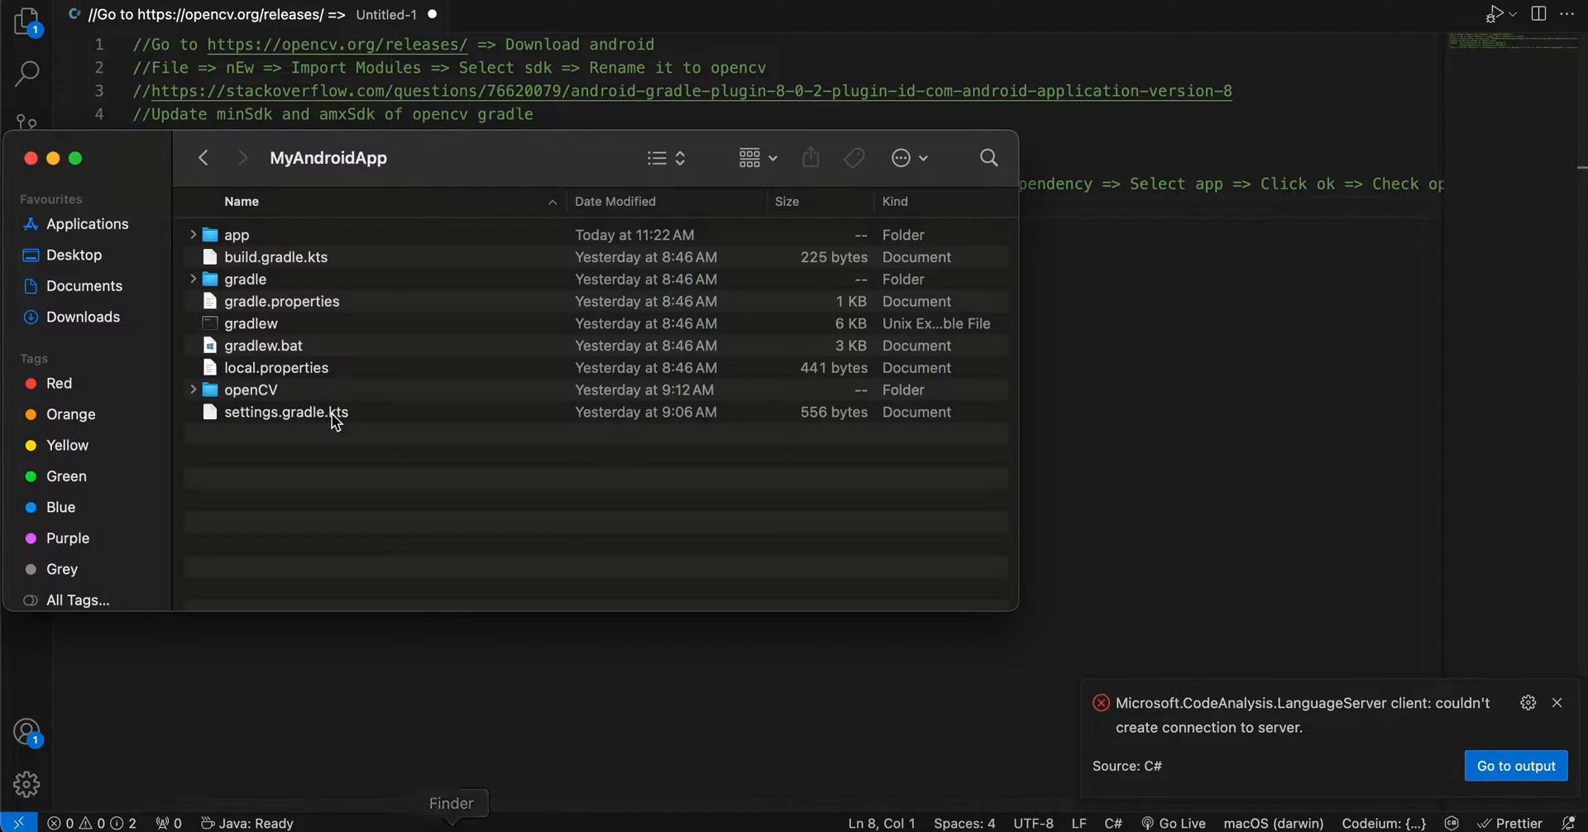
pyautogui.click(237, 236)
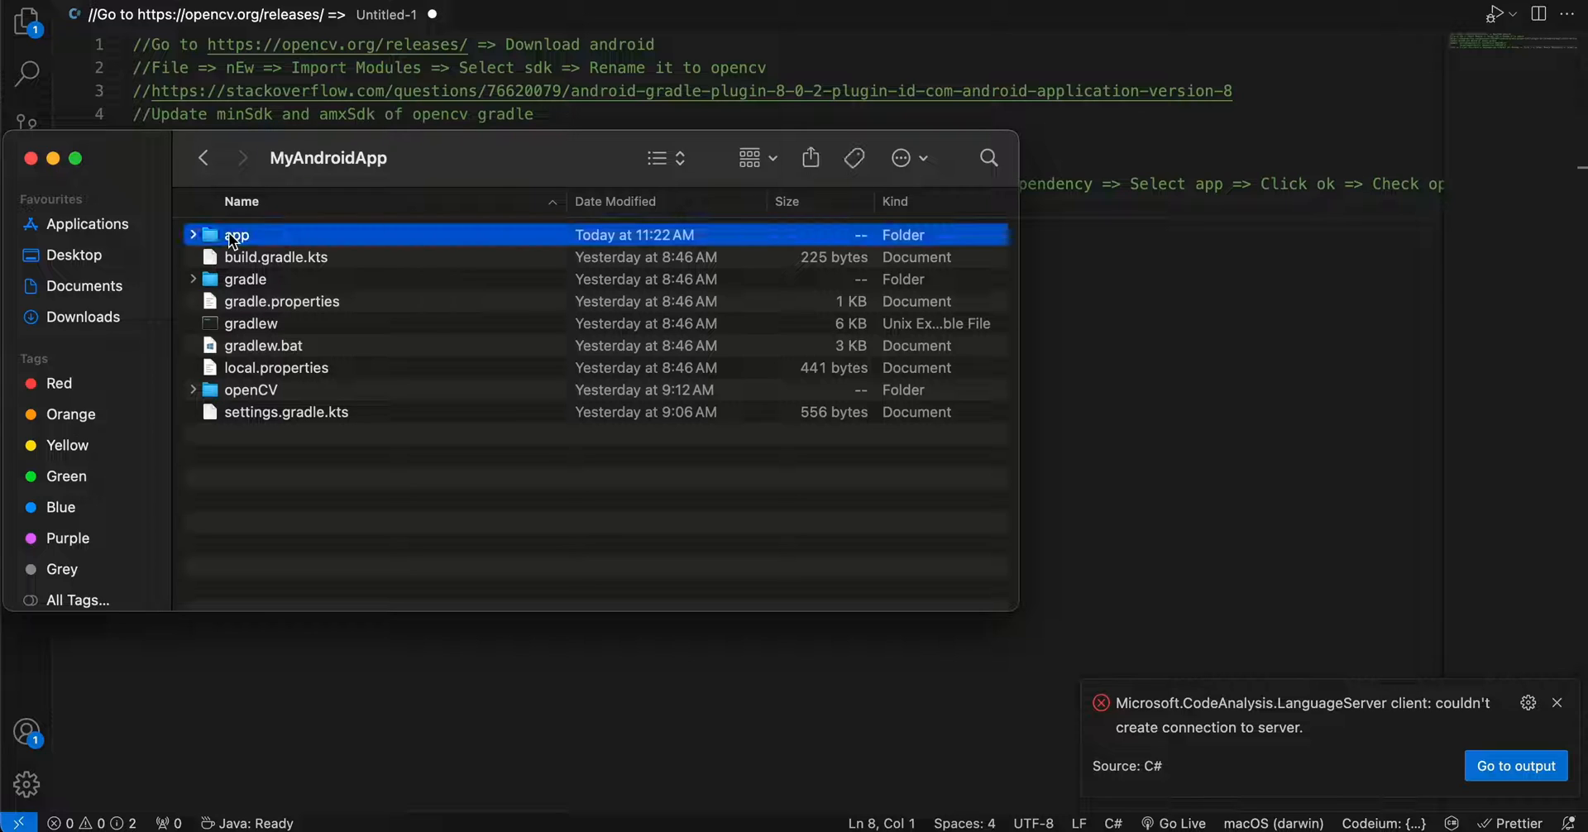
pyautogui.moveTo(281, 425)
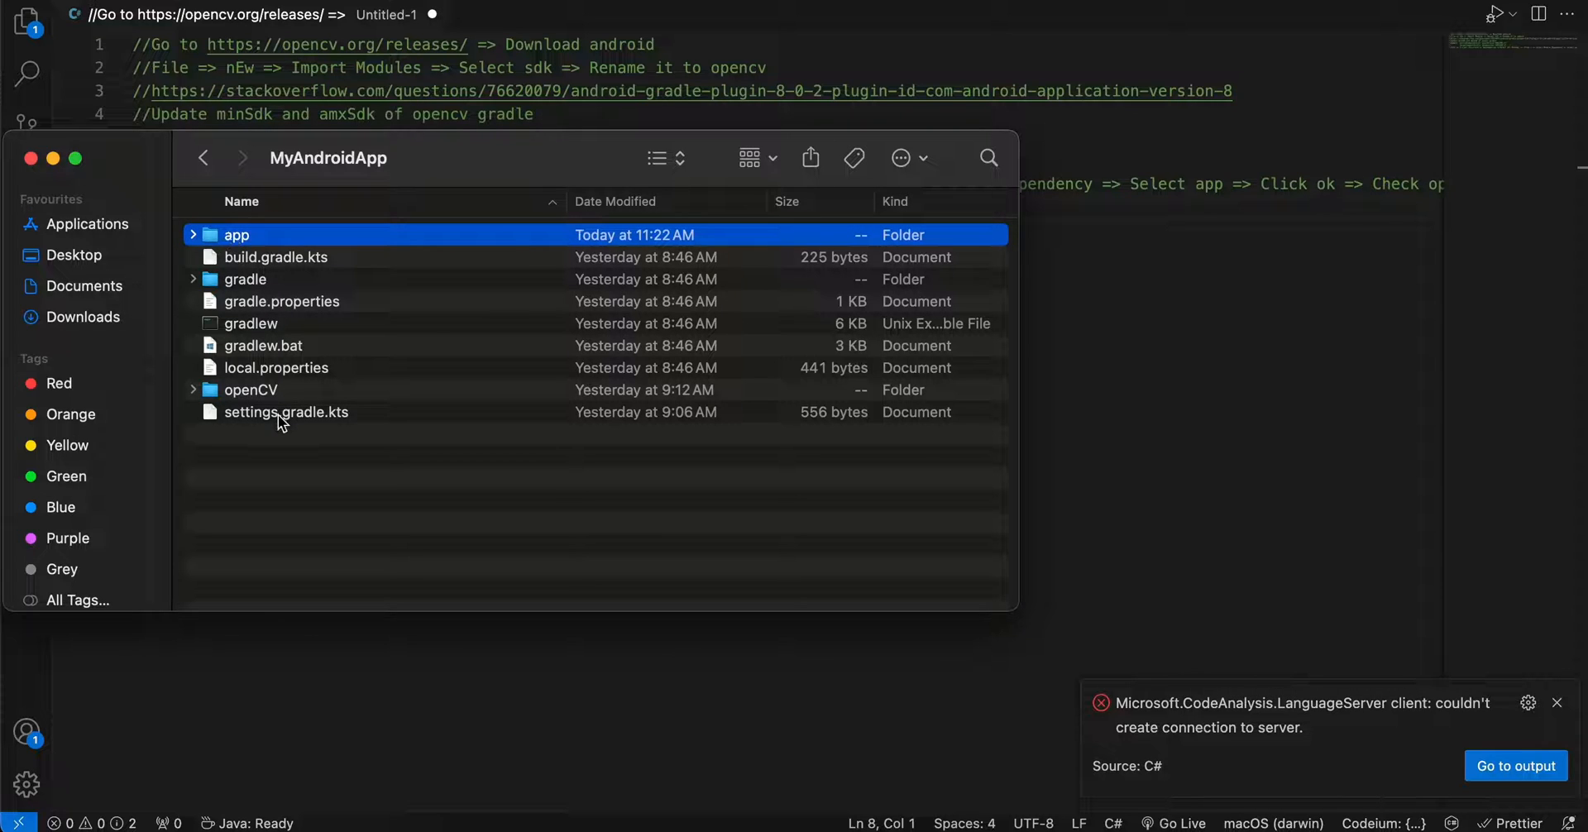
pyautogui.click(286, 412)
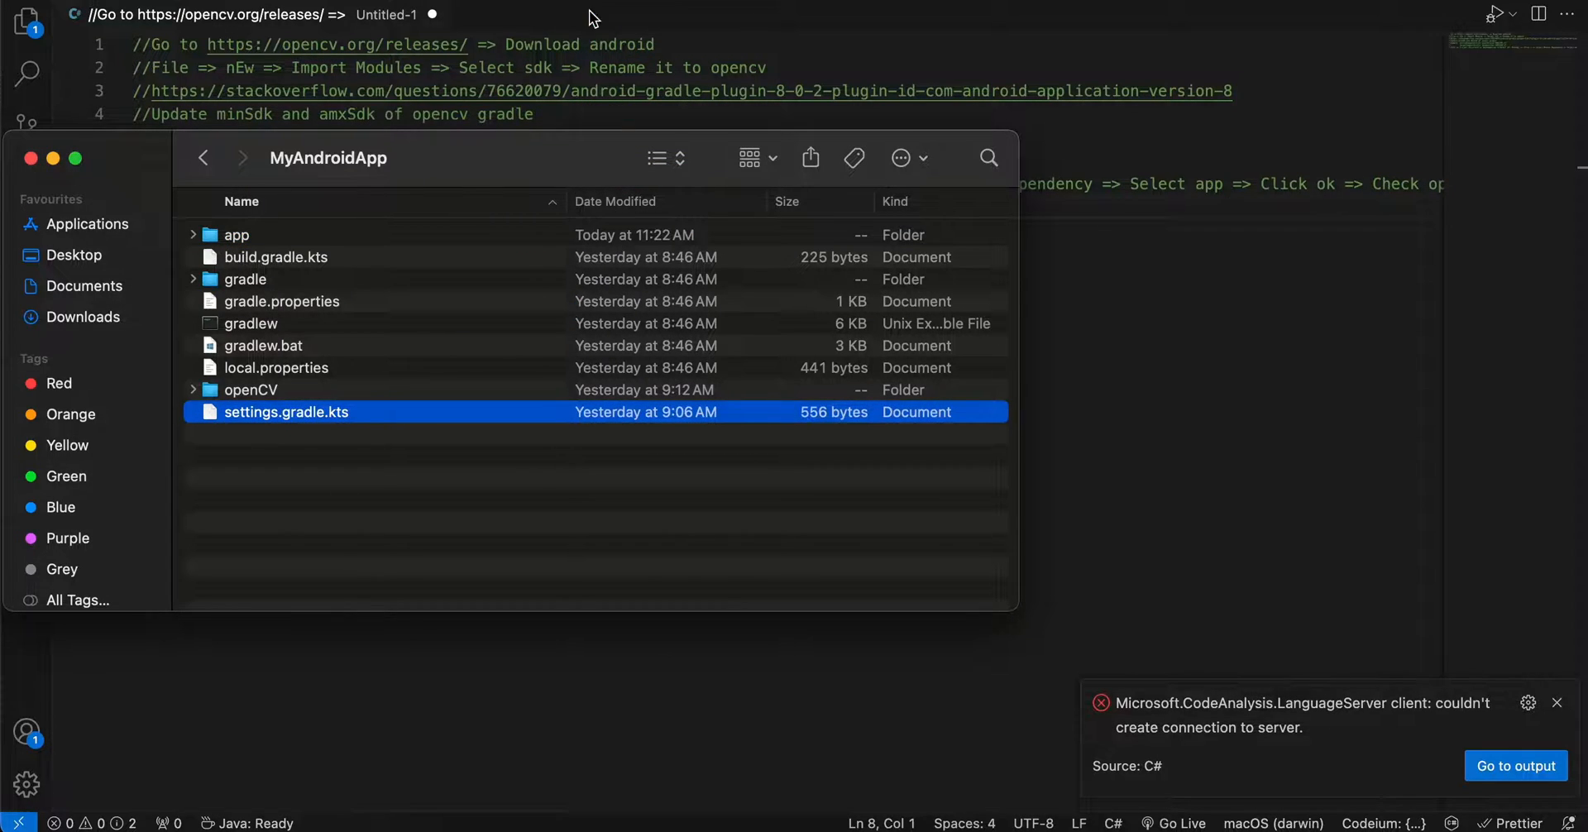
pyautogui.doubleClick(286, 412)
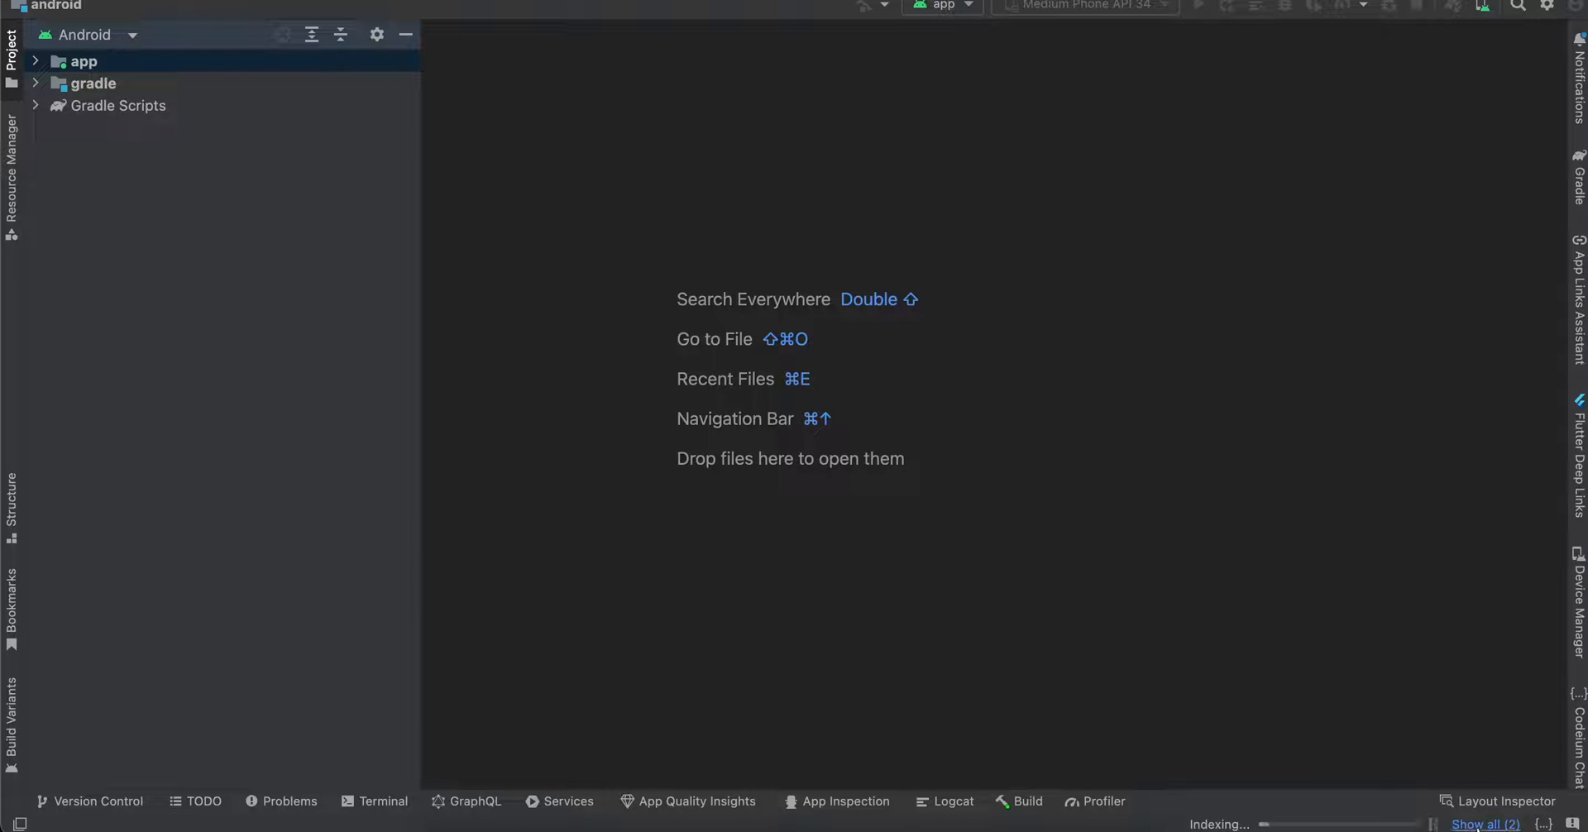
# - Let Gradle sync finish, then expand Gradle Scripts to show the openCV build.gradle
pyautogui.click(1485, 823)
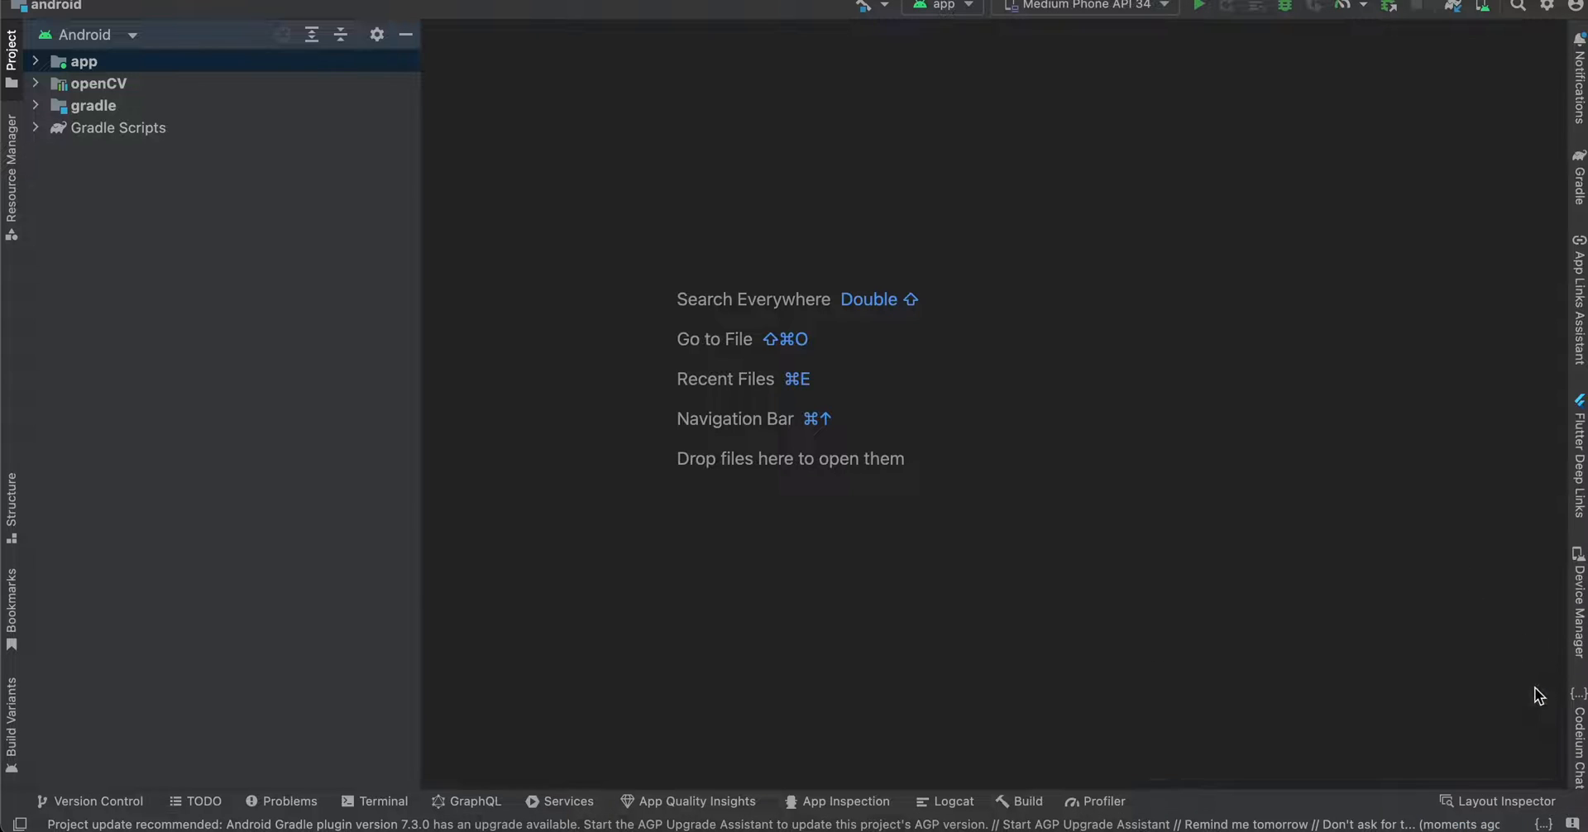
pyautogui.moveTo(1449, 53)
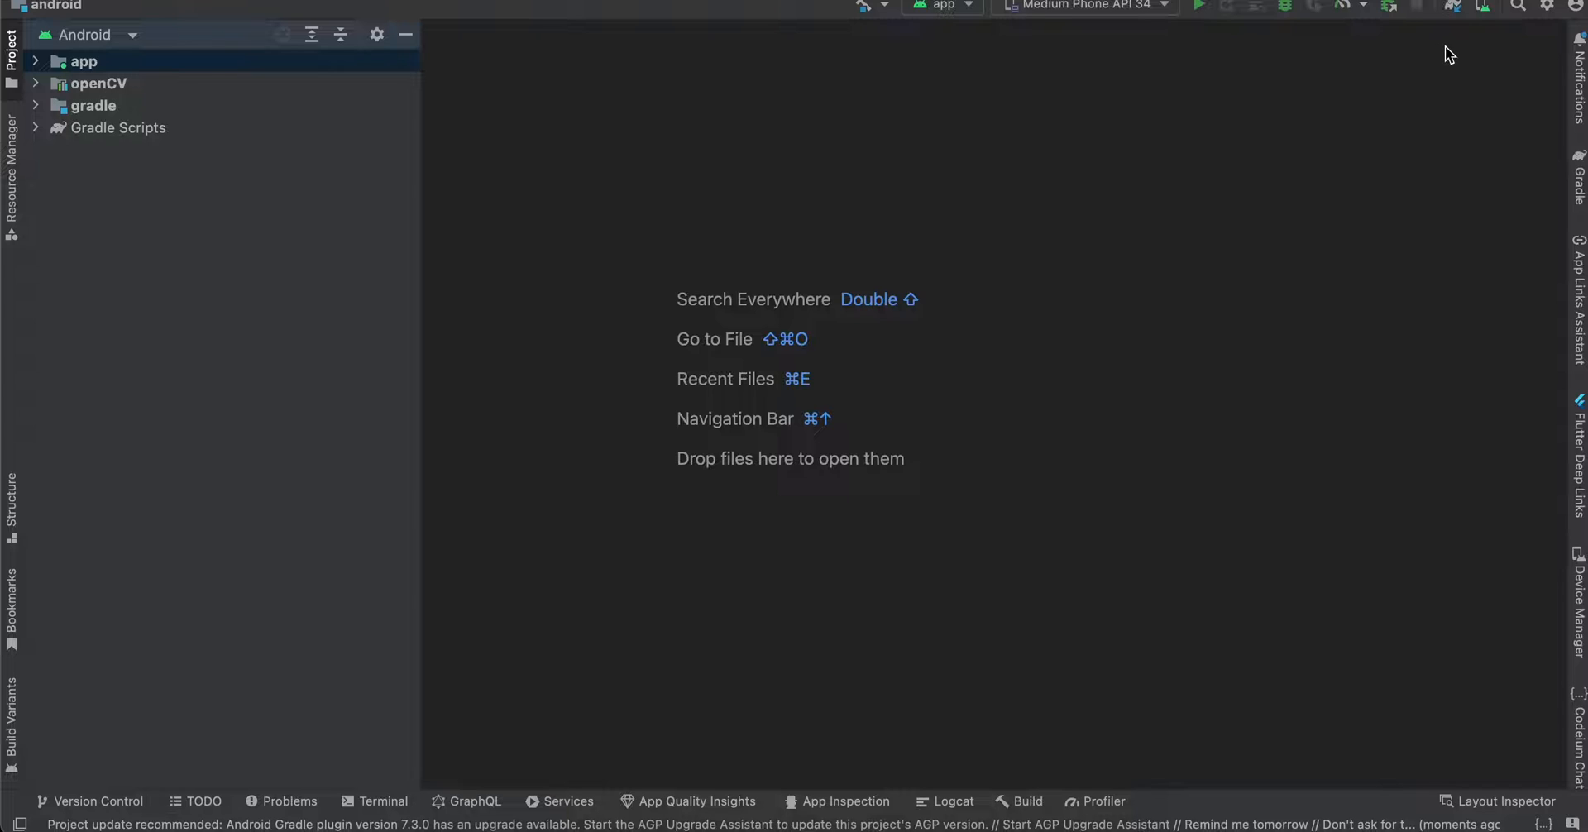
pyautogui.moveTo(263, 118)
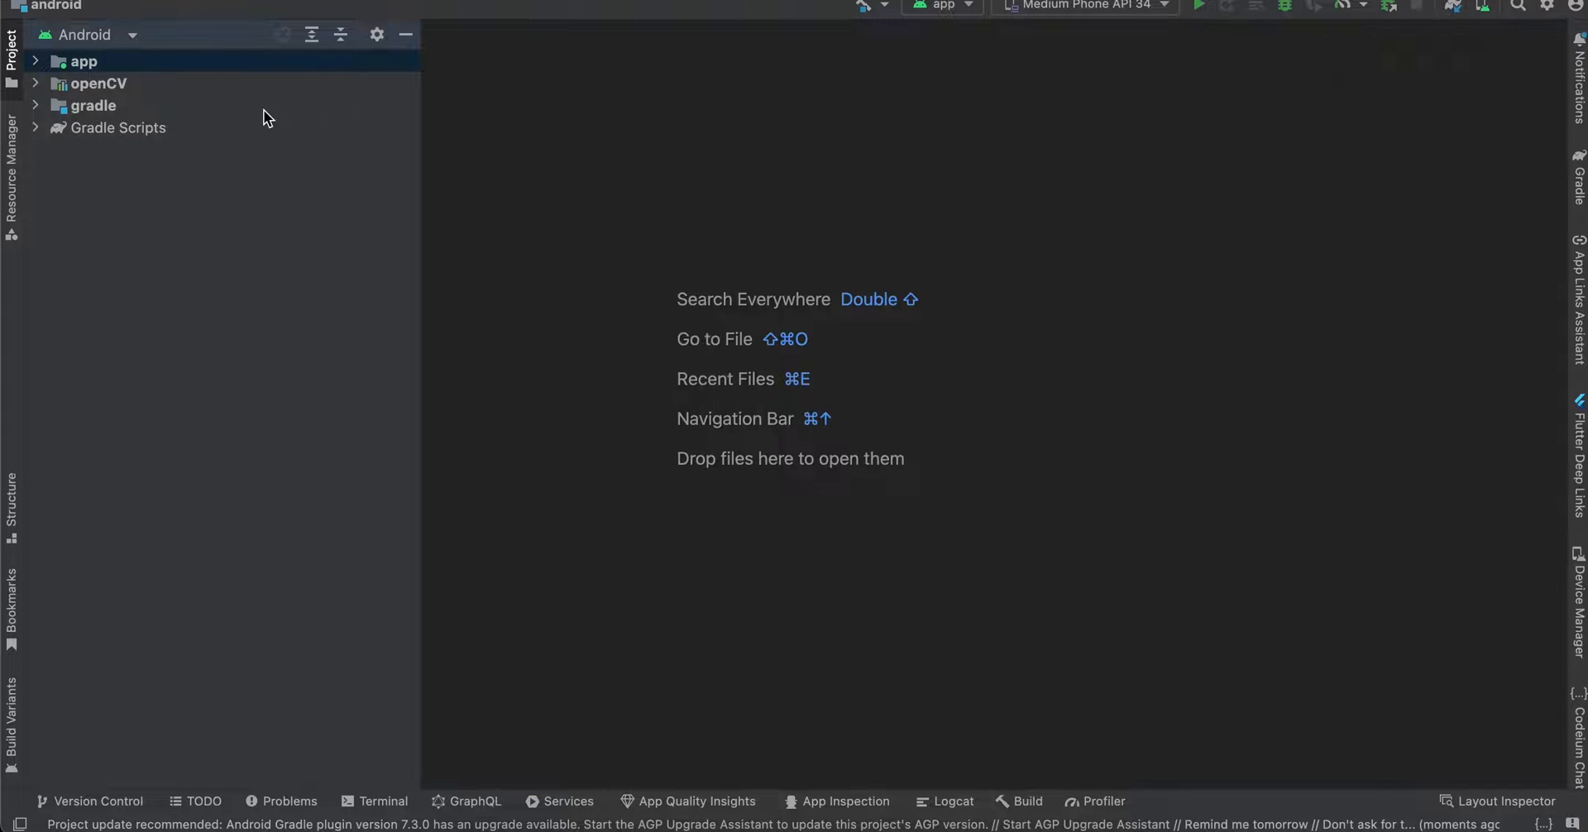
pyautogui.click(37, 127)
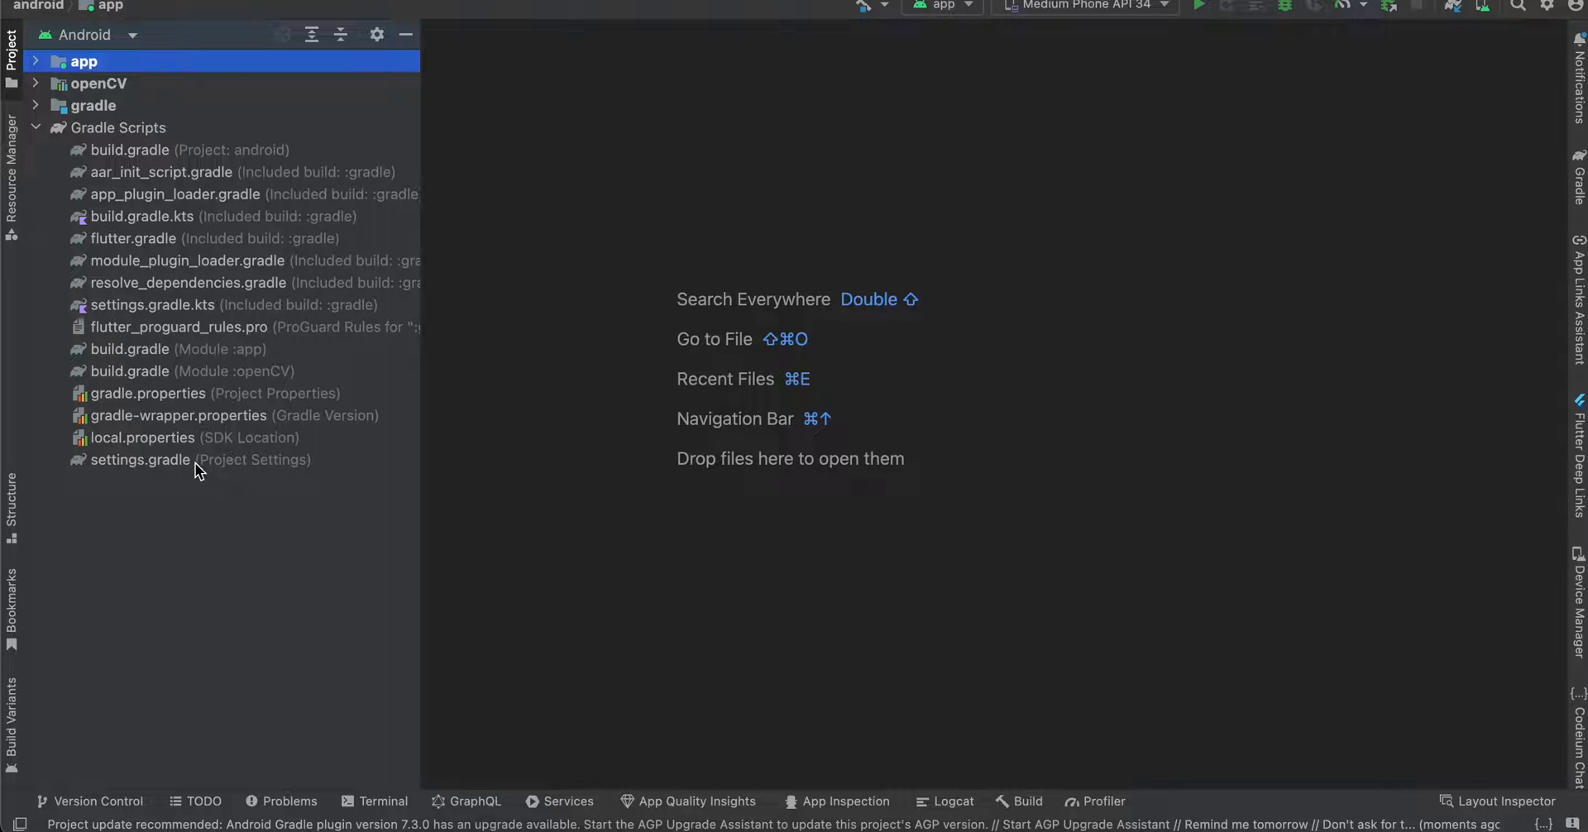
# - Open settings.gradle and scroll to the include ':app', ':openCV' lines
pyautogui.doubleClick(140, 459)
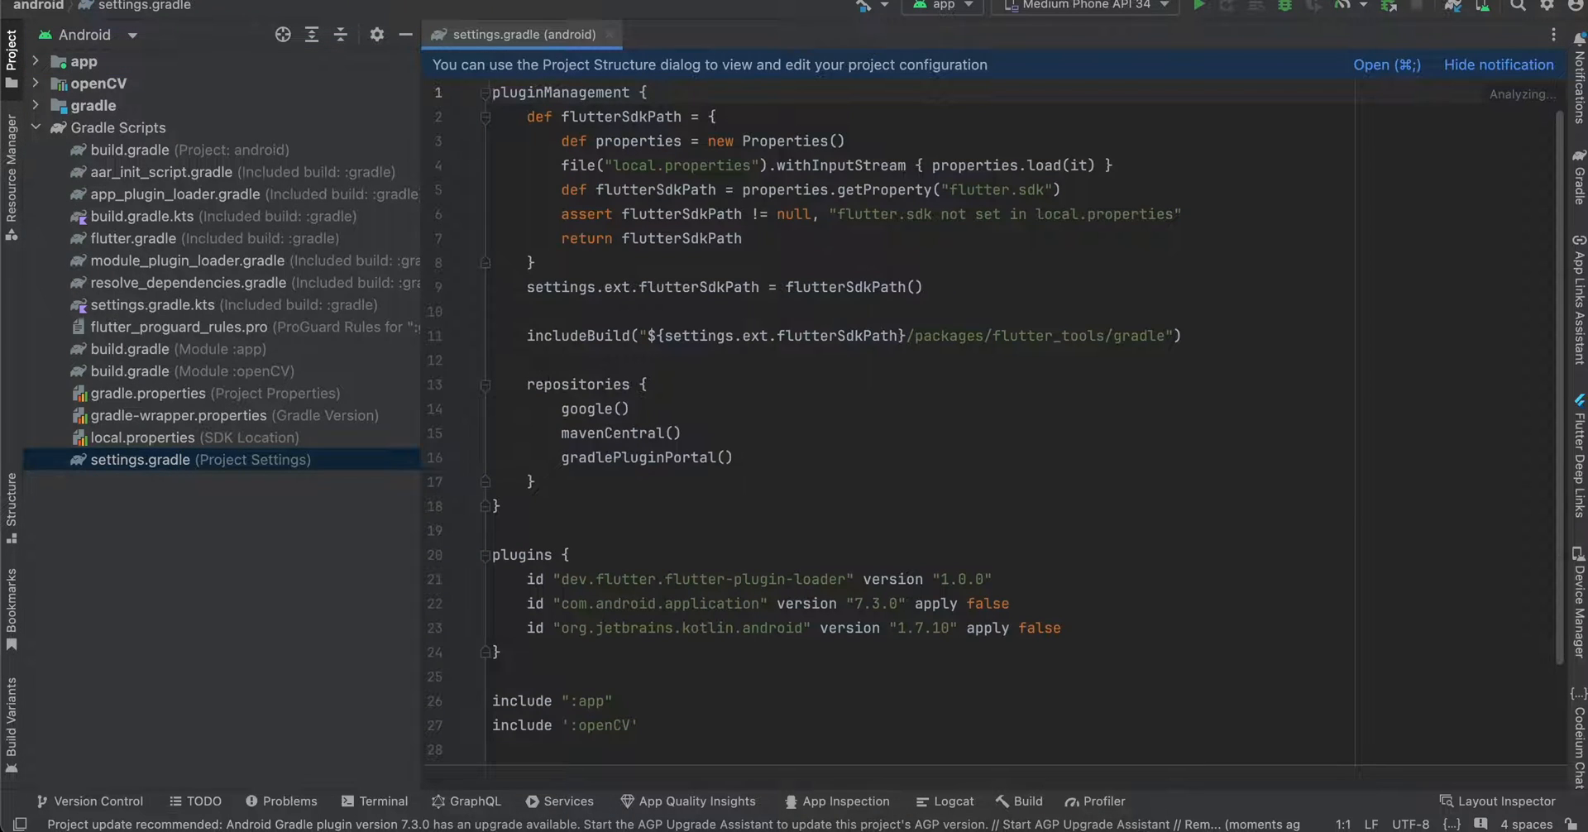
pyautogui.scroll(-3)
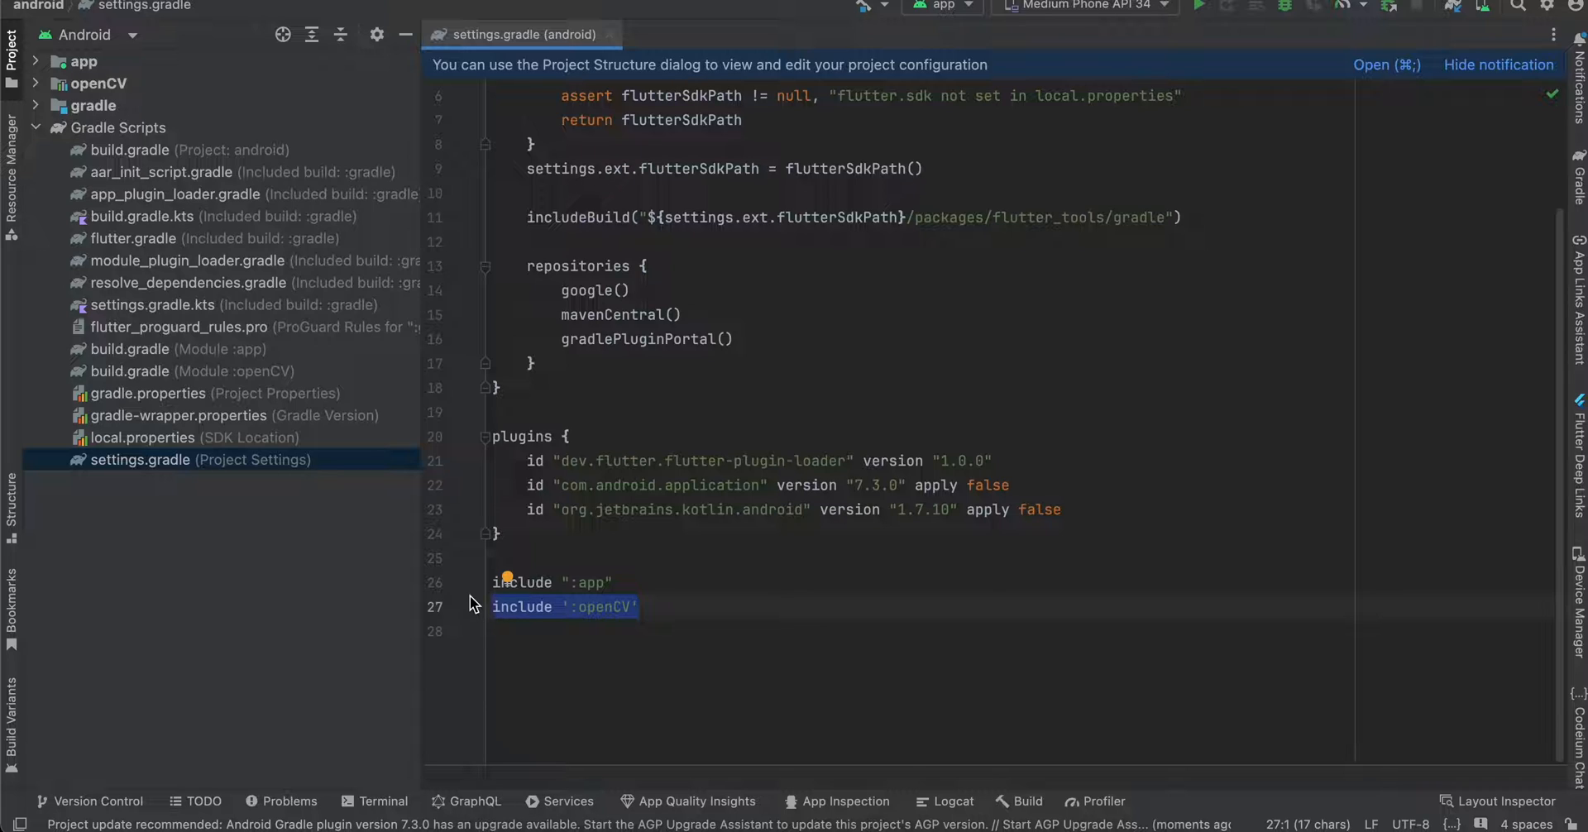
pyautogui.moveTo(267, 518)
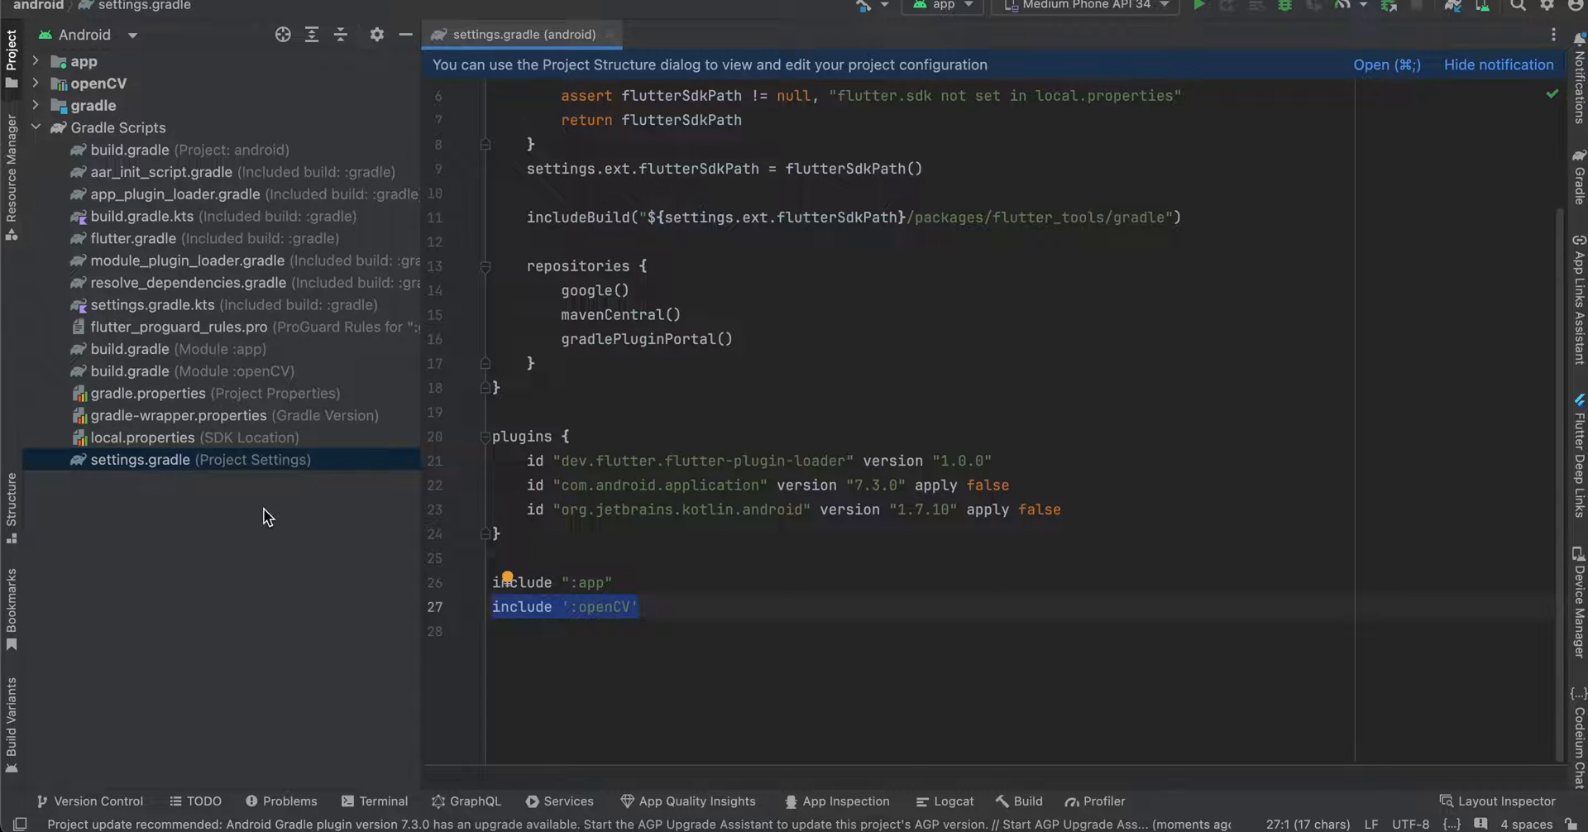
pyautogui.moveTo(182, 469)
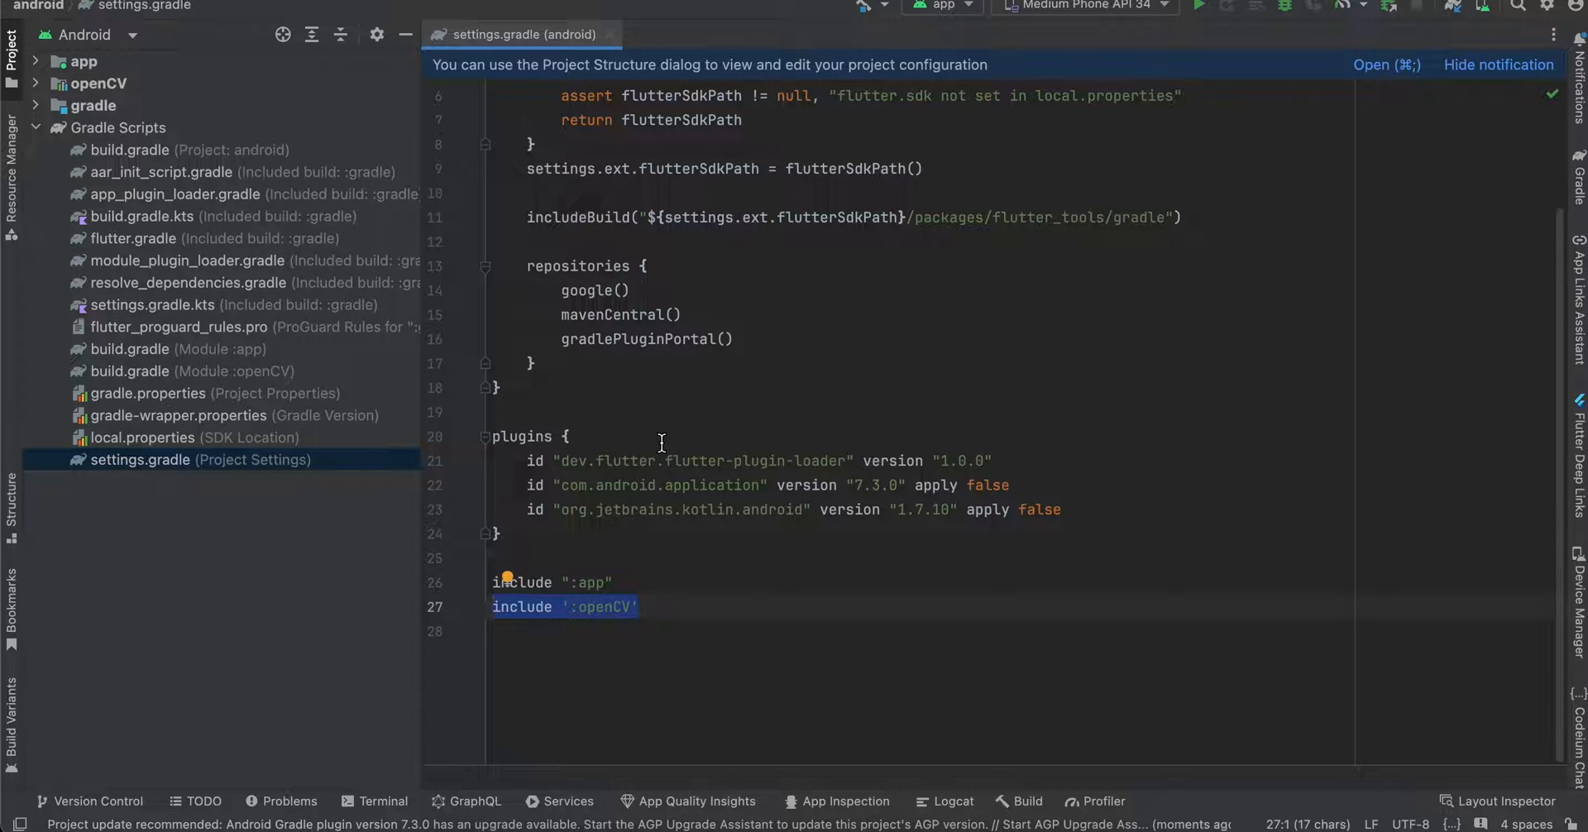
pyautogui.moveTo(673, 621)
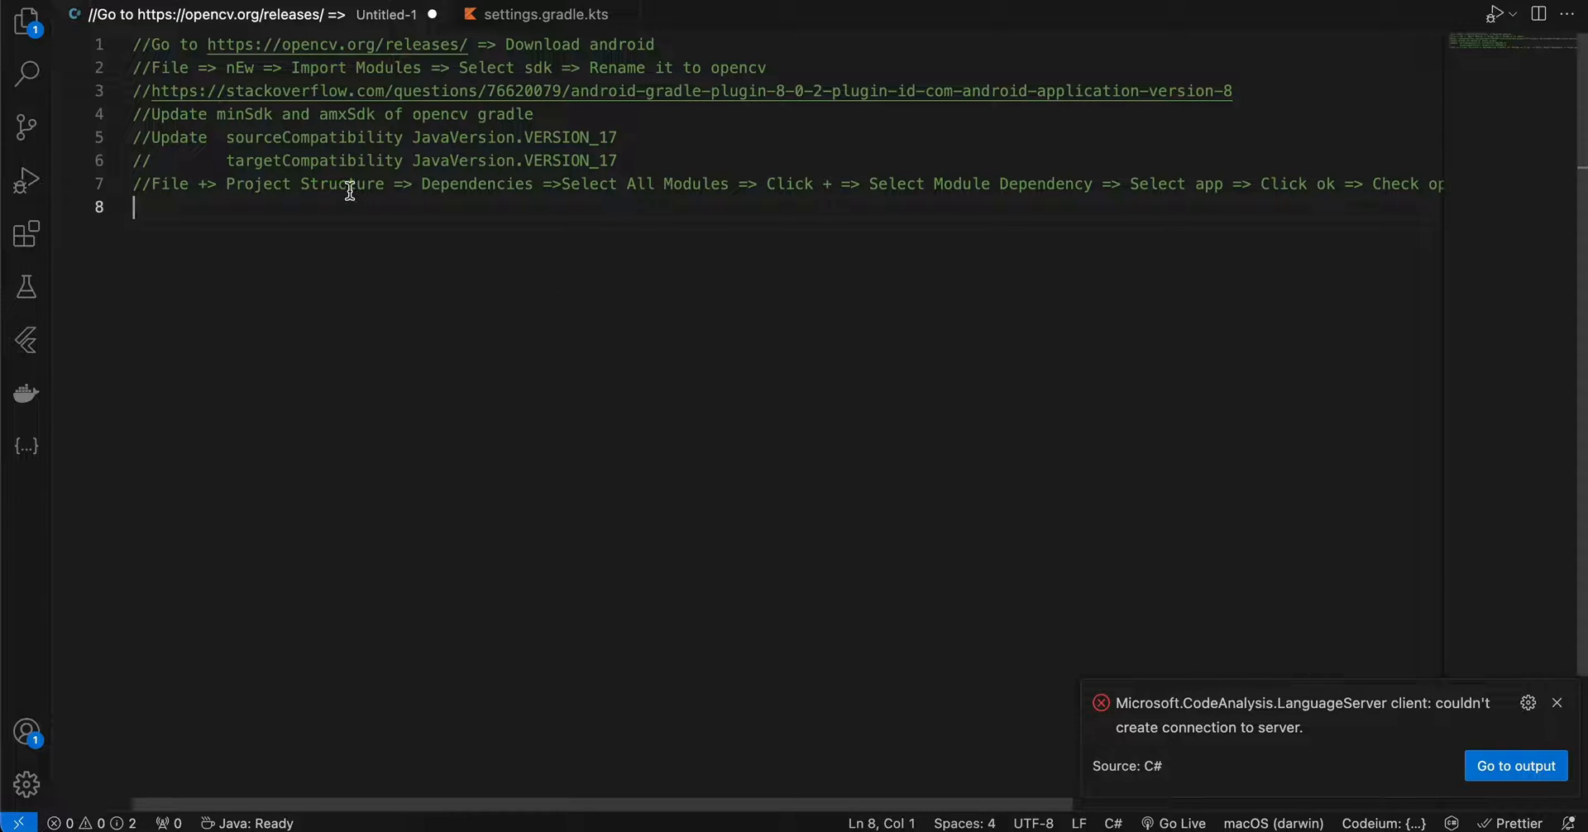
pyautogui.doubleClick(345, 114)
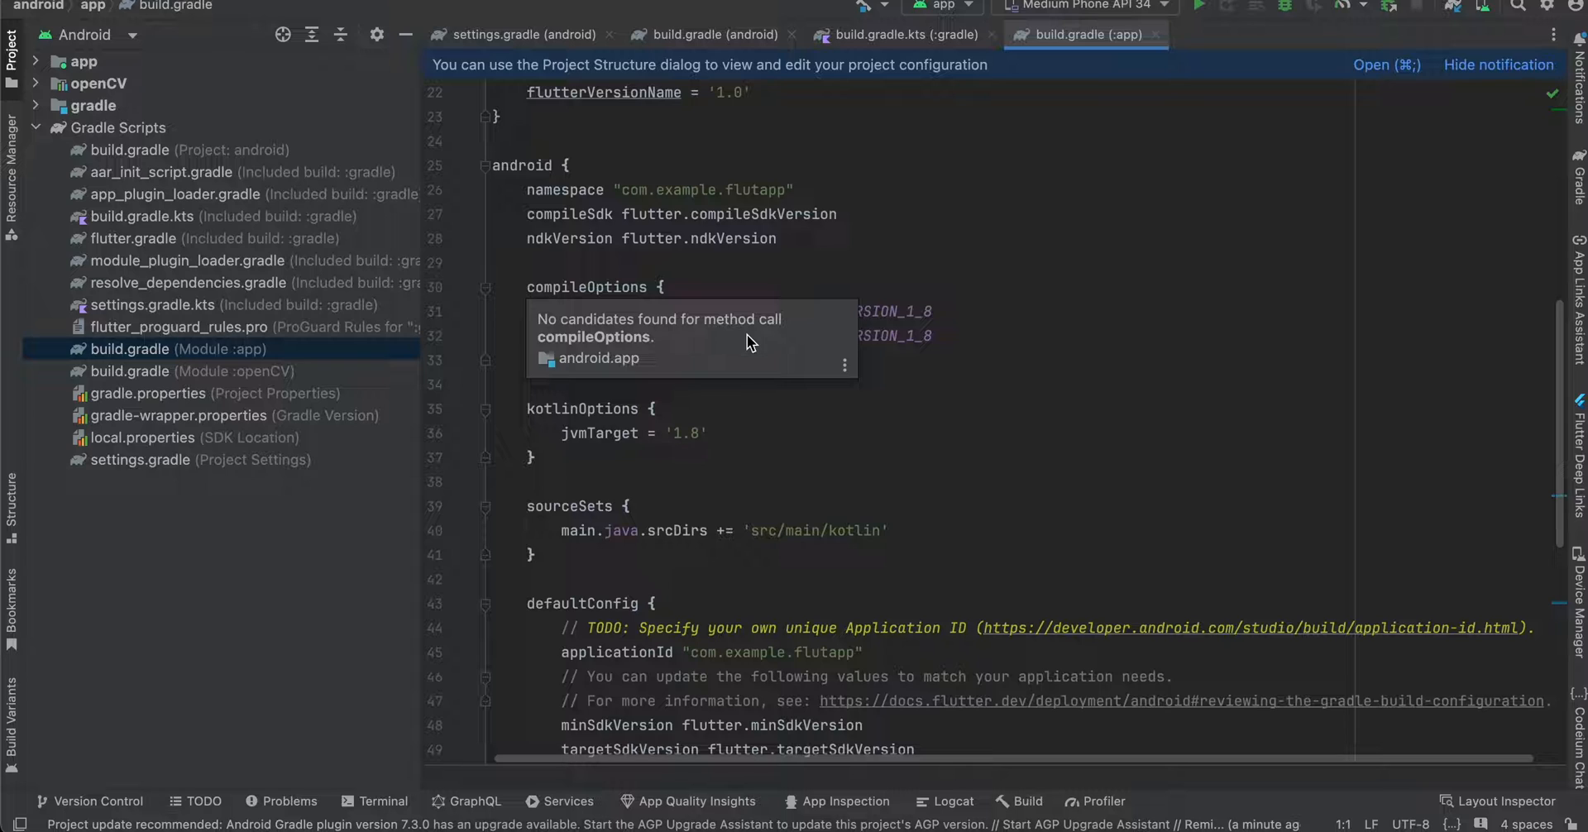
# - Set minSdkVersion to 24 in app defaultConfig, trying 34 before restoring flutter.targetSdkVersion
pyautogui.scroll(-3)
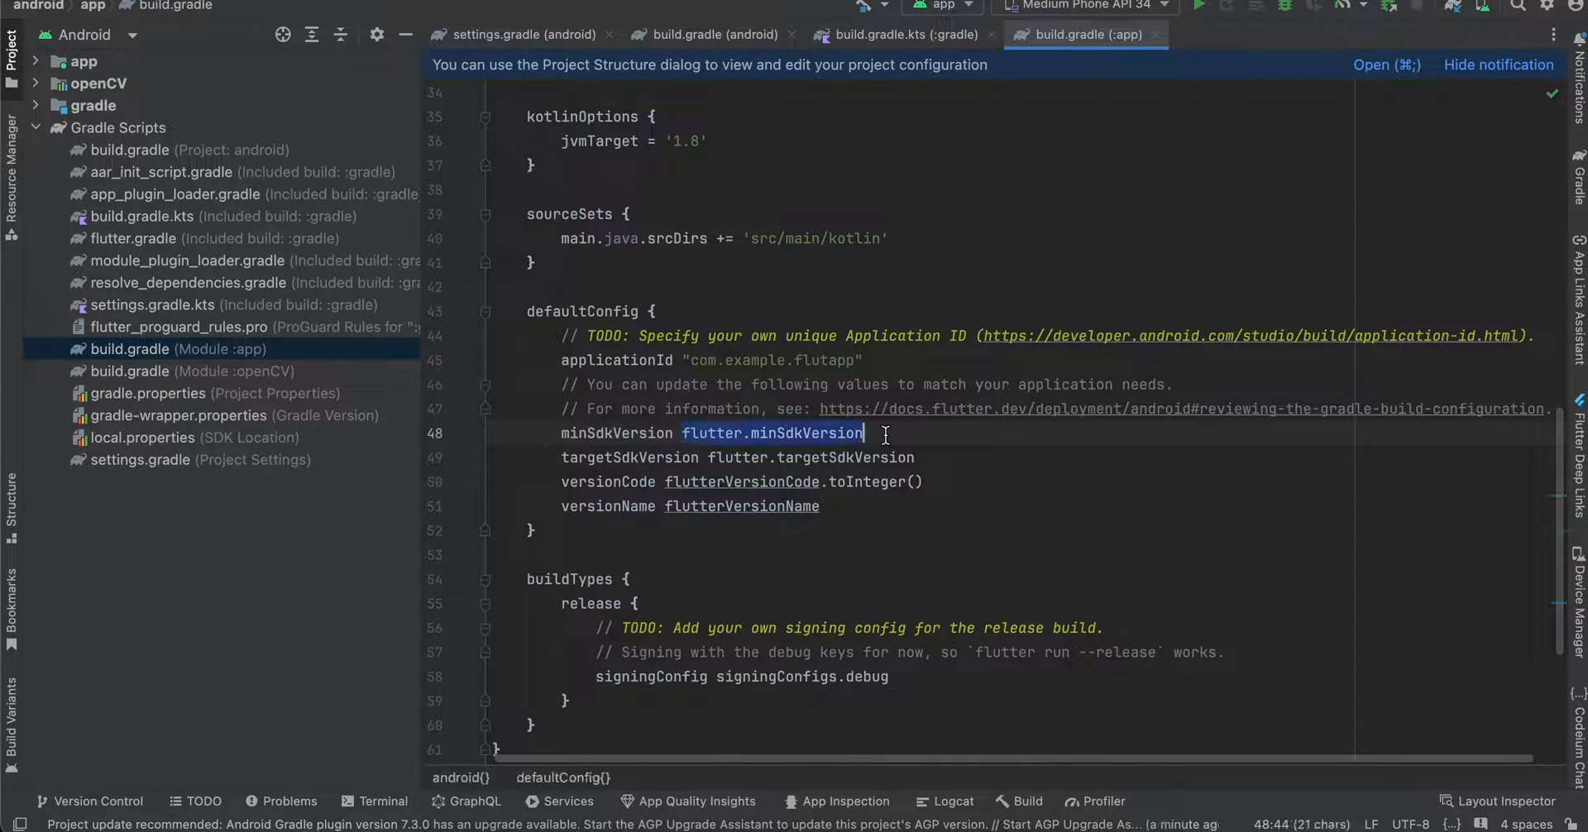
pyautogui.write('24')
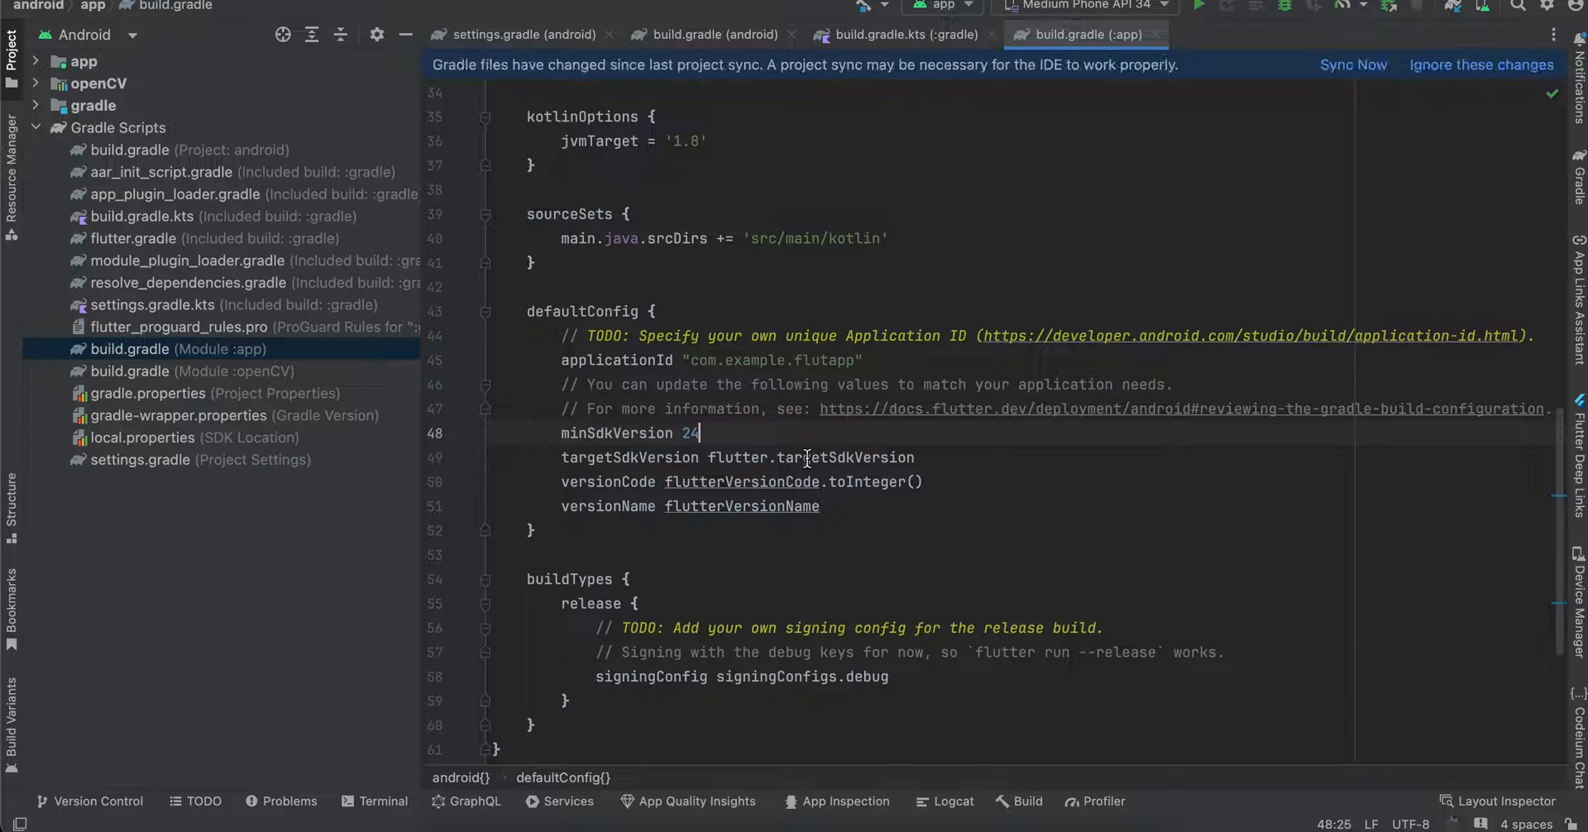
pyautogui.doubleClick(810, 458)
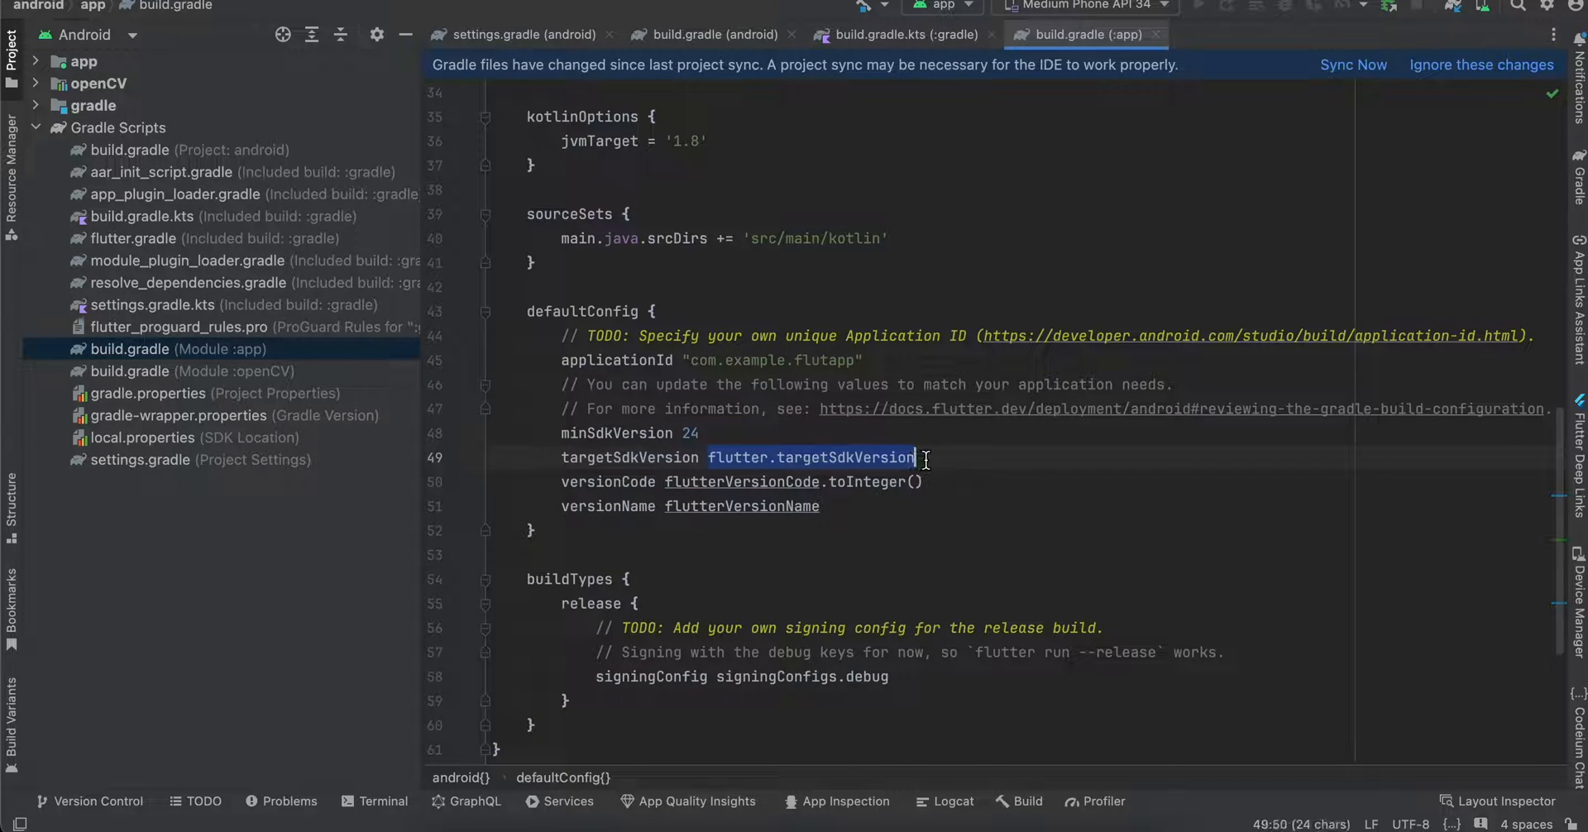
pyautogui.write('34')
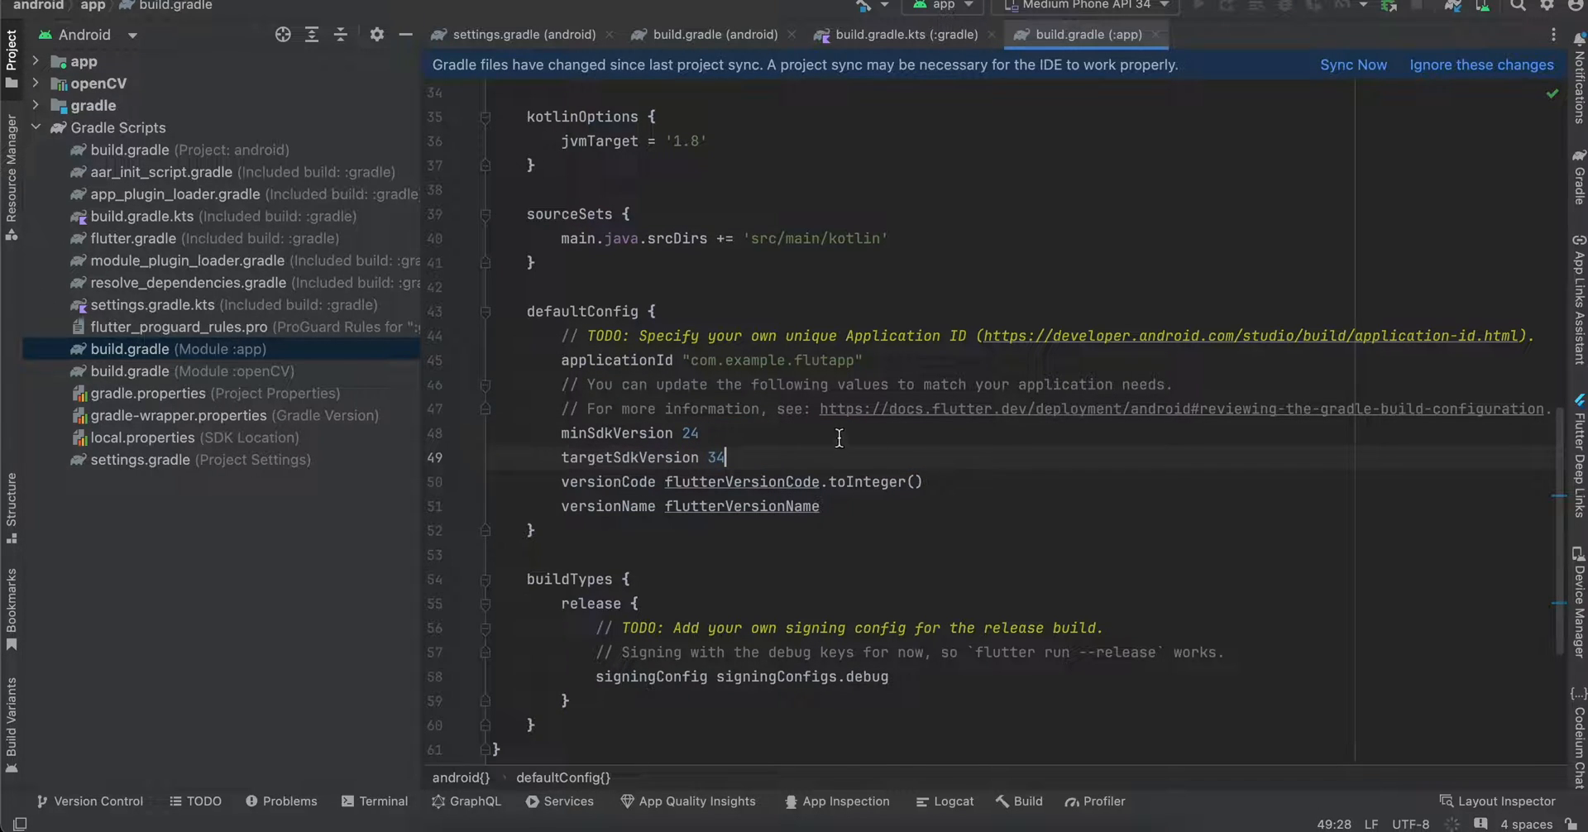
pyautogui.write('flutter.targetSdkVersion')
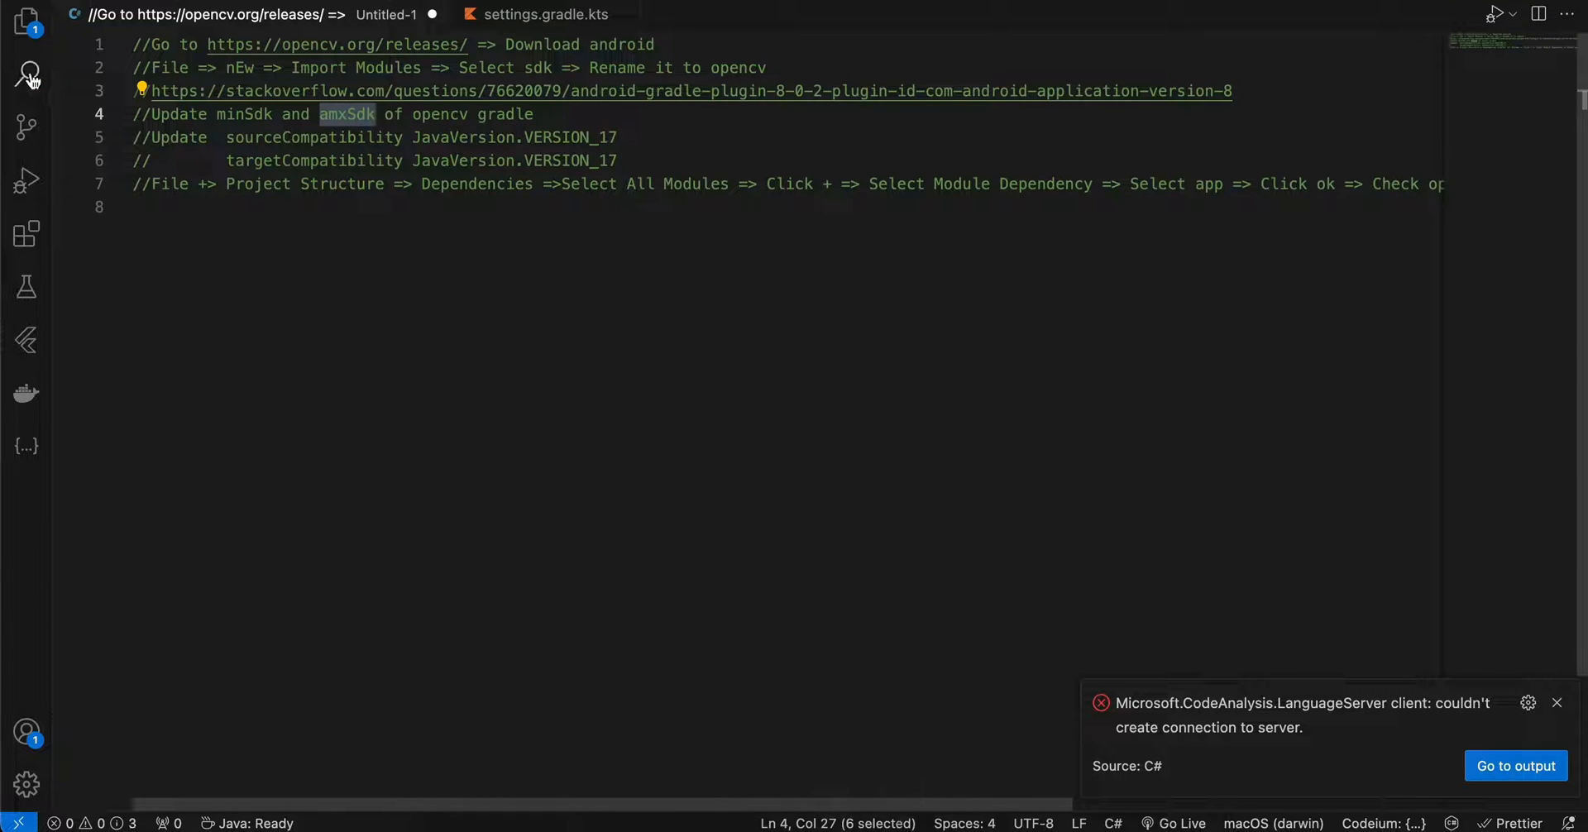
# - Search targetSdkVersion, opening the openCV match (31) and the app module match
pyautogui.click(29, 72)
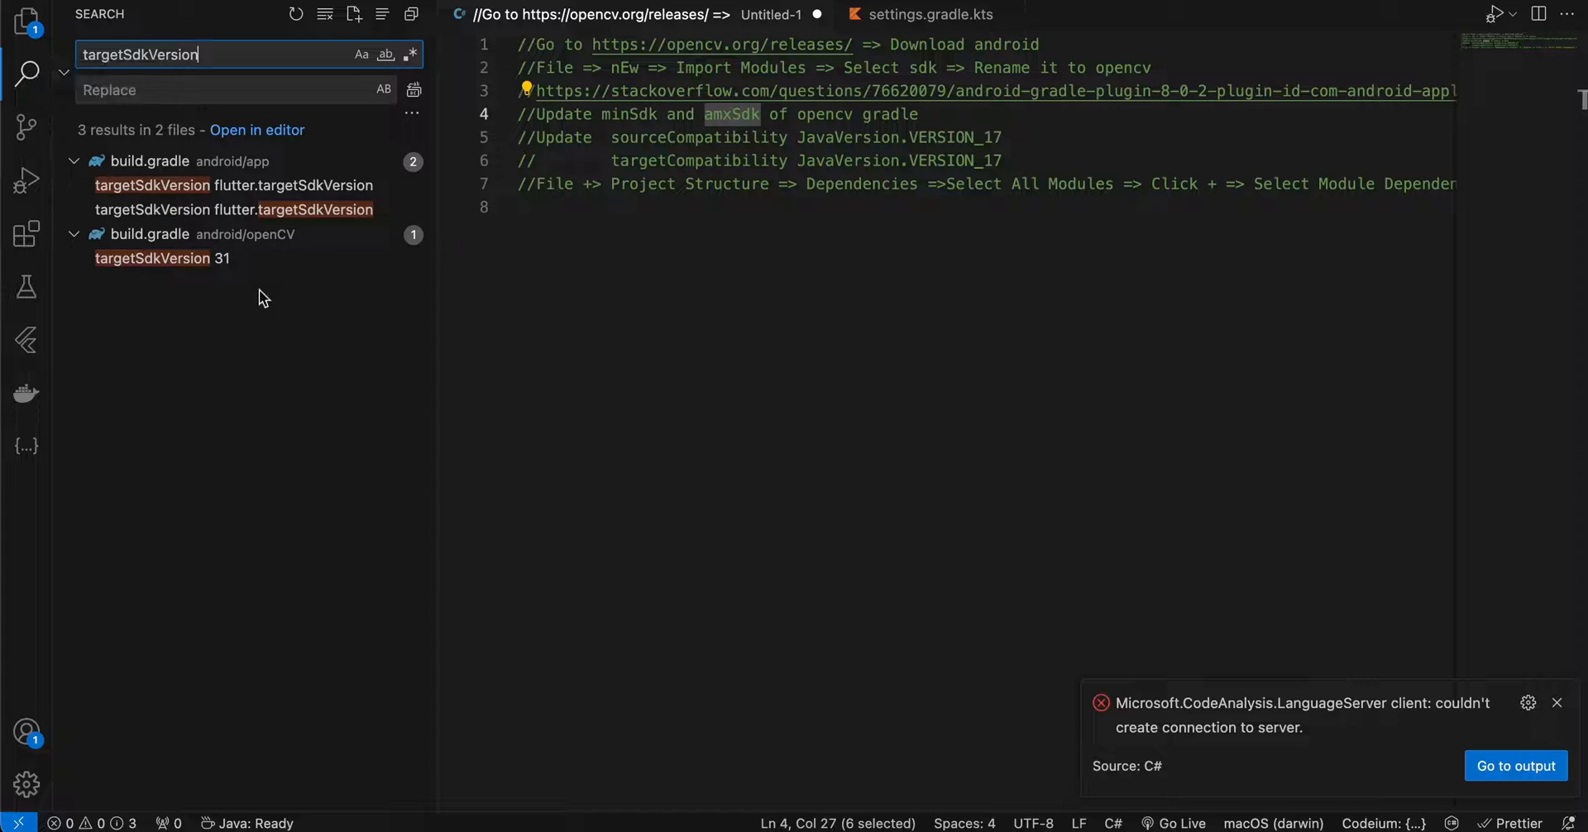
pyautogui.click(152, 258)
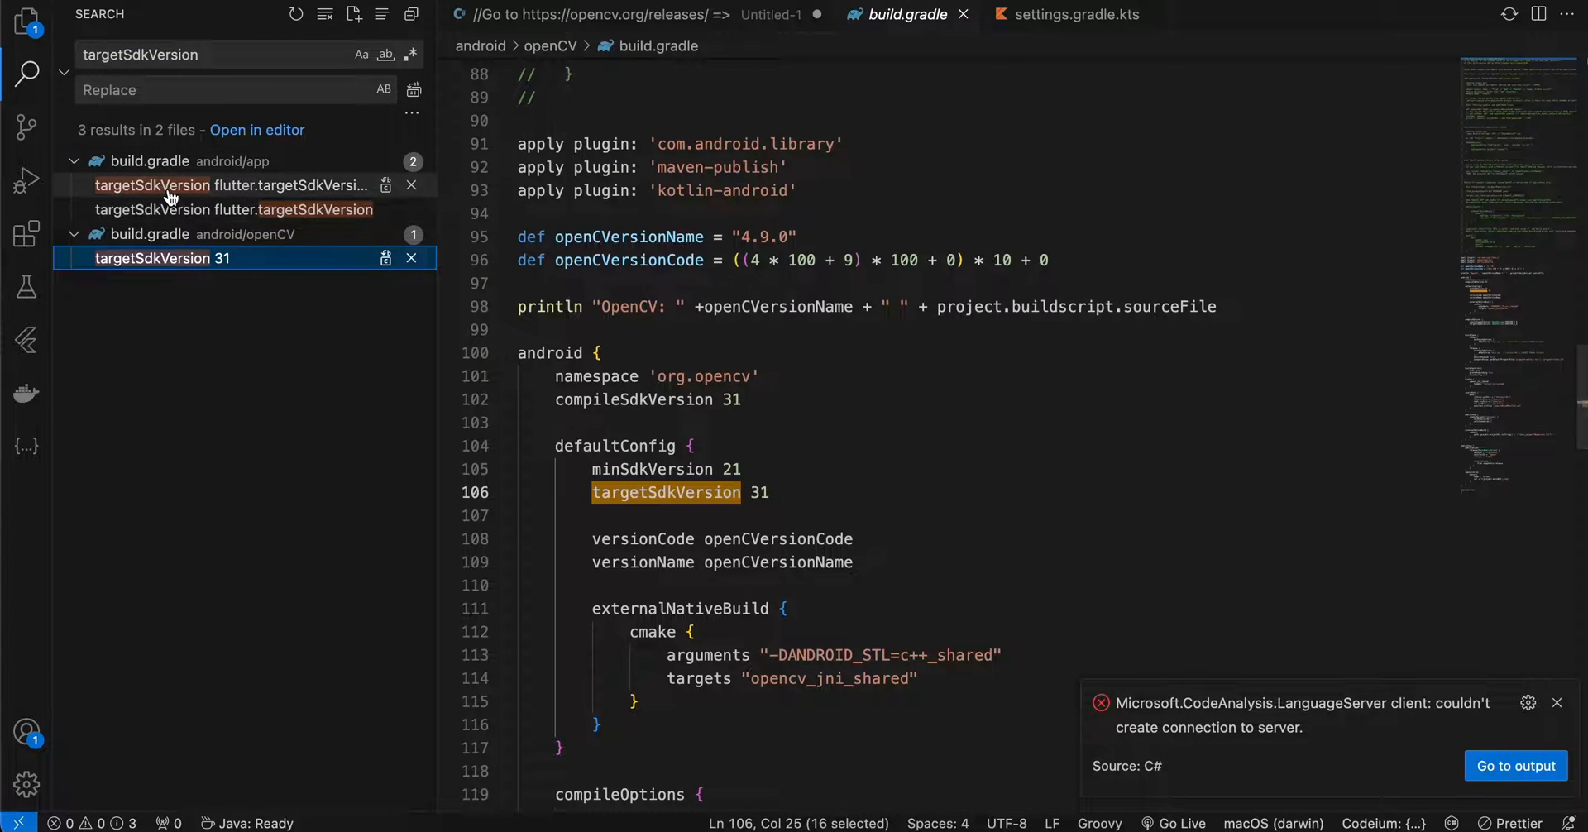
pyautogui.click(173, 210)
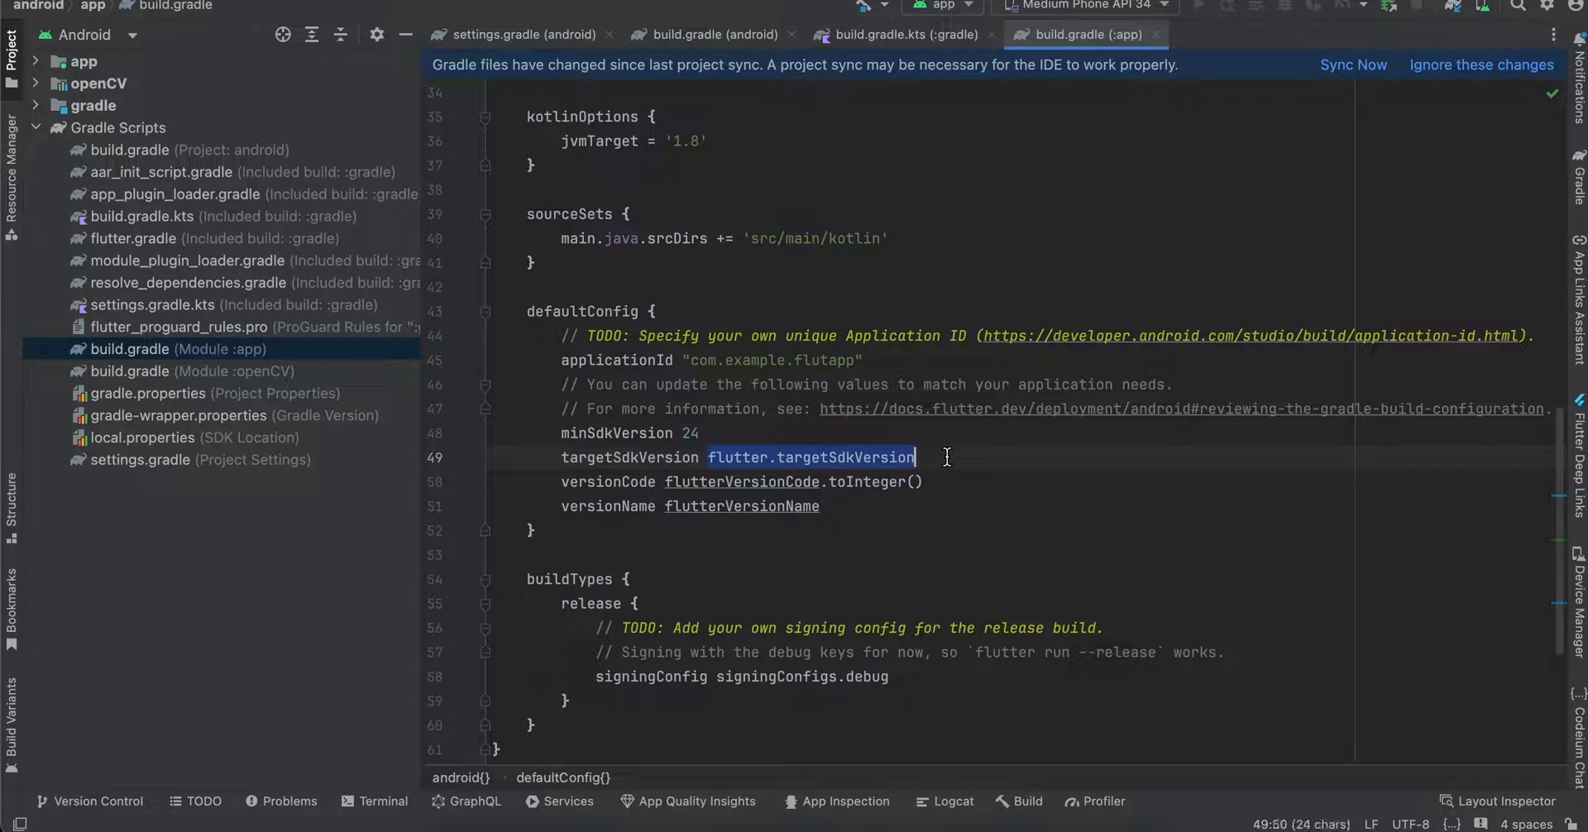
# - Replace flutter.targetSdkVersion and flutter.compileSdkVersion with 34 in app build.gradle
pyautogui.write('34')
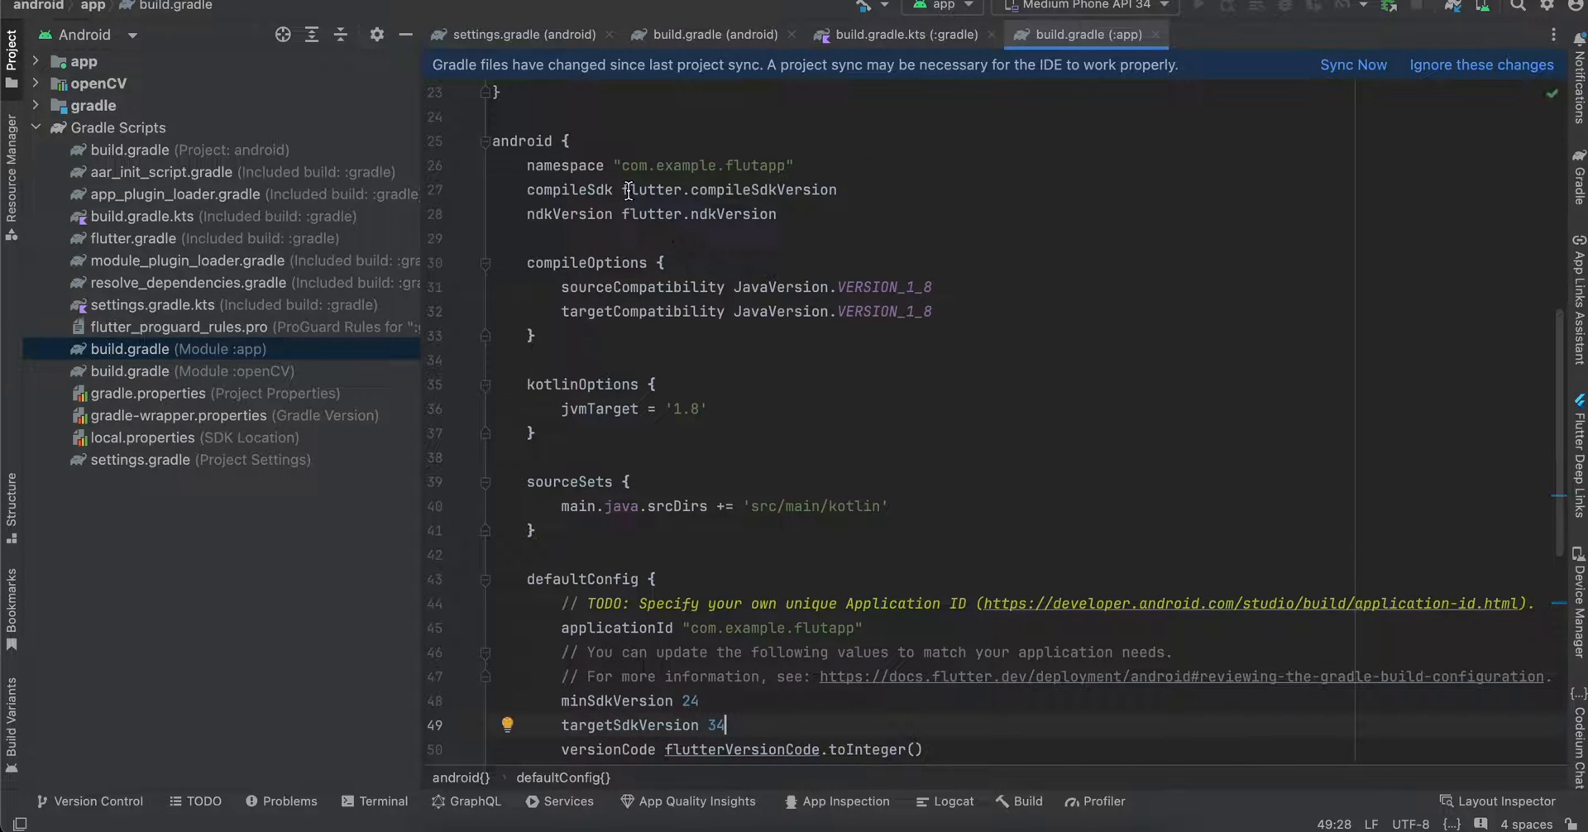
pyautogui.write('34')
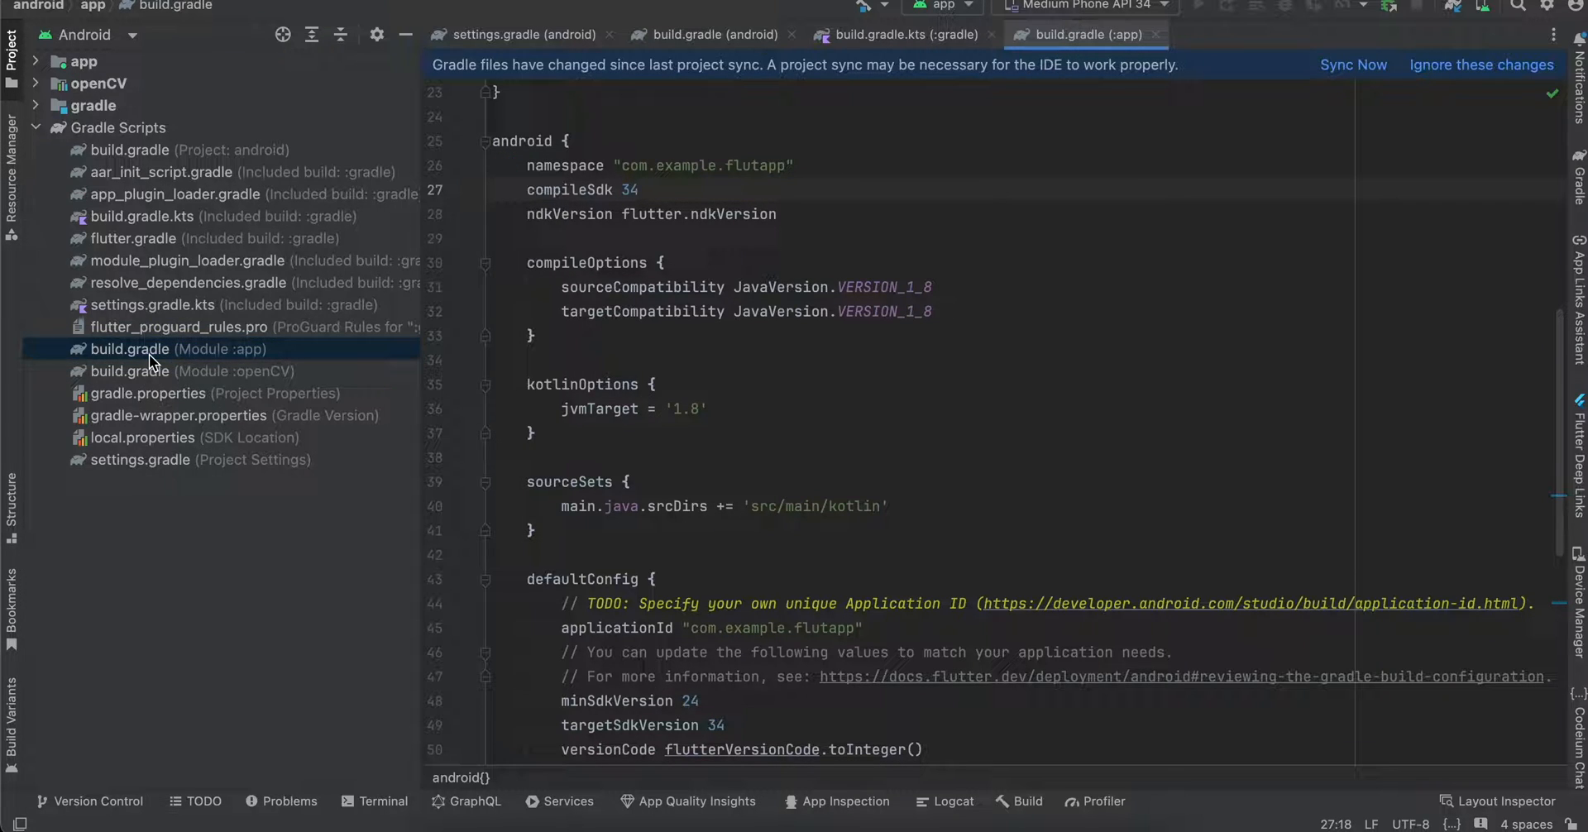
# - In openCV build.gradle, set compileSdkVersion 34, minSdkVersion 24, targetSdkVersion 34
pyautogui.click(128, 371)
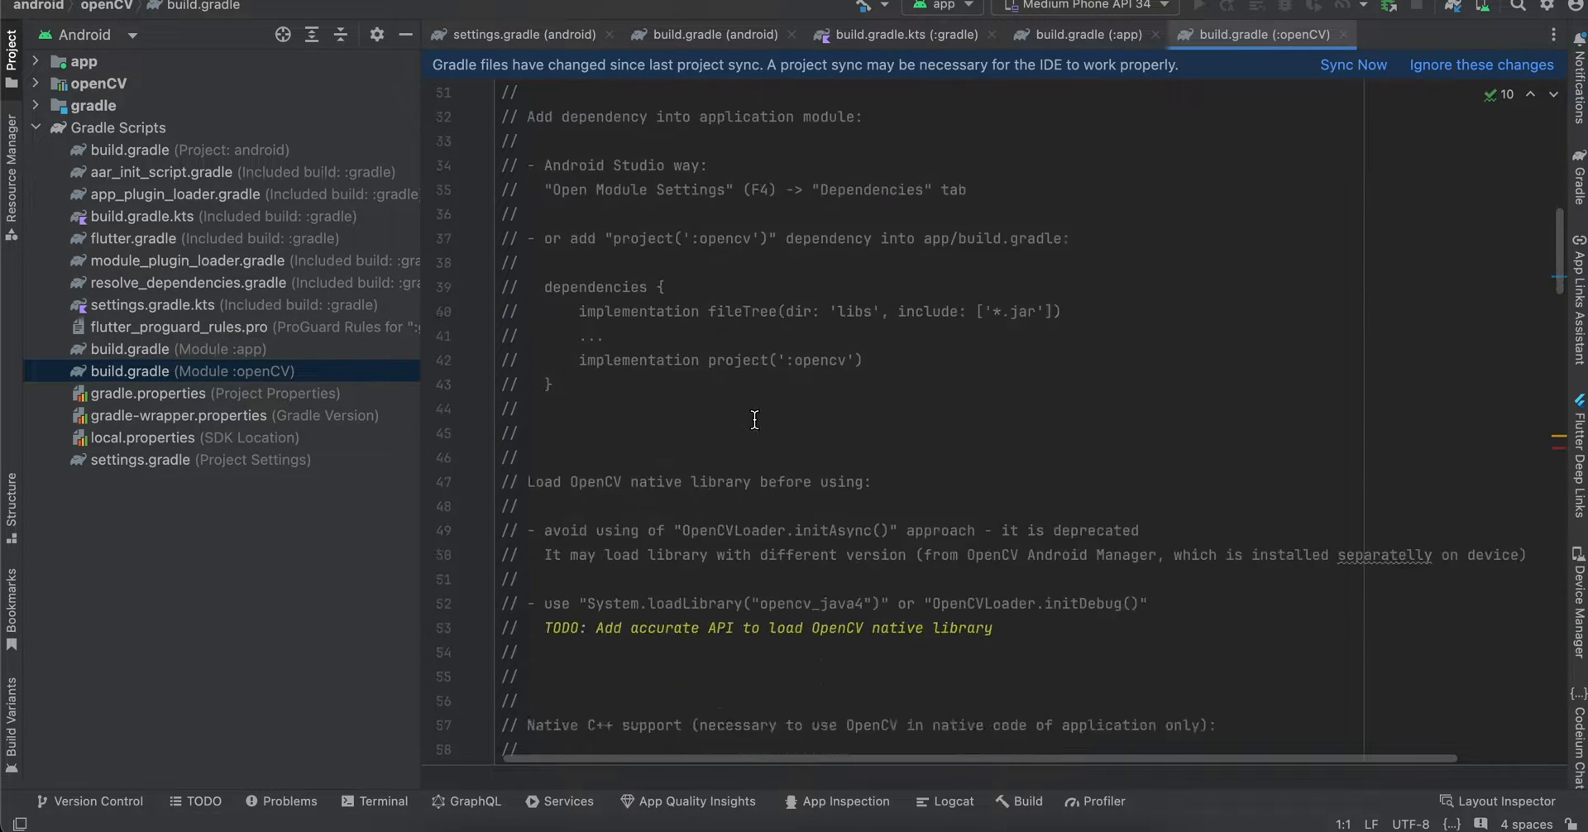
pyautogui.scroll(-3)
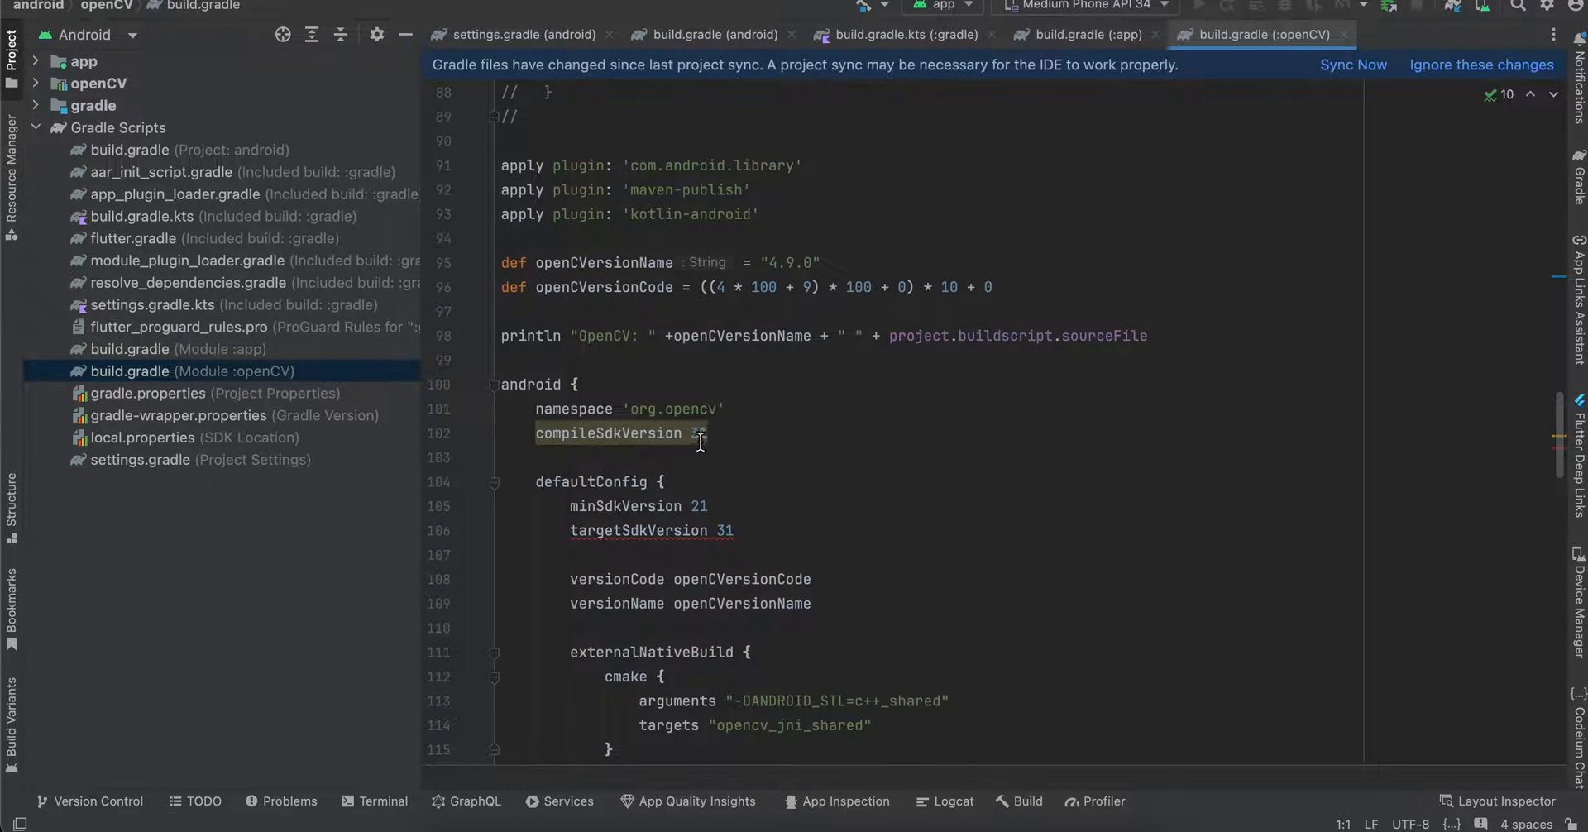
pyautogui.write('34')
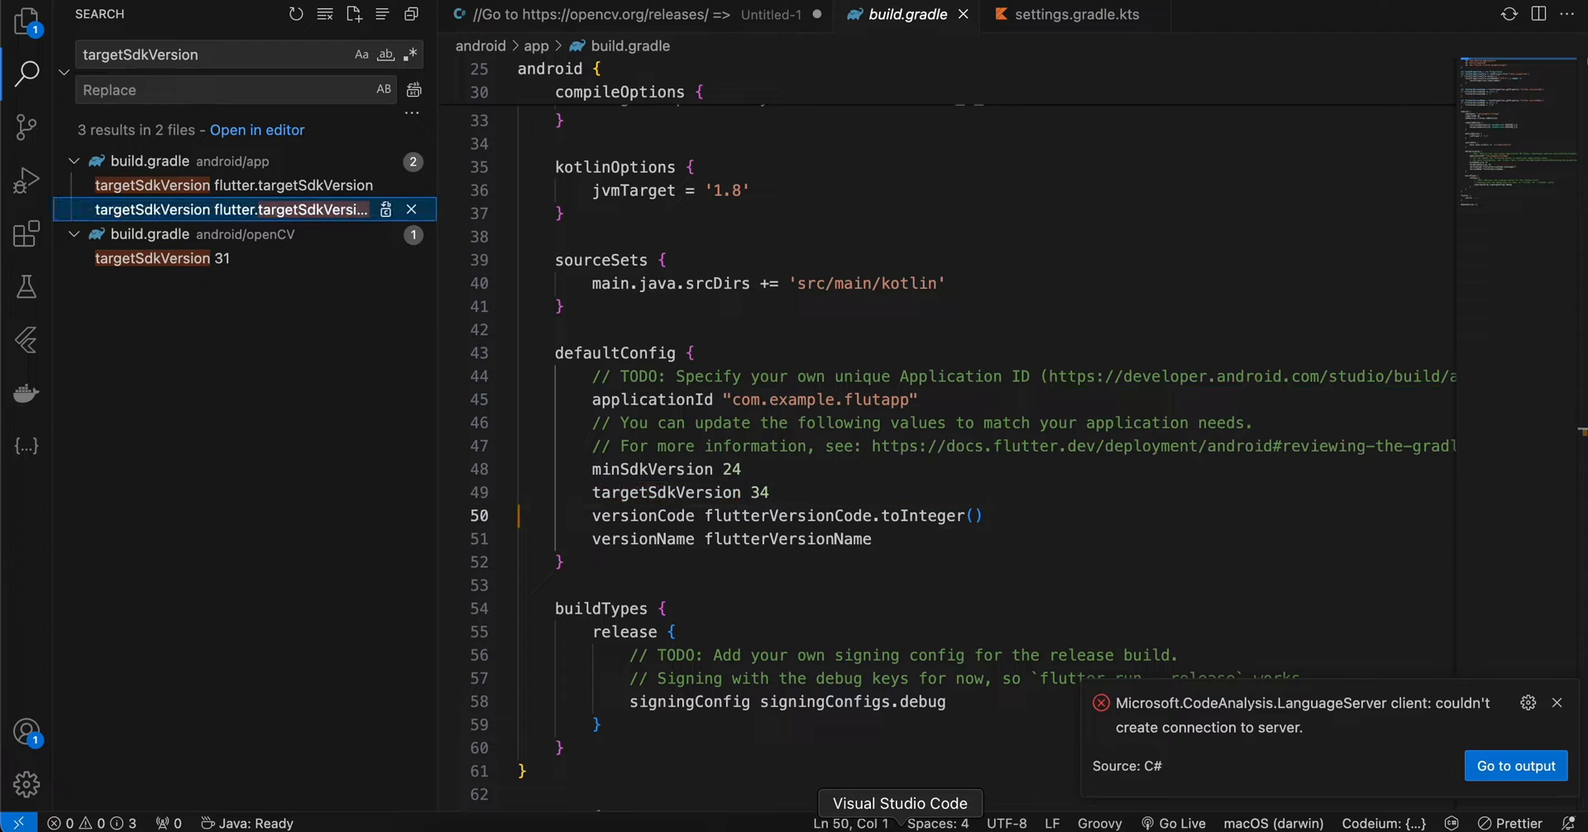
pyautogui.click(772, 15)
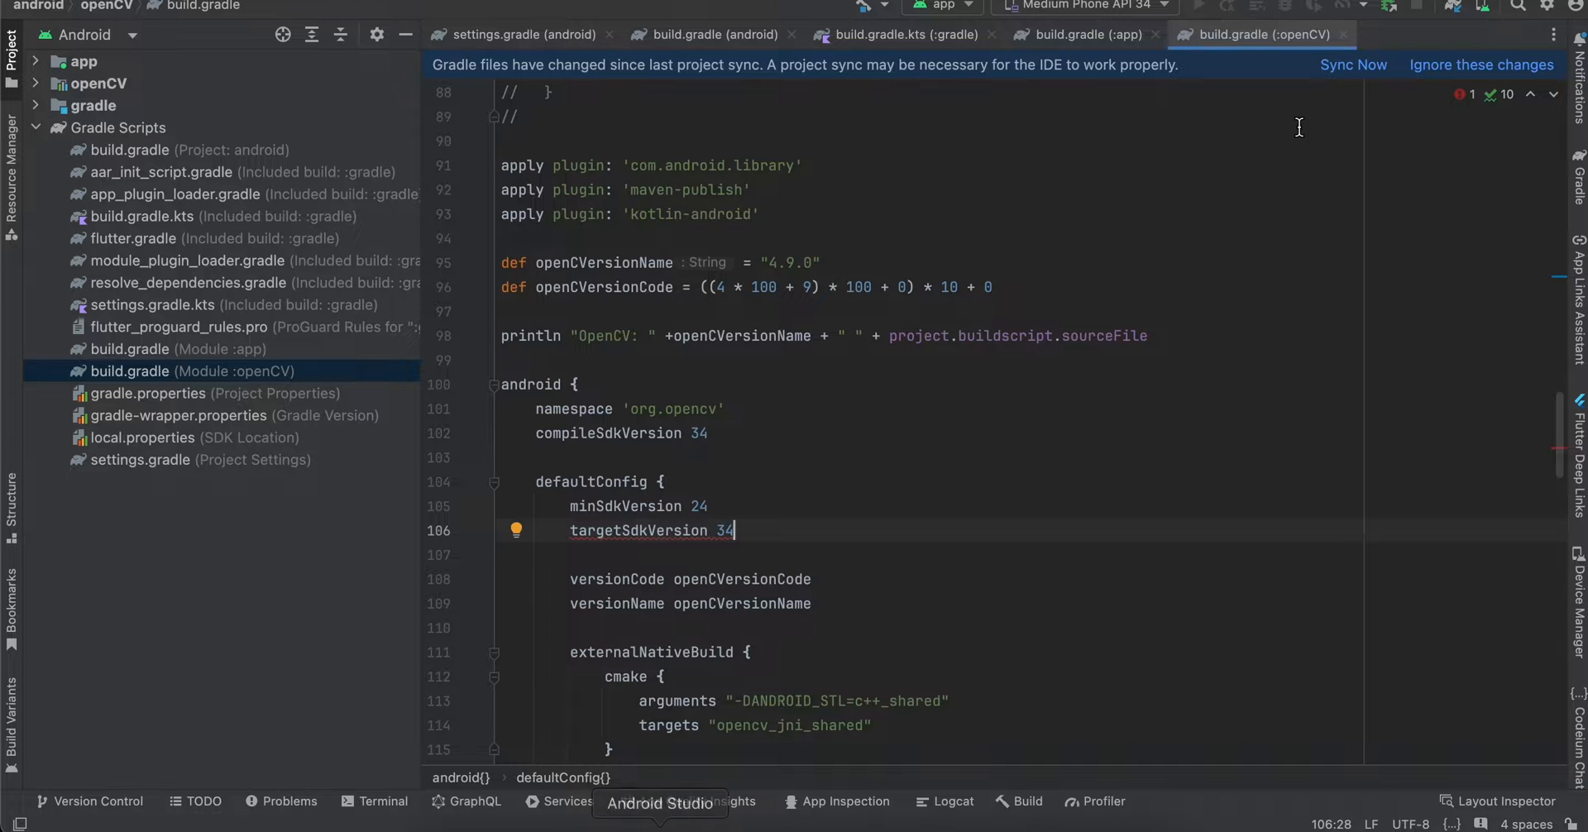
pyautogui.click(1354, 65)
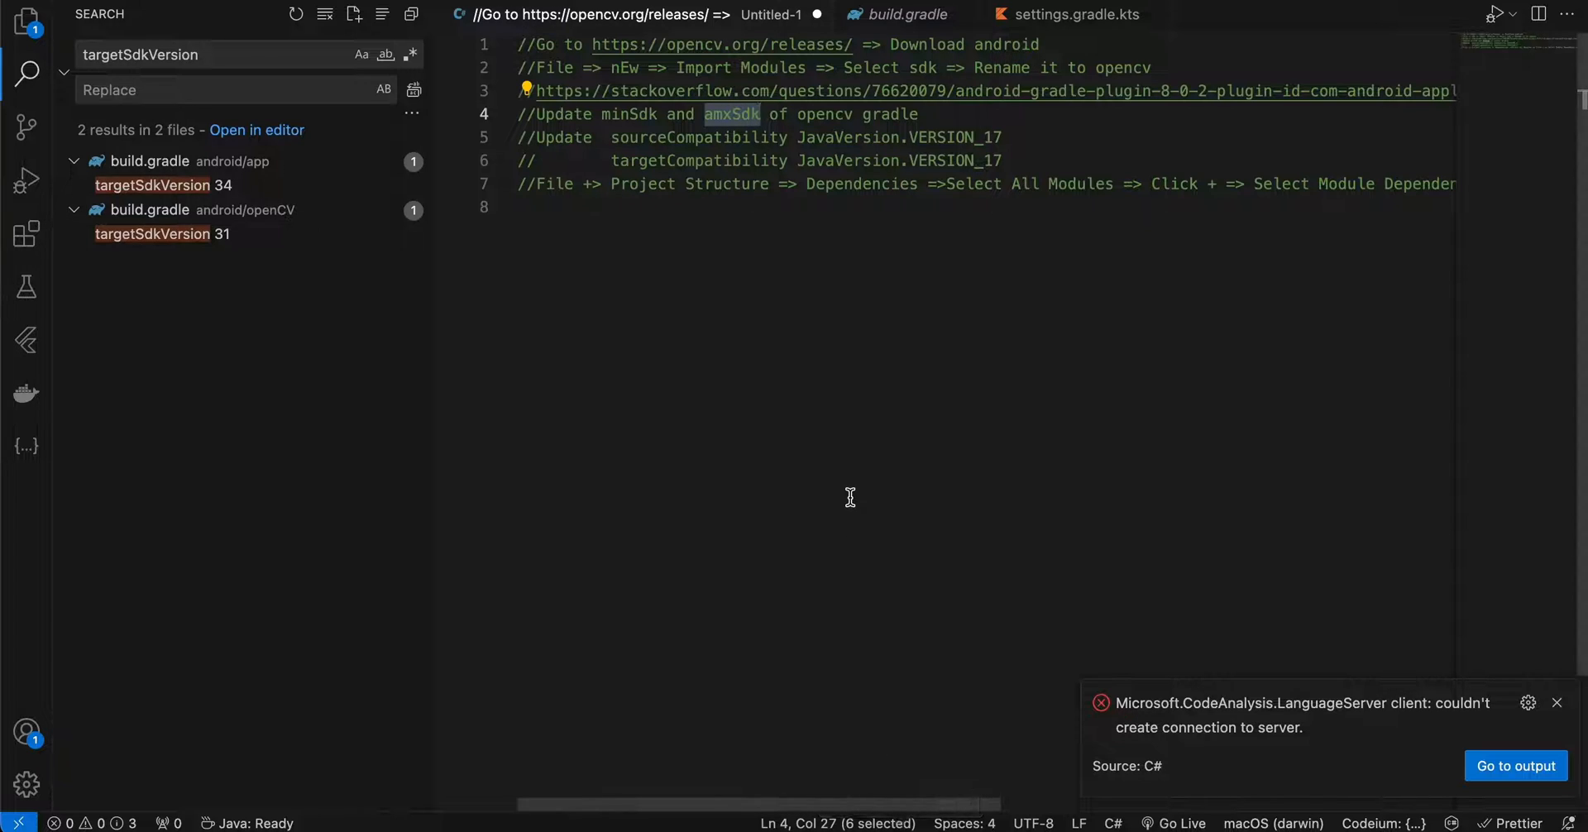
pyautogui.click(22, 21)
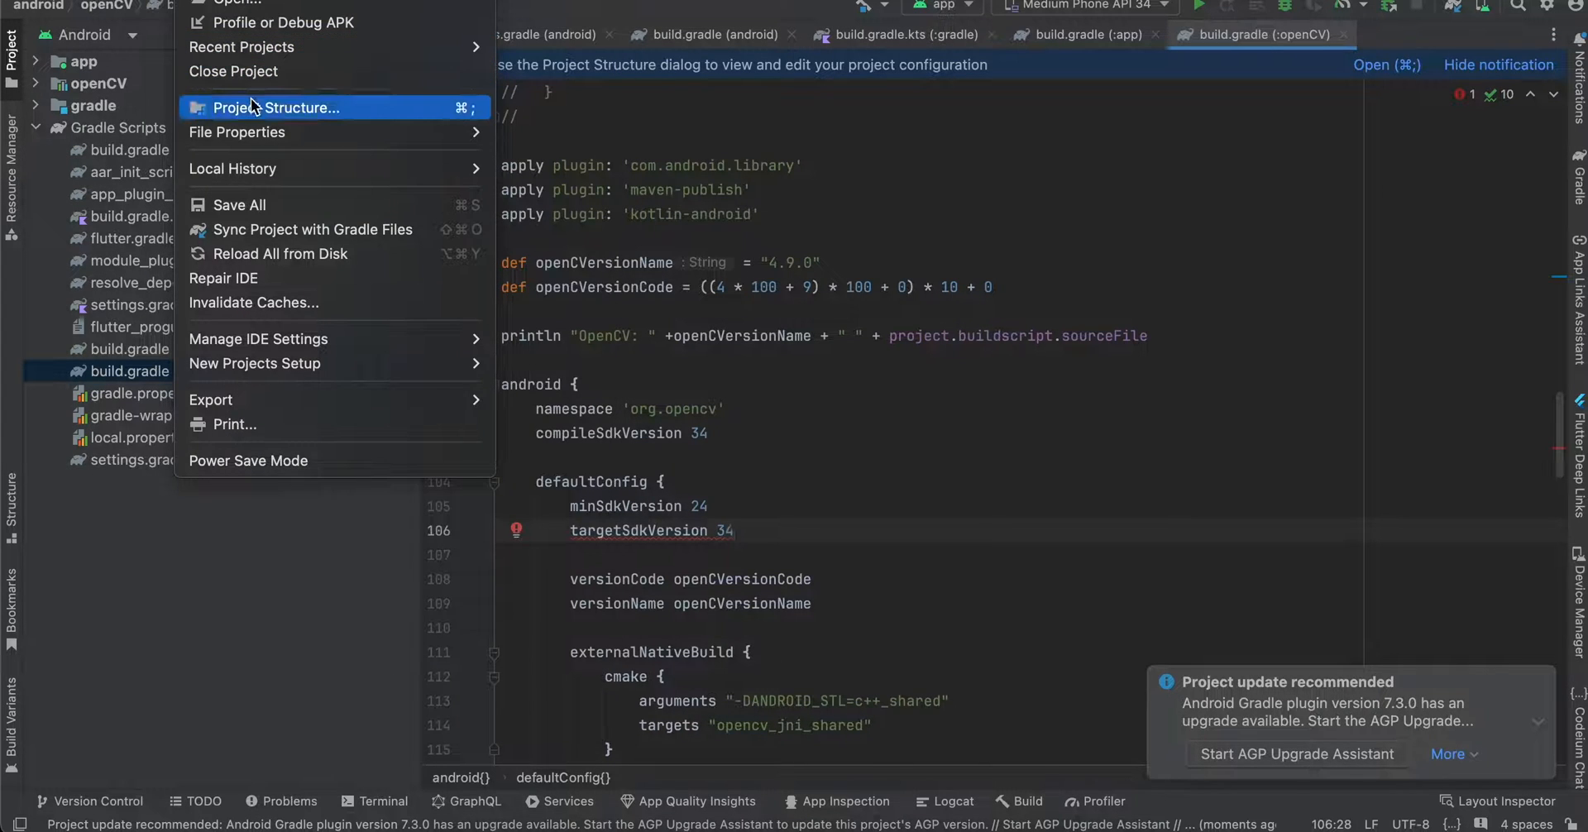
# - In Project Structure, add openCV as a module dependency of the app module
pyautogui.click(277, 107)
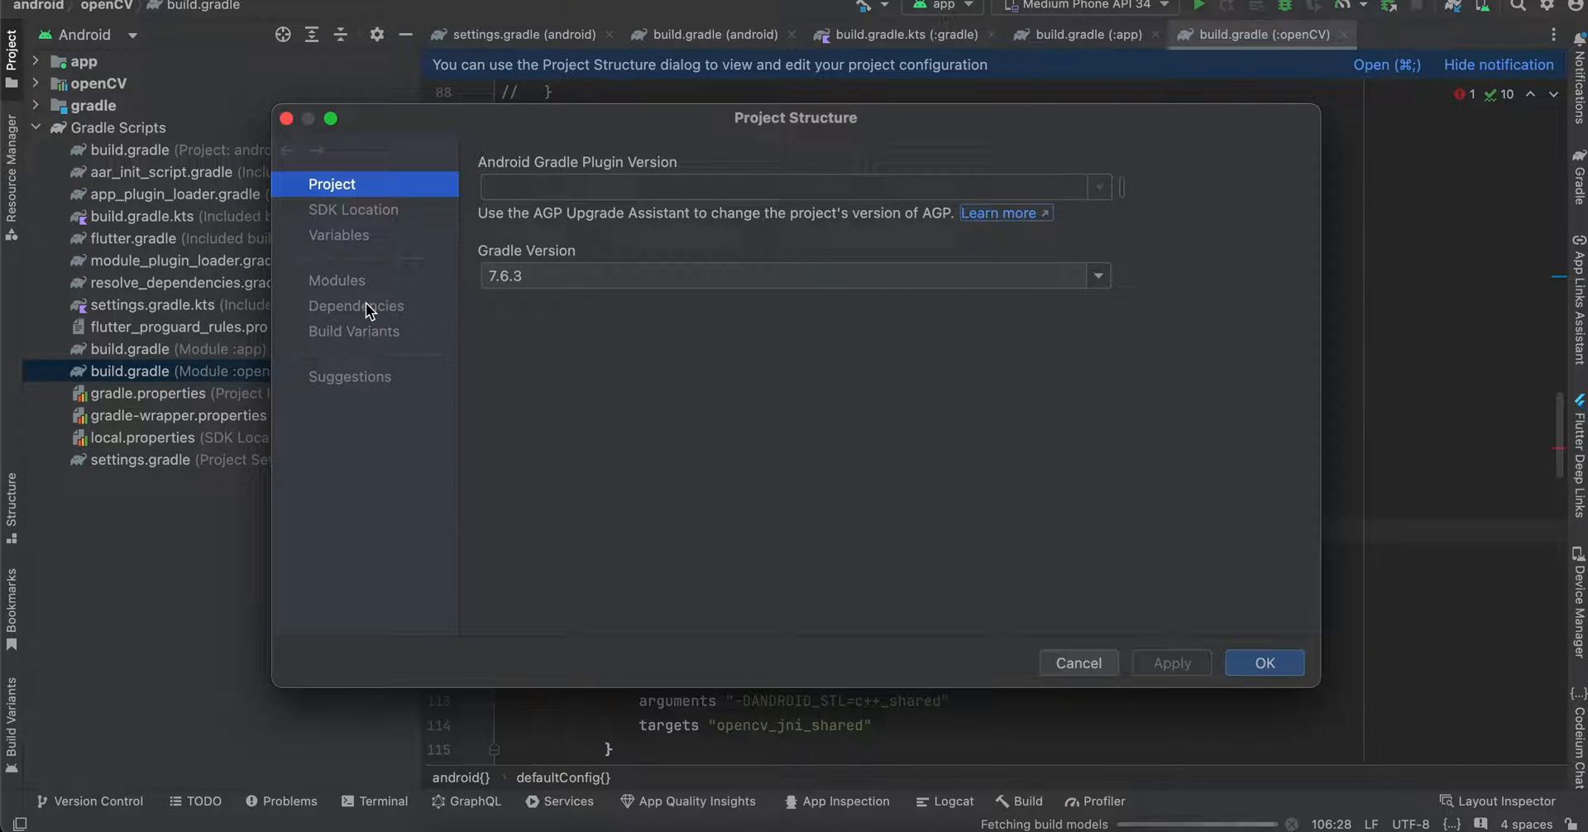
pyautogui.click(356, 306)
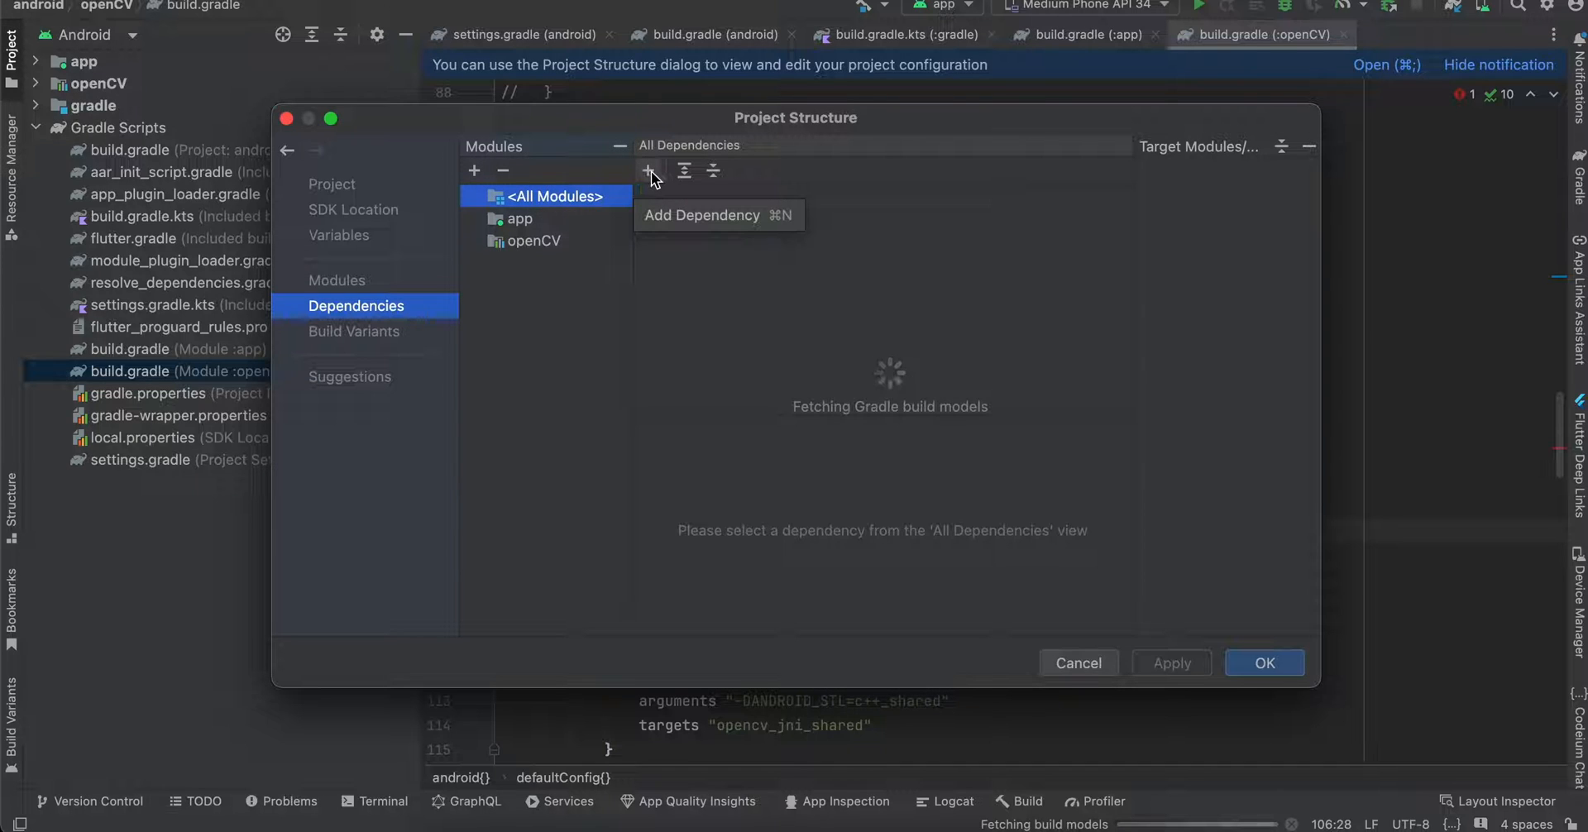
pyautogui.click(648, 171)
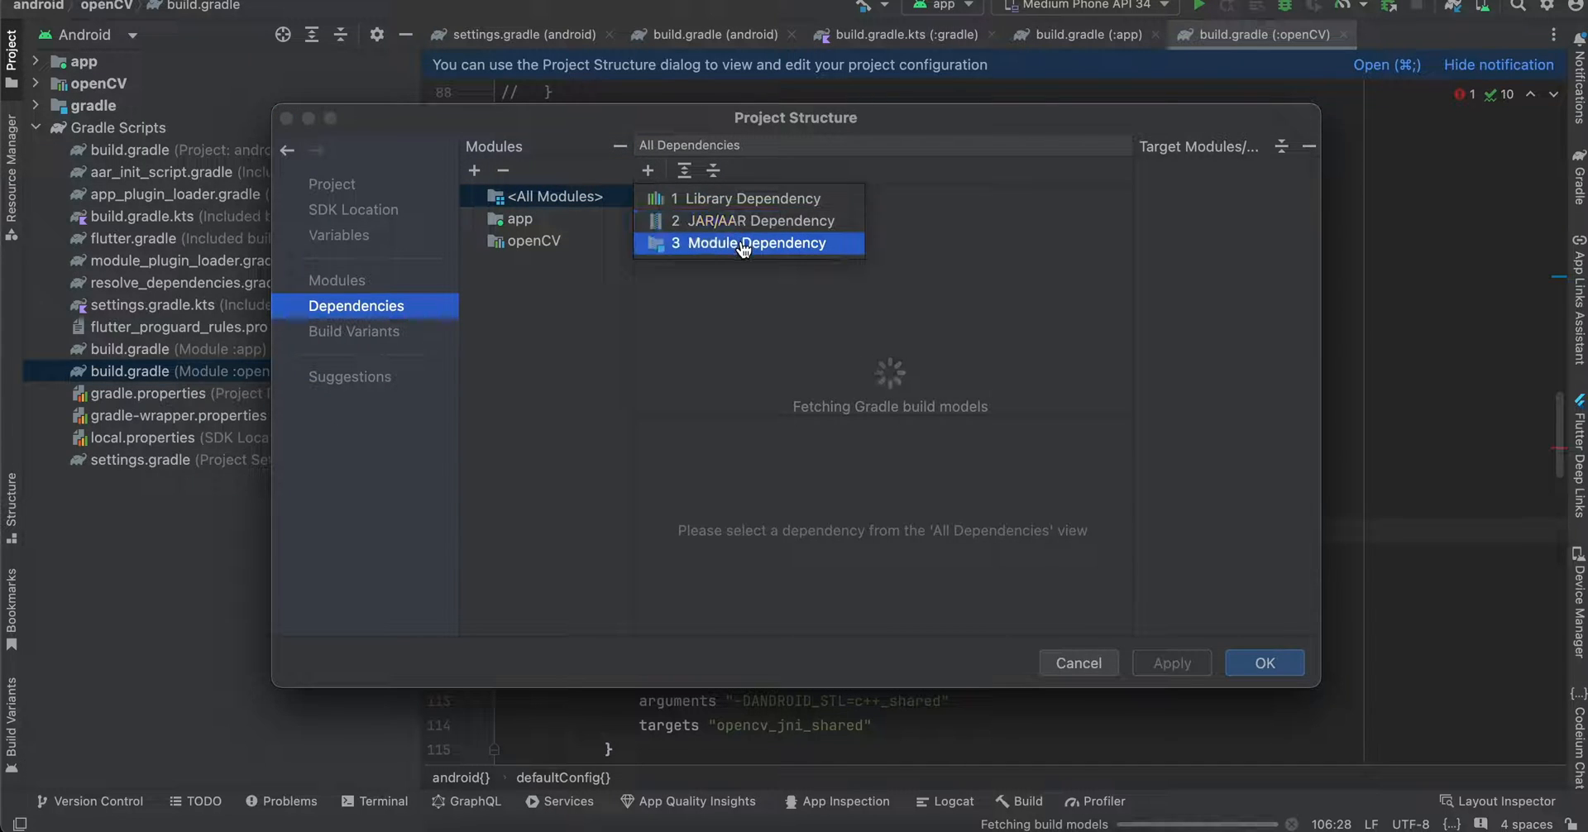
pyautogui.click(748, 243)
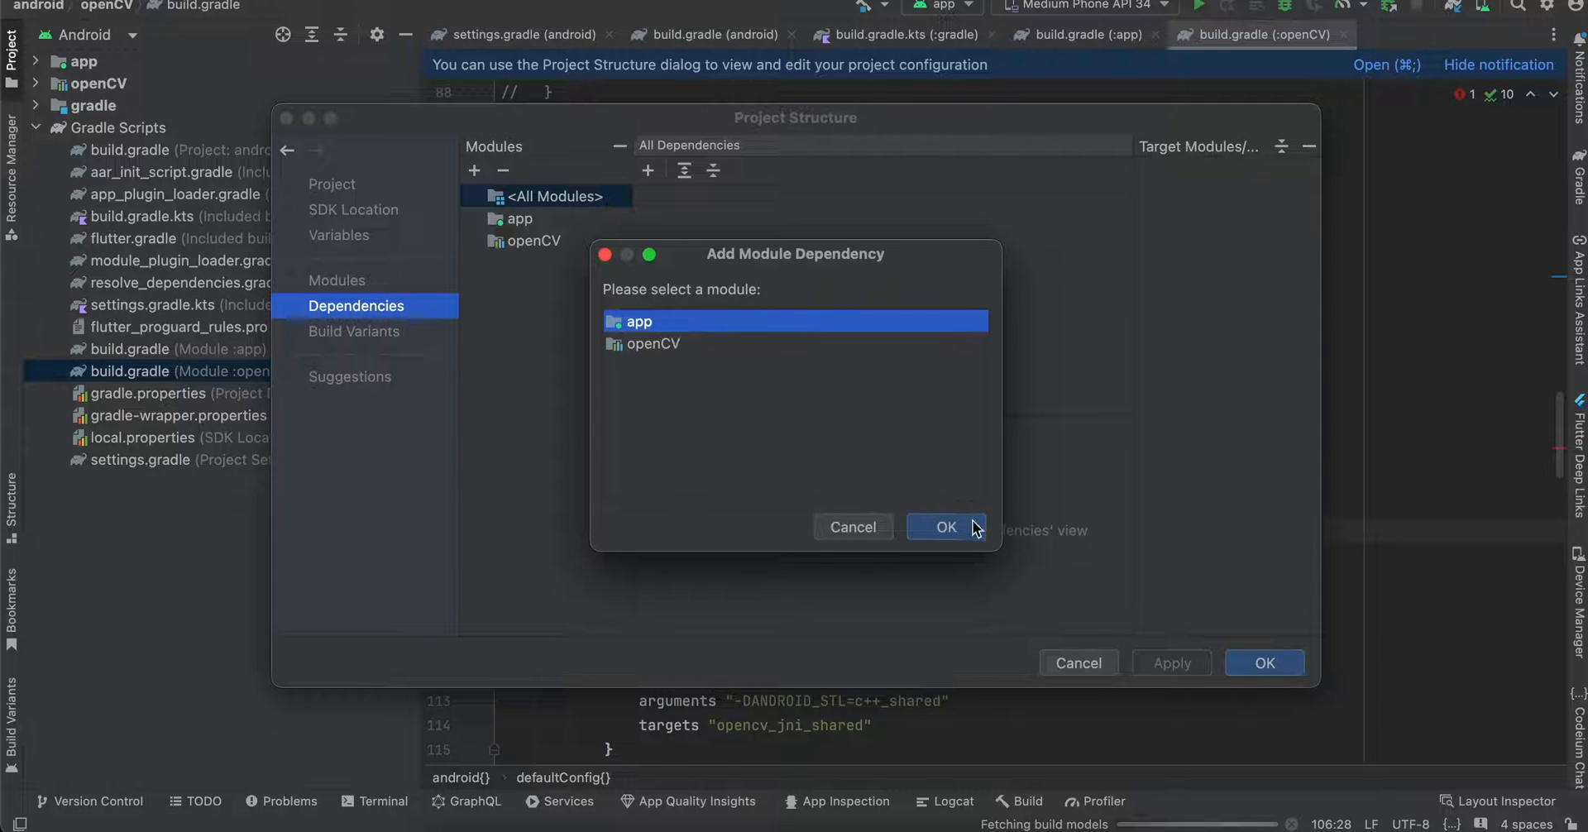
pyautogui.click(947, 527)
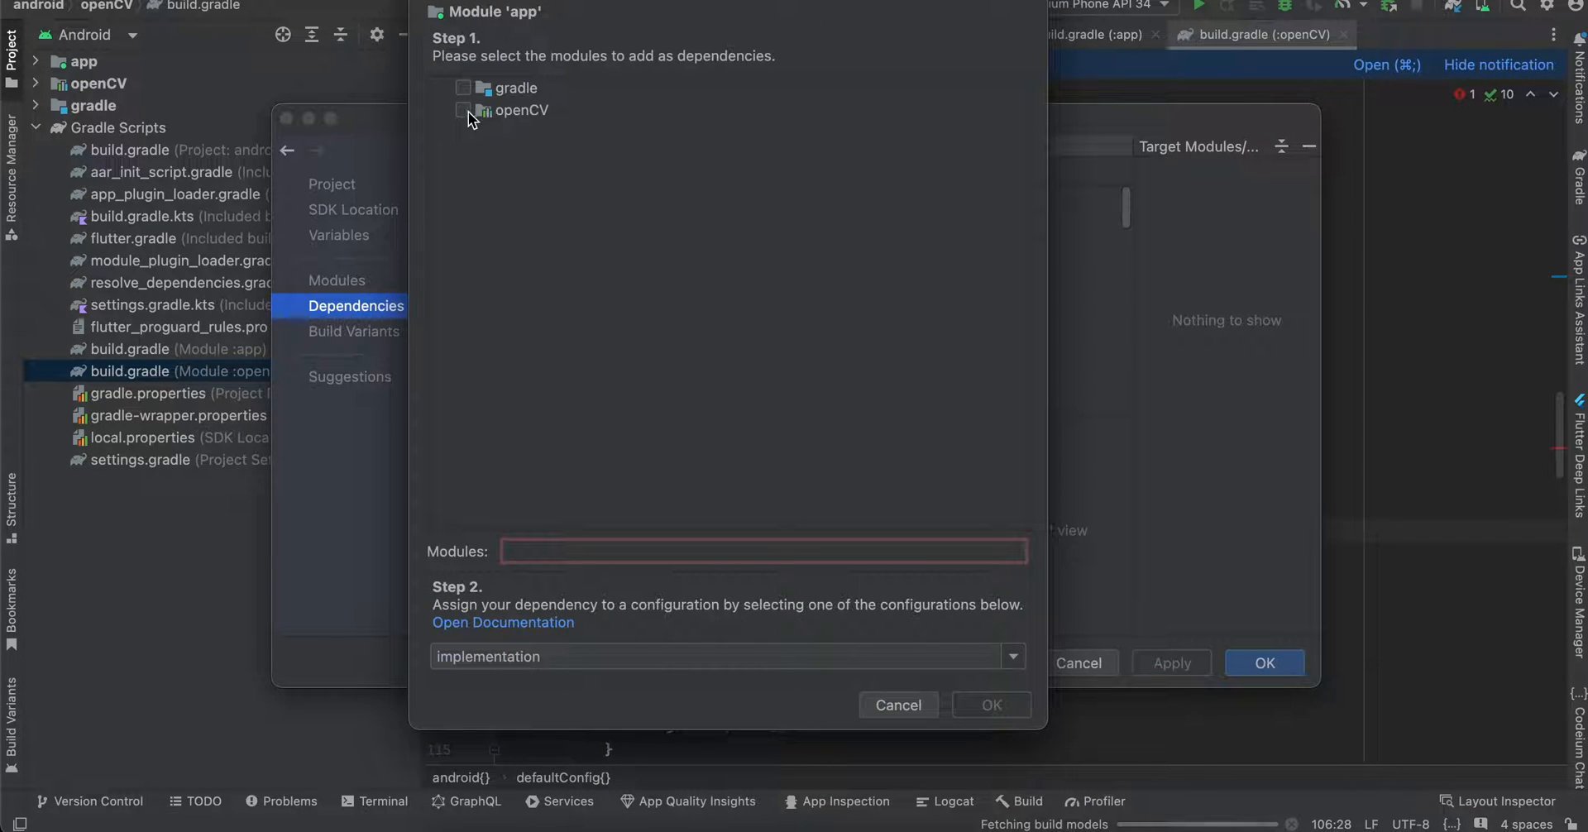
pyautogui.click(463, 110)
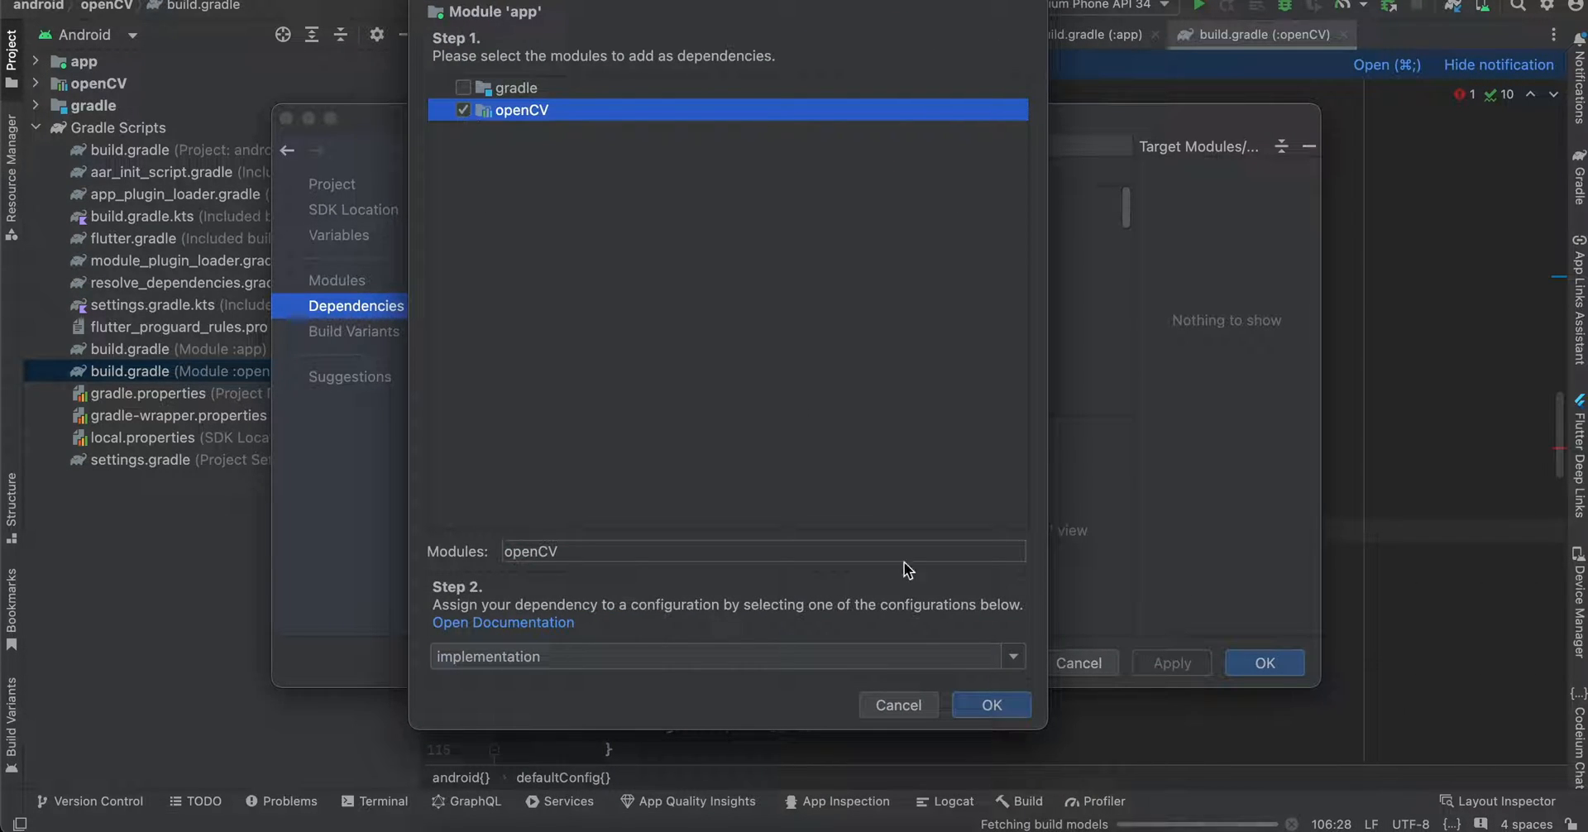
pyautogui.click(991, 705)
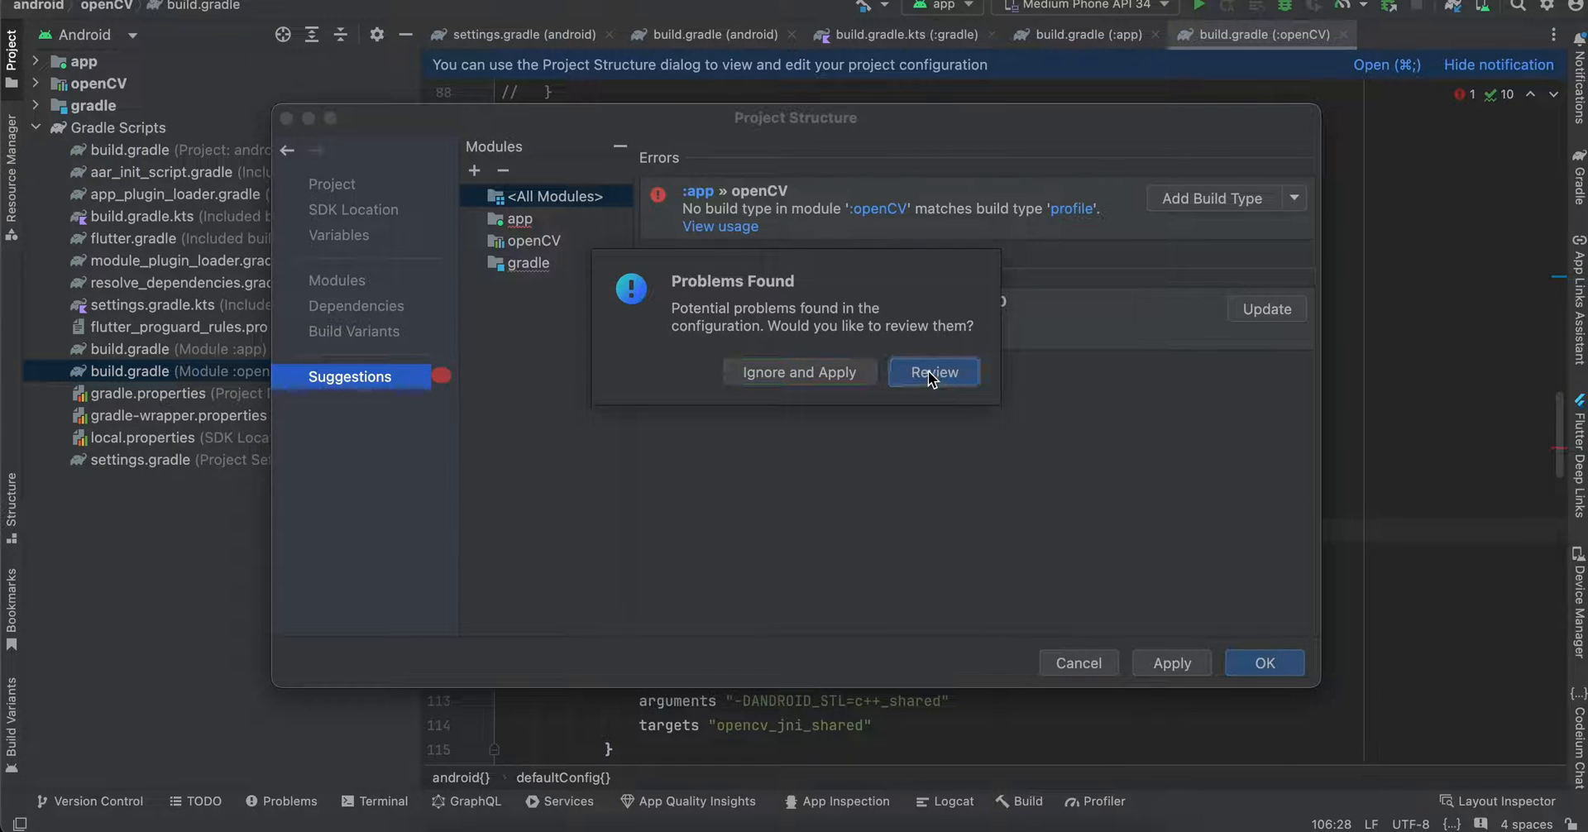
# - Apply and save the dependency change despite the reported configuration problems
pyautogui.click(934, 373)
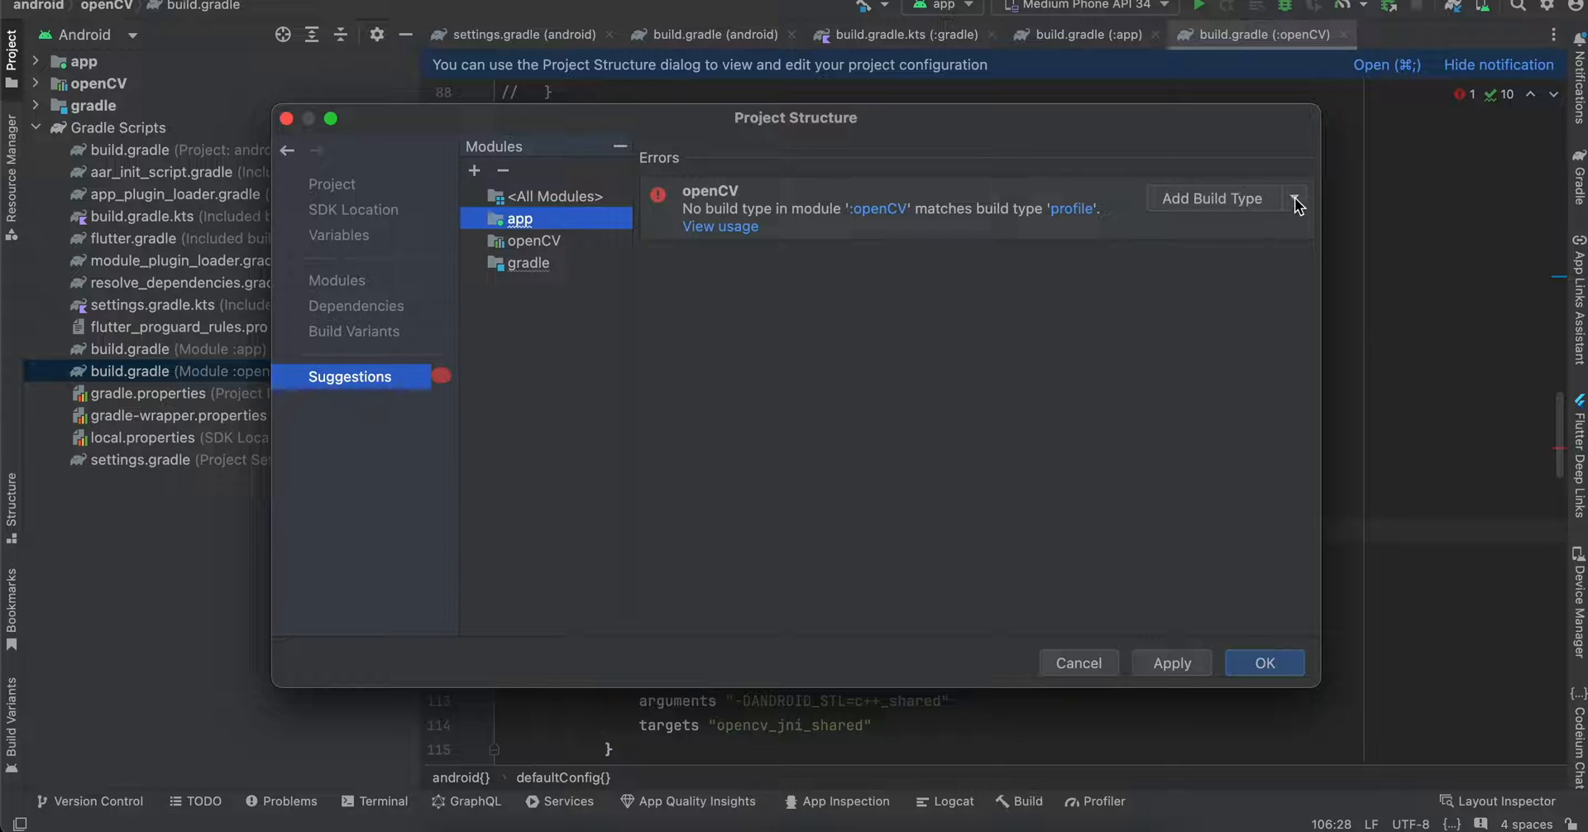
pyautogui.moveTo(768, 234)
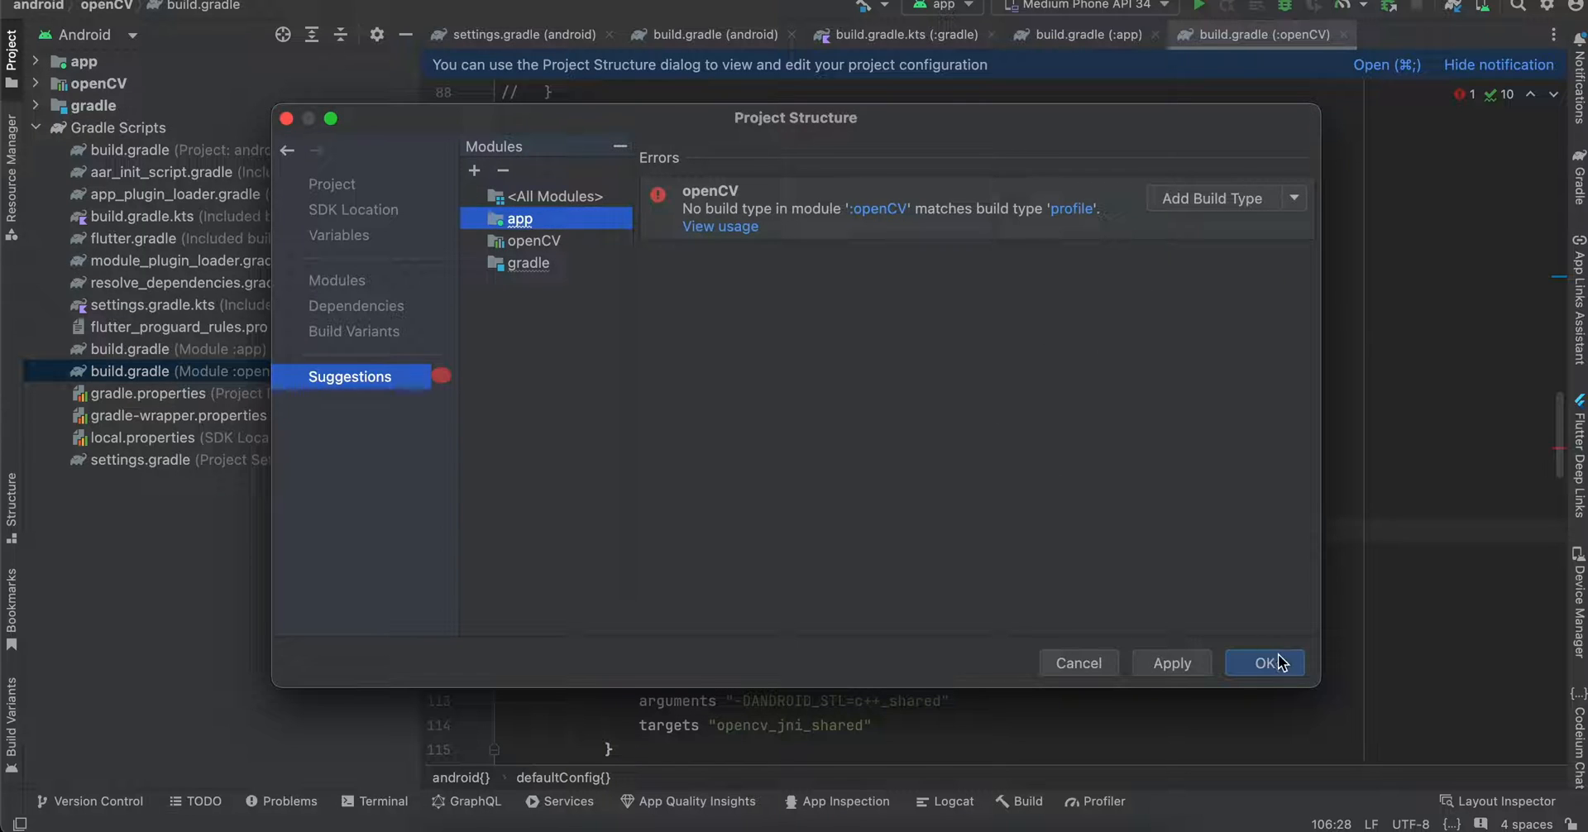
pyautogui.click(1265, 662)
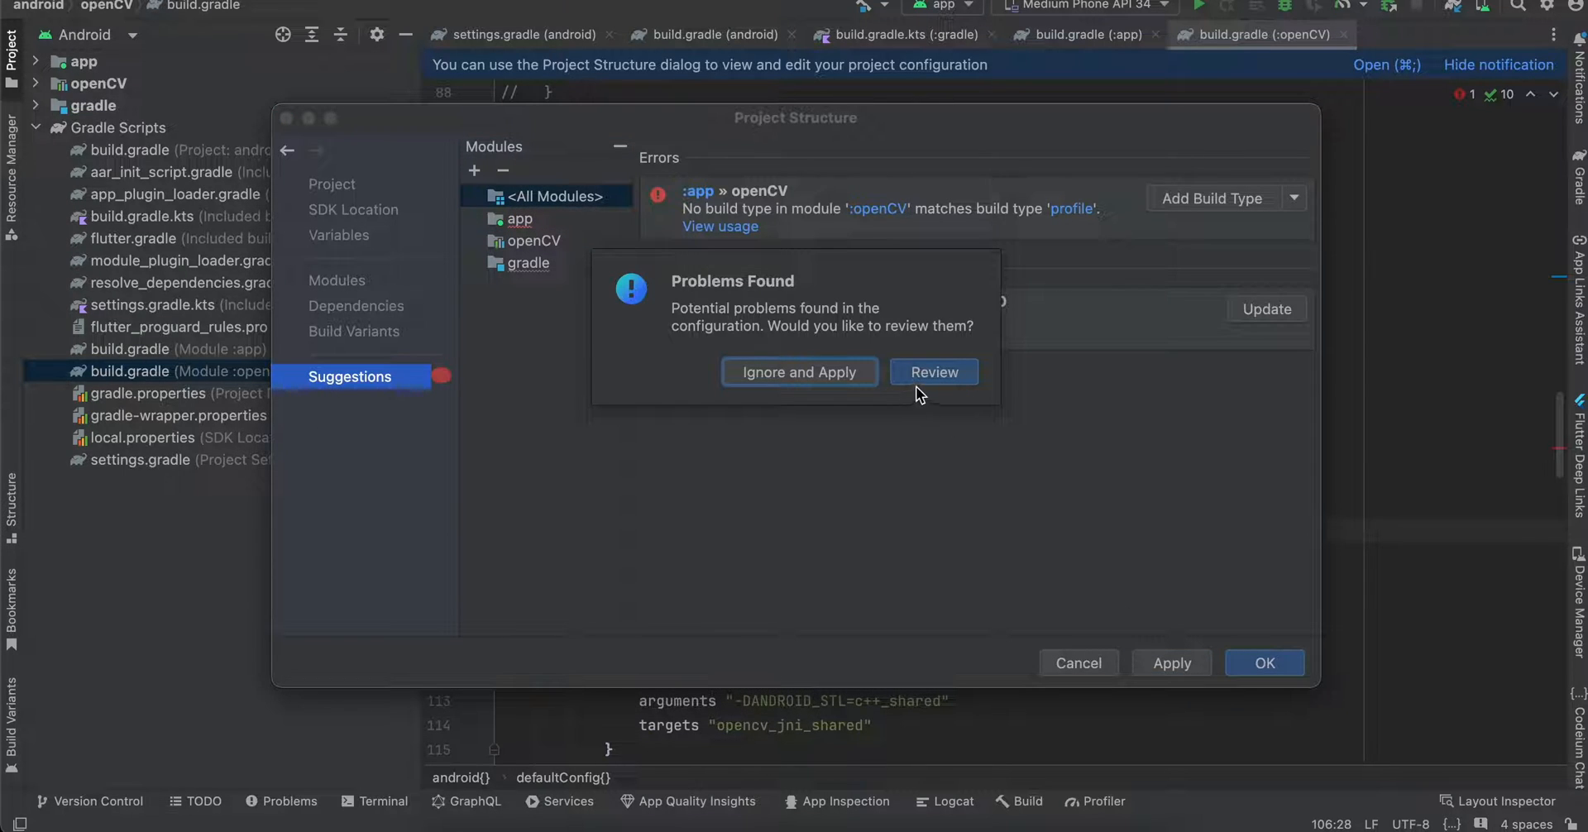
pyautogui.click(934, 373)
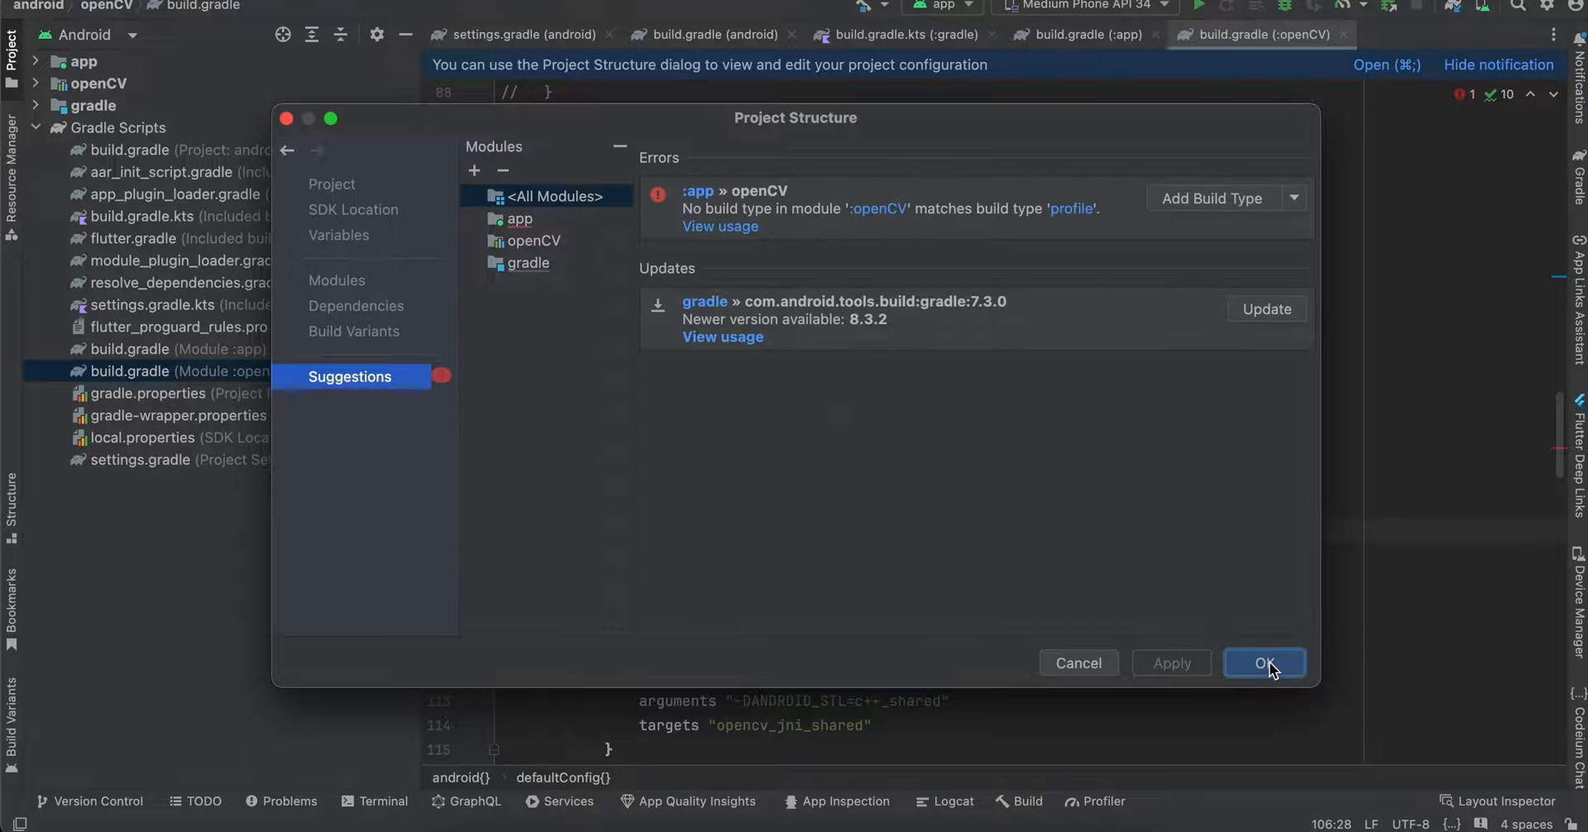
pyautogui.click(1265, 663)
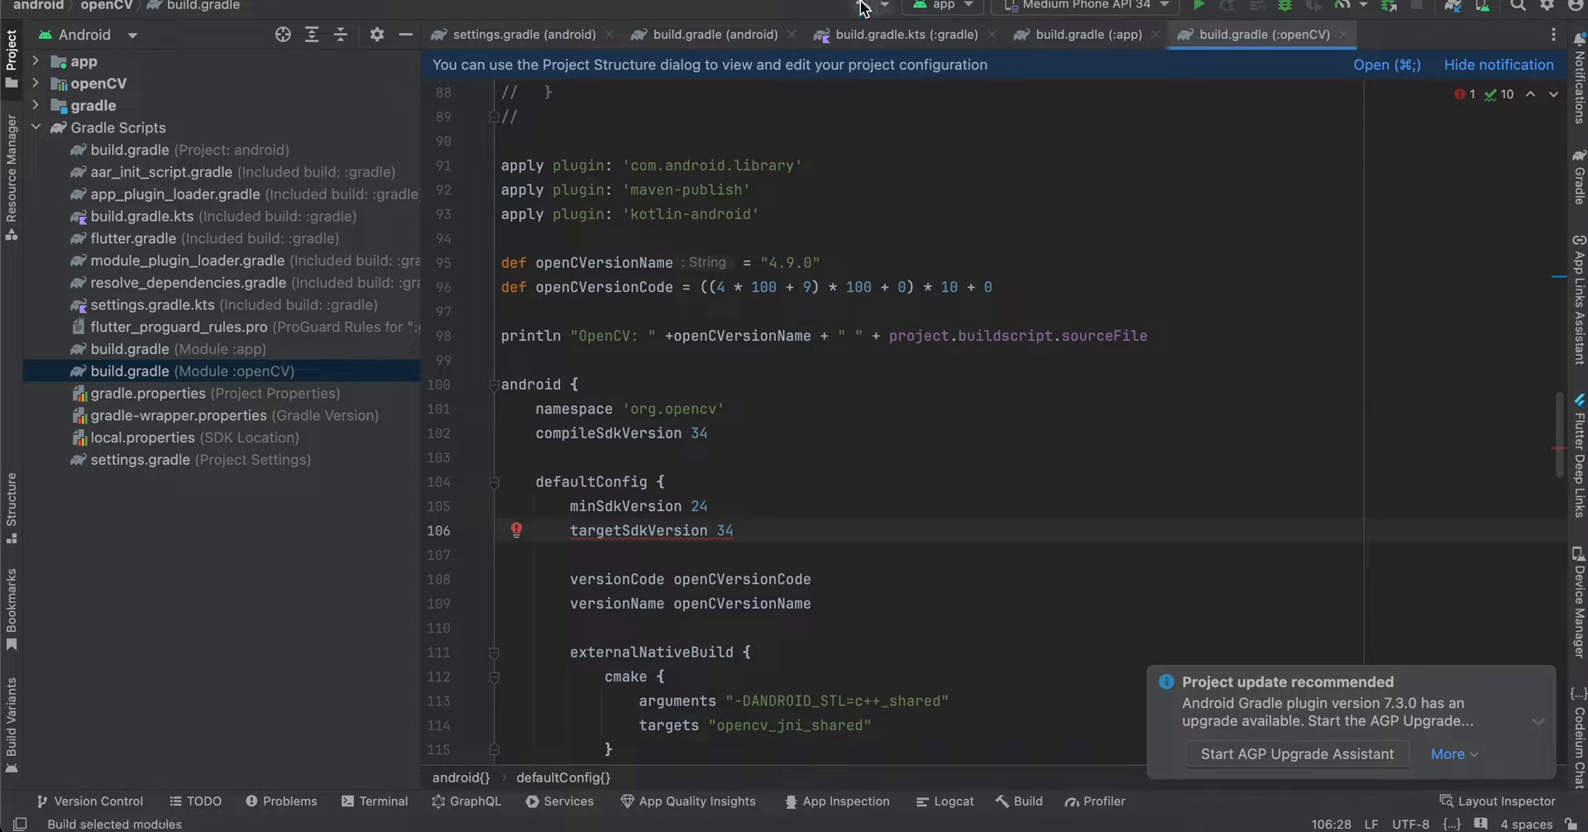
# - Build the project modules and dismiss the plugin upgrade recommendation
pyautogui.click(1205, 6)
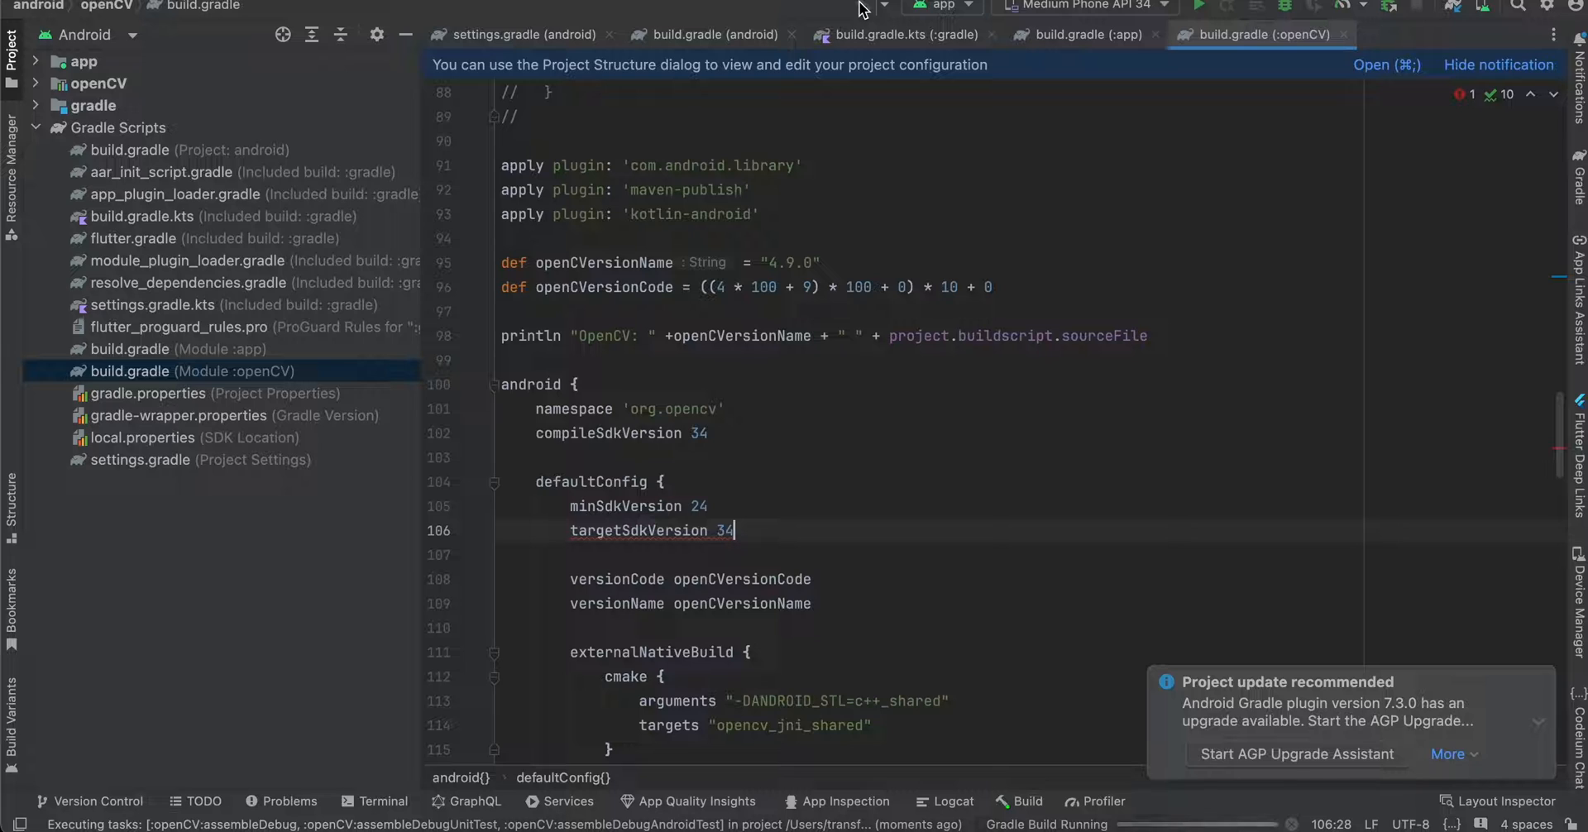
pyautogui.moveTo(1538, 694)
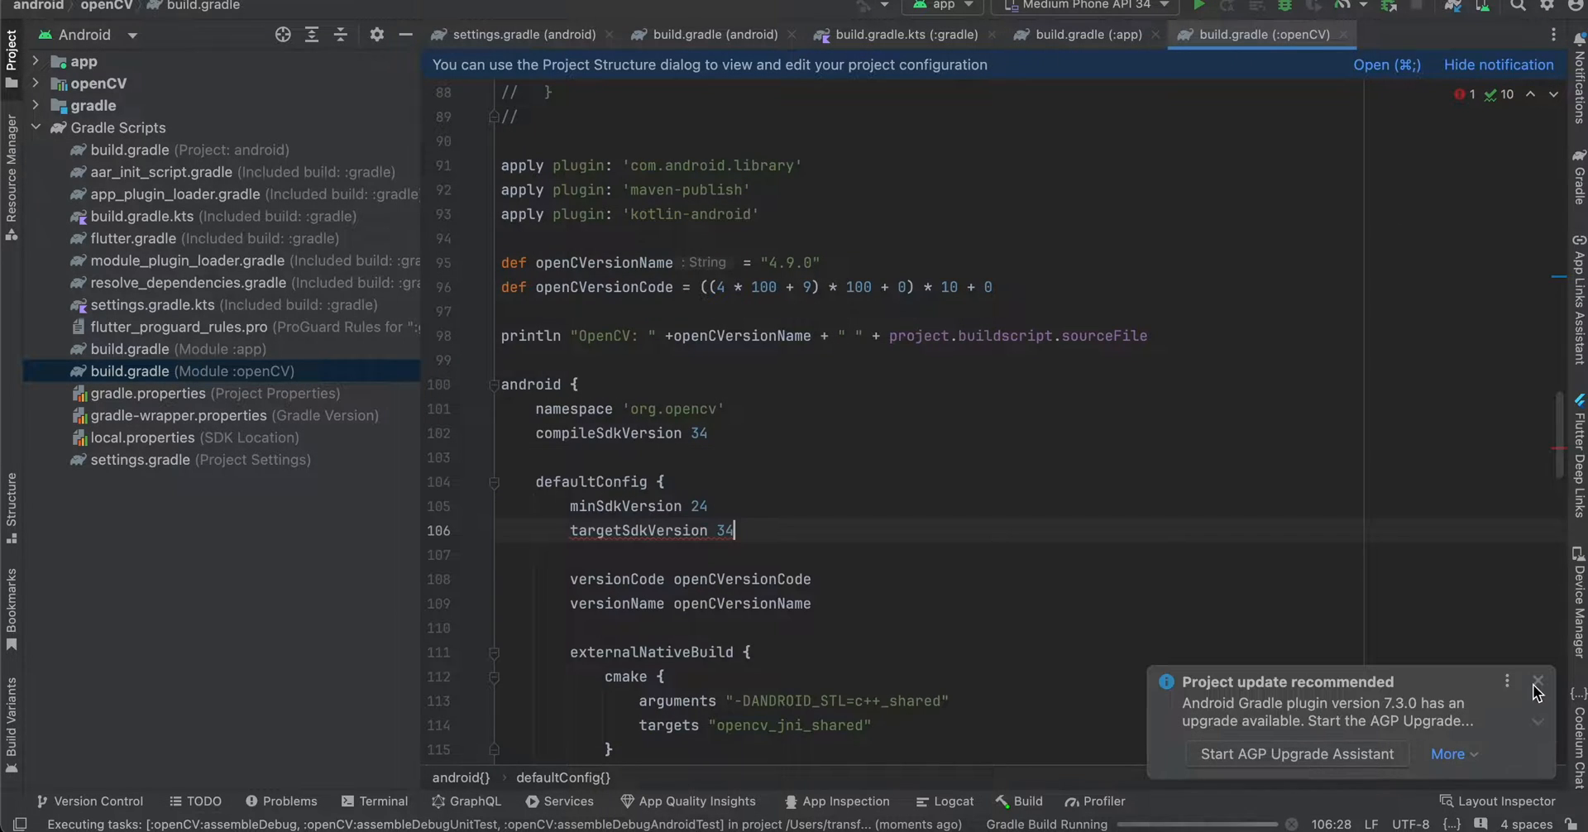
pyautogui.click(1534, 682)
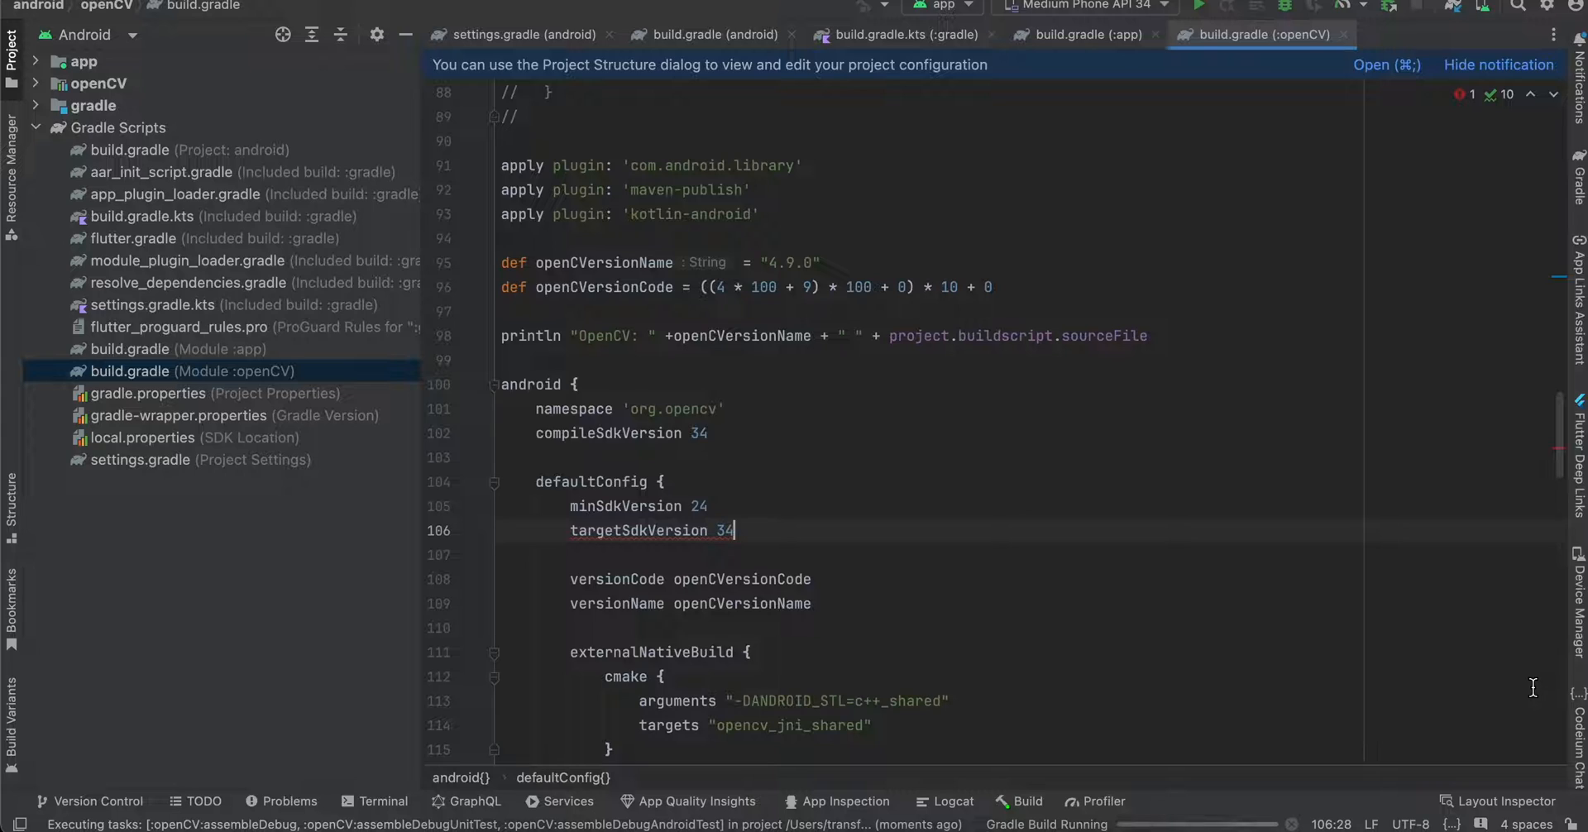
pyautogui.moveTo(1246, 448)
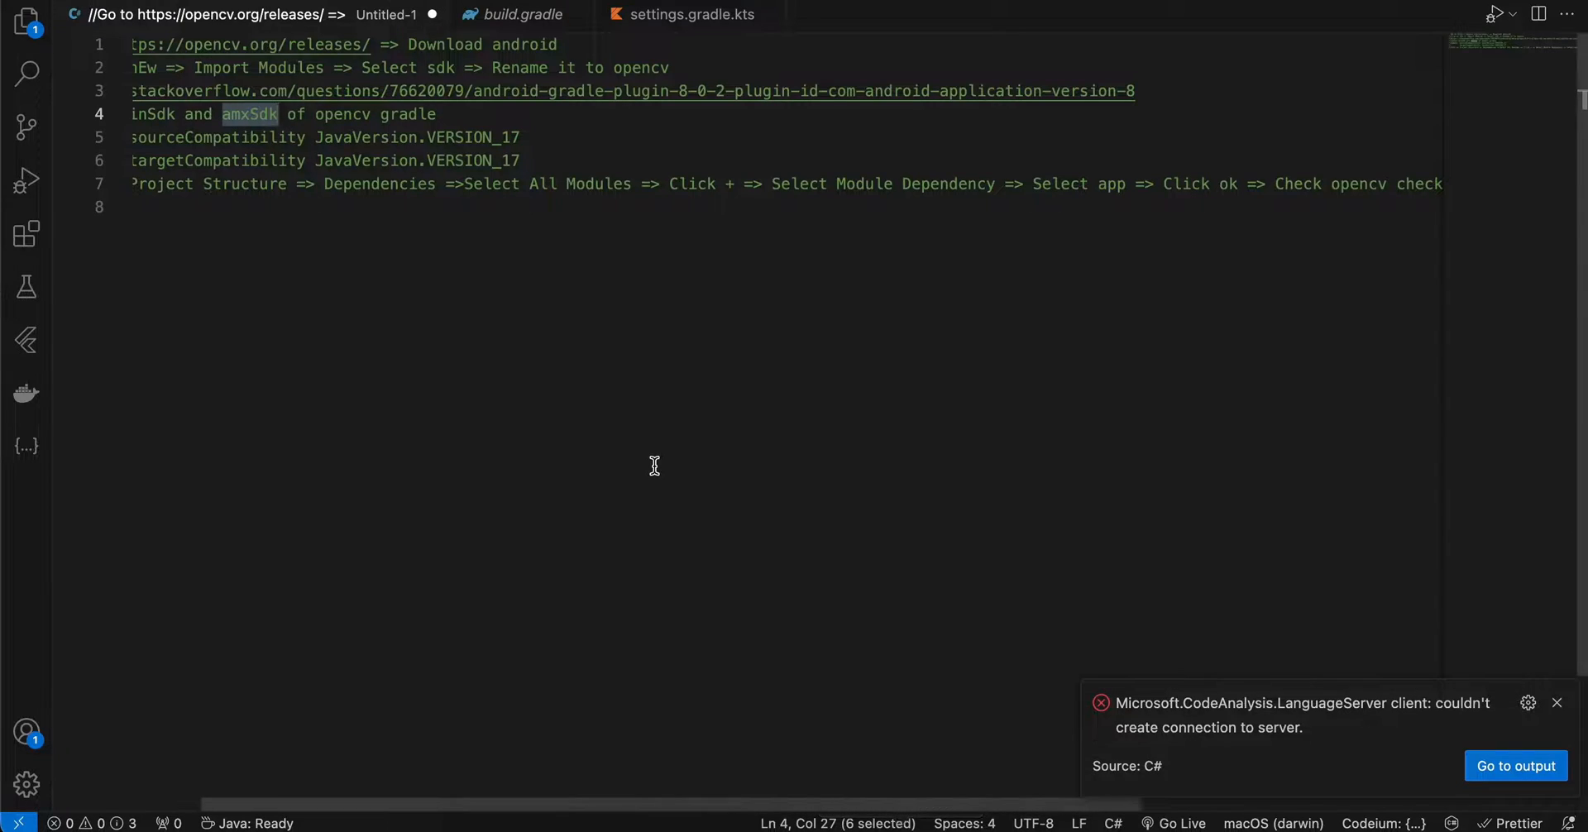
pyautogui.moveTo(628, 328)
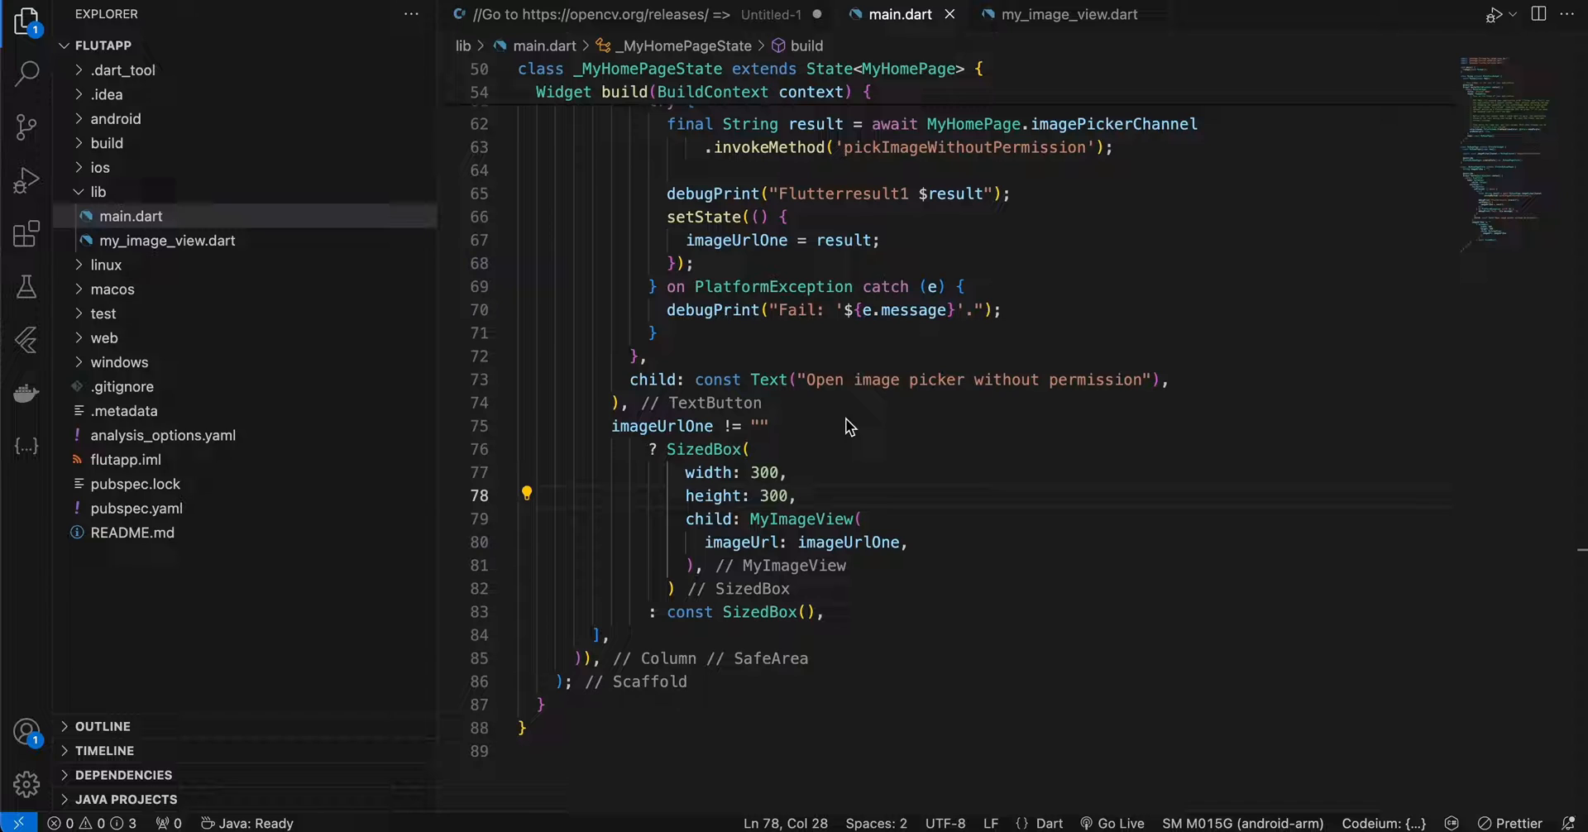
pyautogui.moveTo(661, 791)
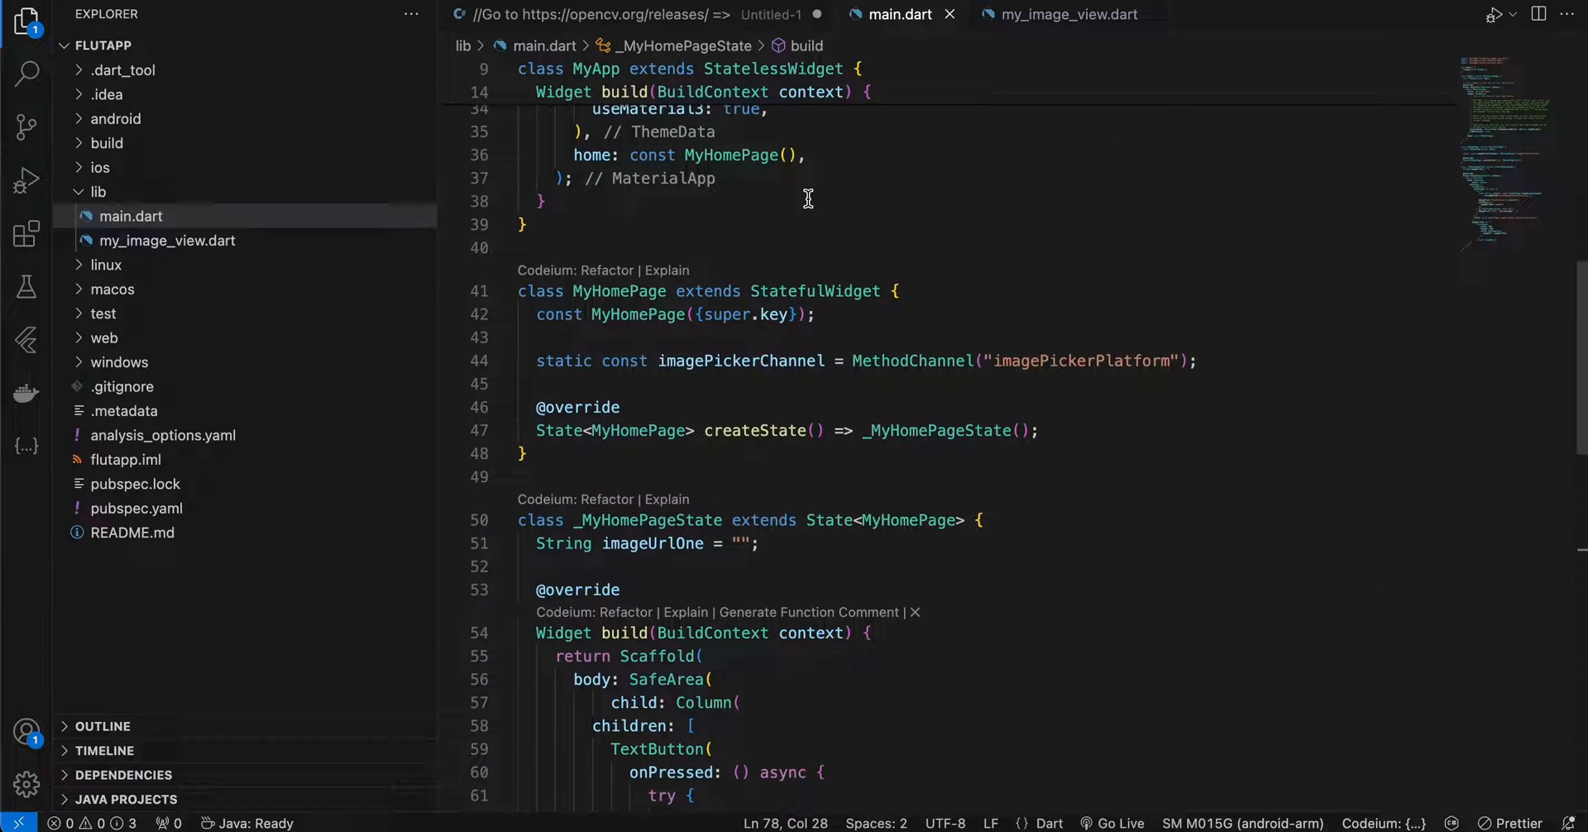
pyautogui.click(1066, 14)
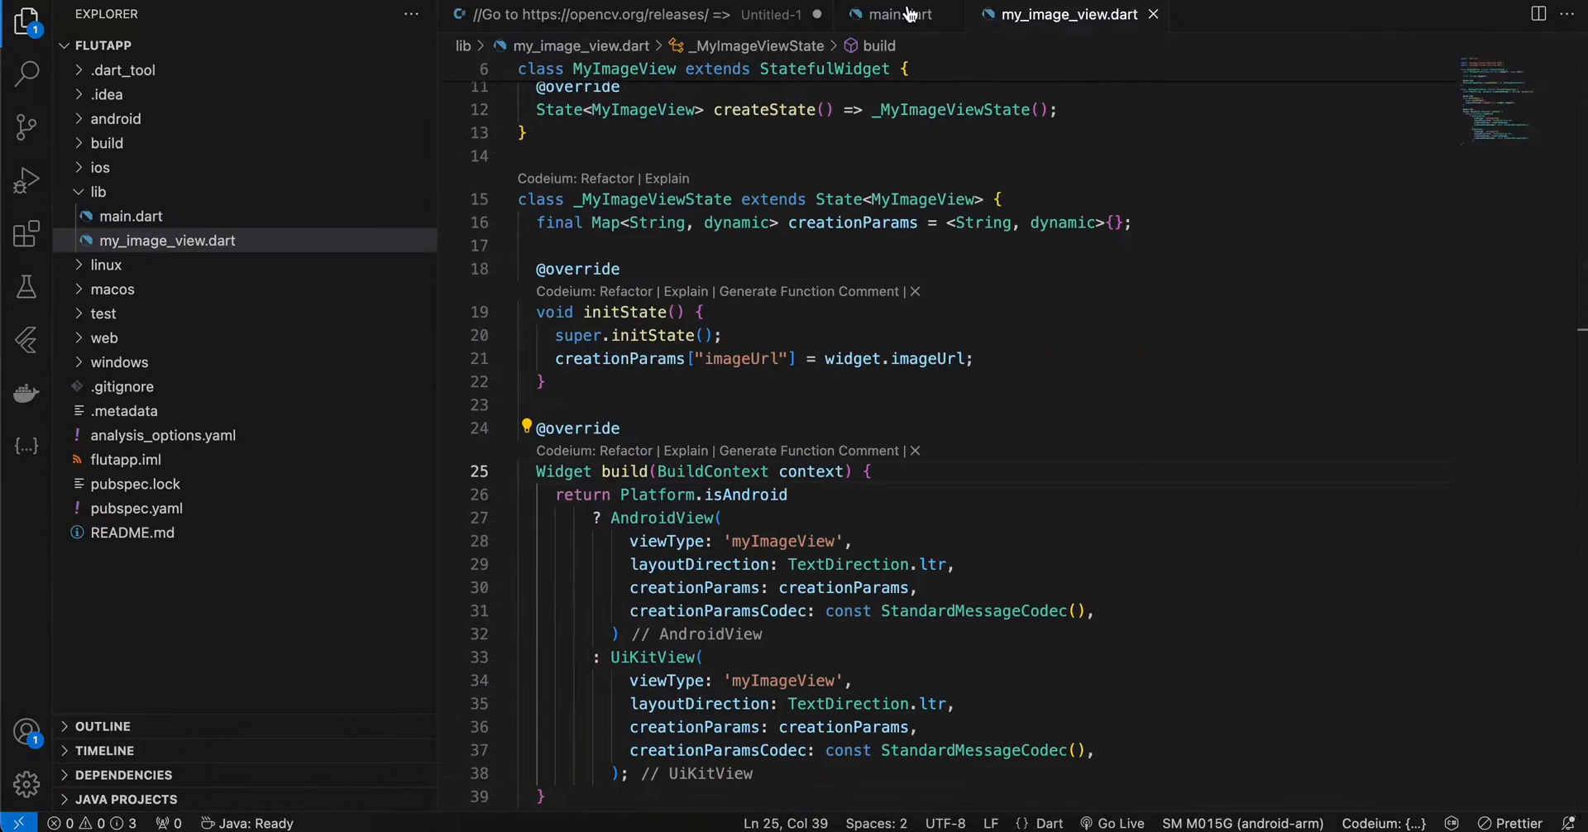
pyautogui.click(895, 14)
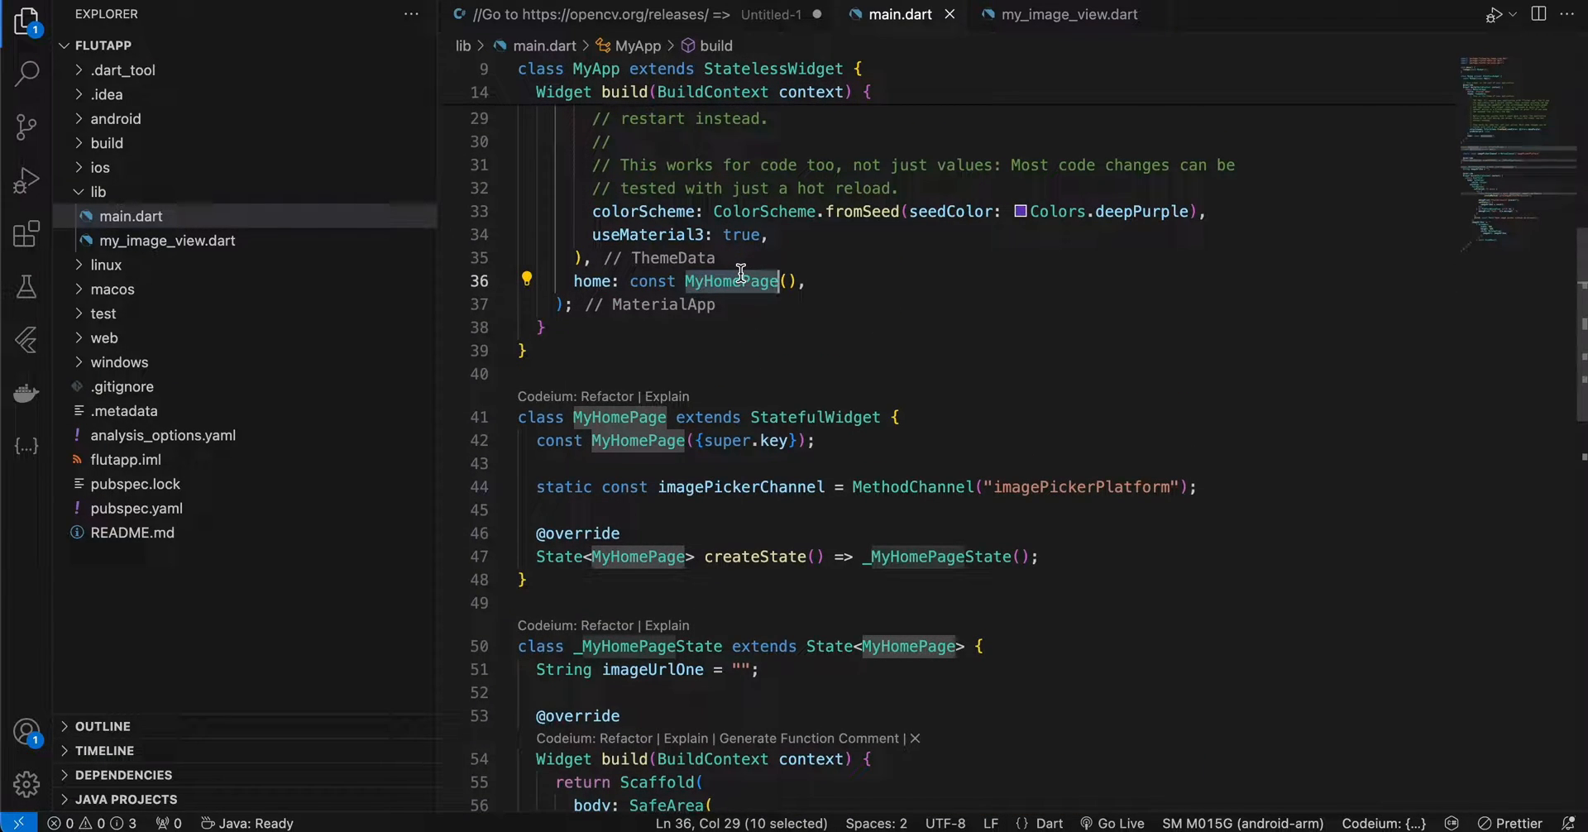
pyautogui.scroll(-3)
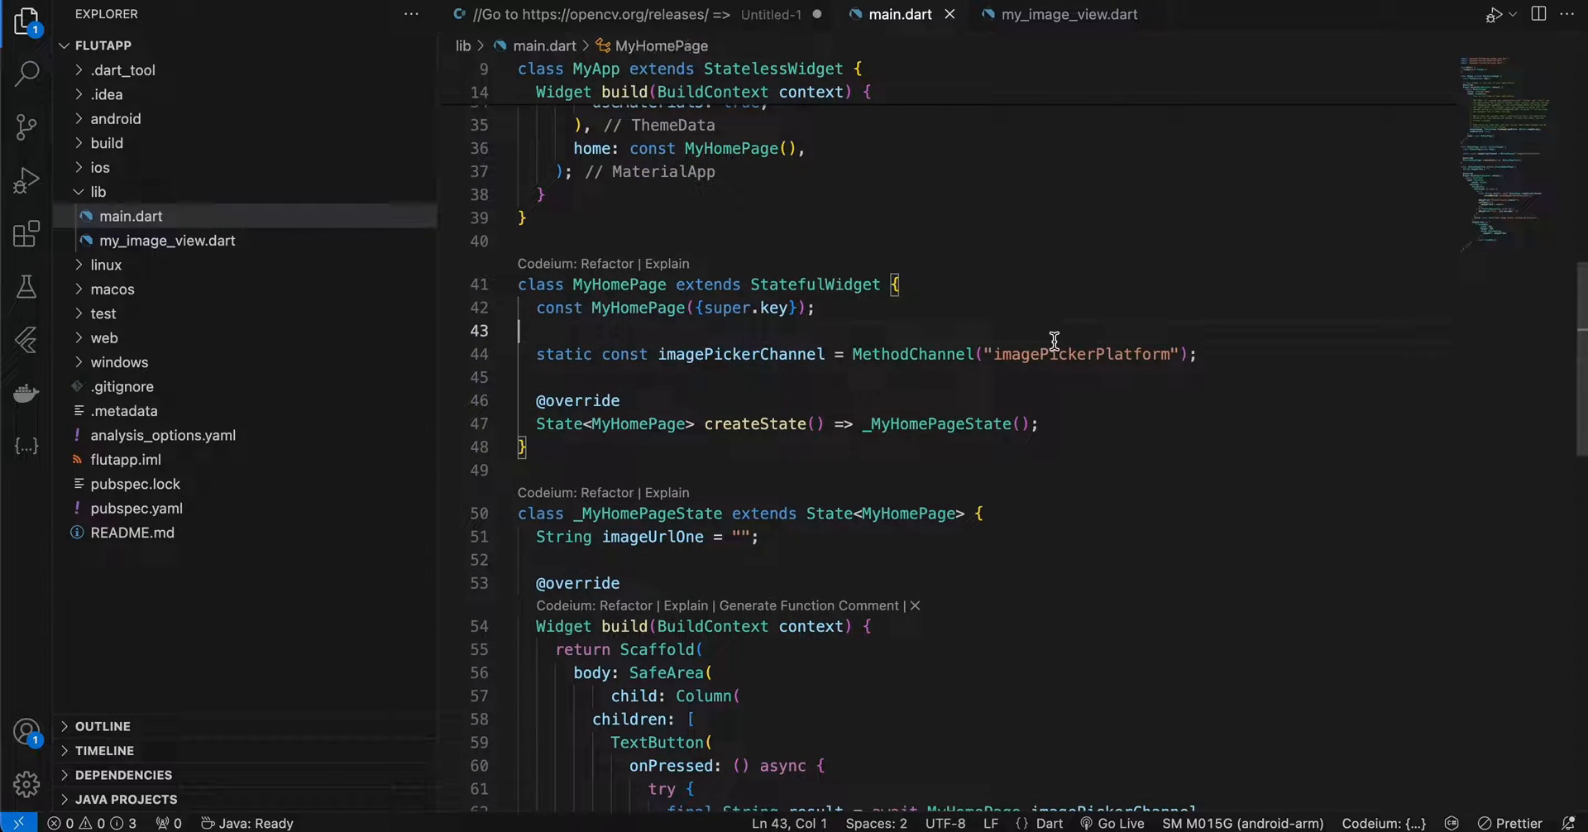
pyautogui.doubleClick(1050, 354)
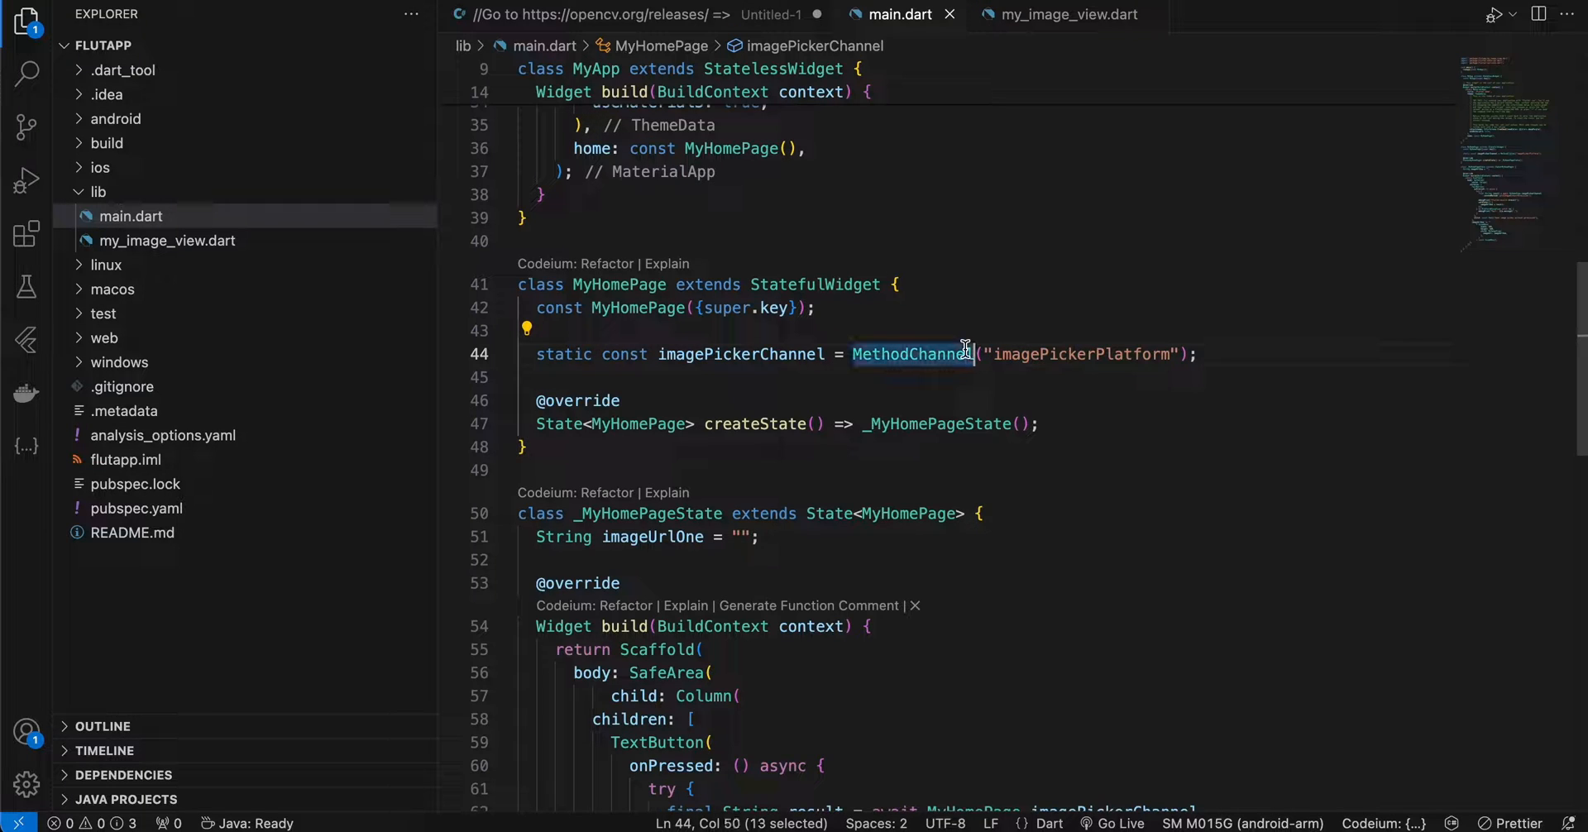
pyautogui.scroll(-3)
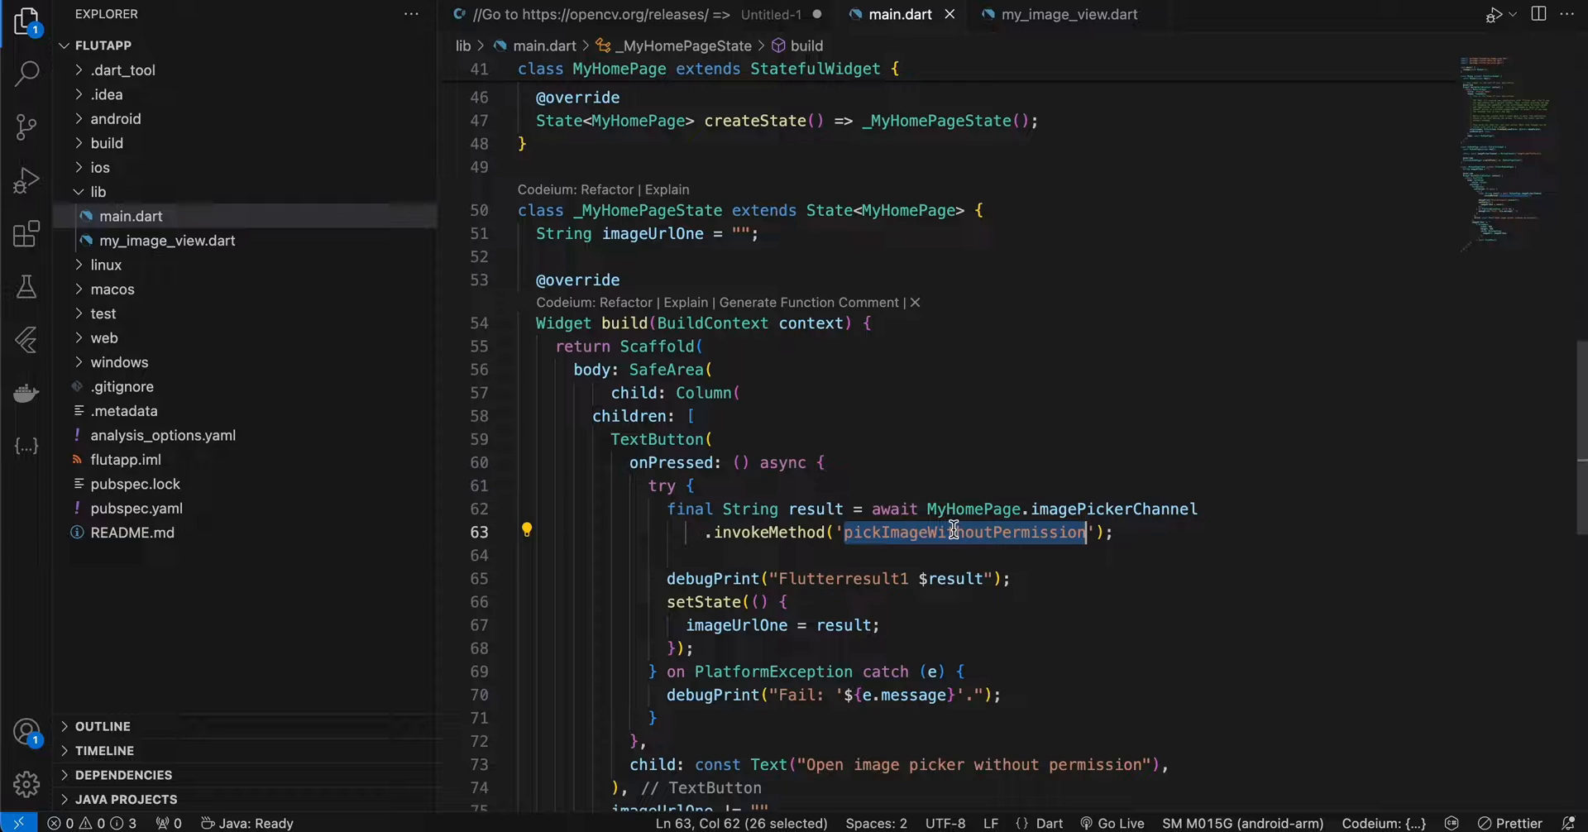
pyautogui.scroll(-3)
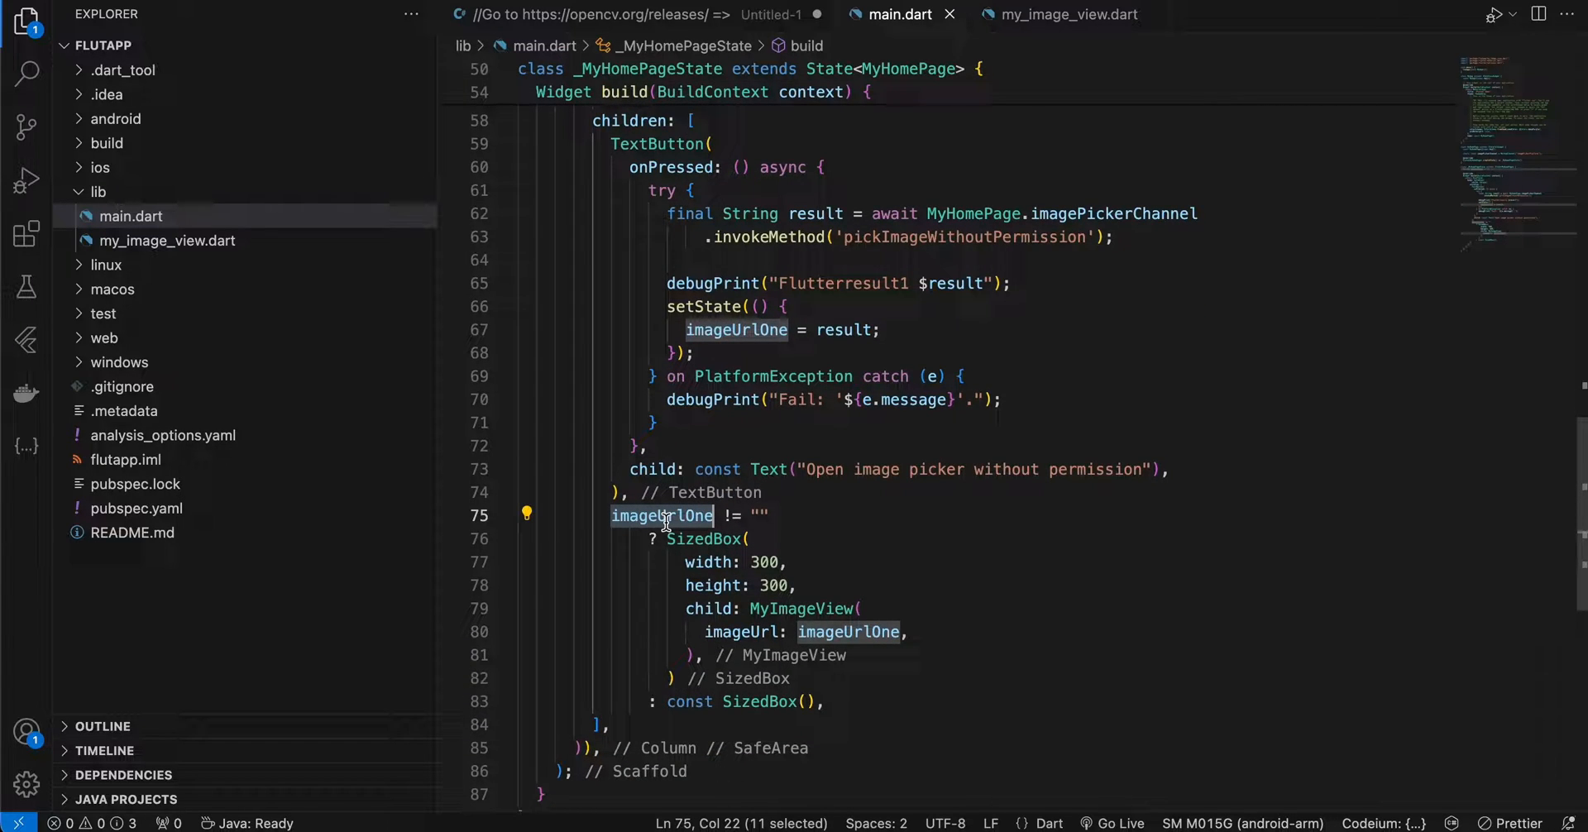
pyautogui.moveTo(772, 609)
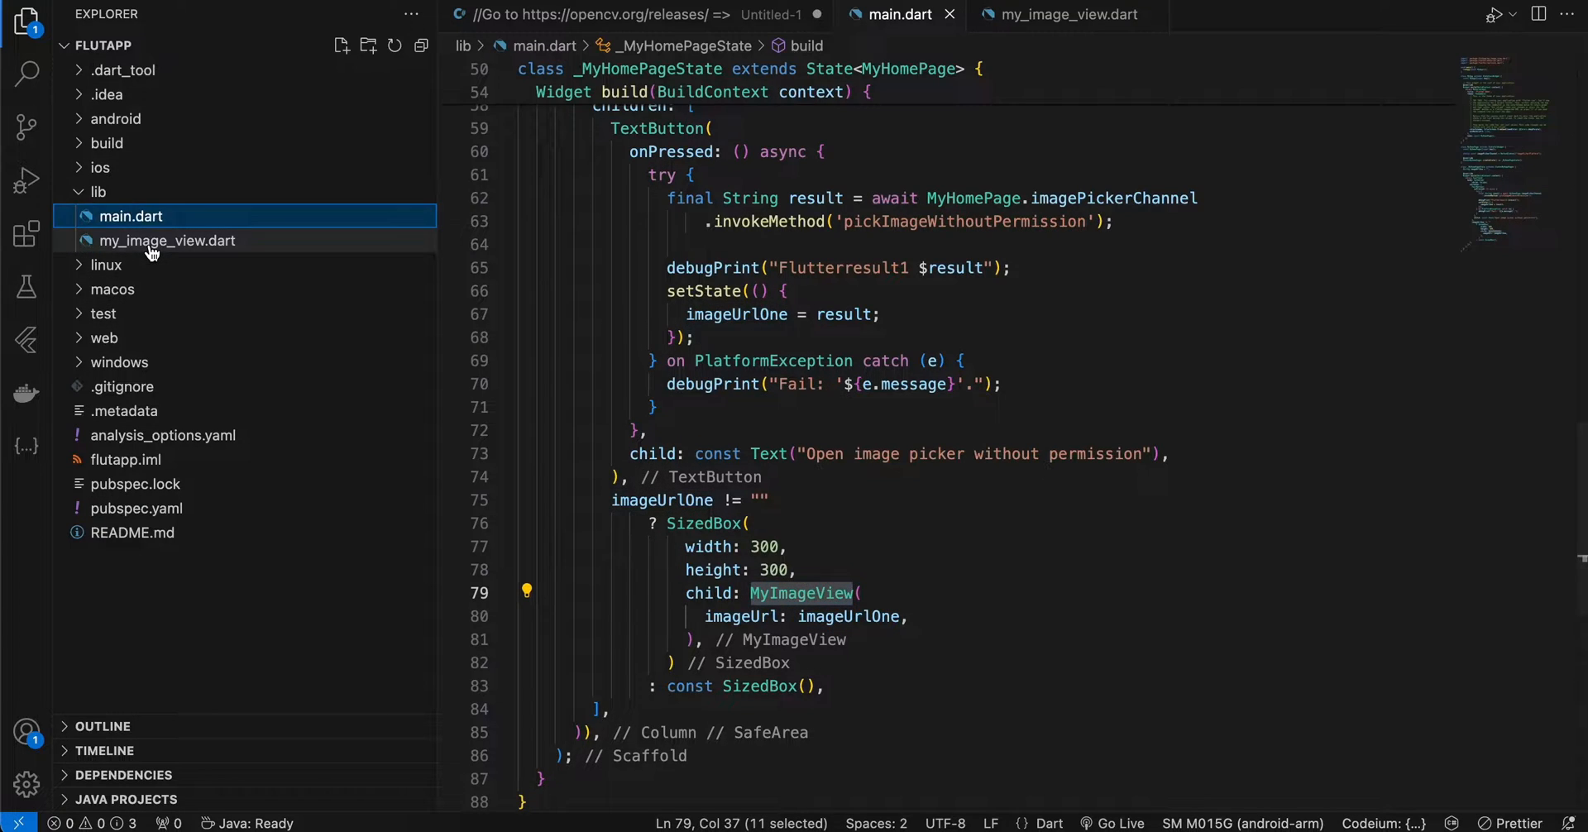
# - Highlight the imageUrl field in my_image_view.dart, then view native MyImageView.kt
pyautogui.click(166, 241)
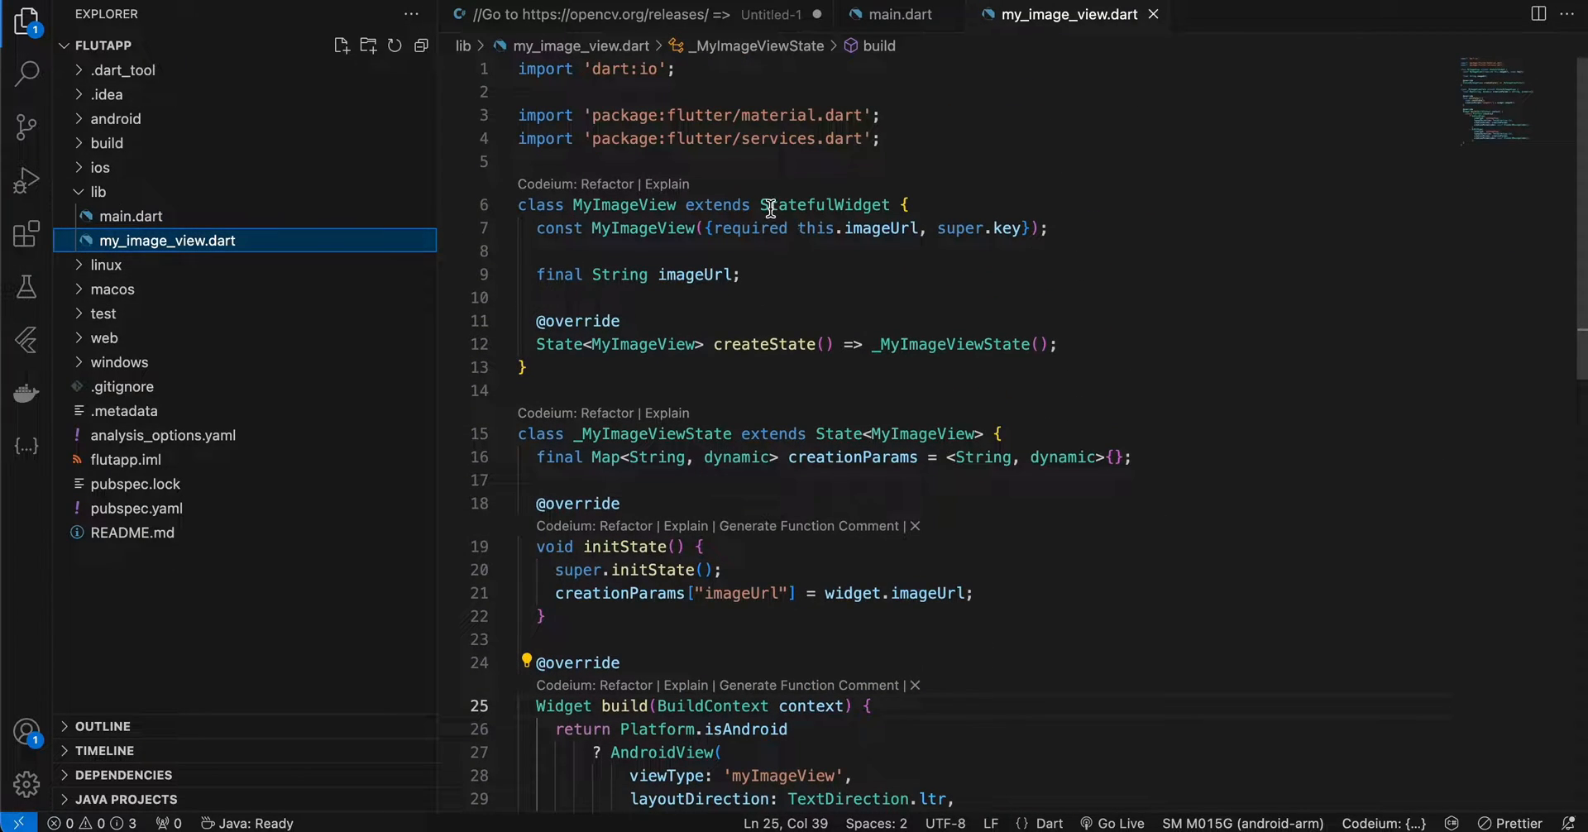
pyautogui.doubleClick(824, 205)
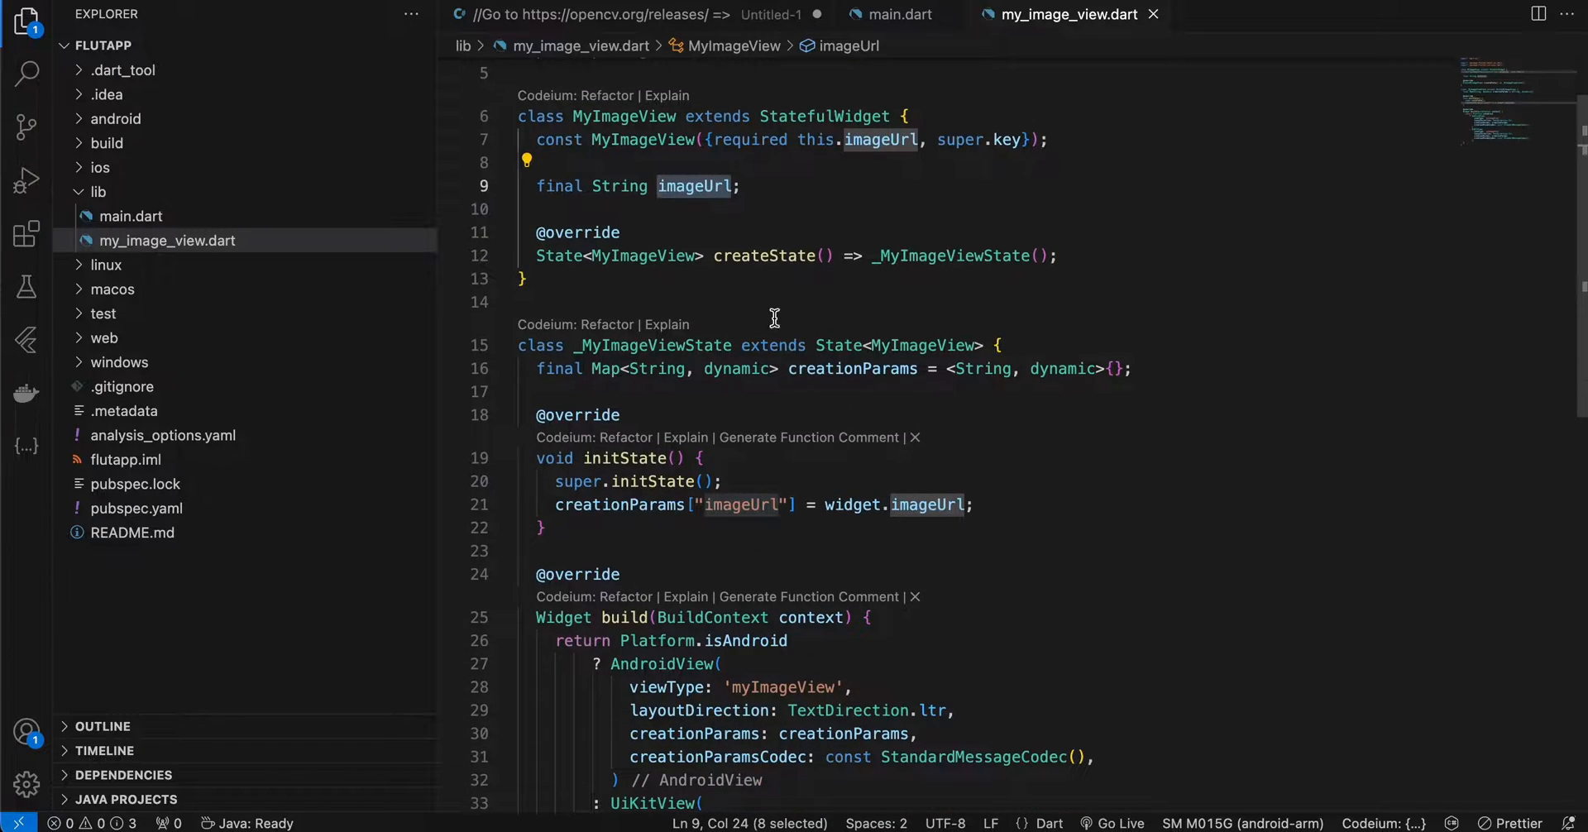
pyautogui.doubleClick(852, 369)
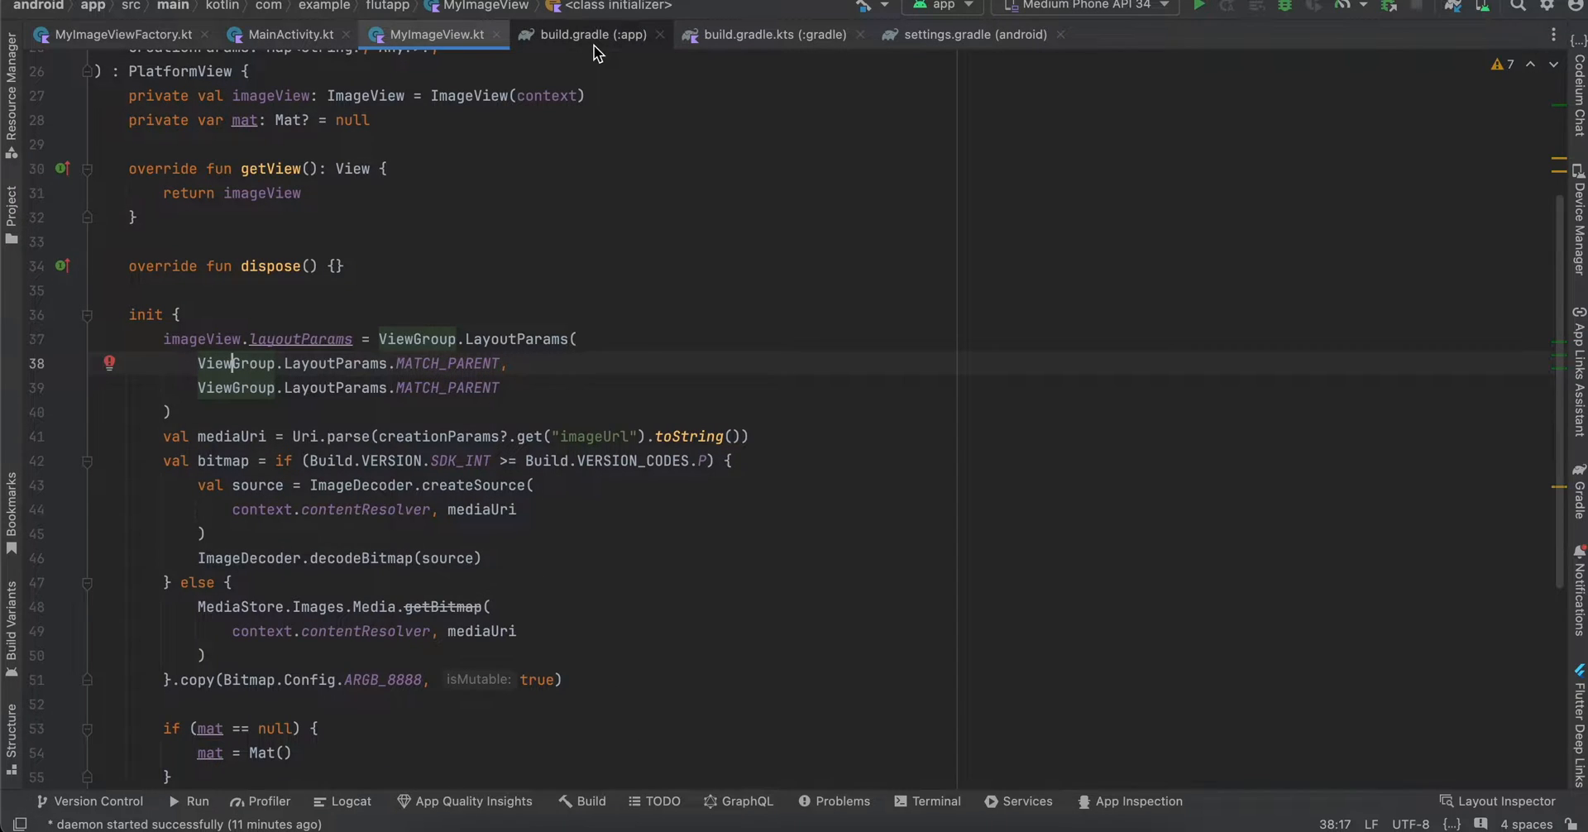
pyautogui.click(583, 35)
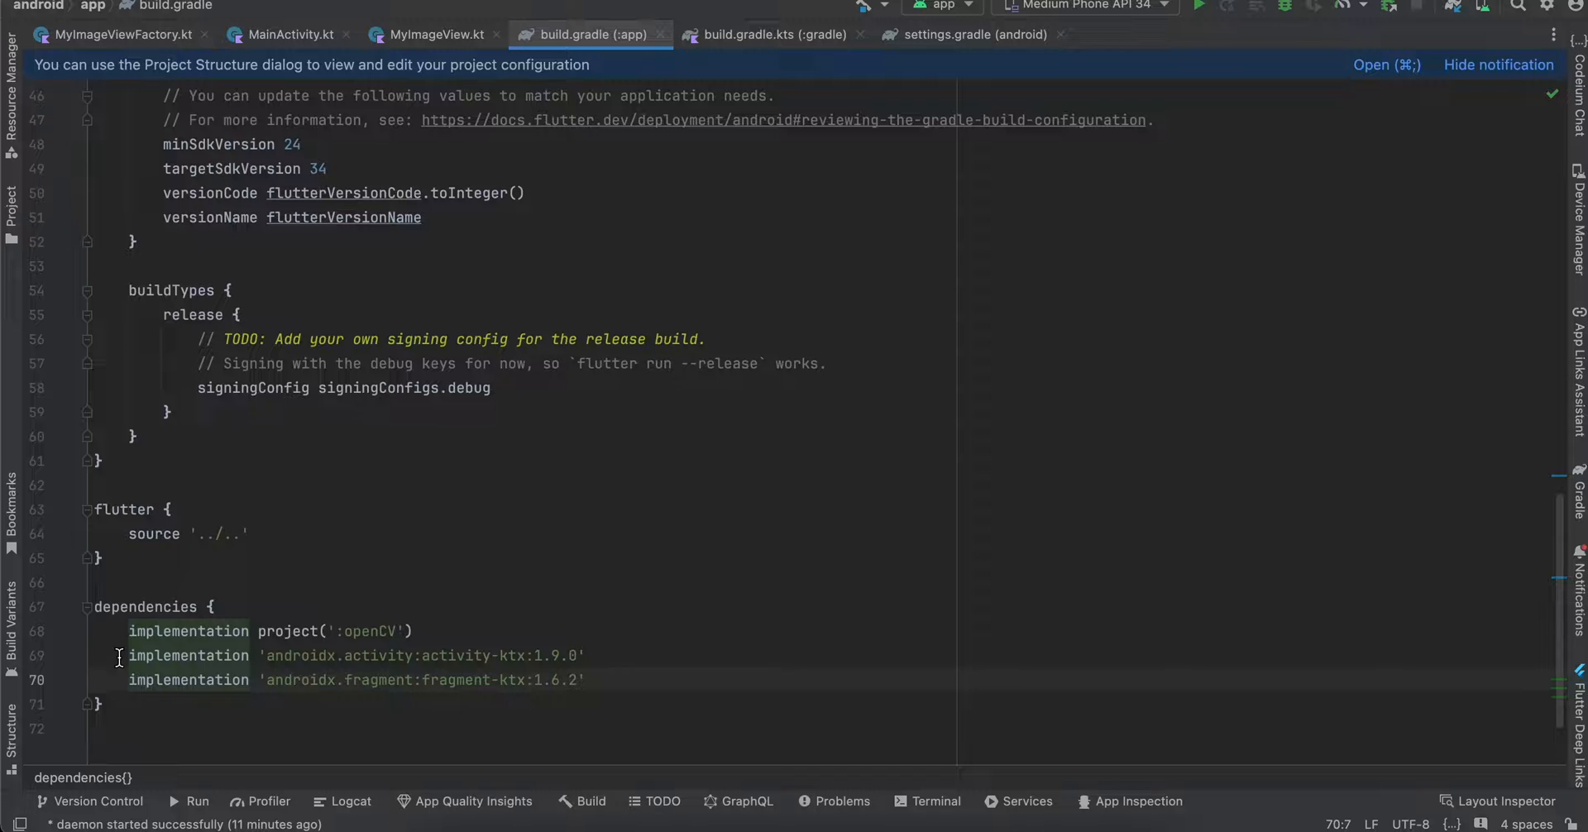
pyautogui.moveTo(118, 655); pyautogui.dragTo(595, 679)
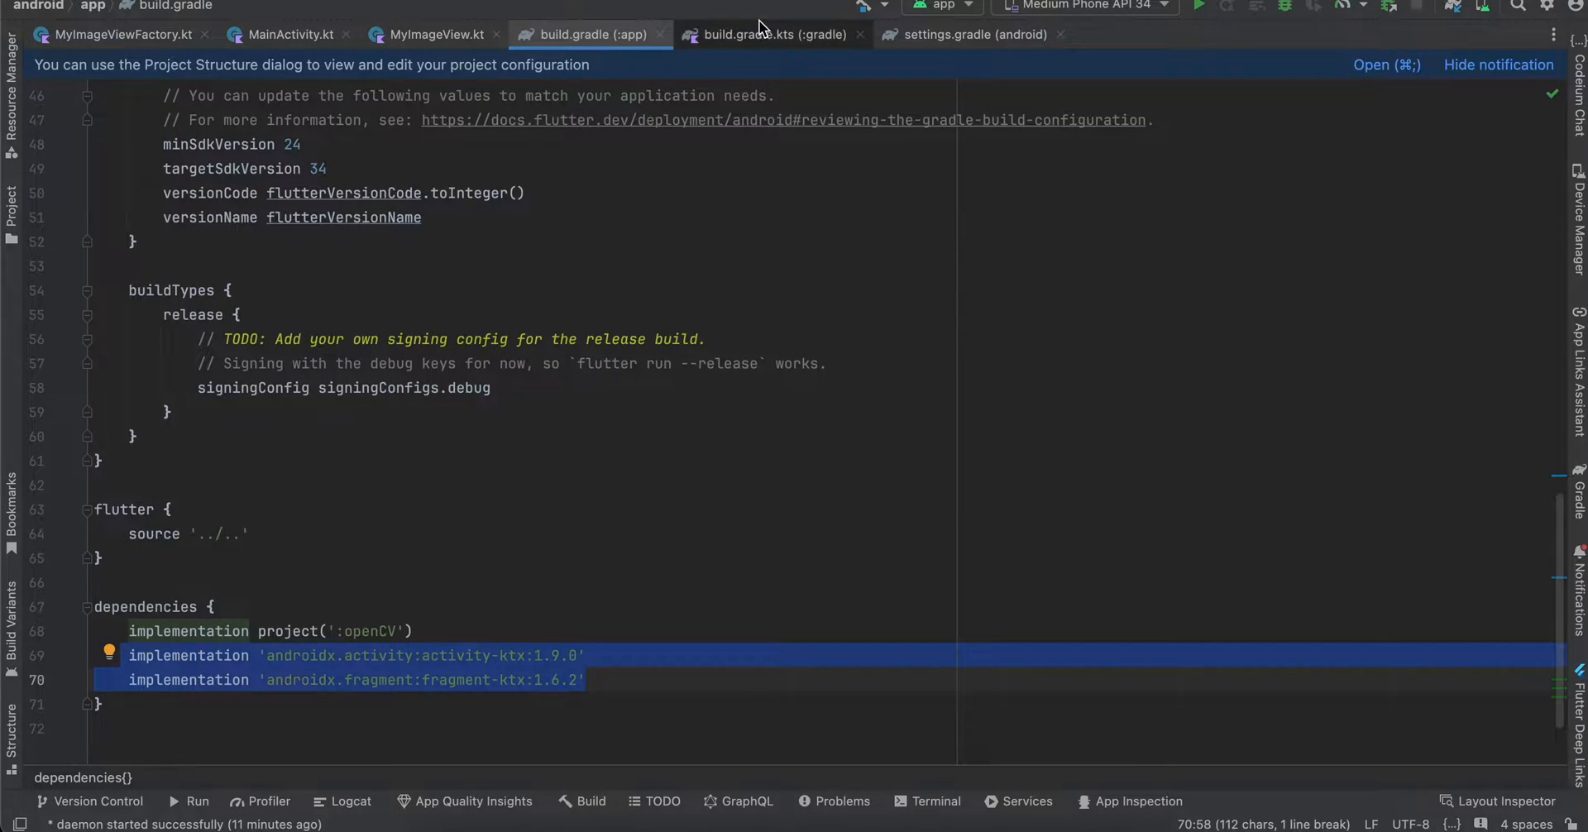
pyautogui.click(771, 34)
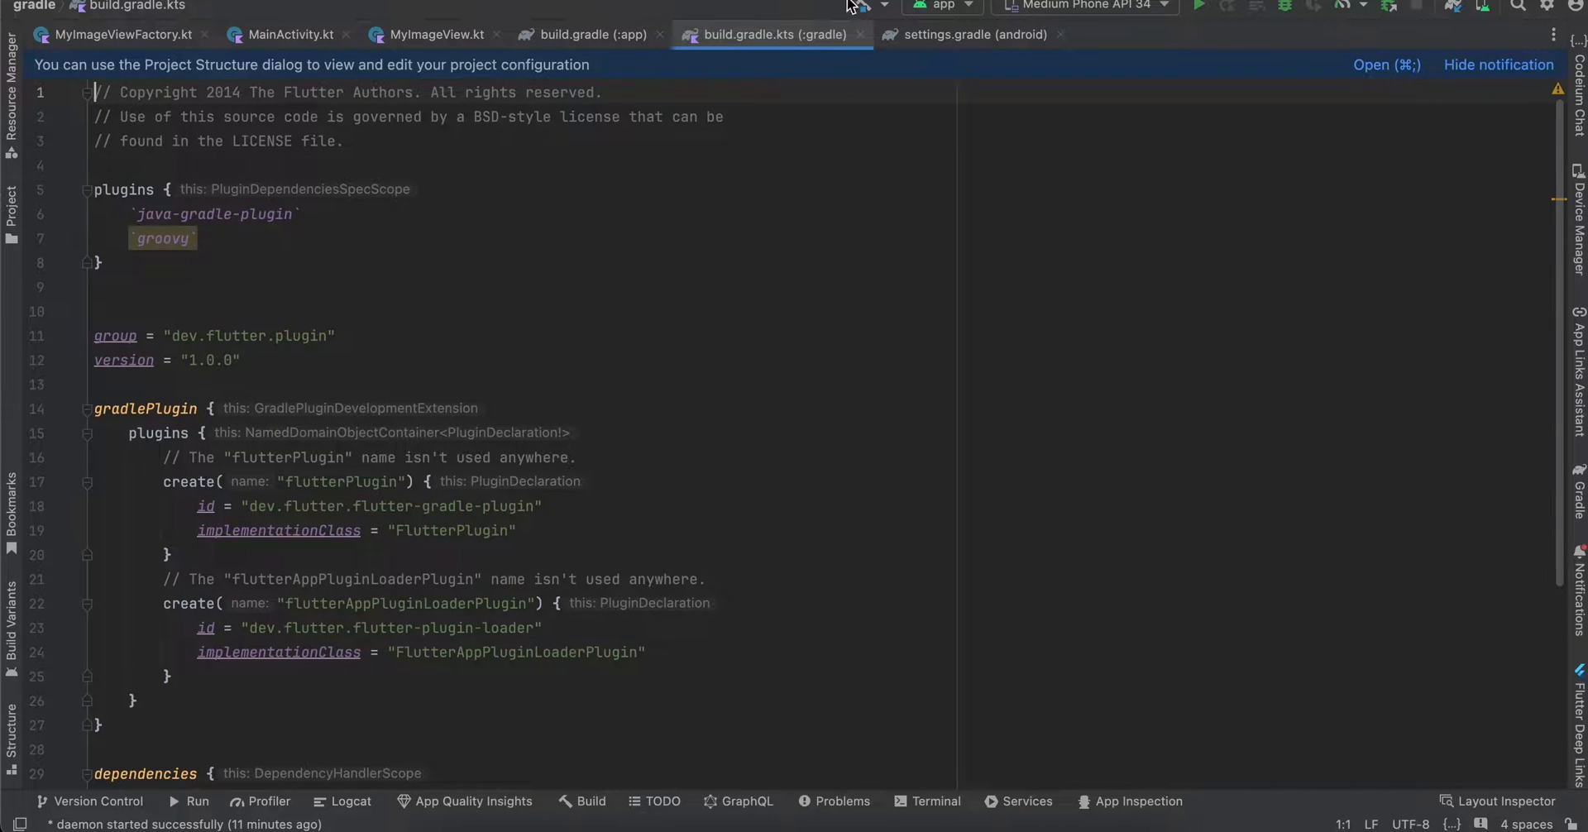
pyautogui.click(590, 35)
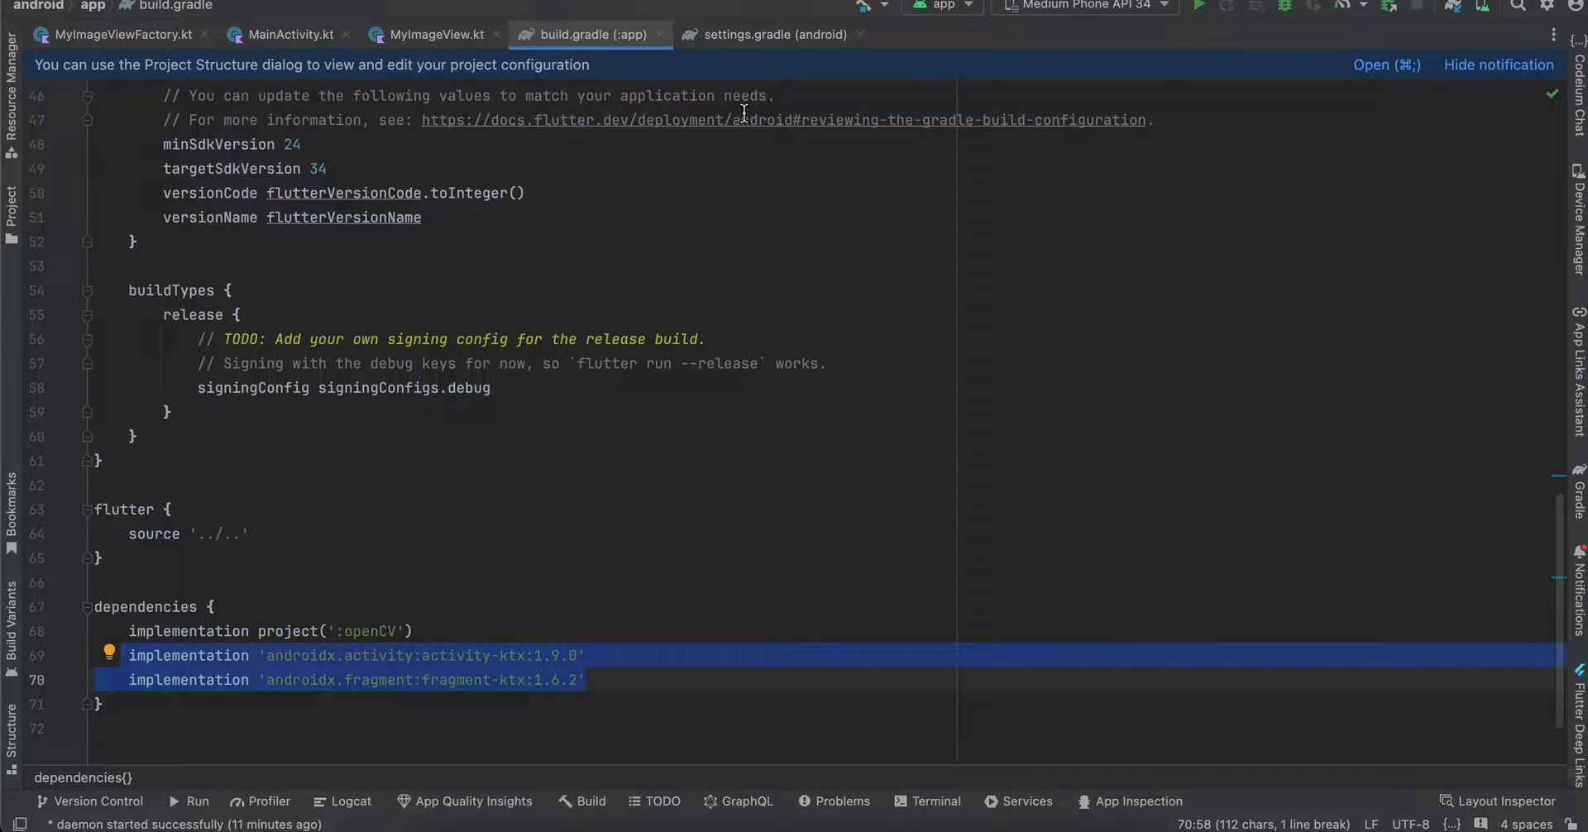
pyautogui.click(773, 34)
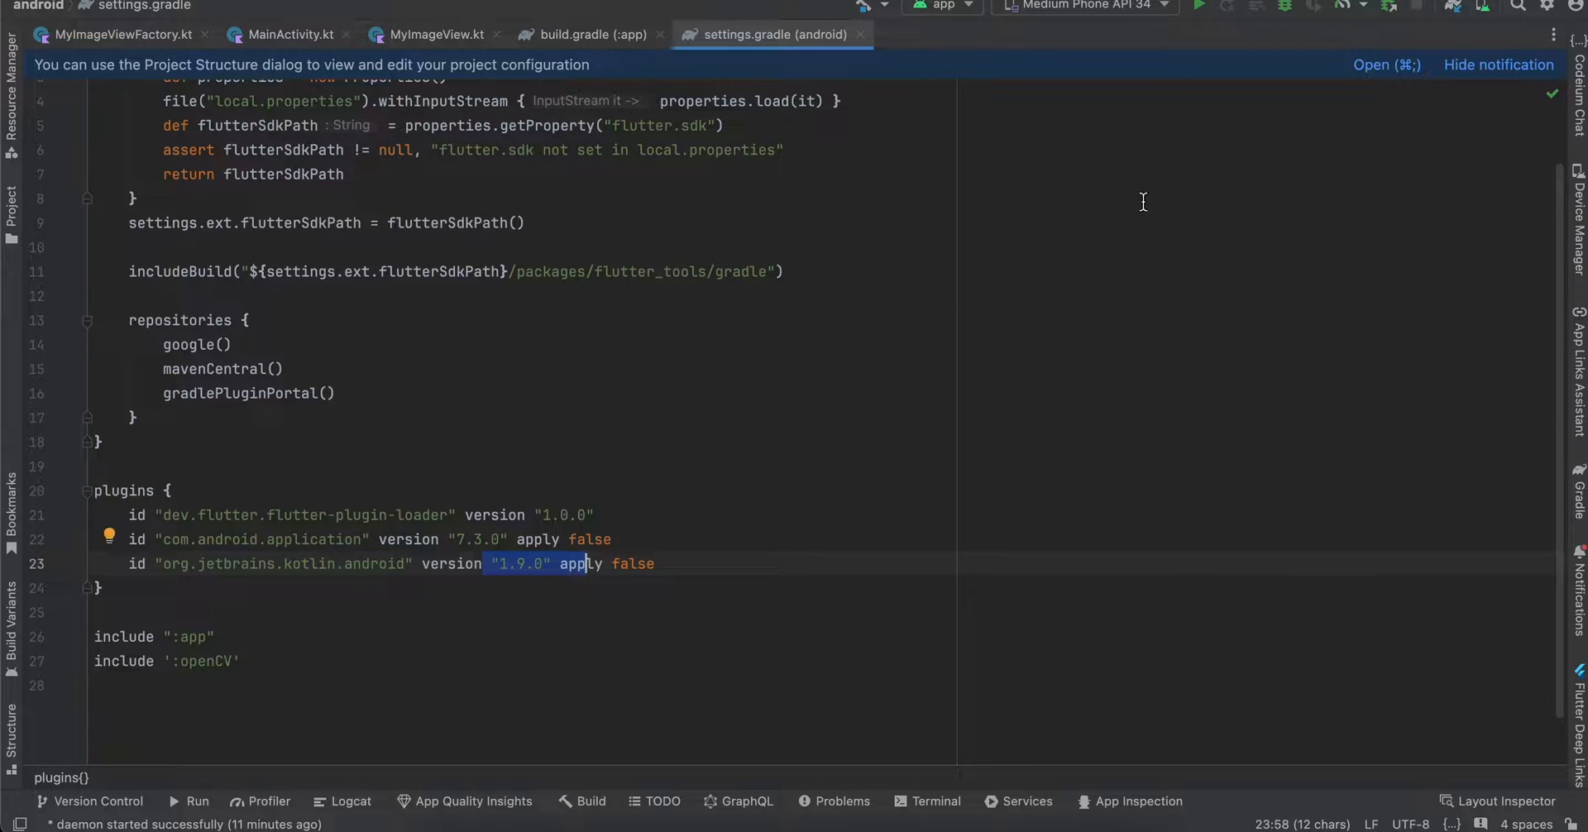
pyautogui.moveTo(1122, 61)
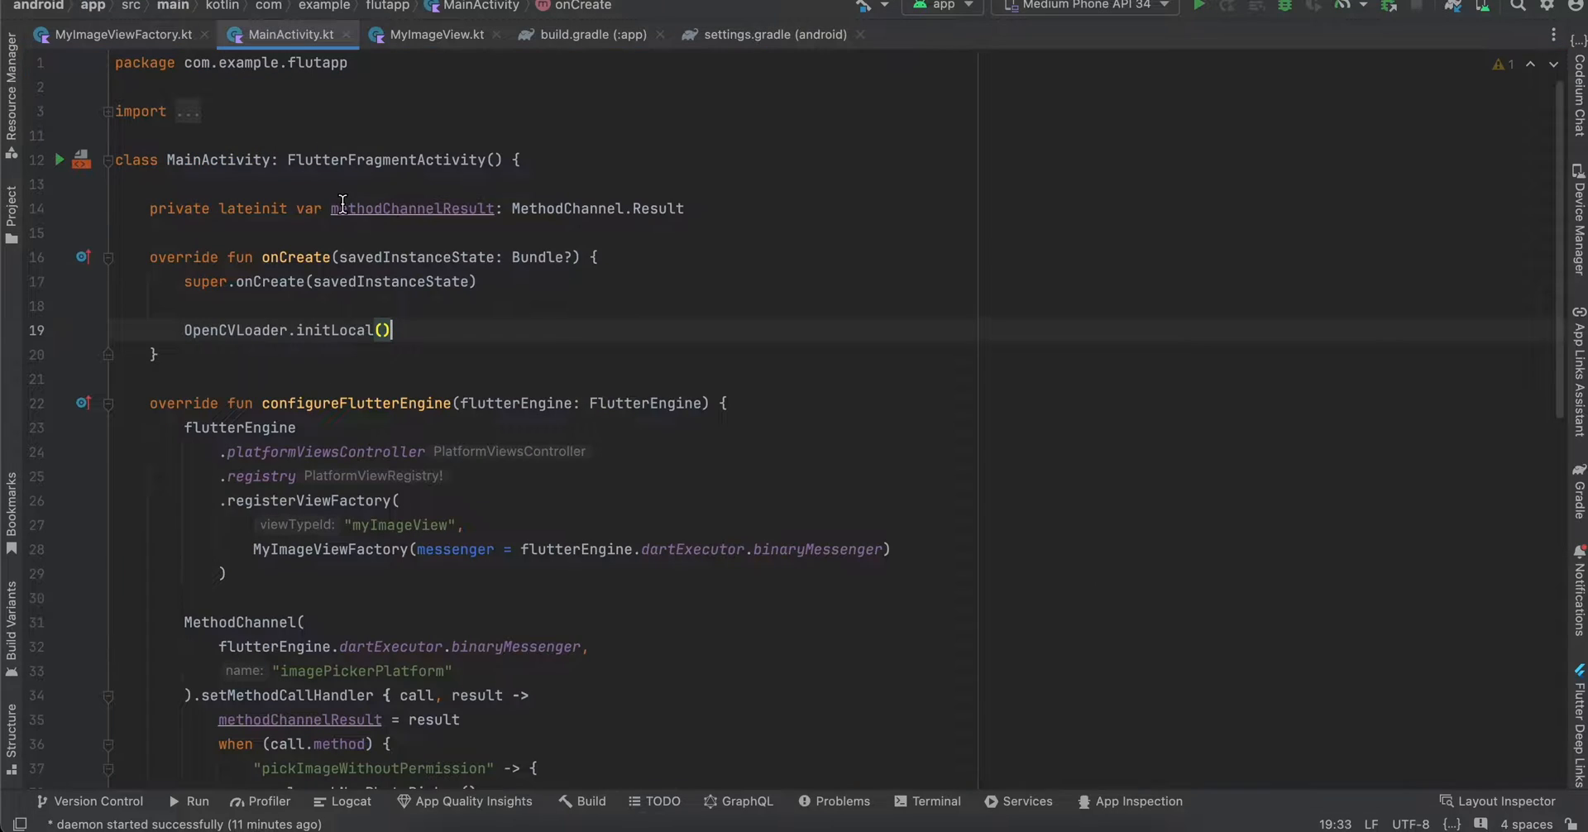
pyautogui.doubleClick(412, 208)
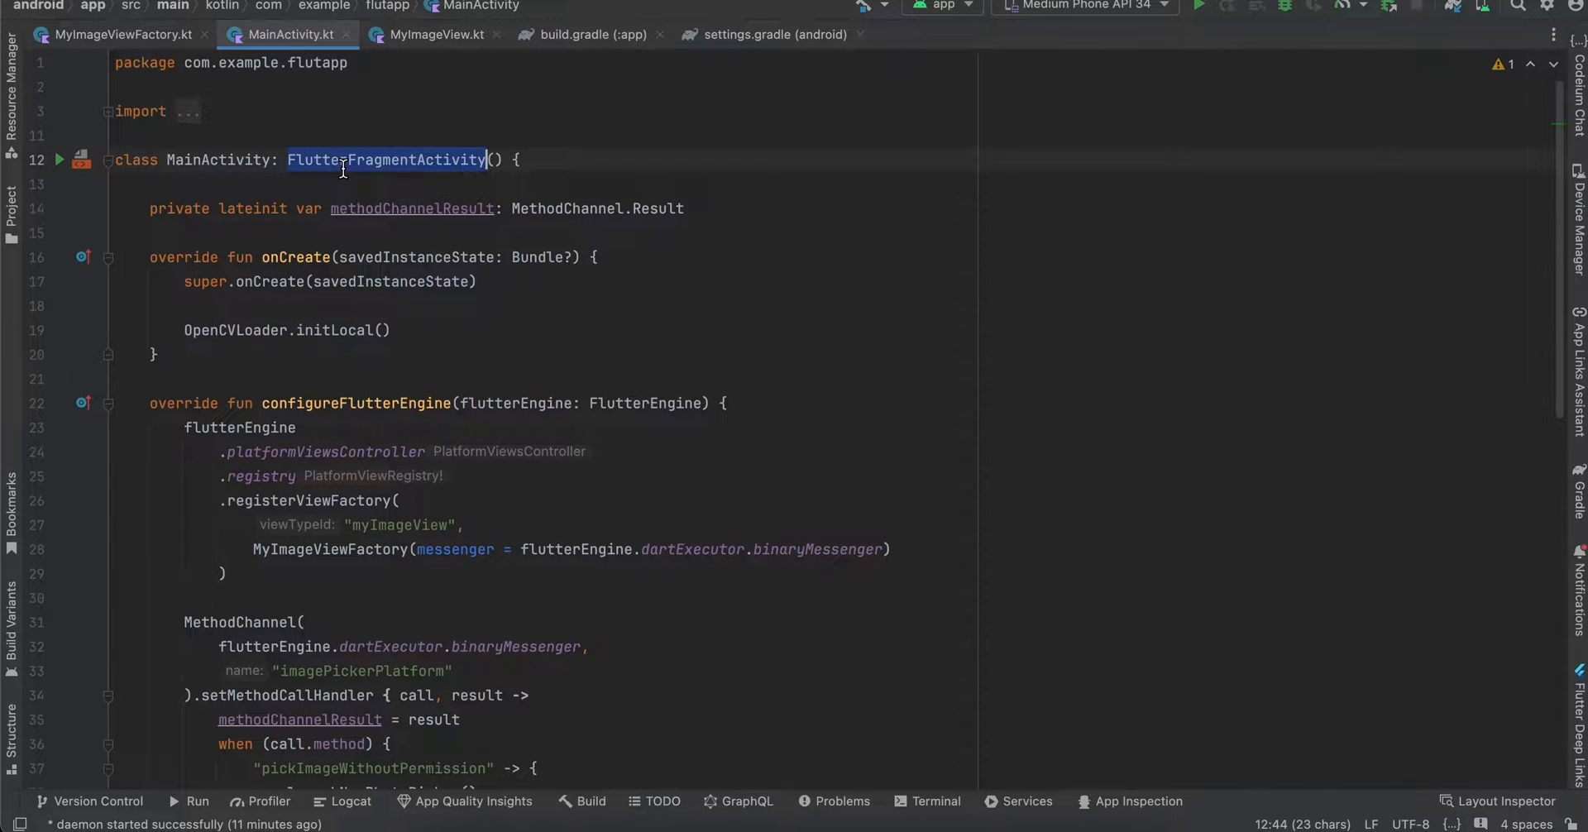
pyautogui.moveTo(355, 160)
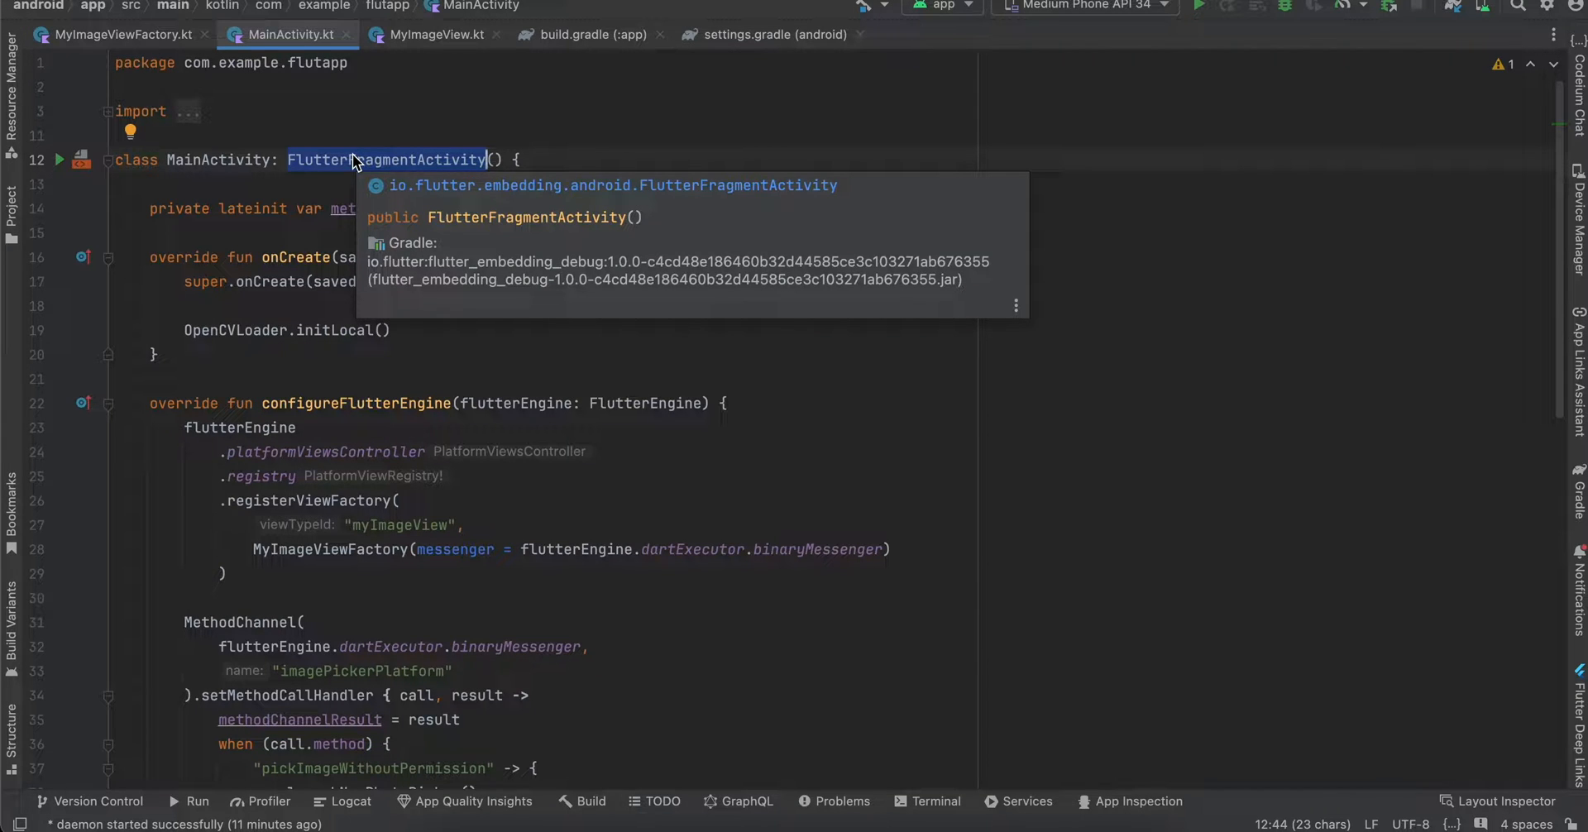
pyautogui.moveTo(629, 491)
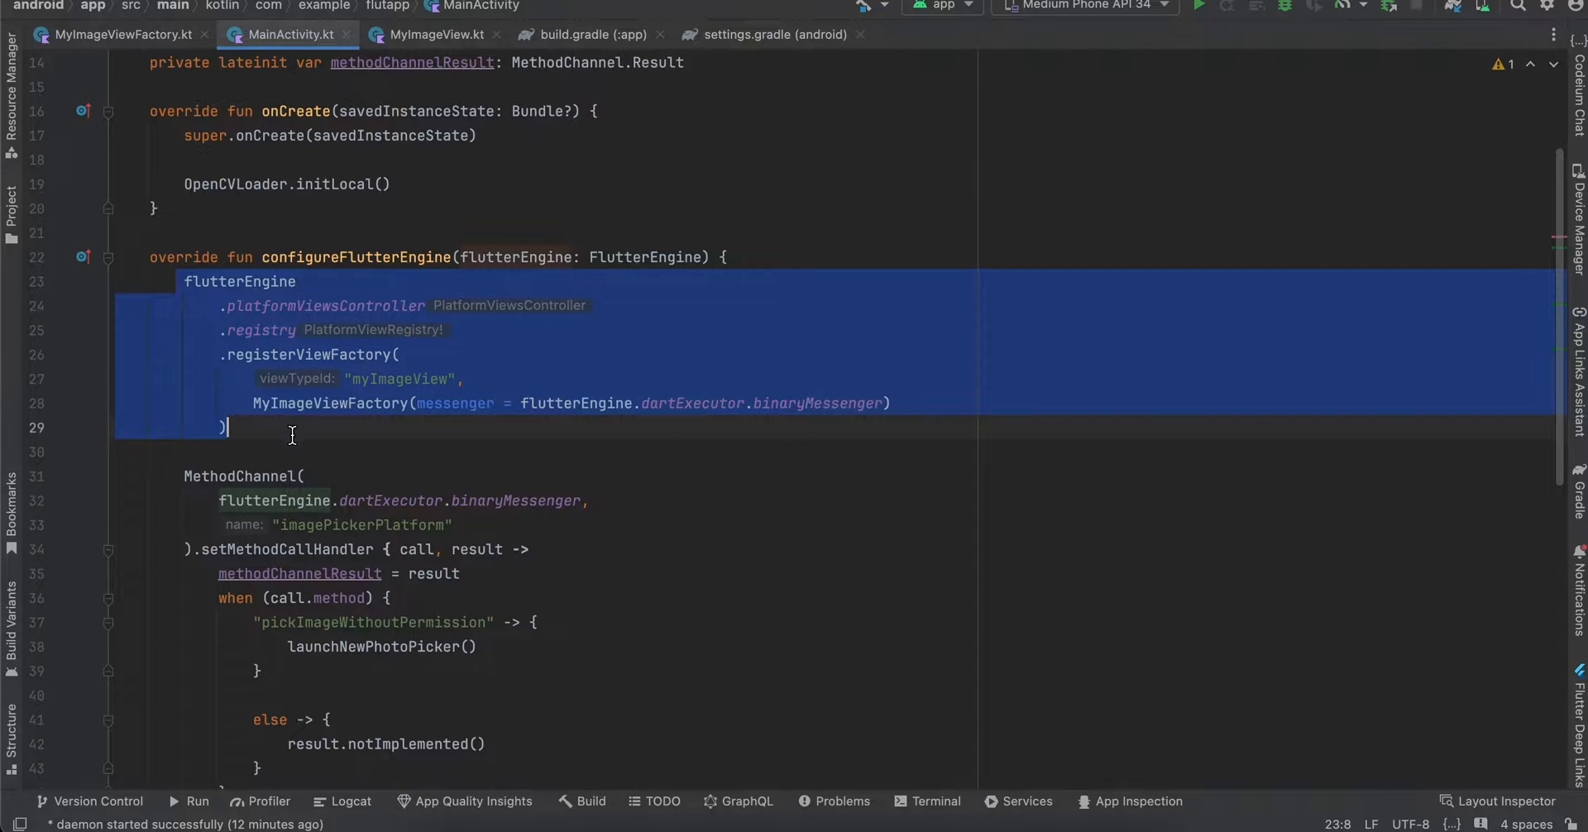
pyautogui.doubleClick(400, 379)
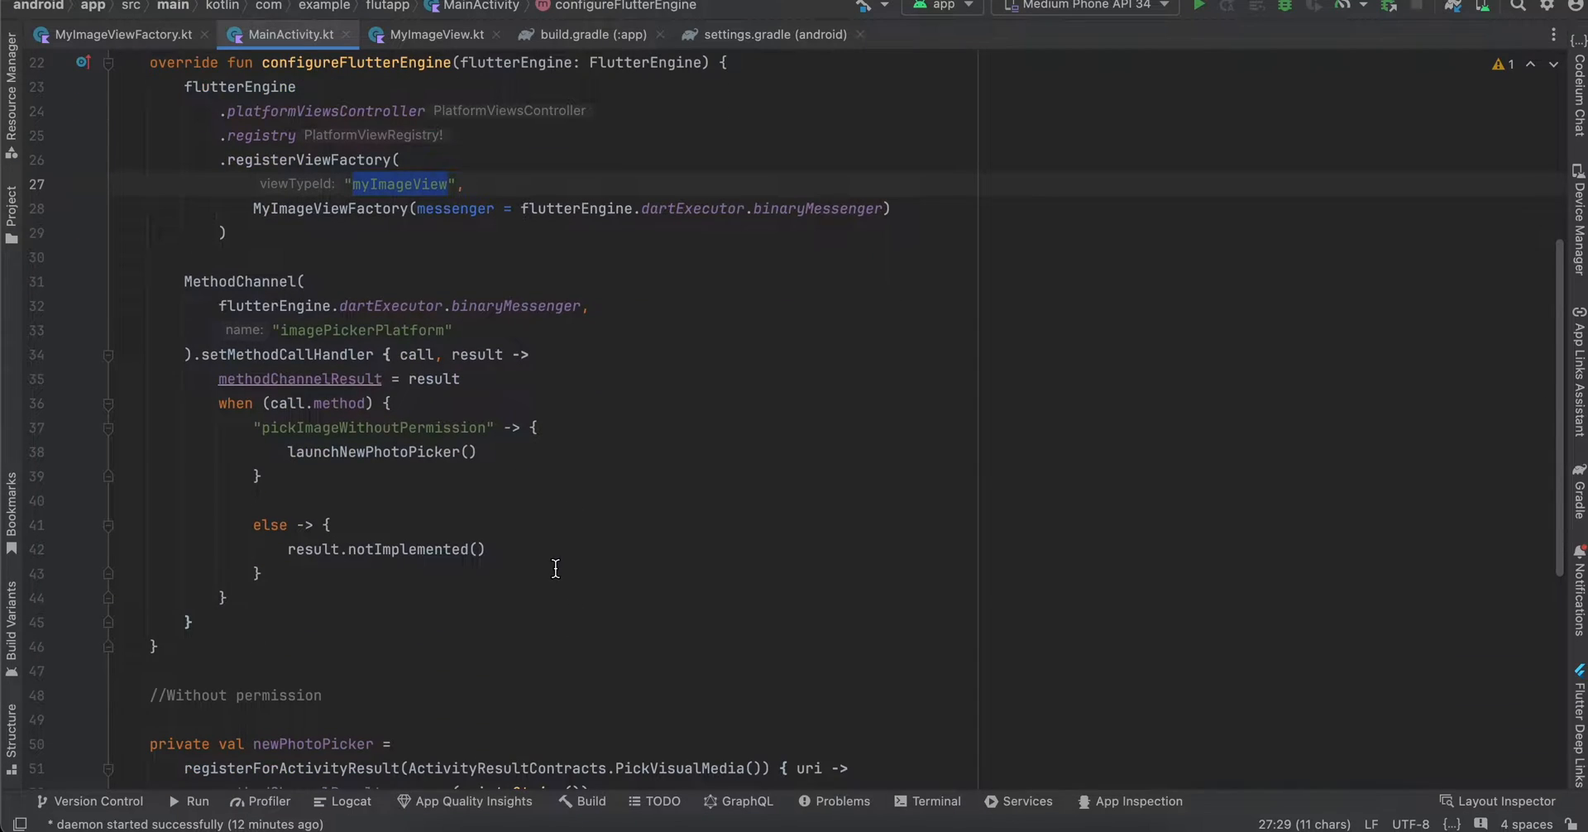
pyautogui.doubleClick(361, 330)
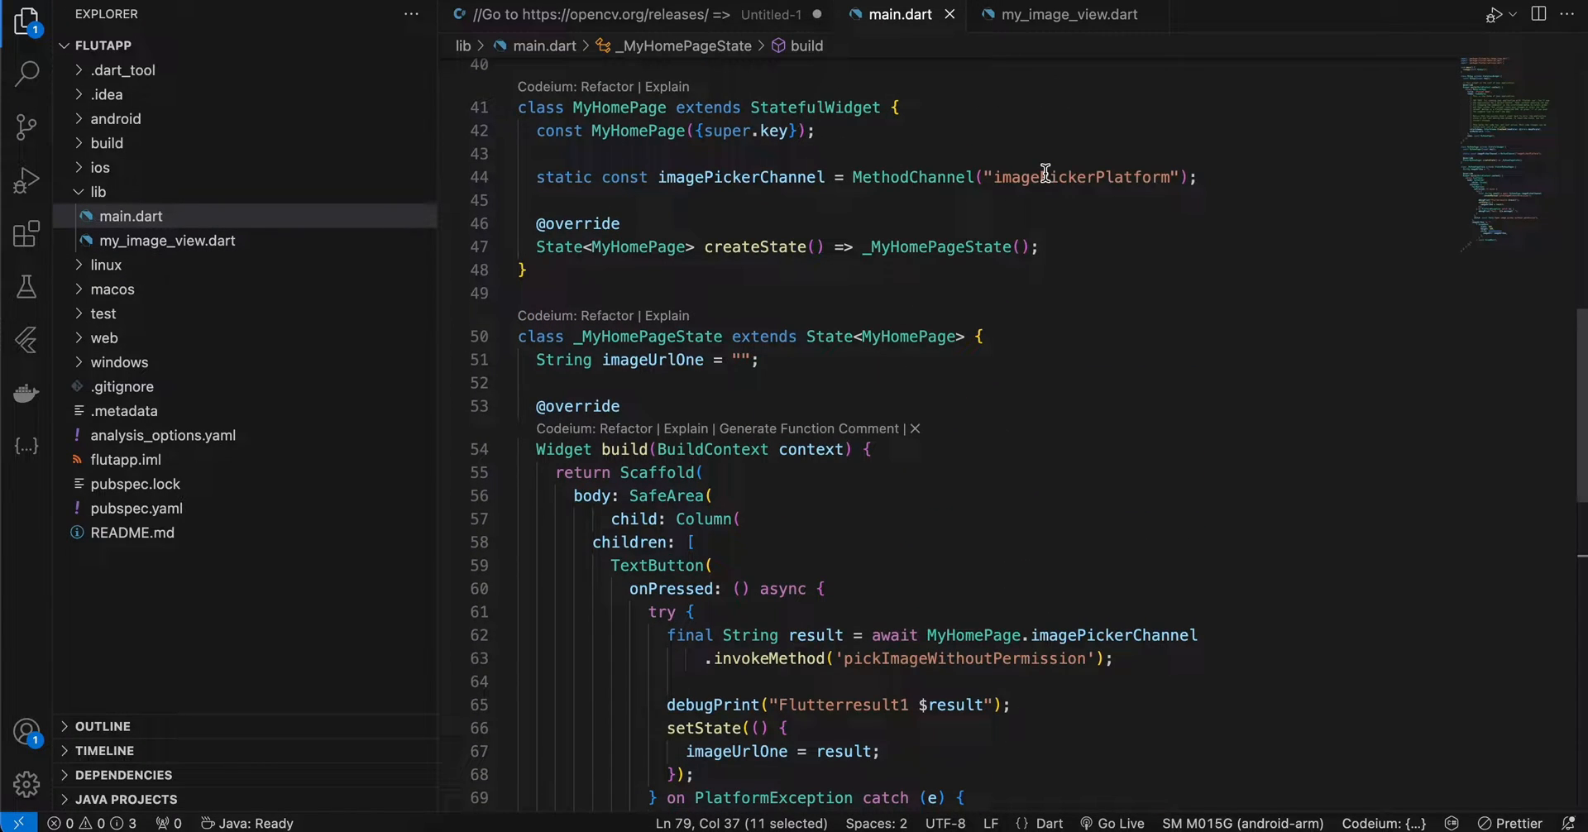
pyautogui.doubleClick(964, 658)
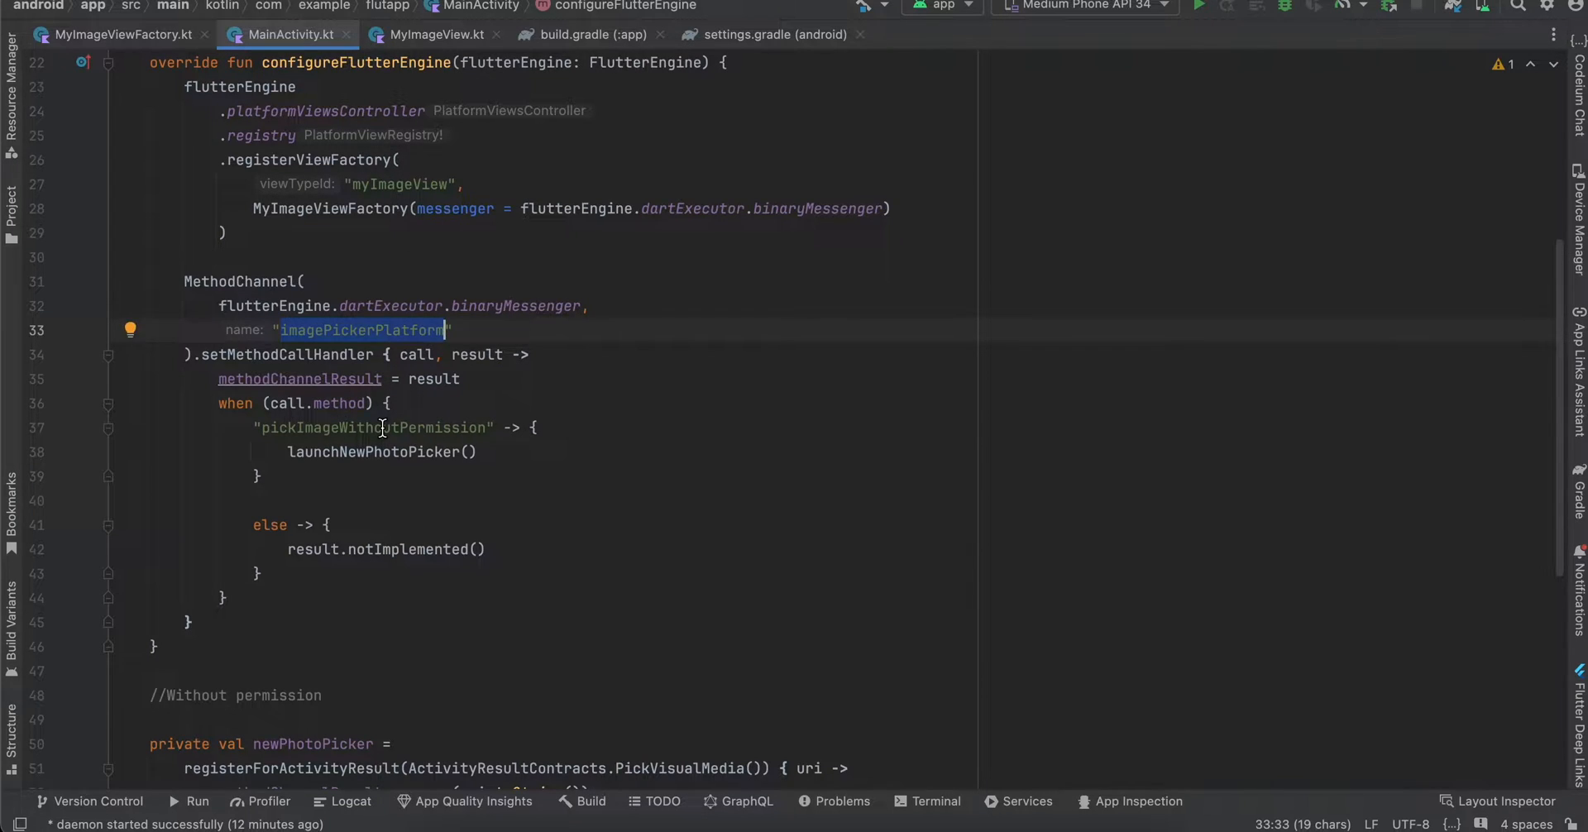
pyautogui.click(349, 452)
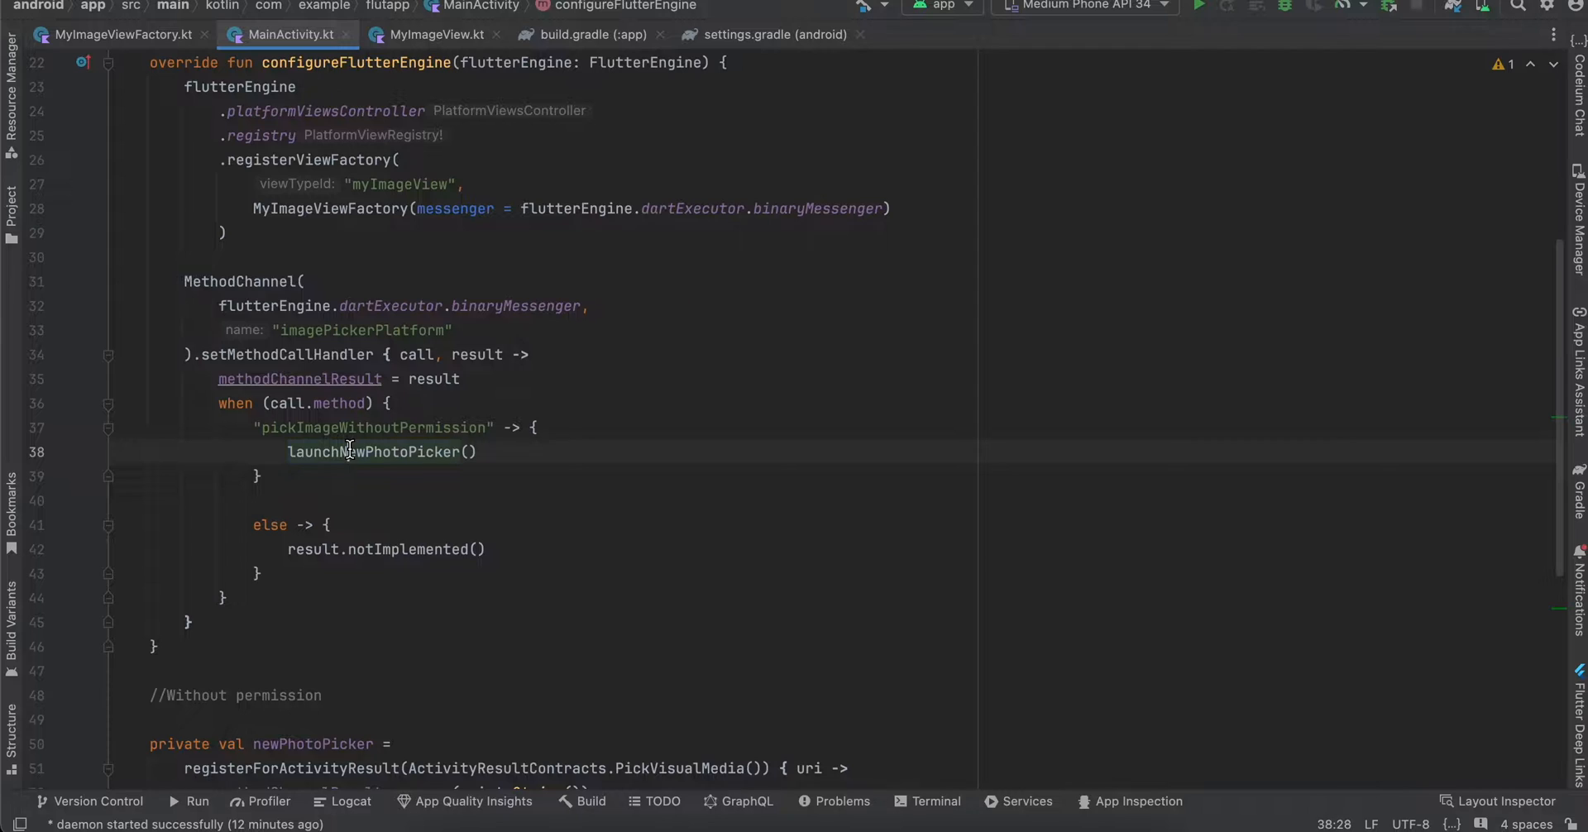
pyautogui.doubleClick(373, 452)
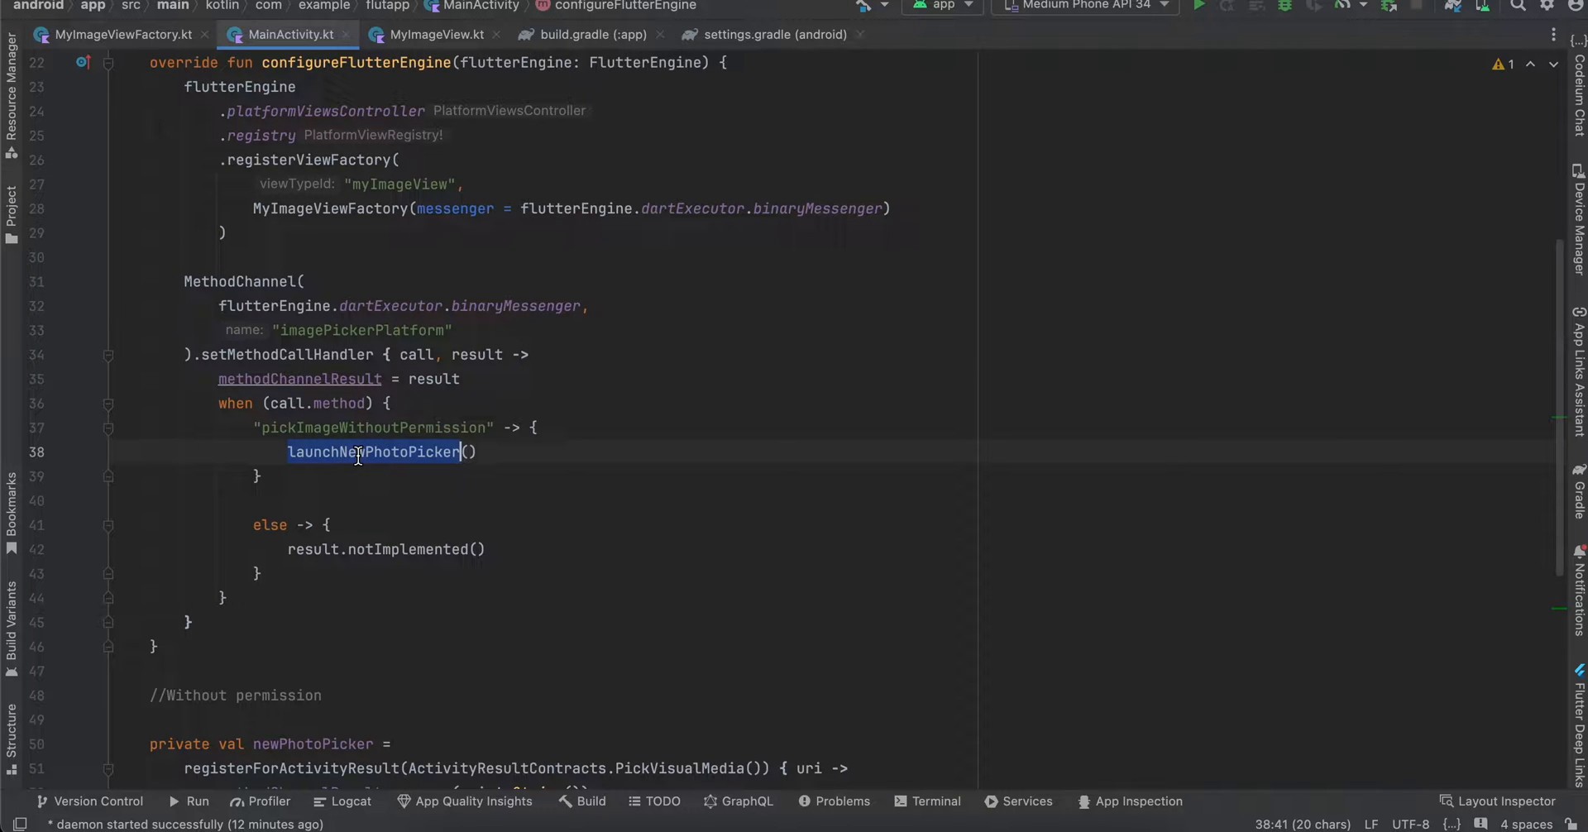
pyautogui.scroll(-3)
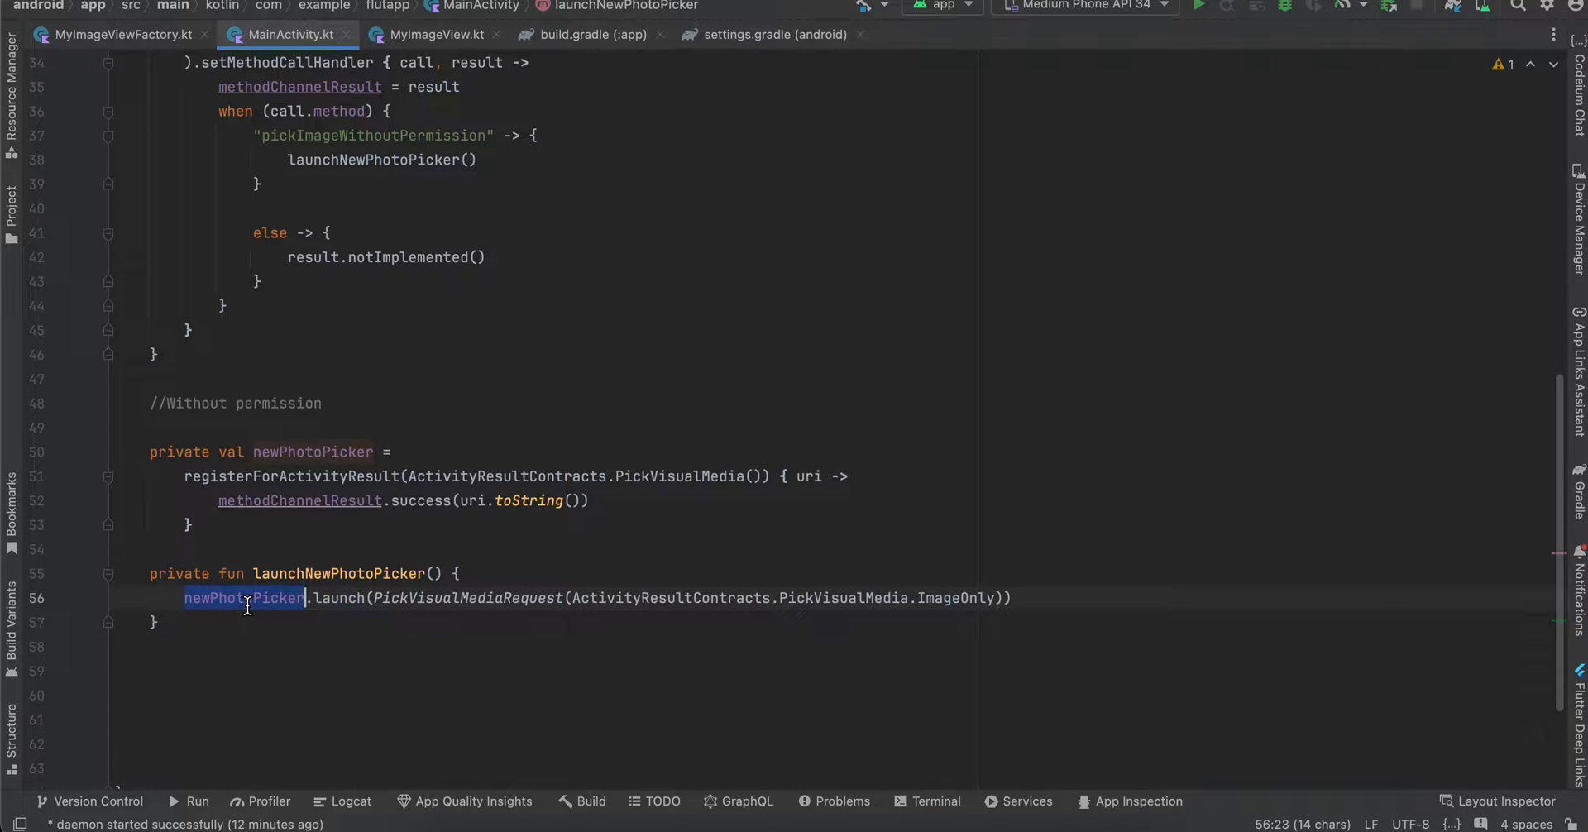
pyautogui.doubleClick(291, 476)
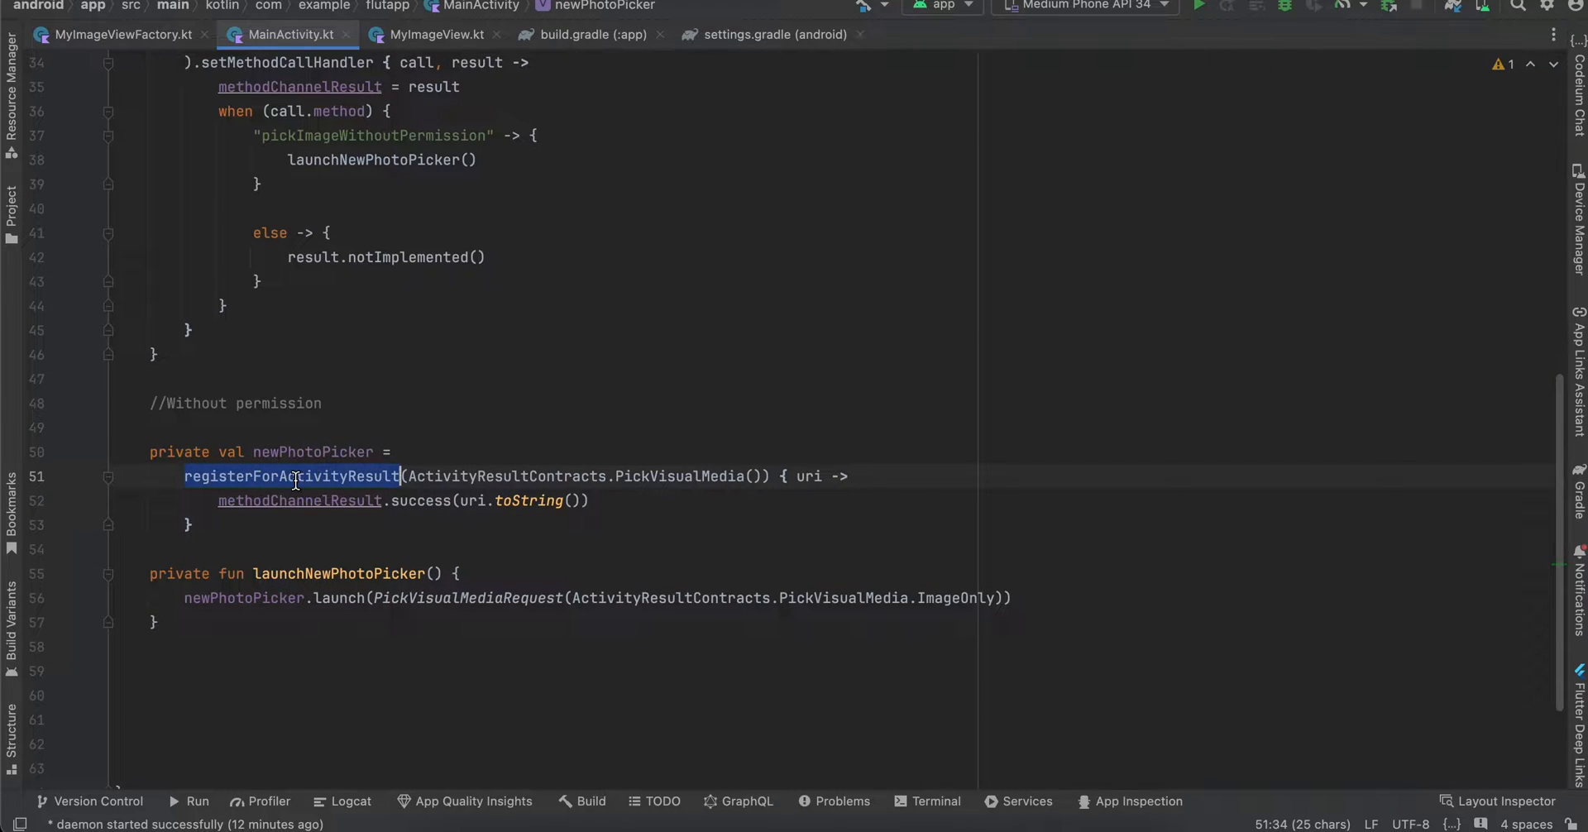
pyautogui.doubleClick(678, 476)
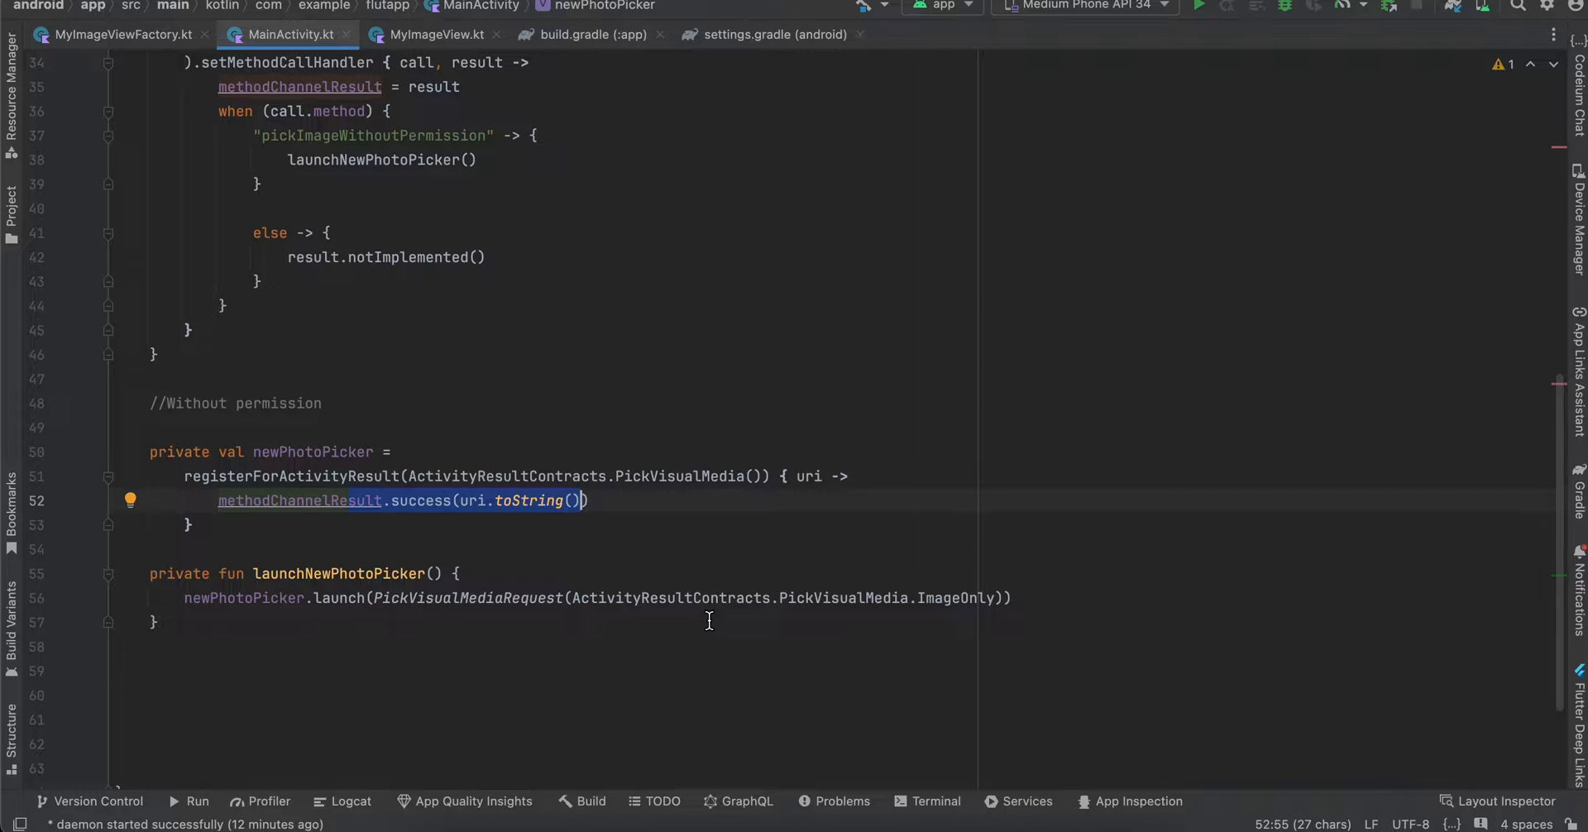
pyautogui.doubleClick(957, 597)
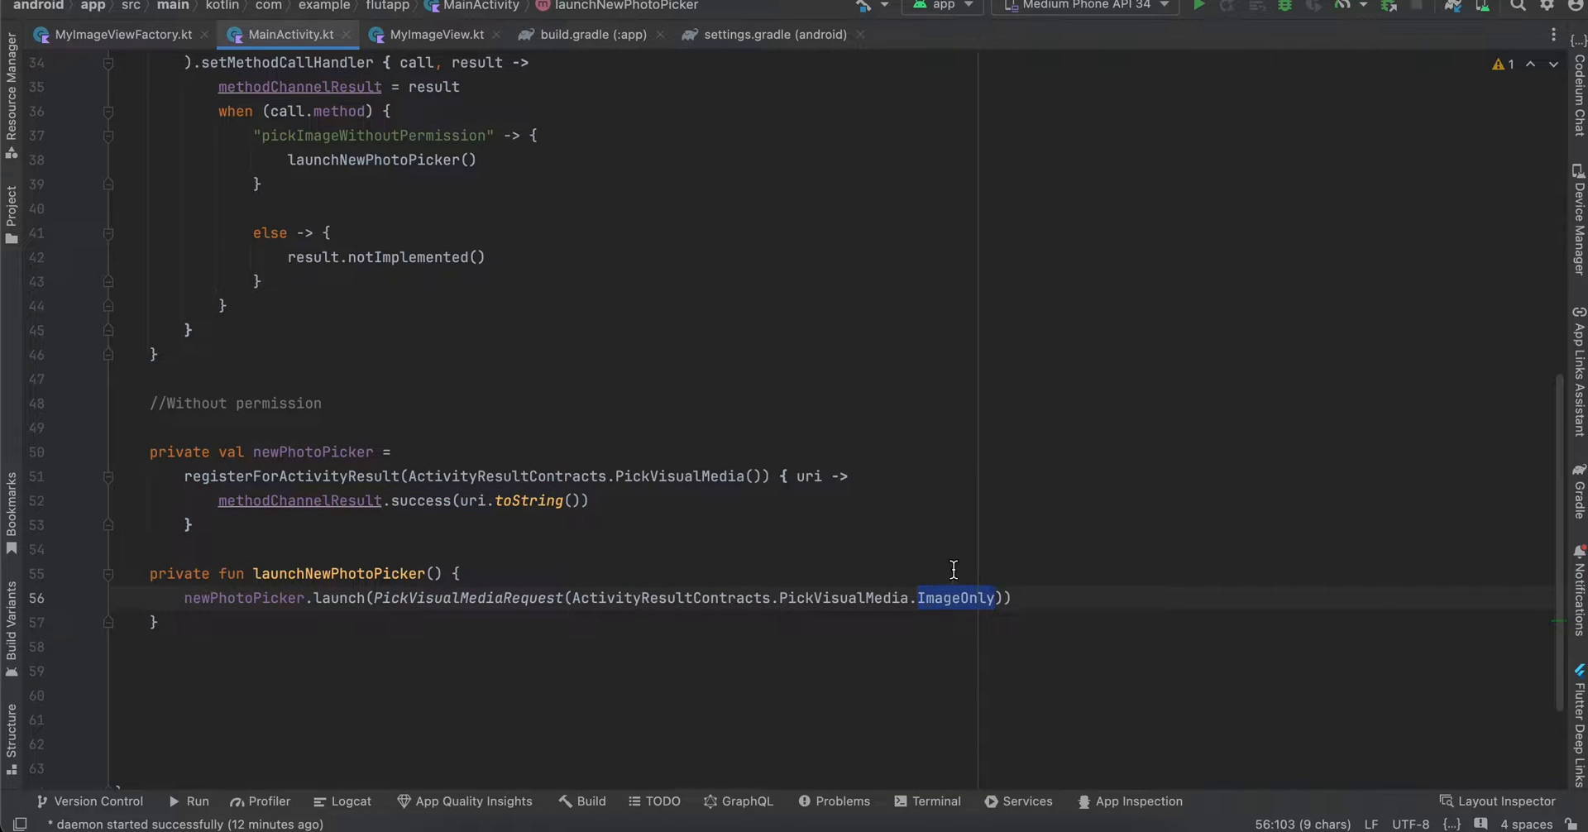
pyautogui.moveTo(961, 599)
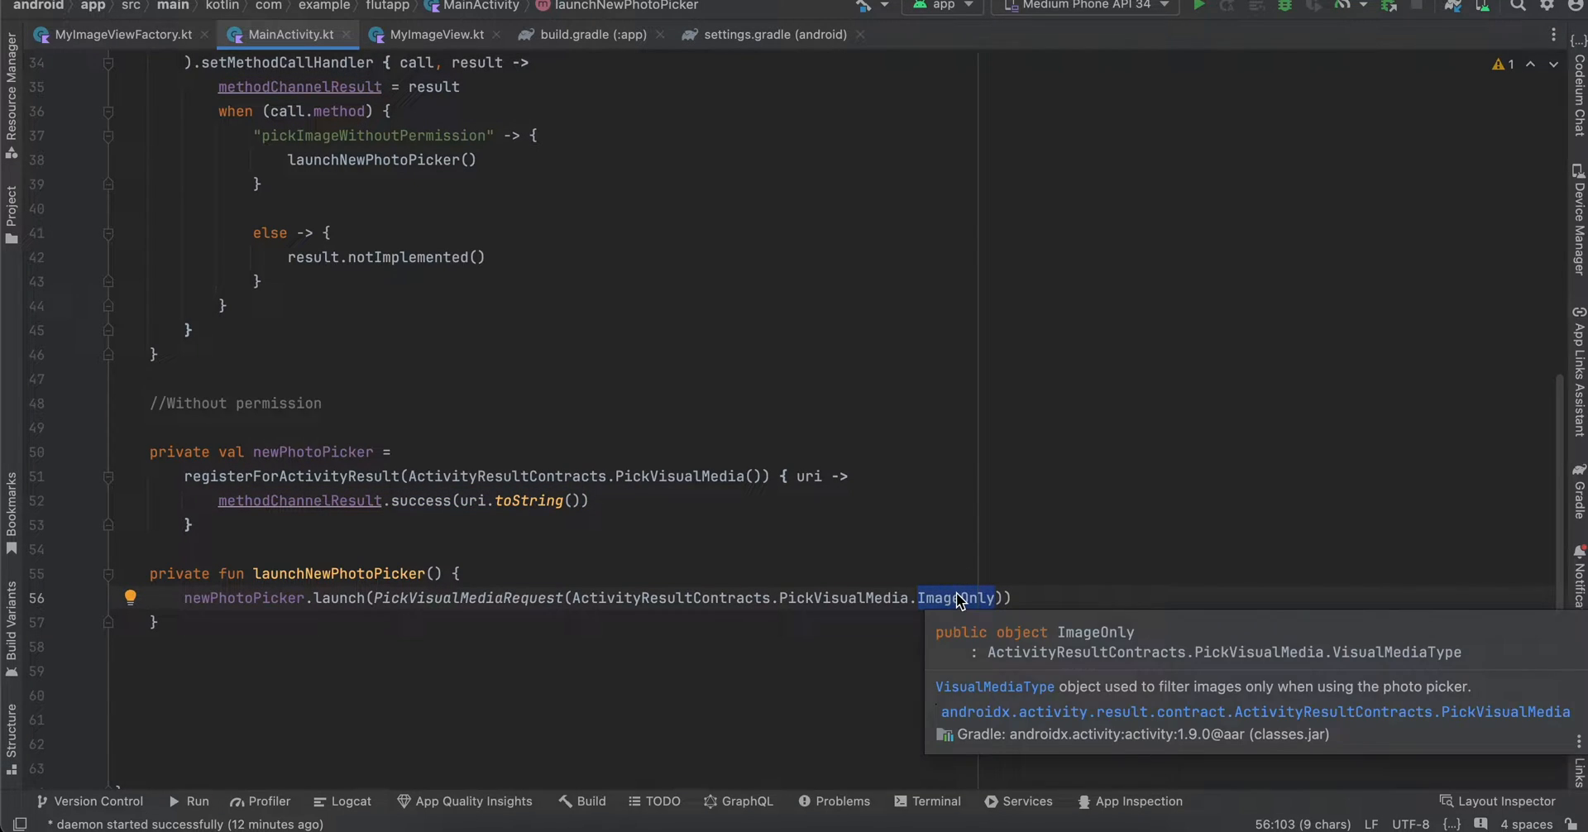
pyautogui.moveTo(423, 215)
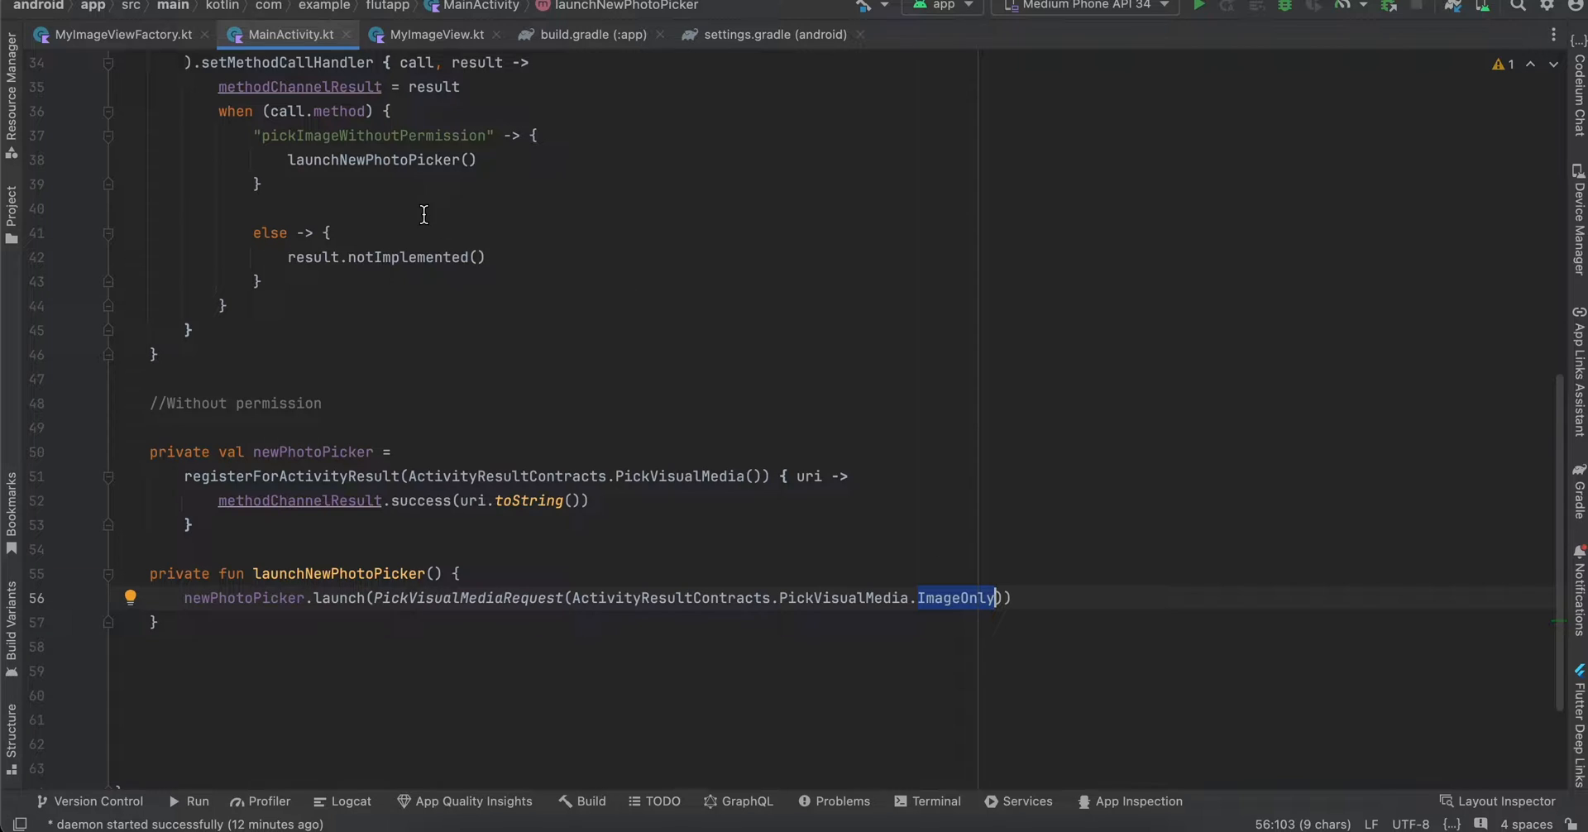
# - Browse the MyImageView and MyImageViewFactory sources, then jump to MyImageView's definition
pyautogui.click(8, 194)
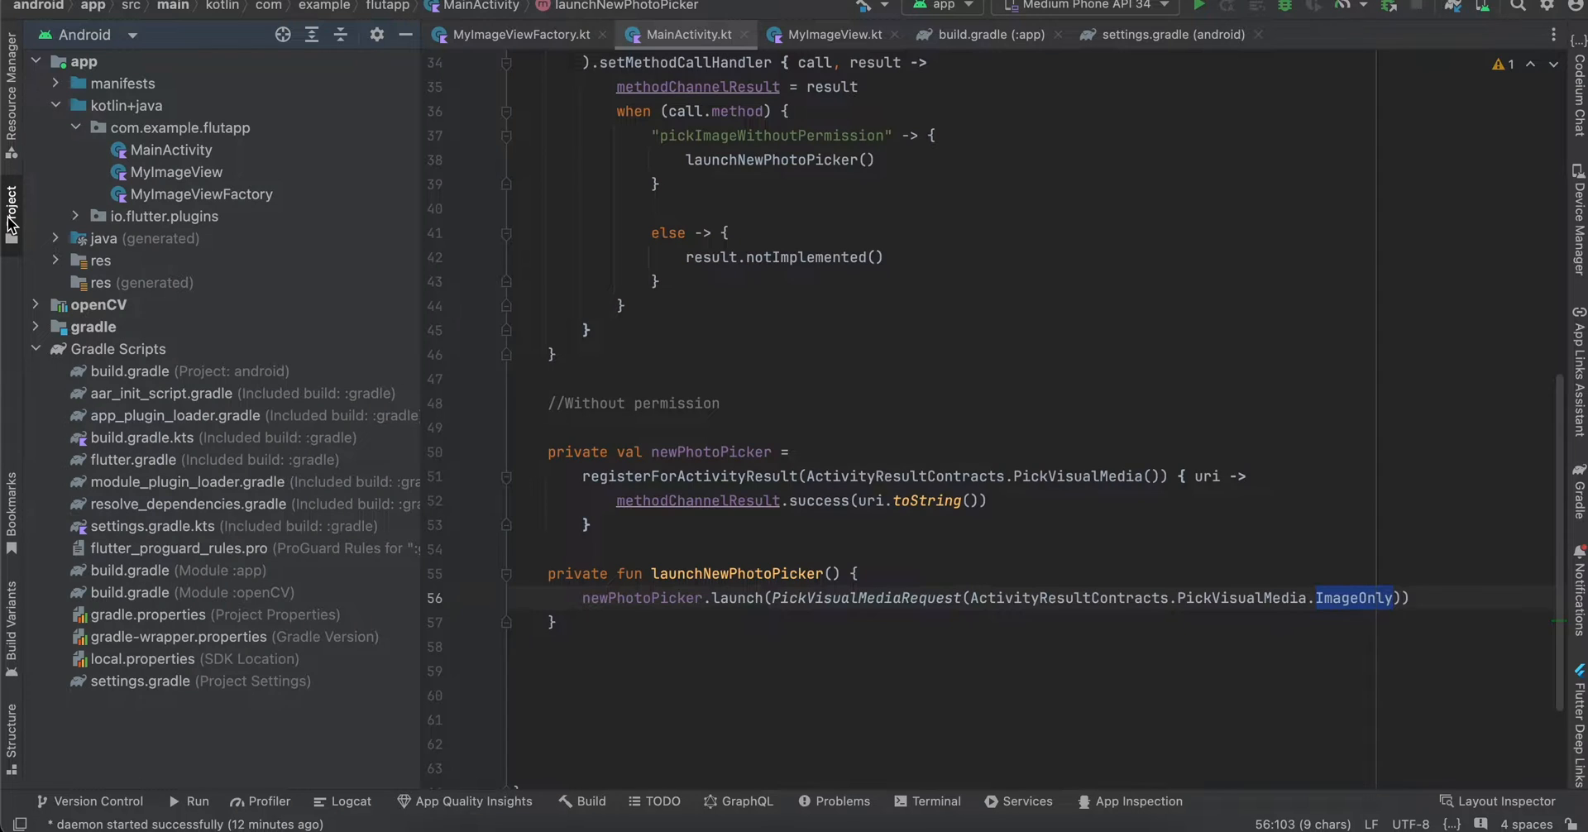
pyautogui.click(176, 172)
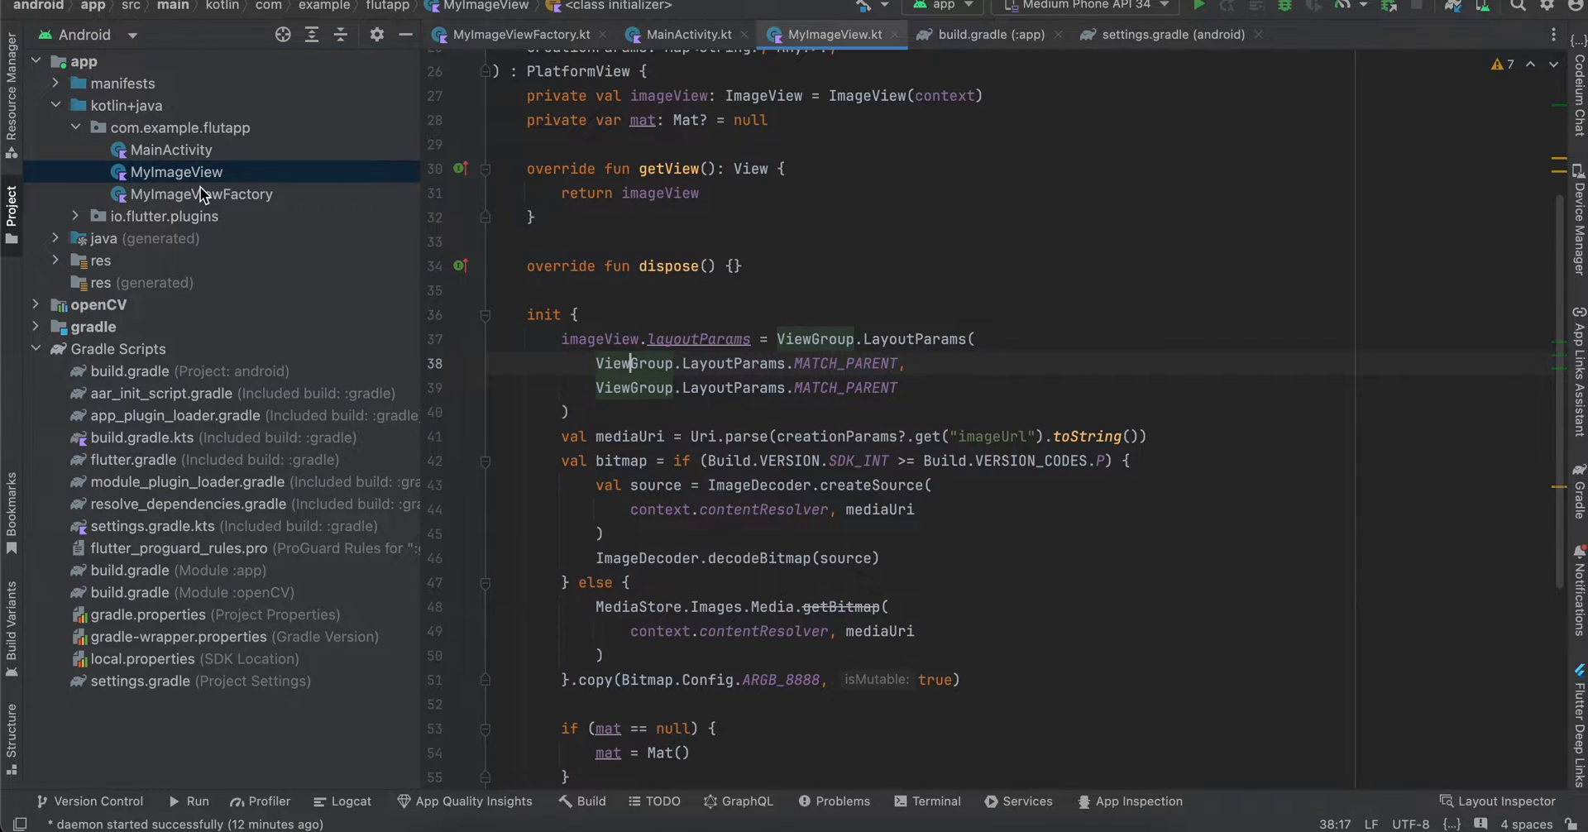
pyautogui.click(200, 194)
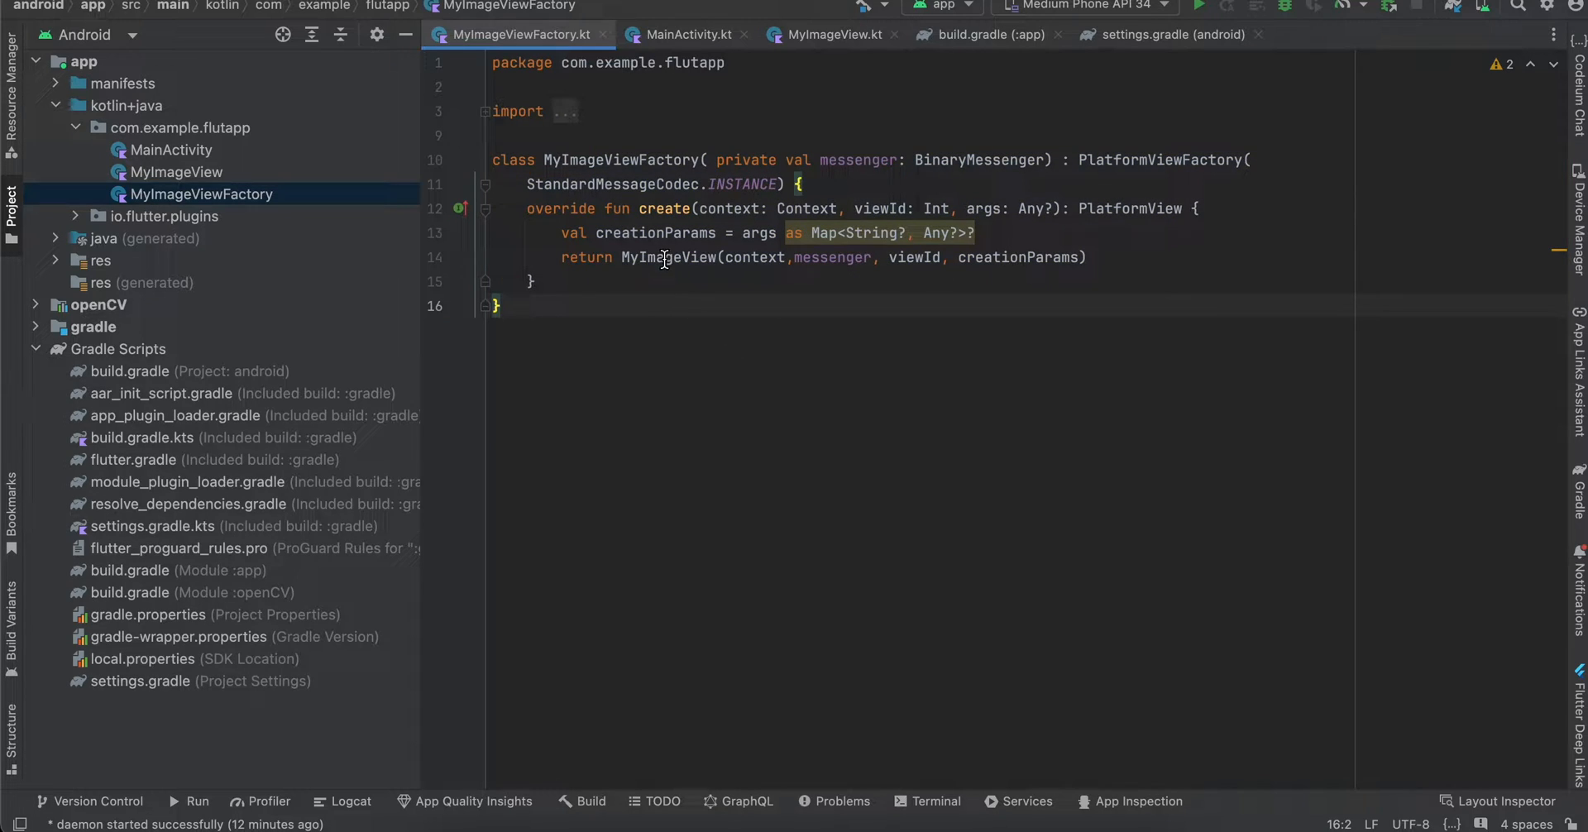
pyautogui.moveTo(668, 257)
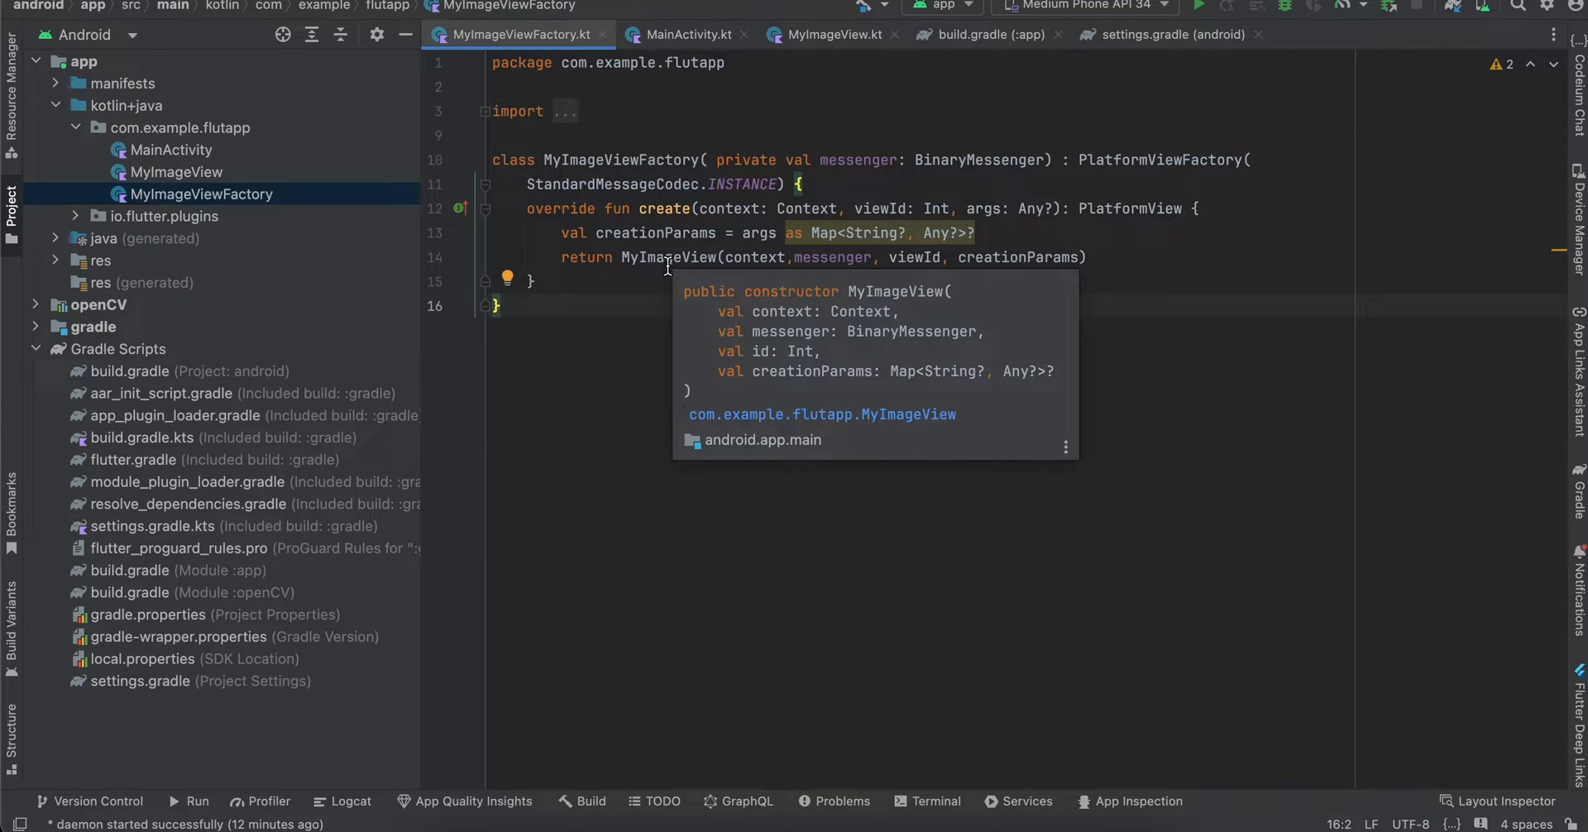
pyautogui.click(831, 35)
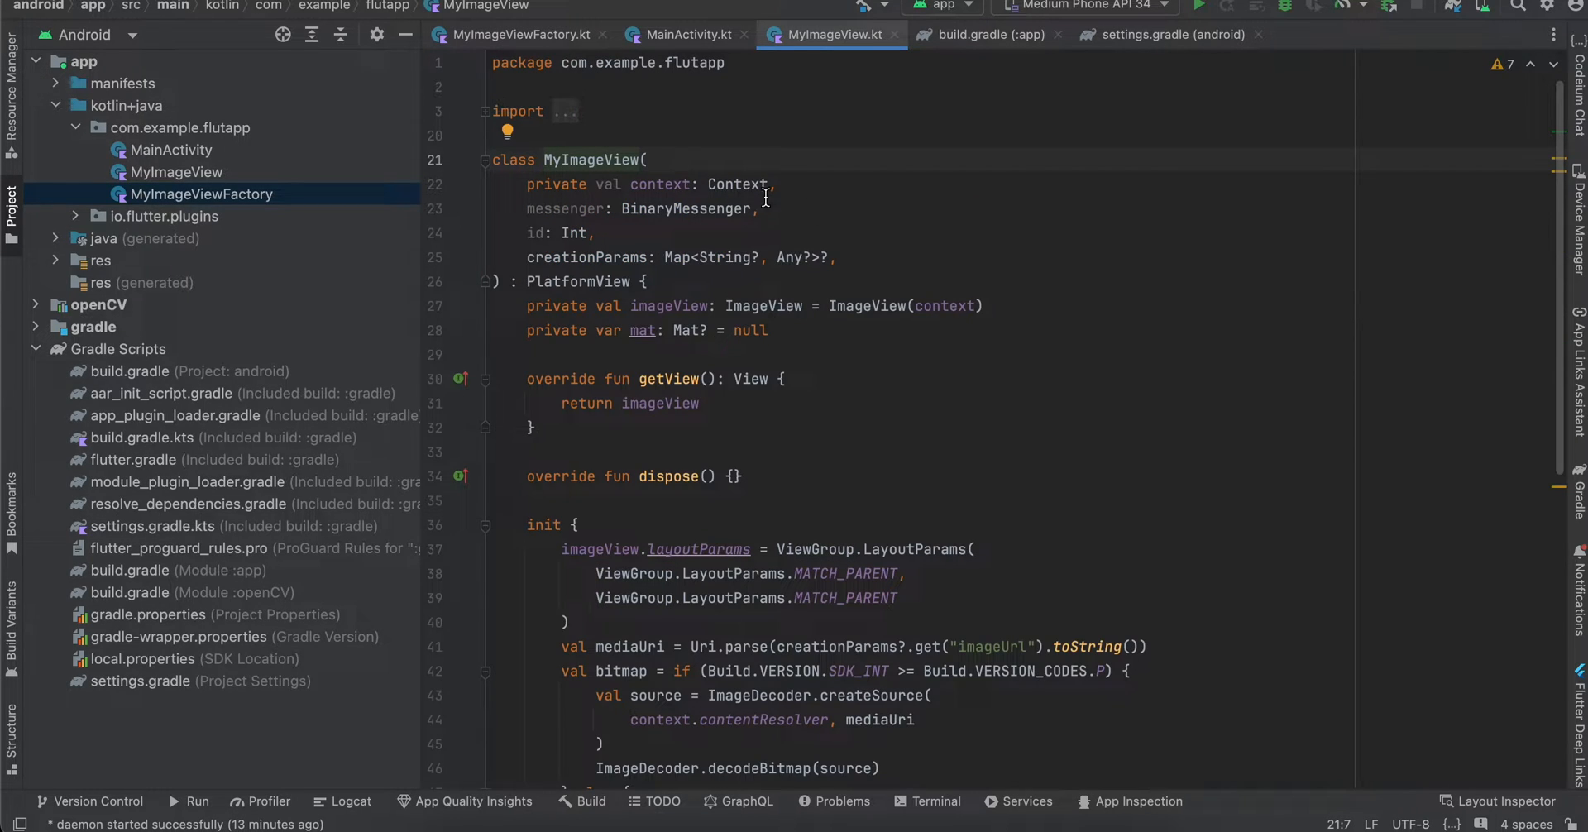
pyautogui.moveTo(774, 229)
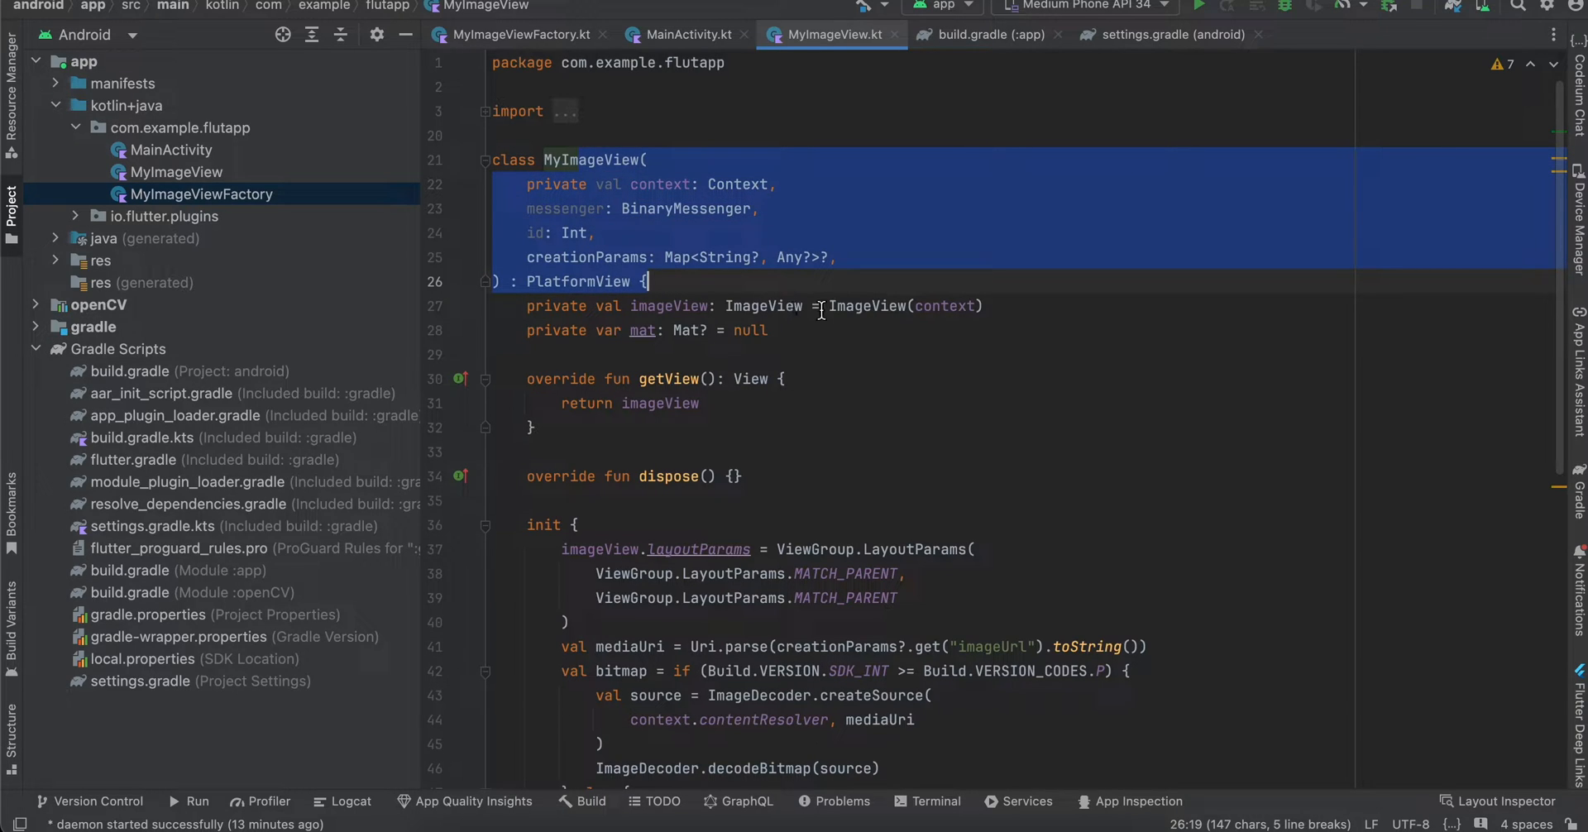
pyautogui.doubleClick(867, 306)
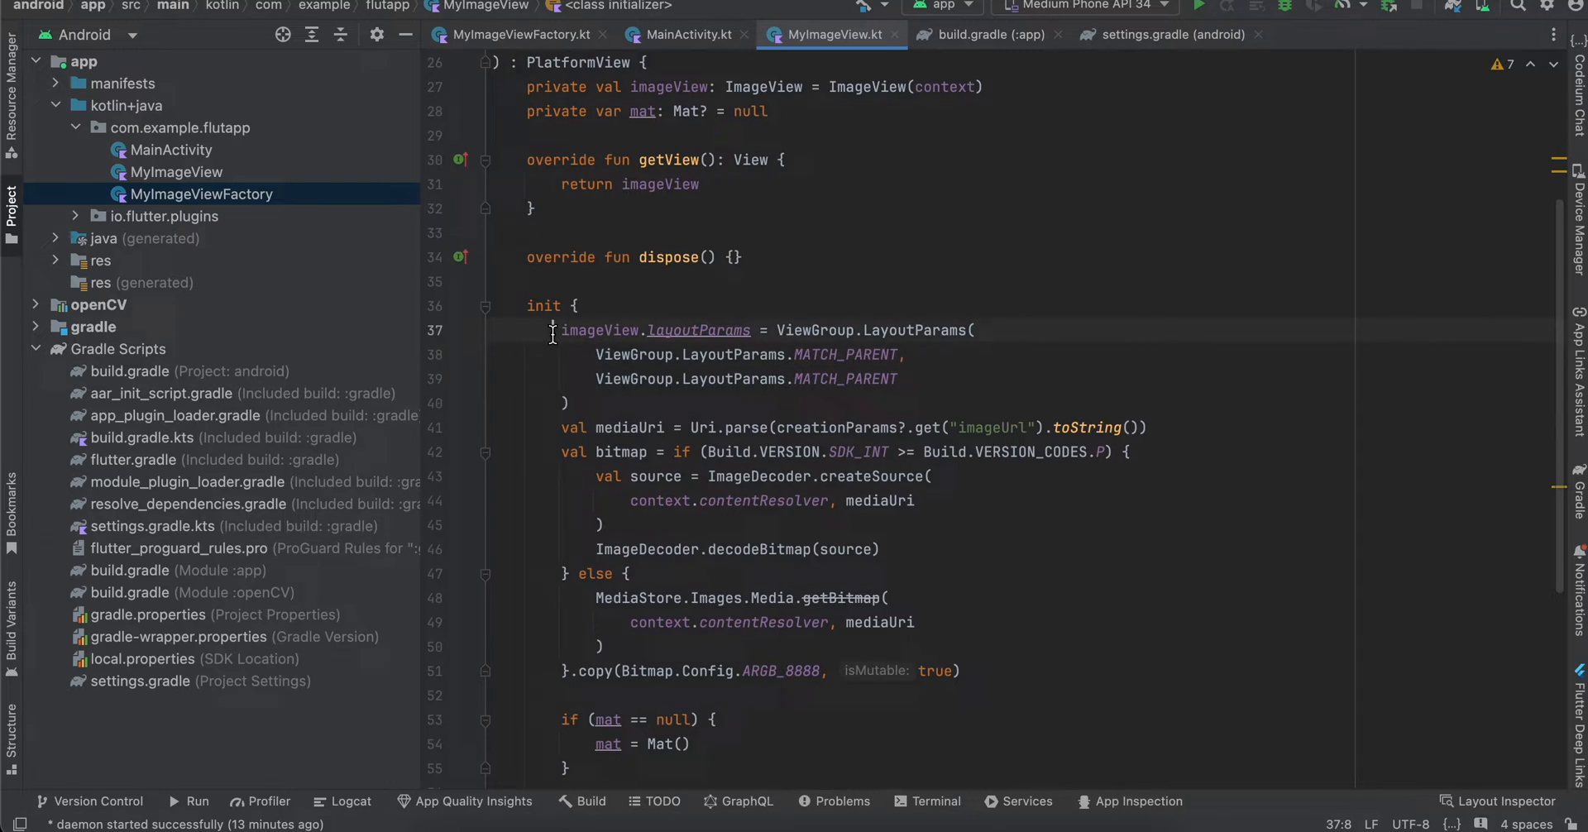
pyautogui.moveTo(552, 330); pyautogui.dragTo(608, 403)
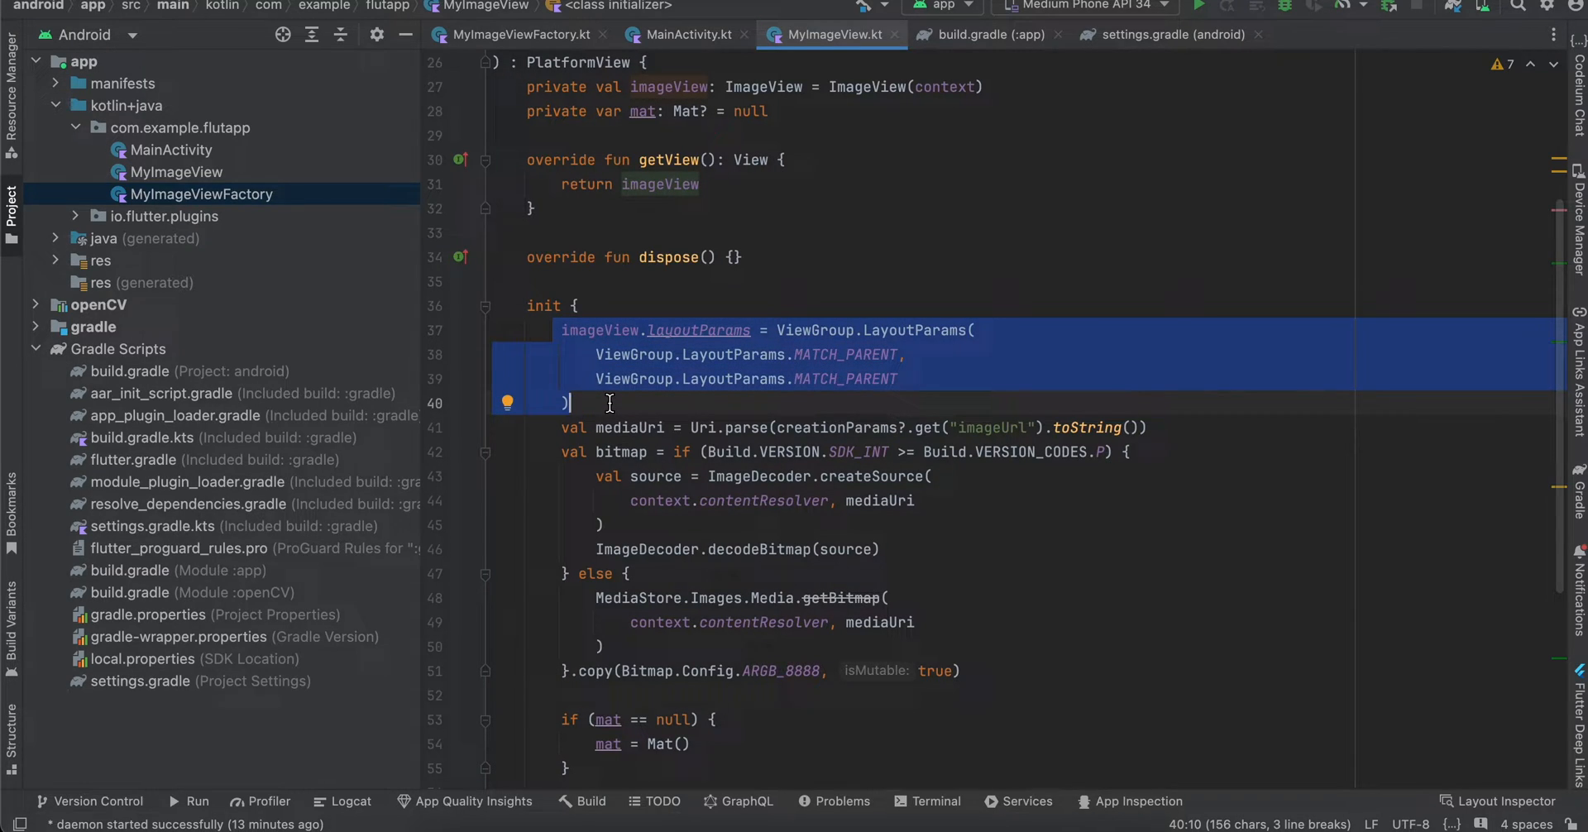
pyautogui.moveTo(865, 659)
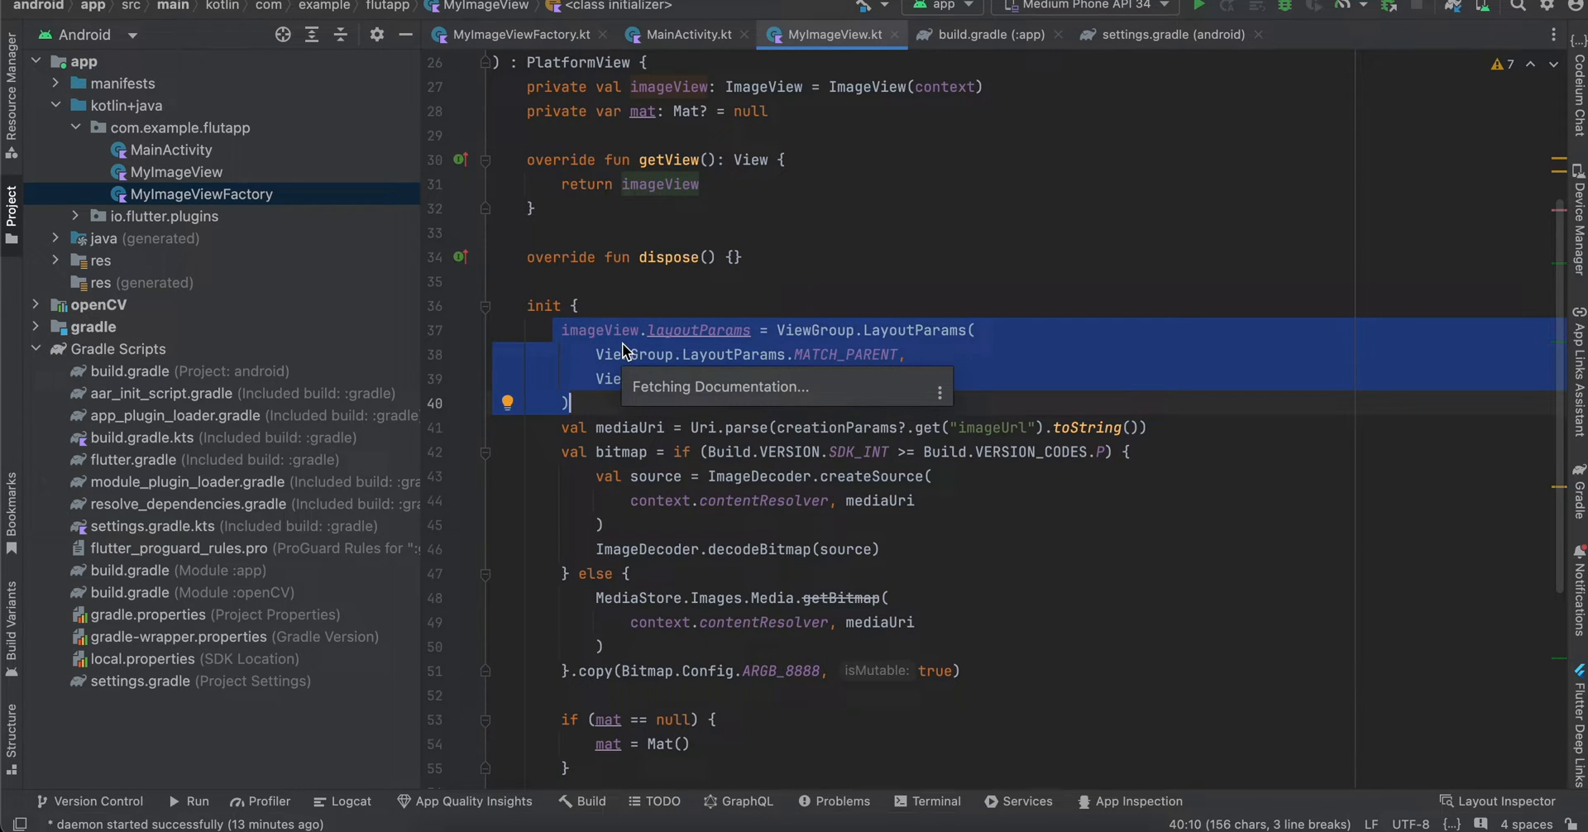
pyautogui.doubleClick(993, 427)
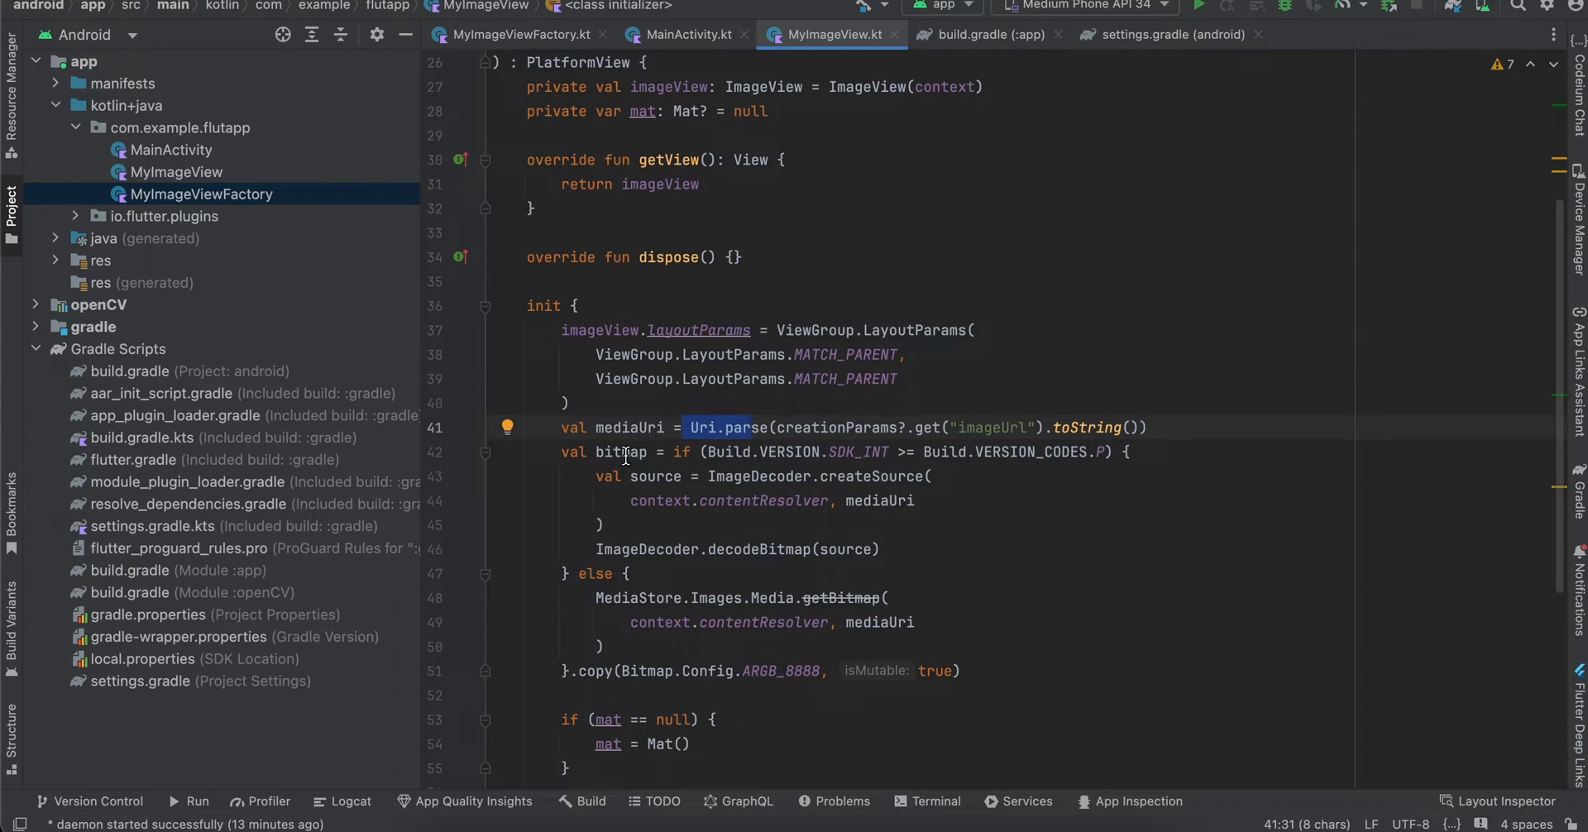
pyautogui.doubleClick(620, 452)
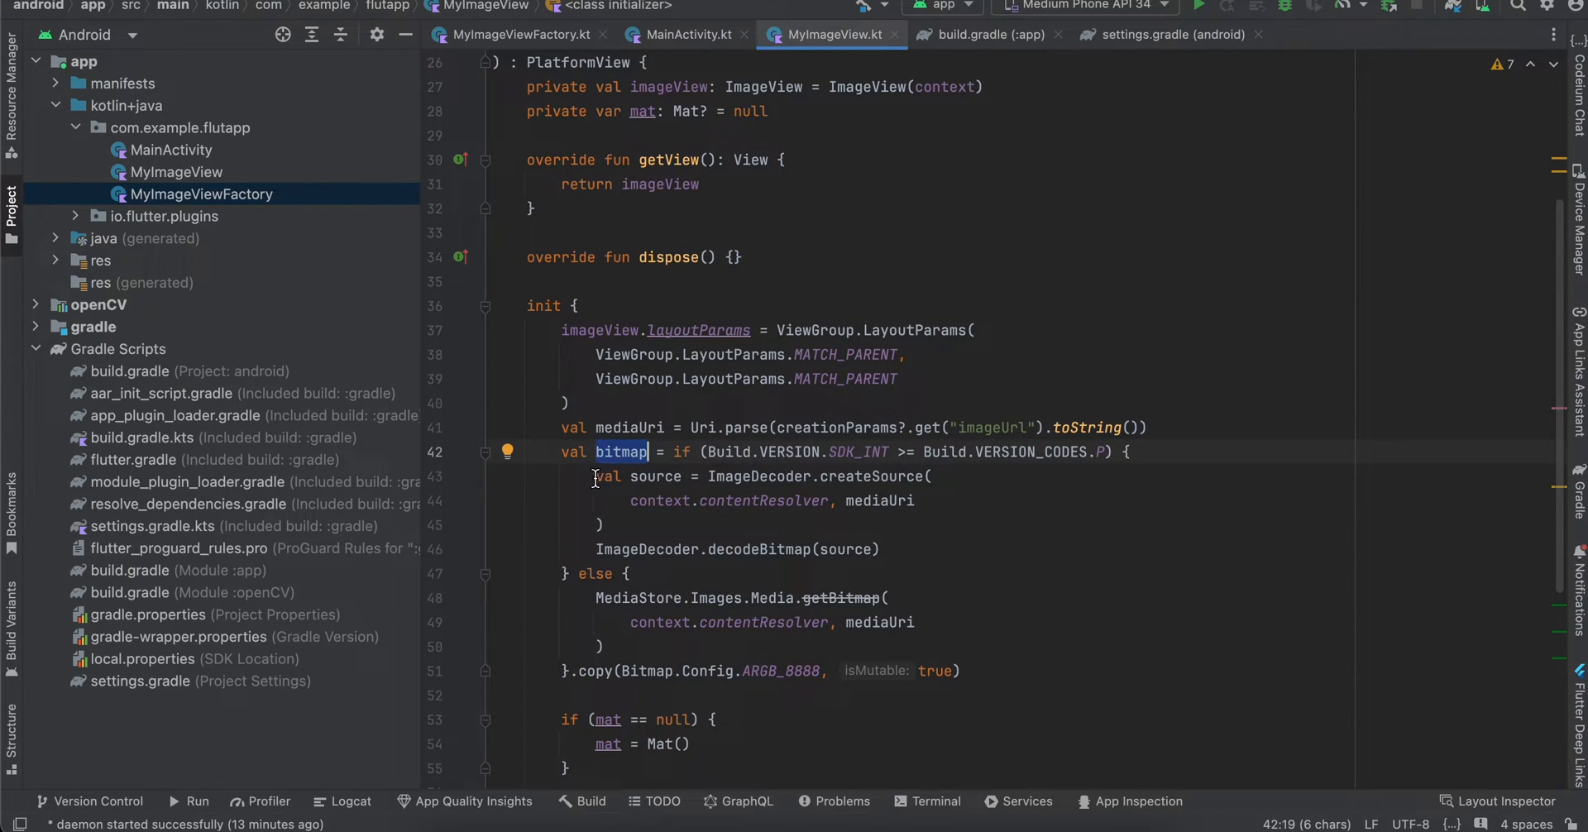
pyautogui.moveTo(596, 476); pyautogui.dragTo(883, 550)
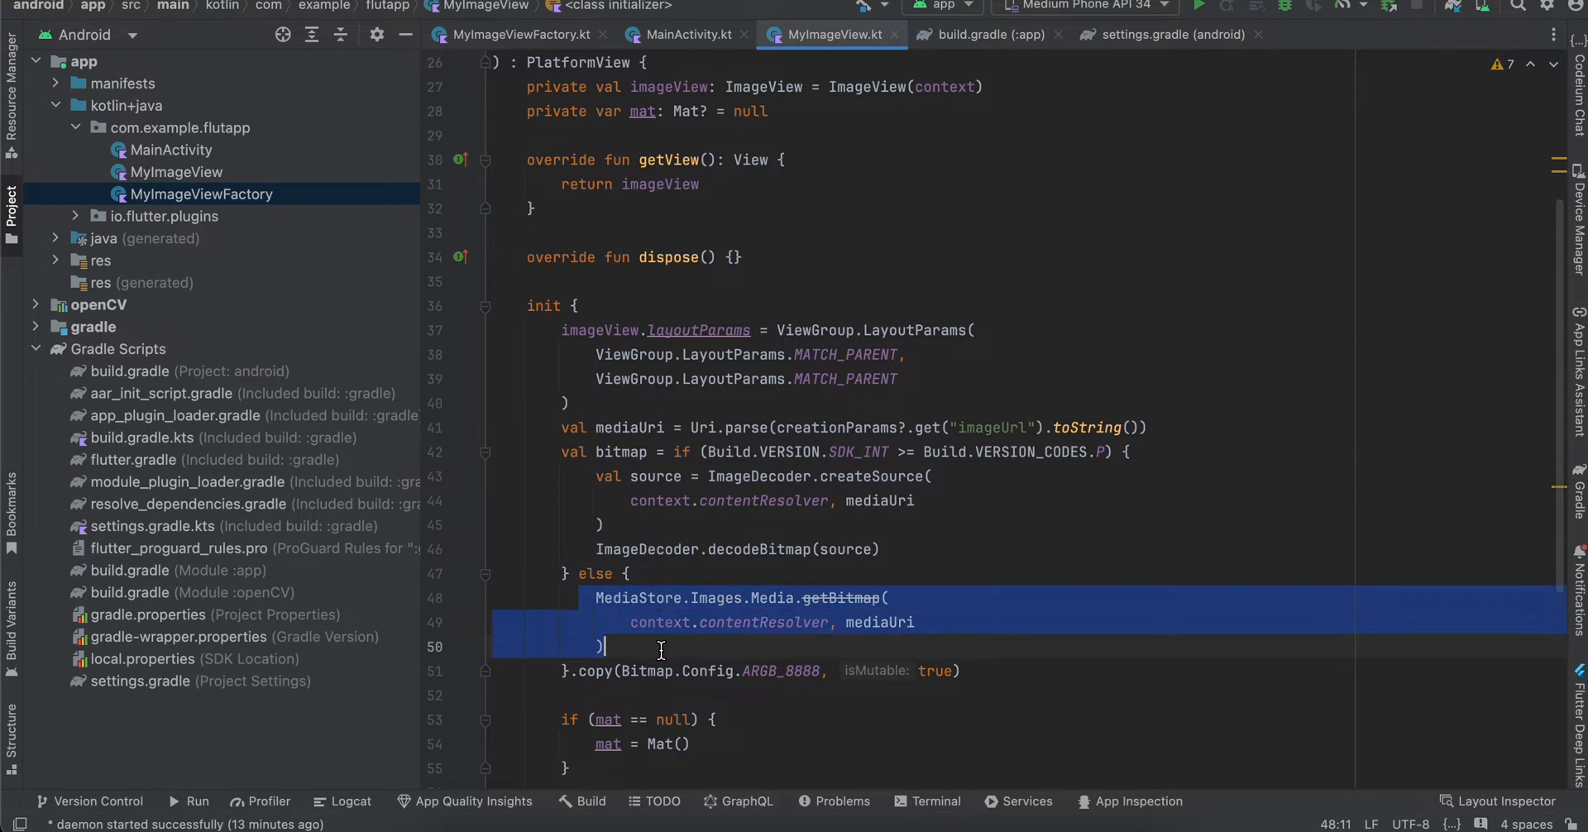
pyautogui.doubleClick(783, 671)
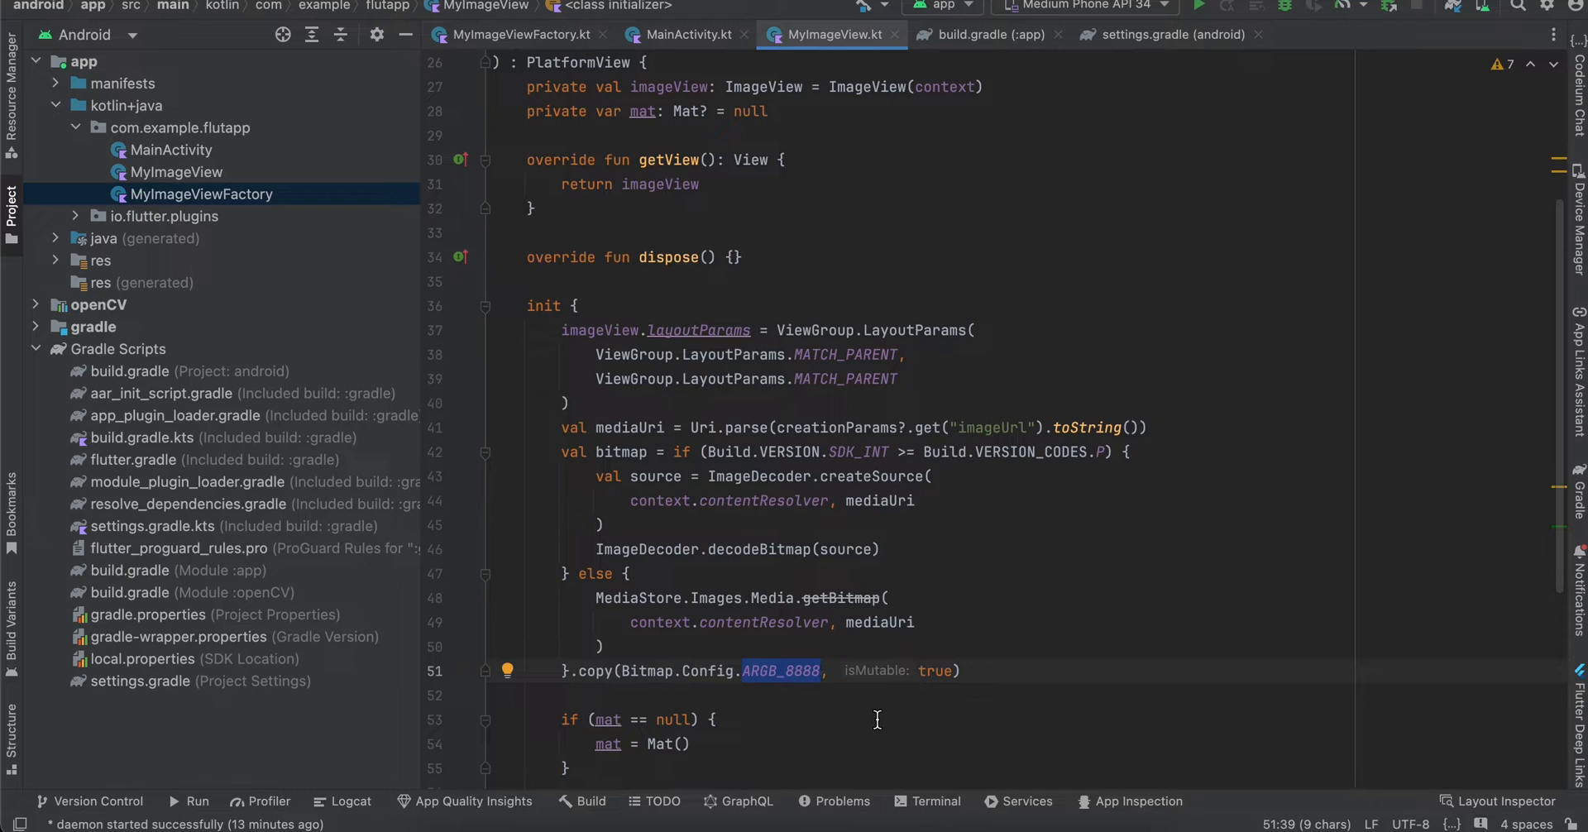
pyautogui.scroll(-3)
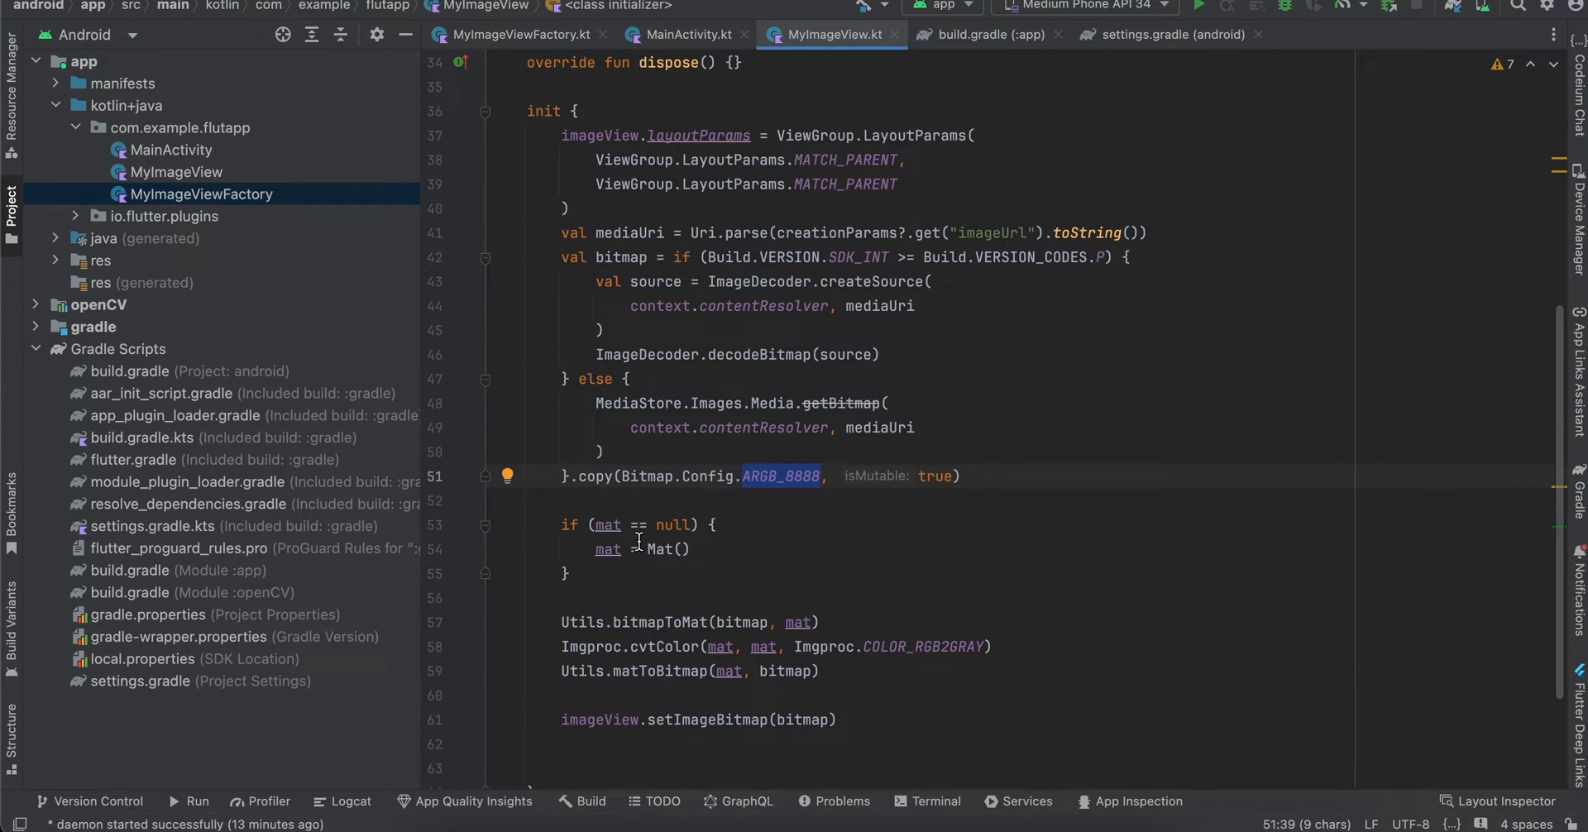
# - Highlight the bitmapToMat, COLOR_RGB2GRAY cvtColor and matToBitmap calls, then show MainActivity.kt
pyautogui.click(607, 550)
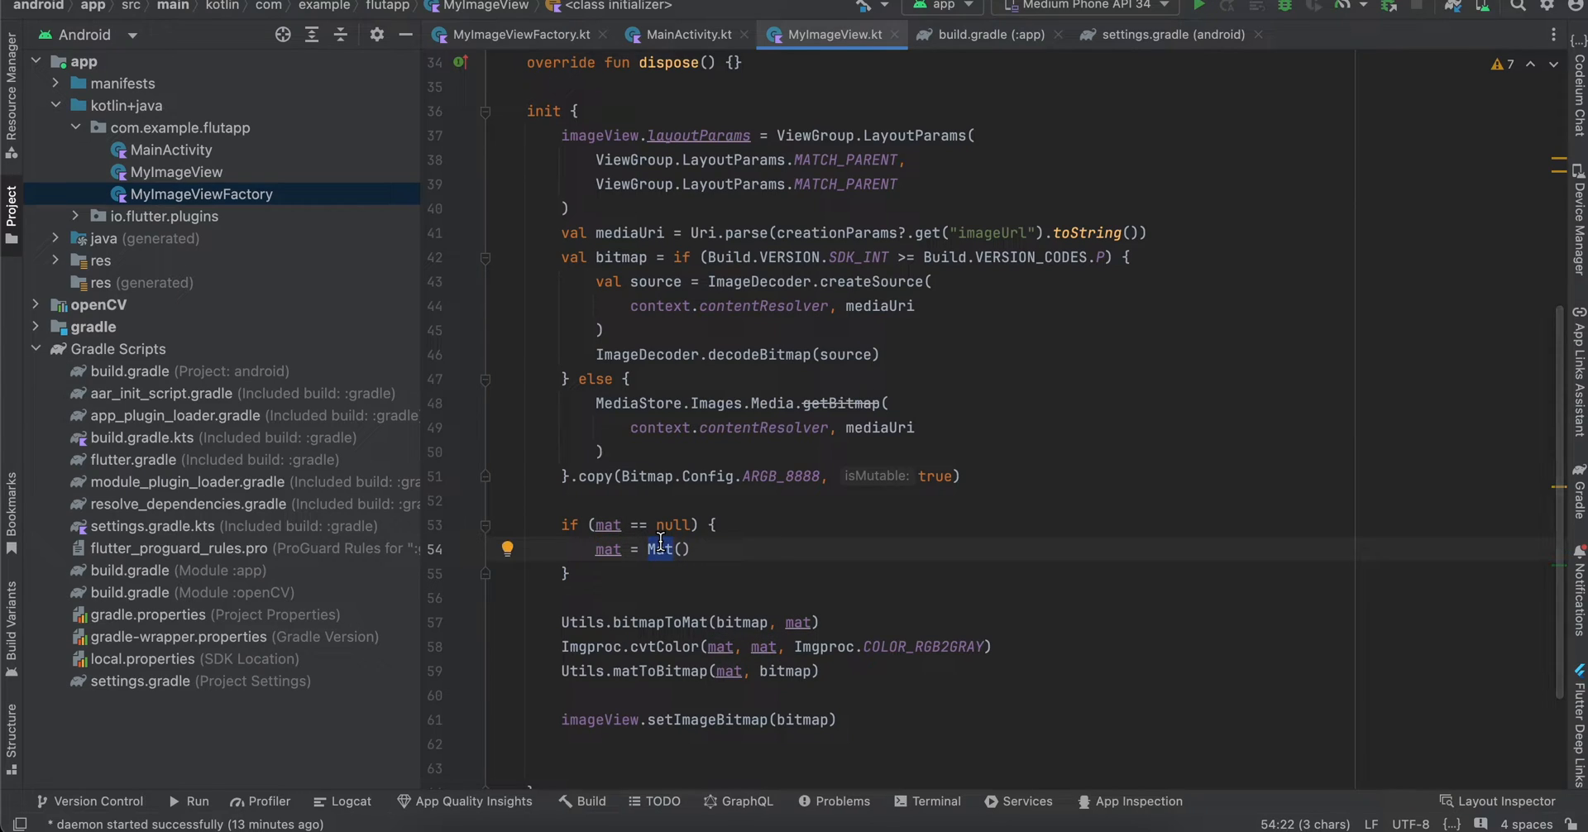
pyautogui.moveTo(561, 622); pyautogui.dragTo(945, 695)
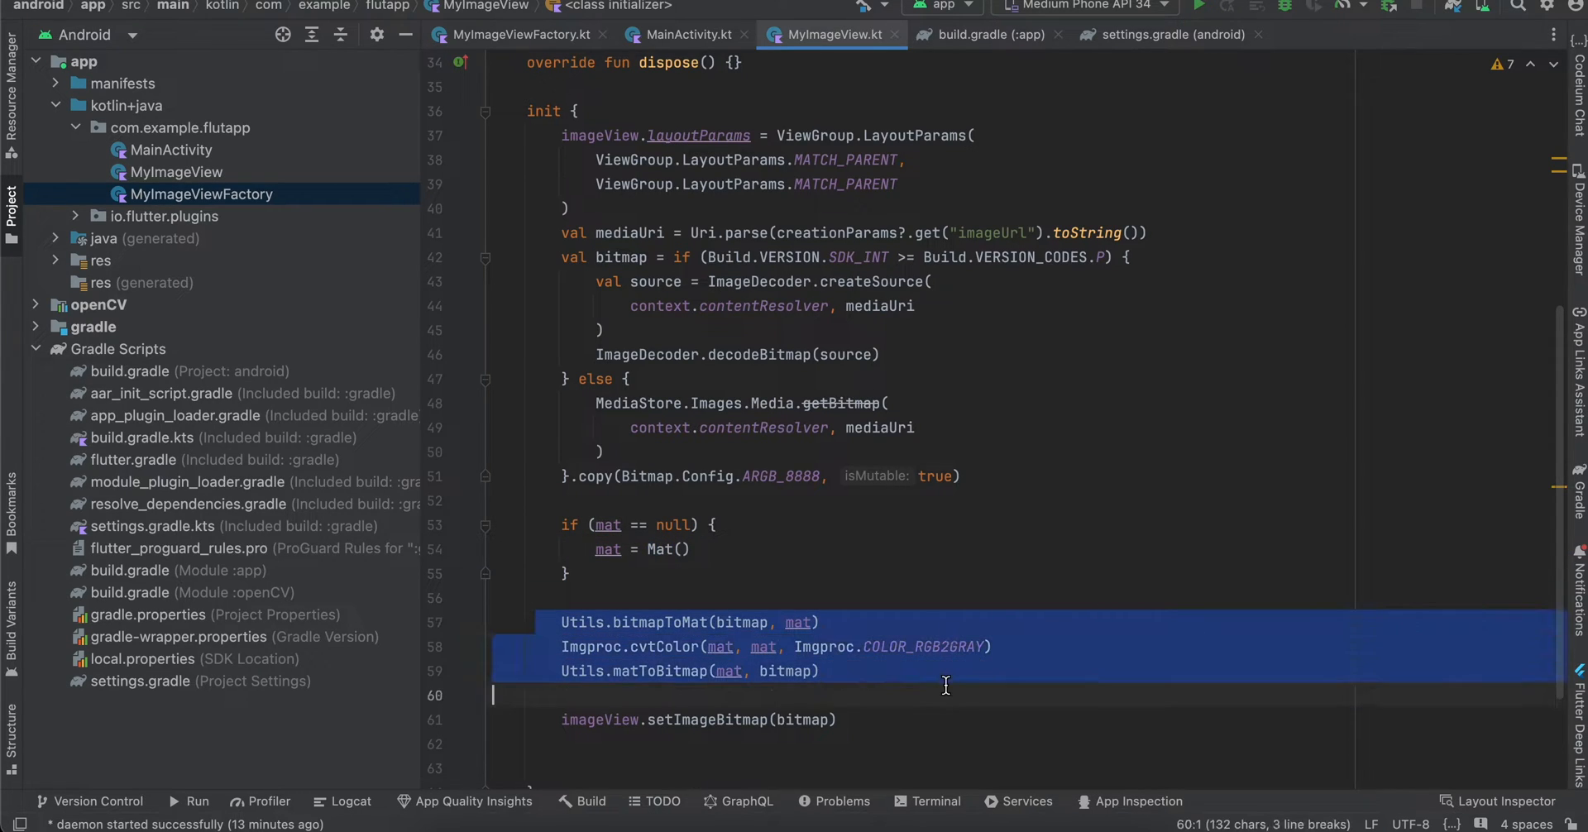
pyautogui.click(602, 622)
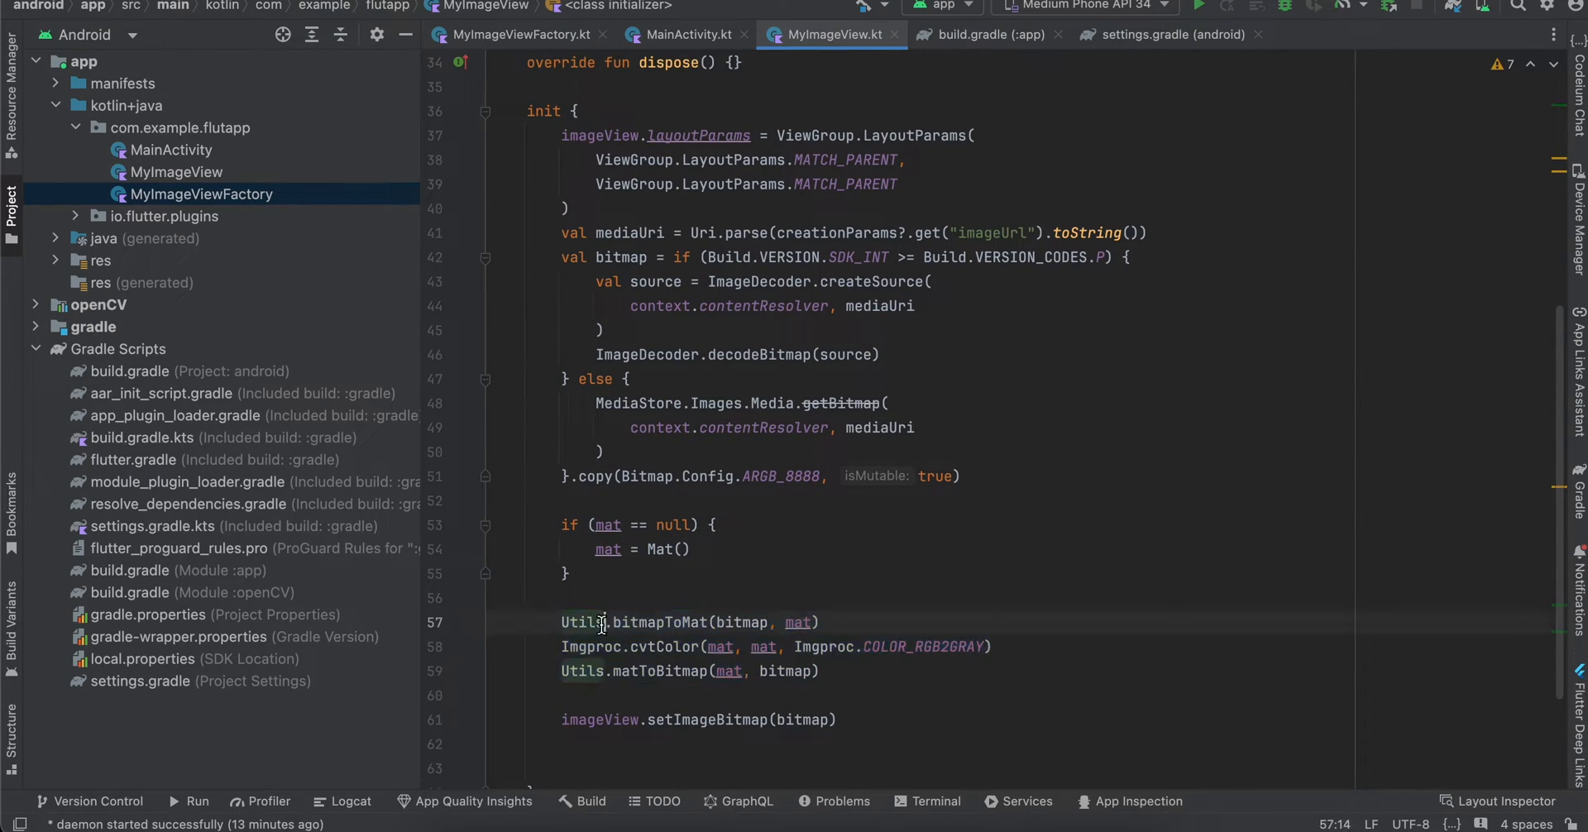
pyautogui.doubleClick(662, 622)
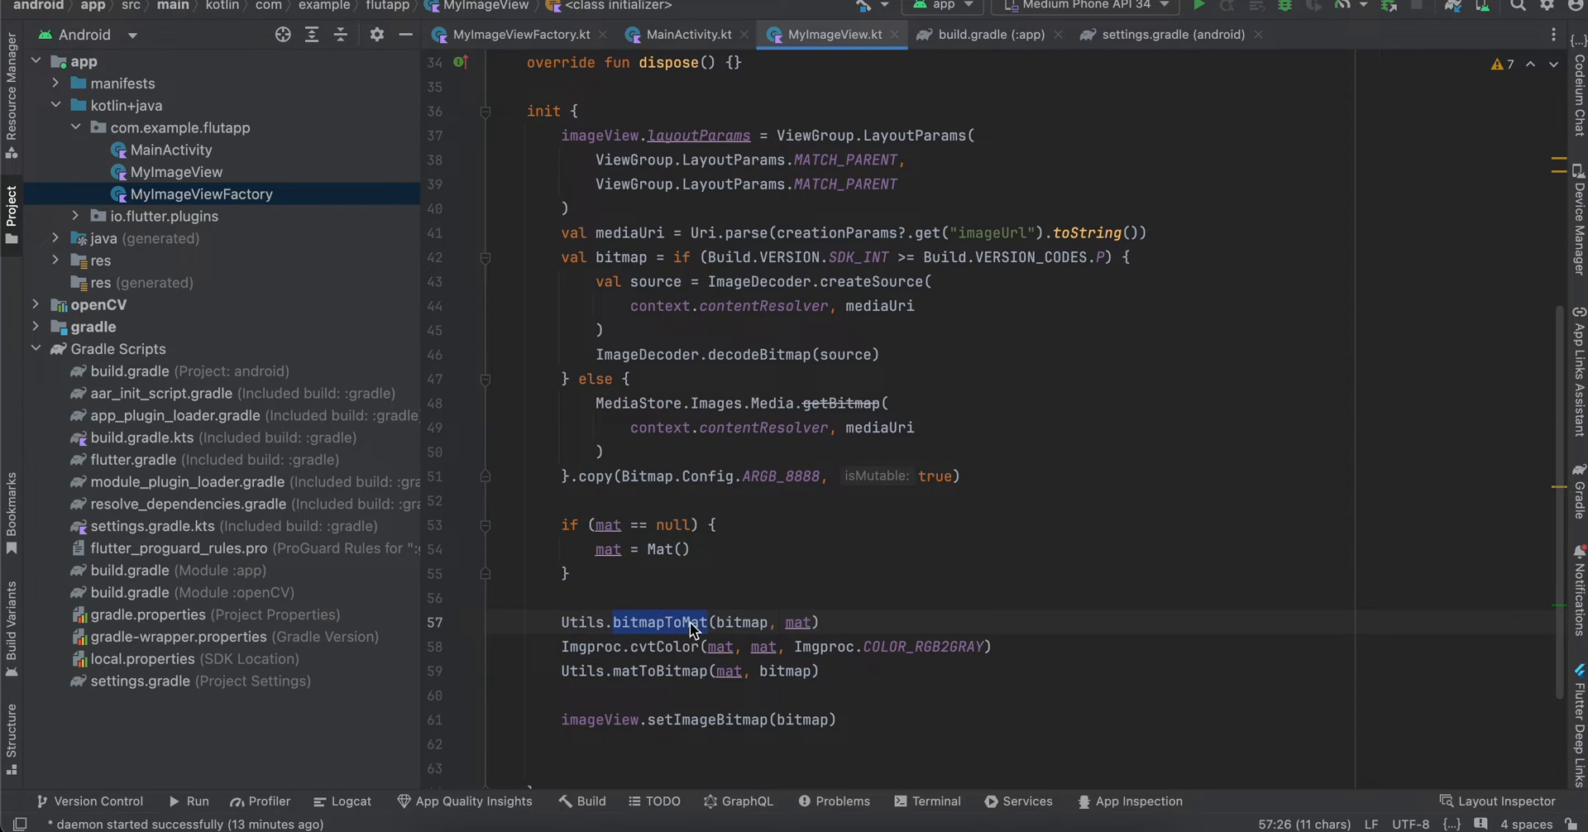
pyautogui.click(798, 623)
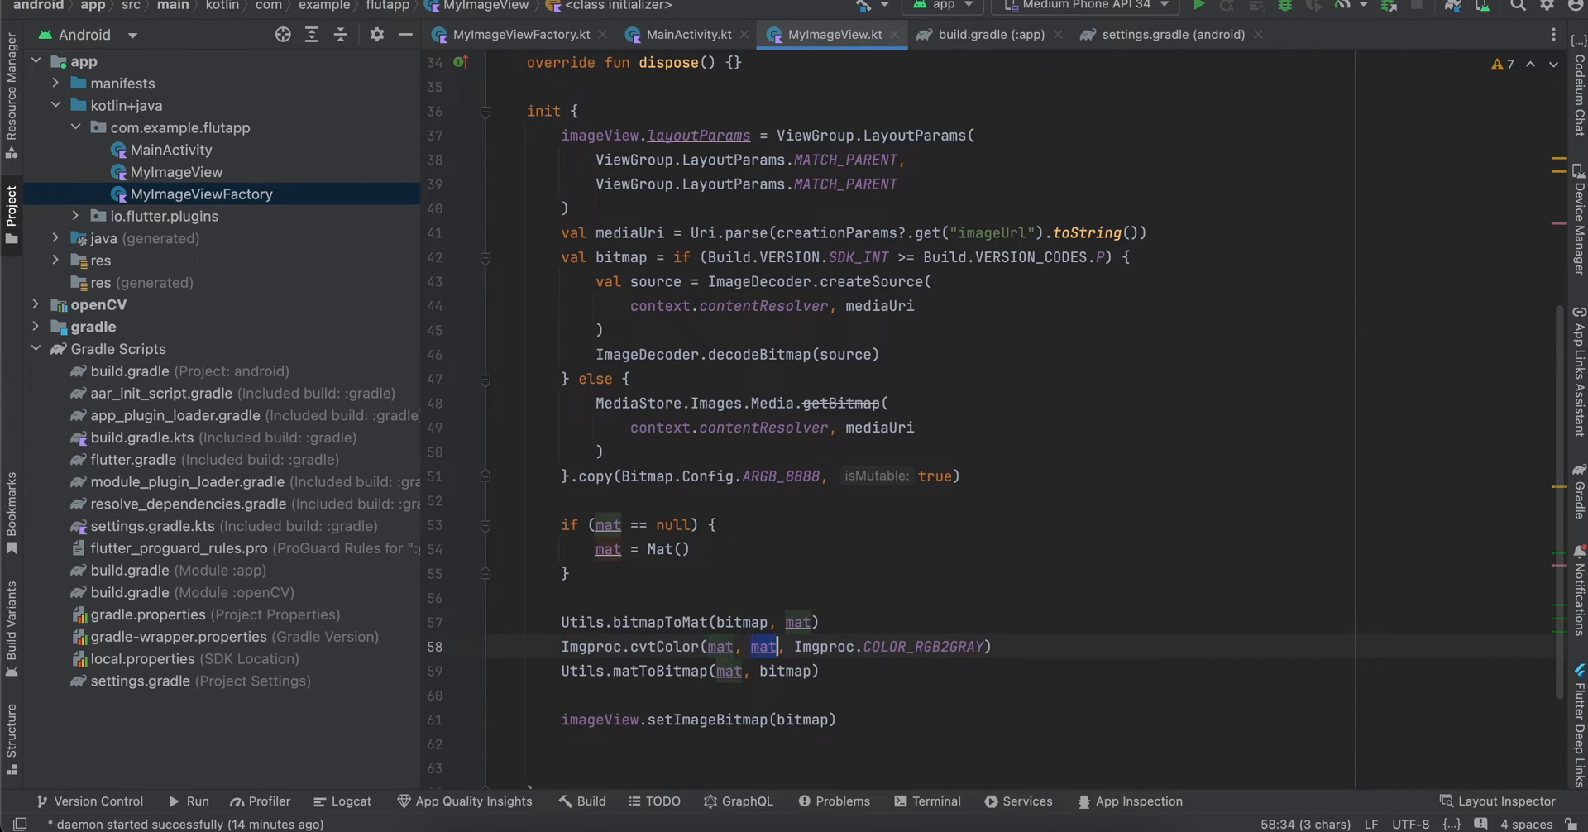
pyautogui.doubleClick(922, 647)
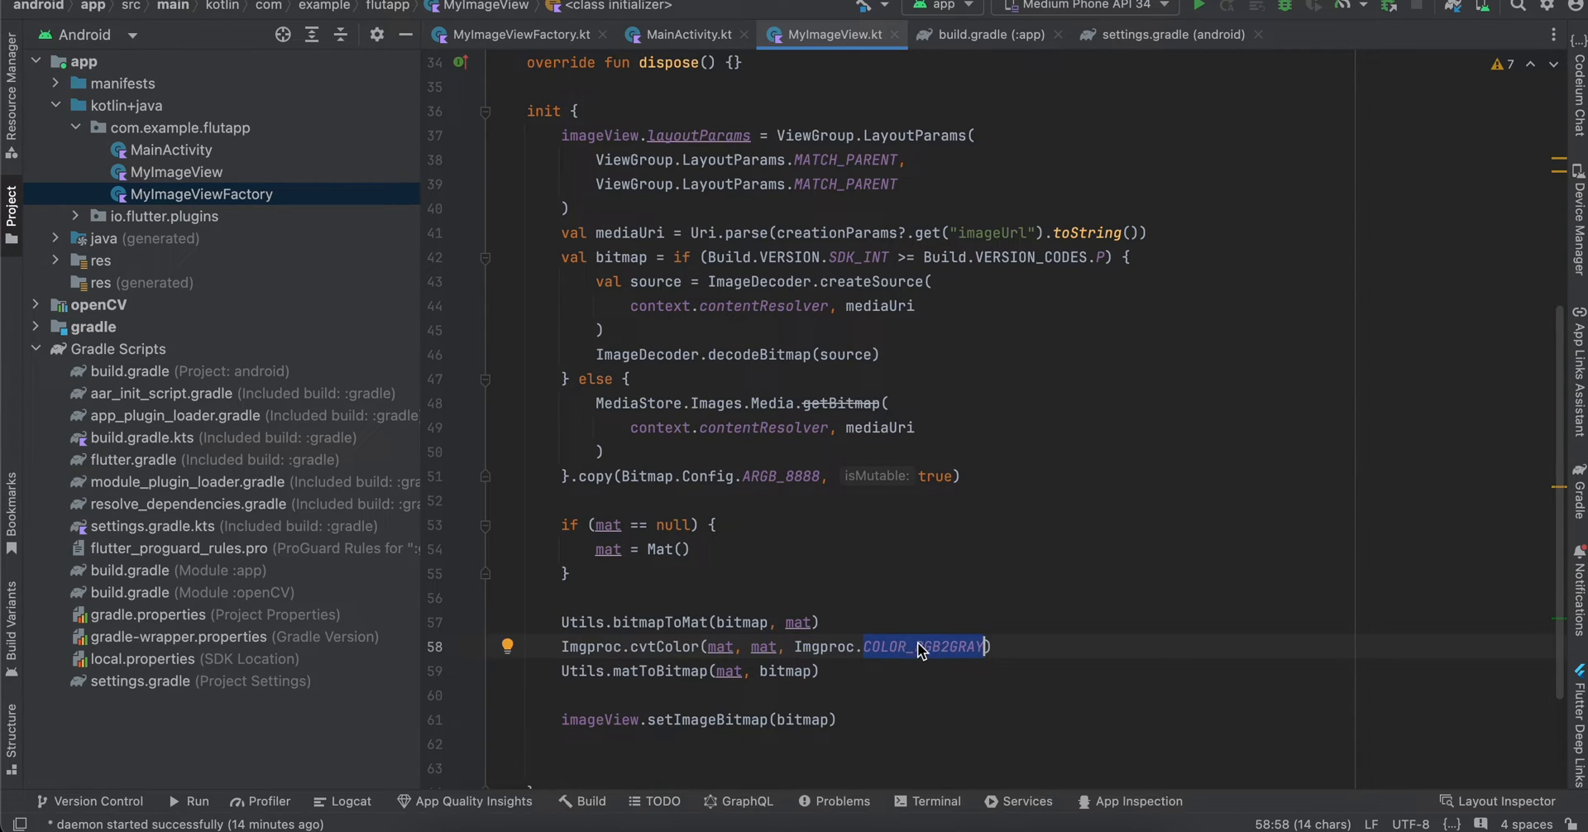
pyautogui.moveTo(971, 664)
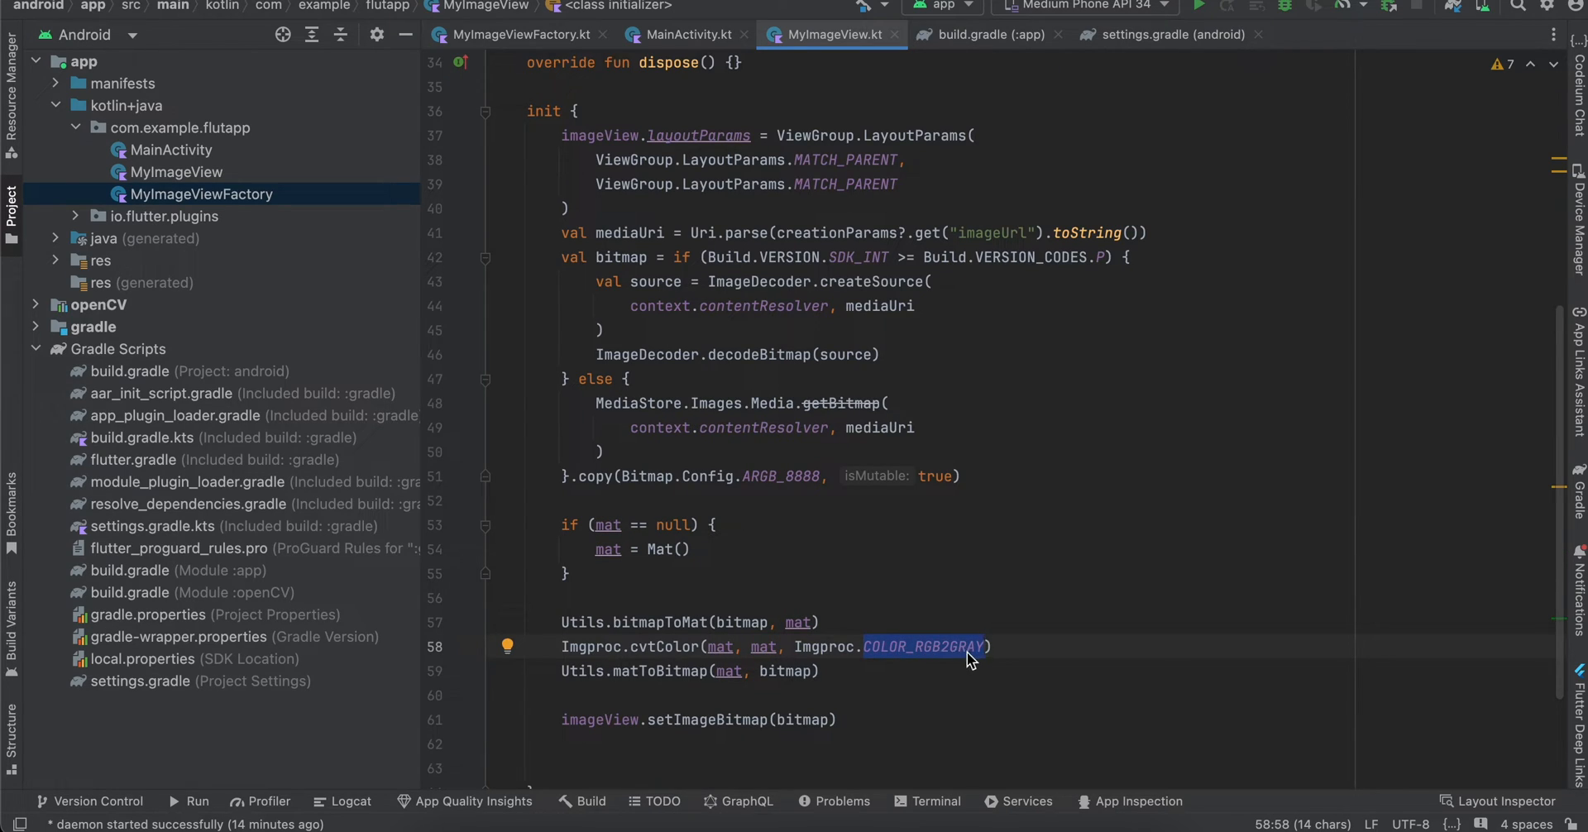
pyautogui.moveTo(979, 637)
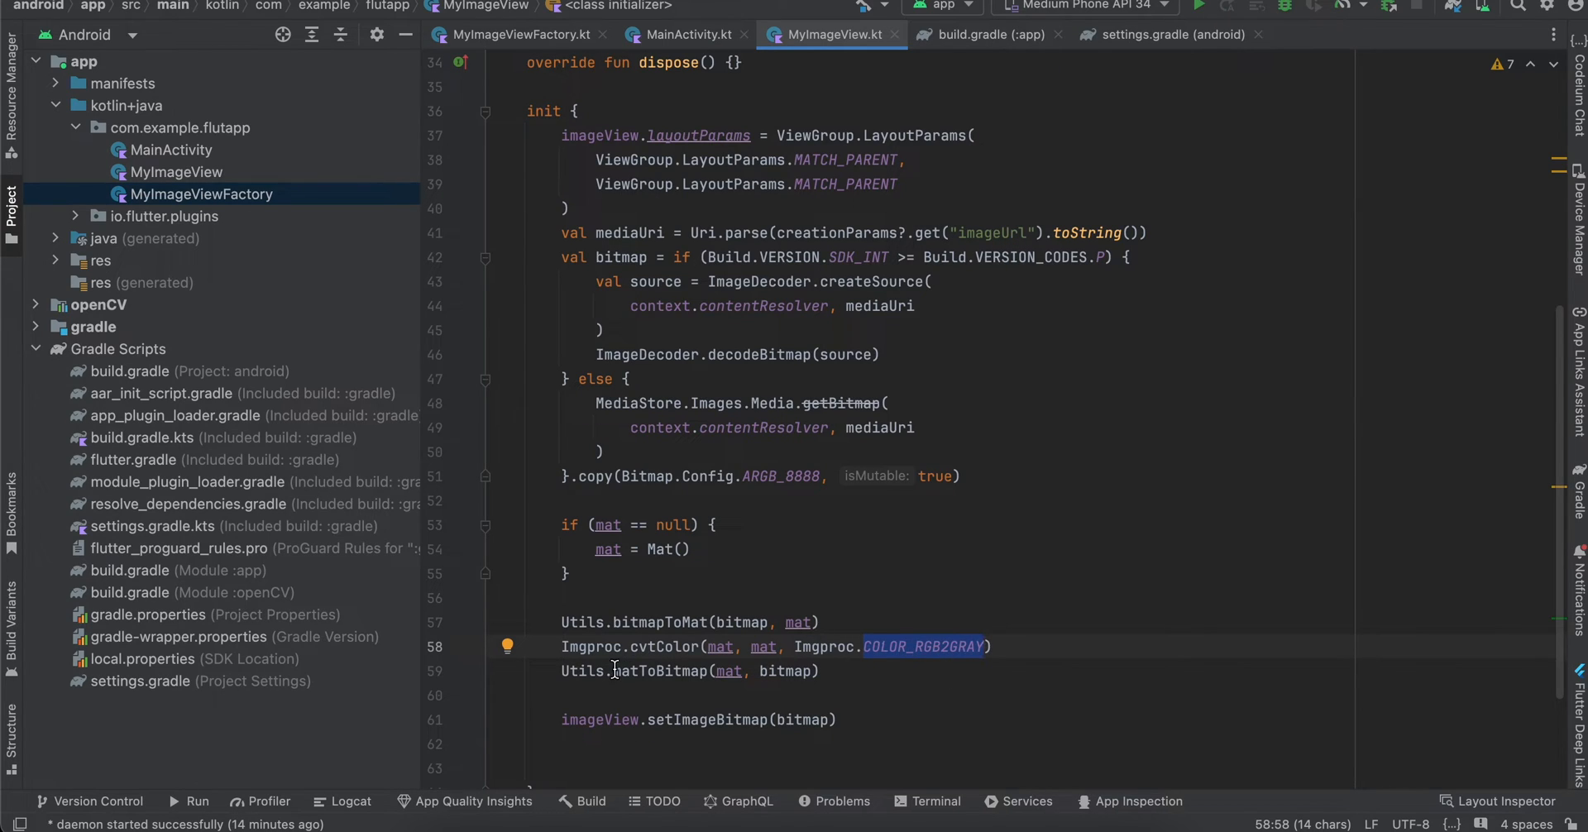
pyautogui.doubleClick(583, 672)
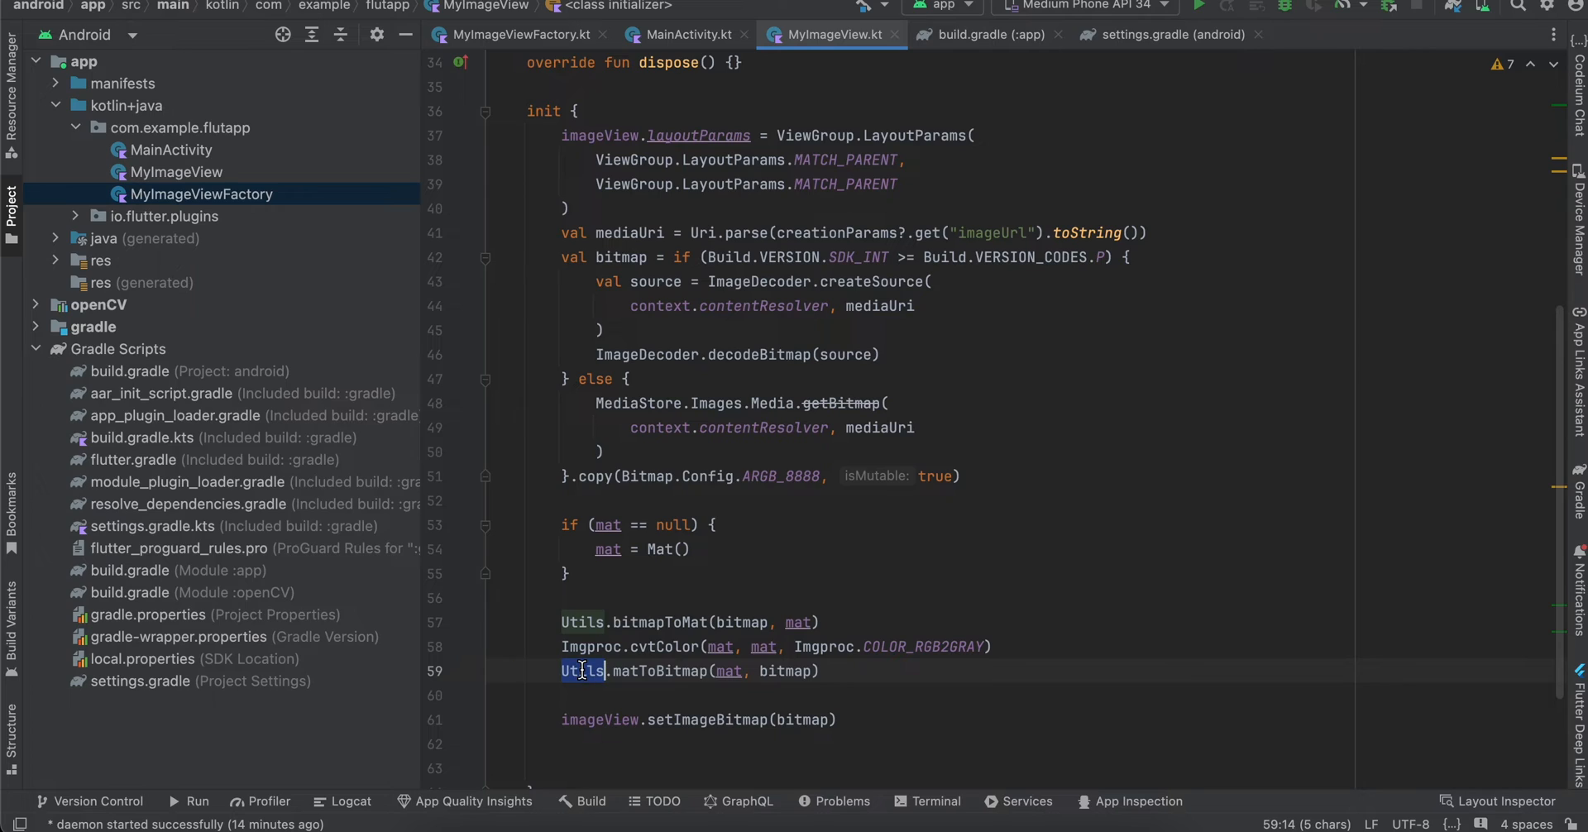
pyautogui.doubleClick(658, 622)
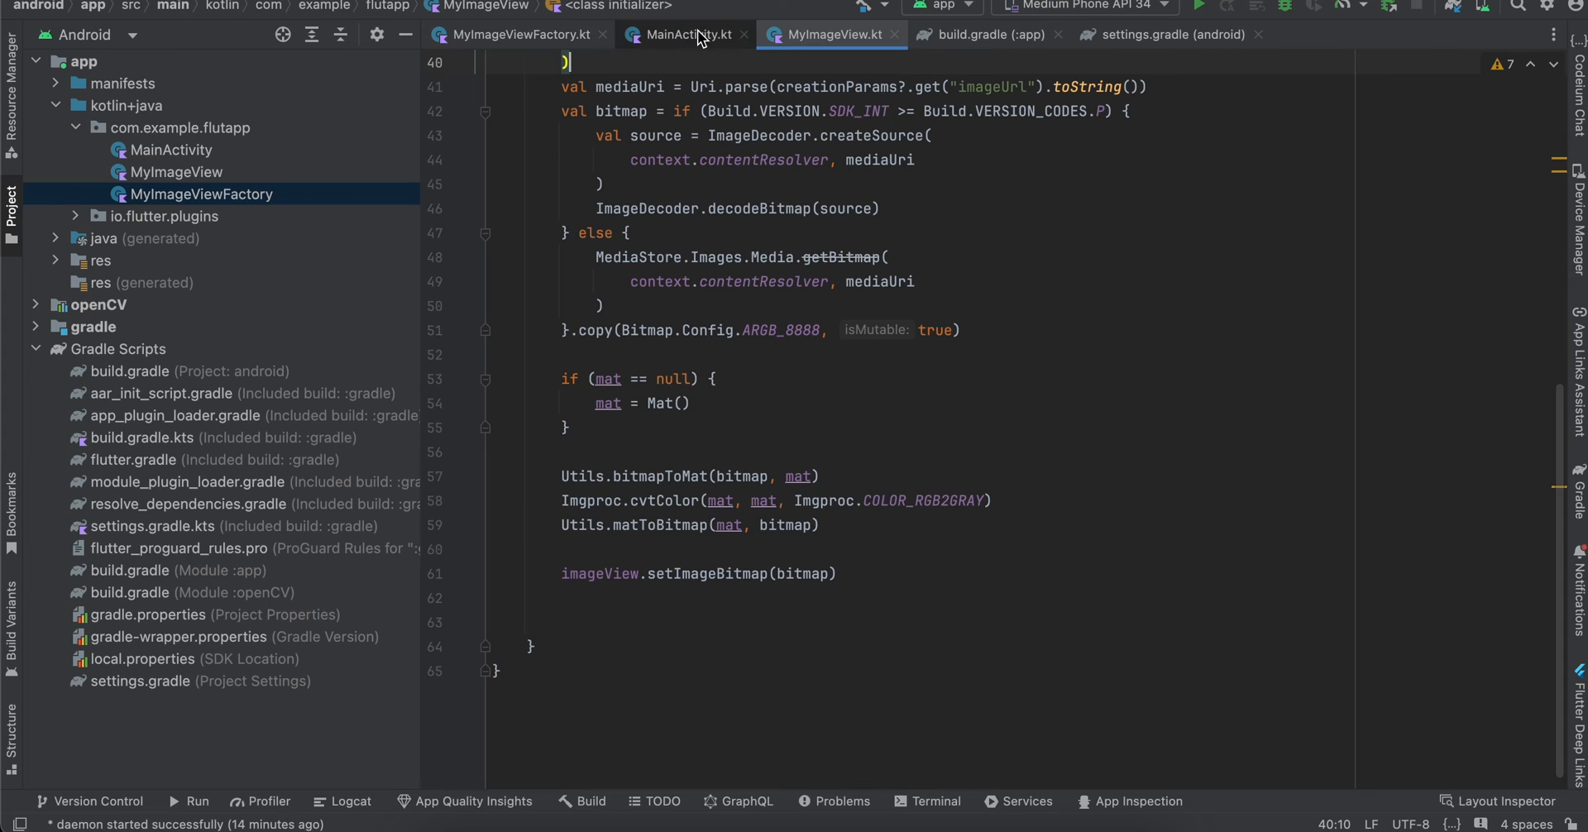
pyautogui.click(684, 34)
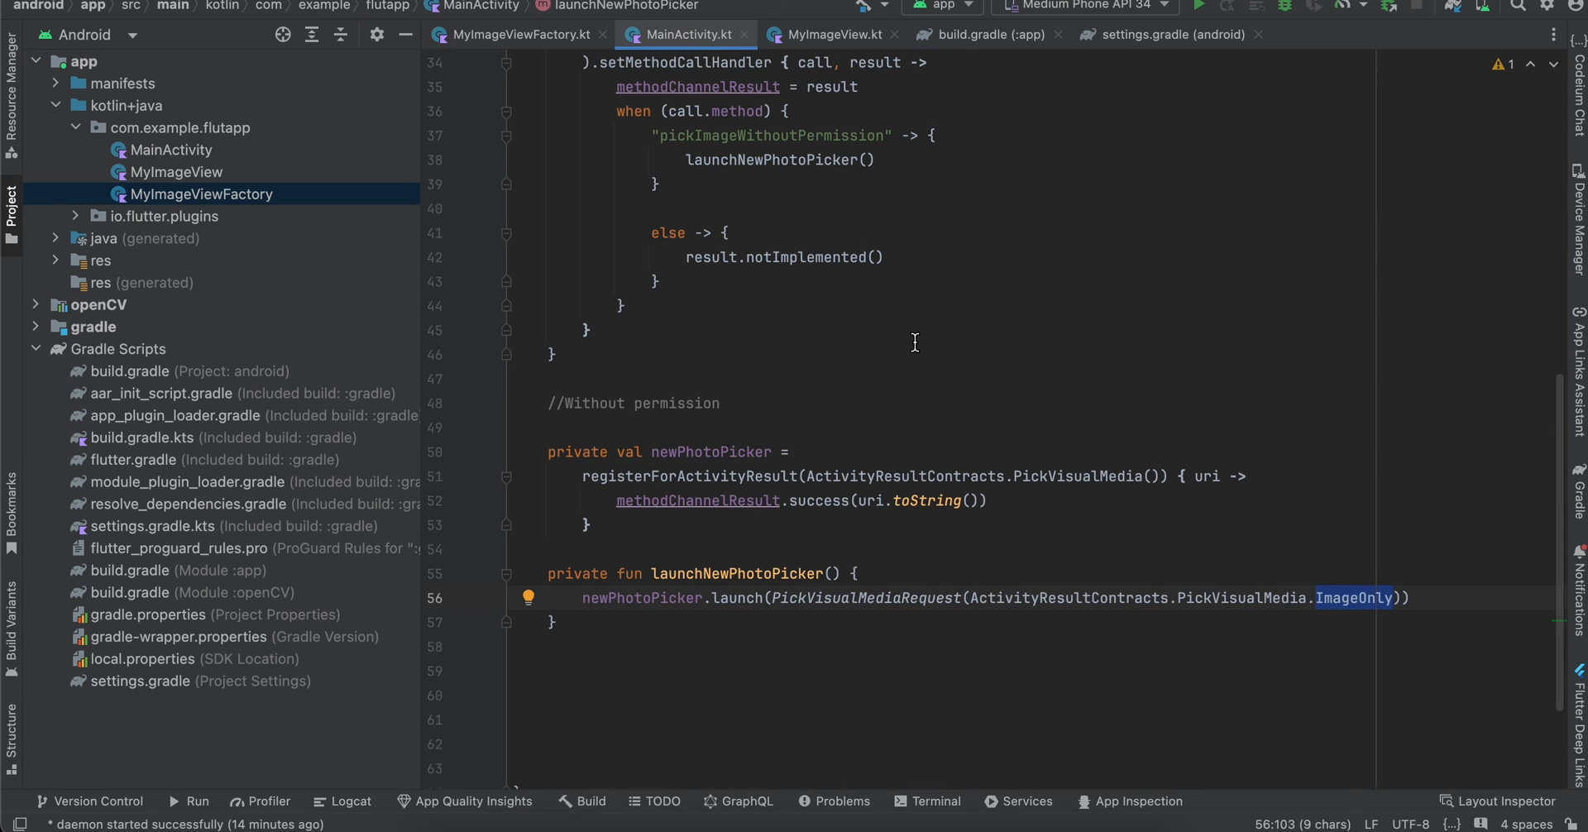